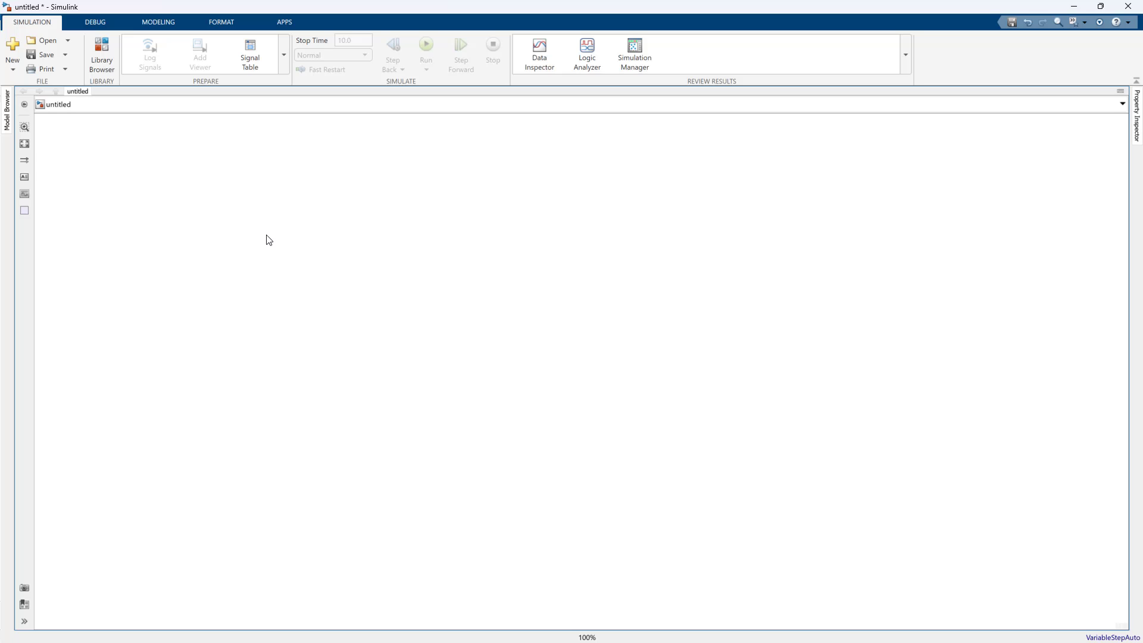
pyautogui.moveTo(244, 285)
pyautogui.write('controlled')
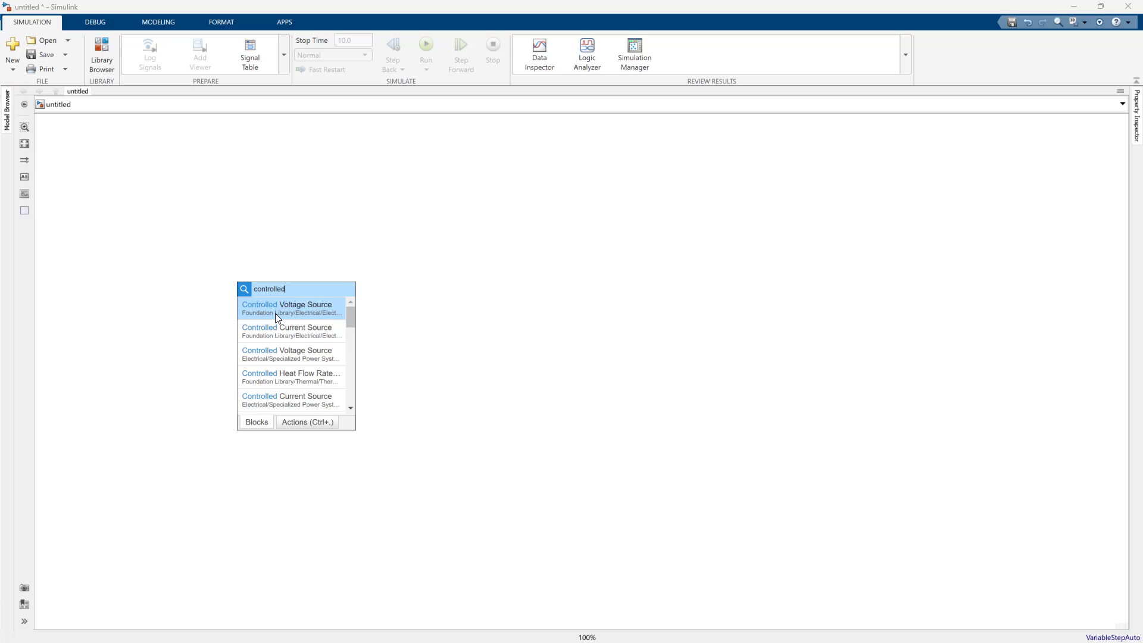
# Place a Controlled Voltage Source, wire it to a Resistor, and add a Capacitor to close the loop
pyautogui.click(286, 305)
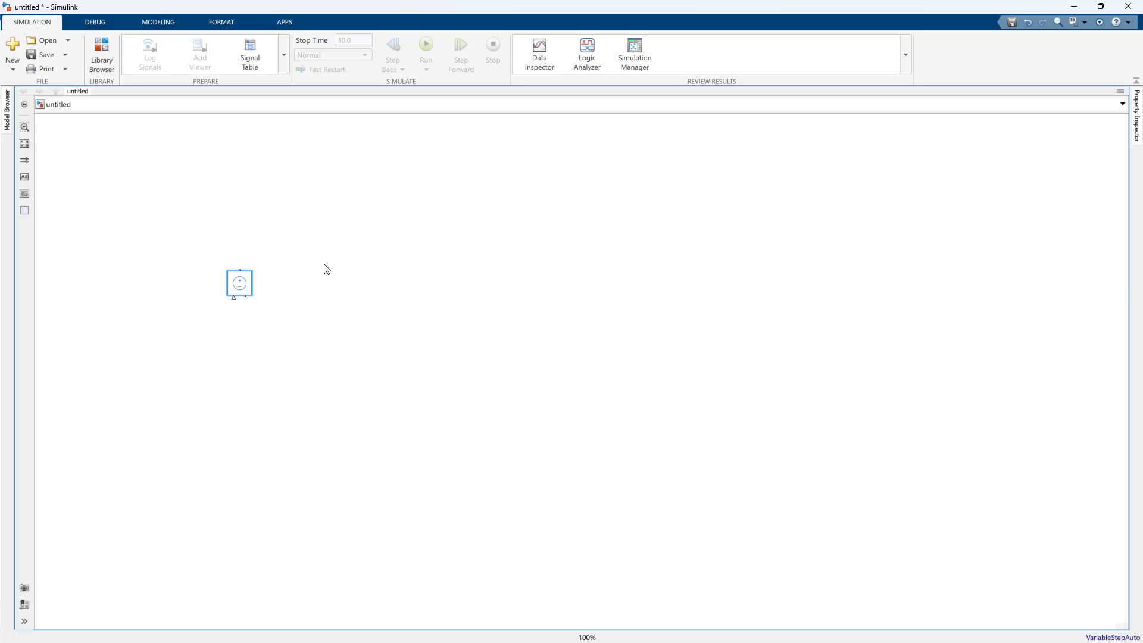
pyautogui.moveTo(240, 283); pyautogui.dragTo(341, 323)
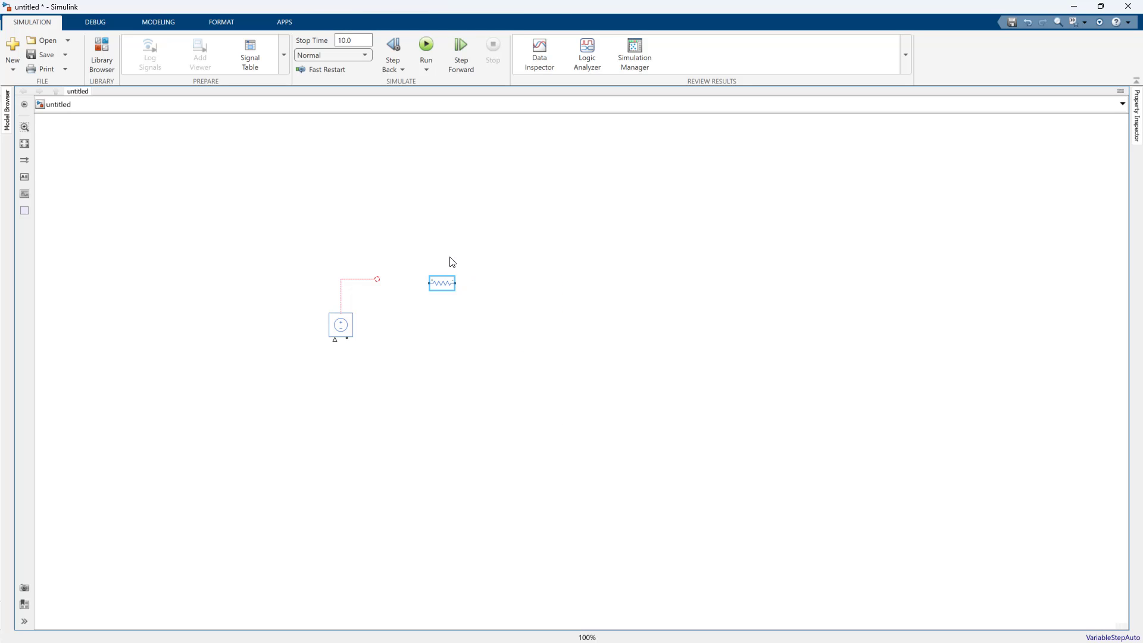
pyautogui.moveTo(440, 284); pyautogui.dragTo(388, 283)
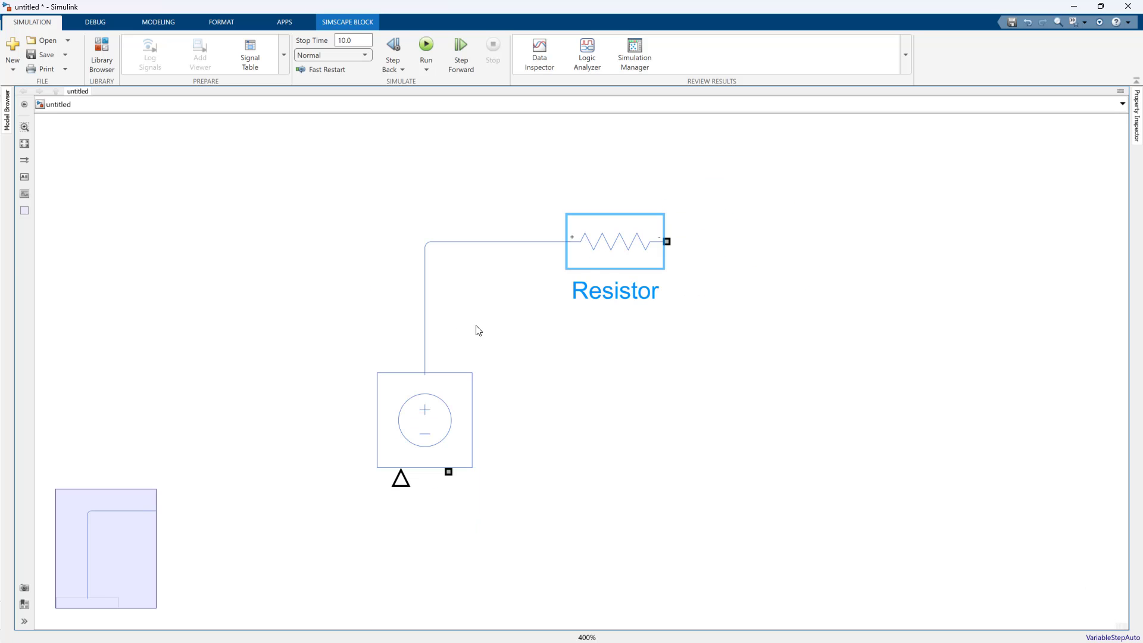
pyautogui.scroll(-3)
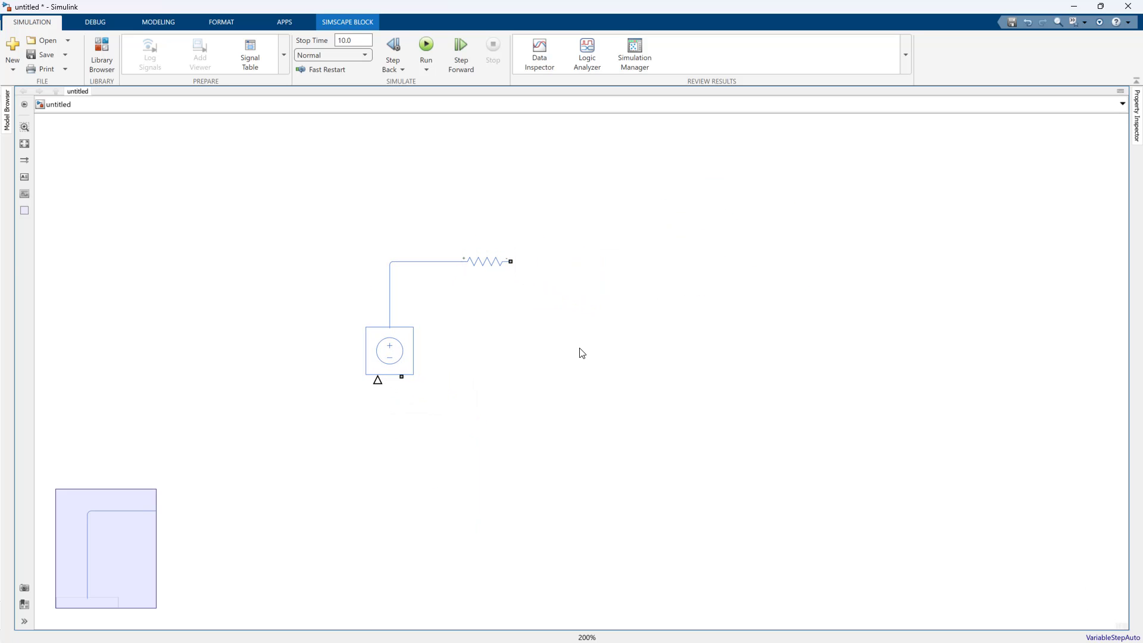
pyautogui.write('cap')
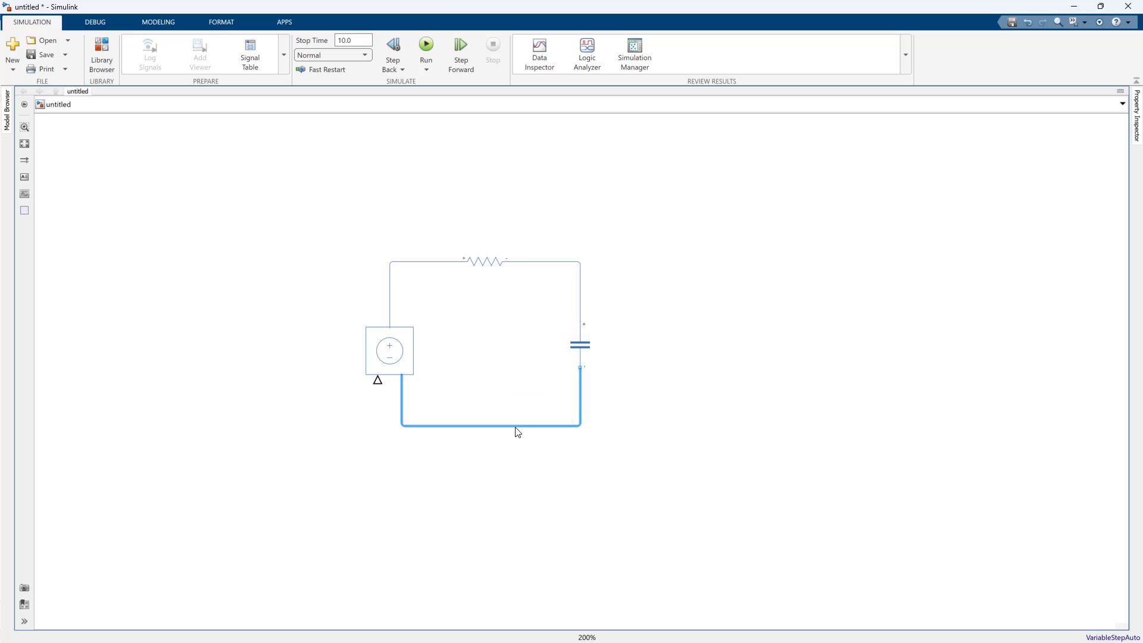
# Add an Electrical Reference and attach it to the circuit's bottom wire as ground
pyautogui.doubleClick(489, 426)
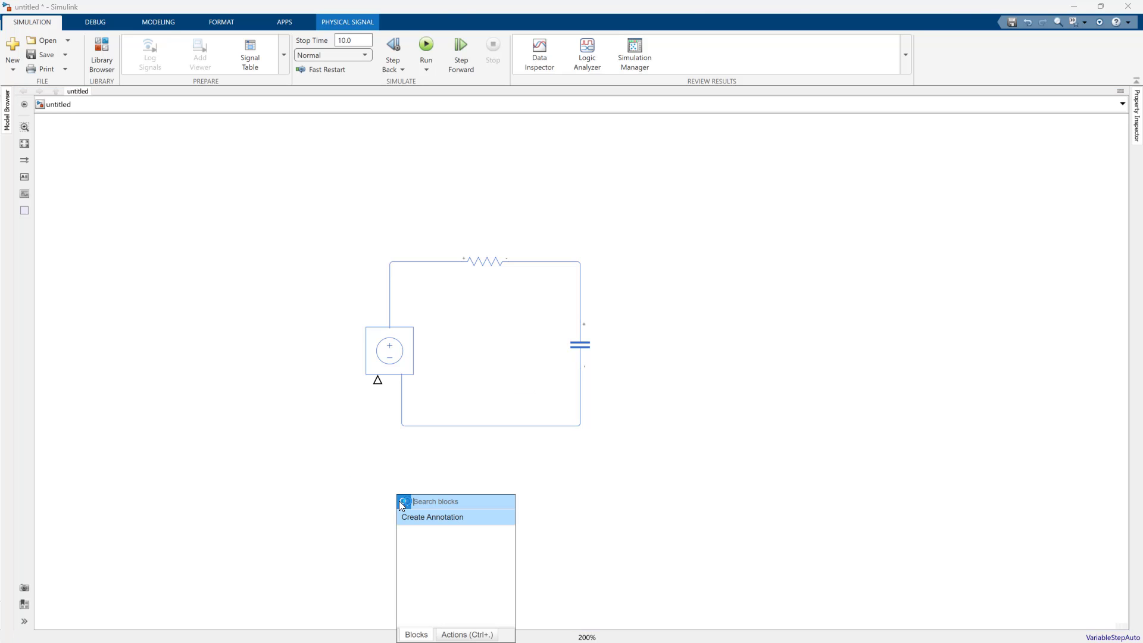
pyautogui.write('electric')
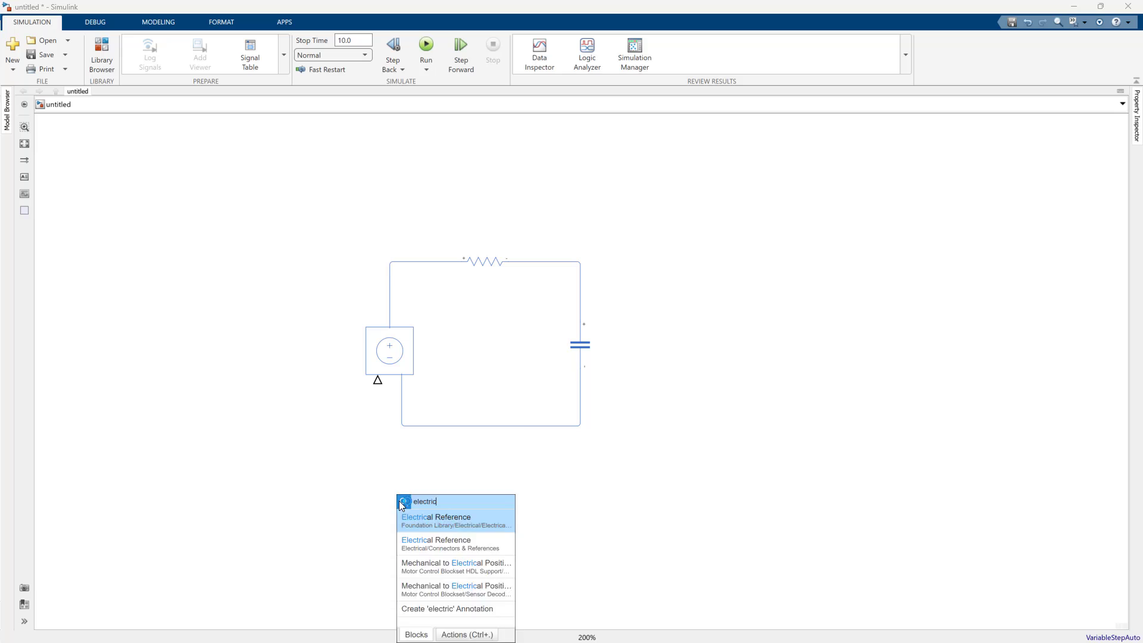
pyautogui.click(434, 517)
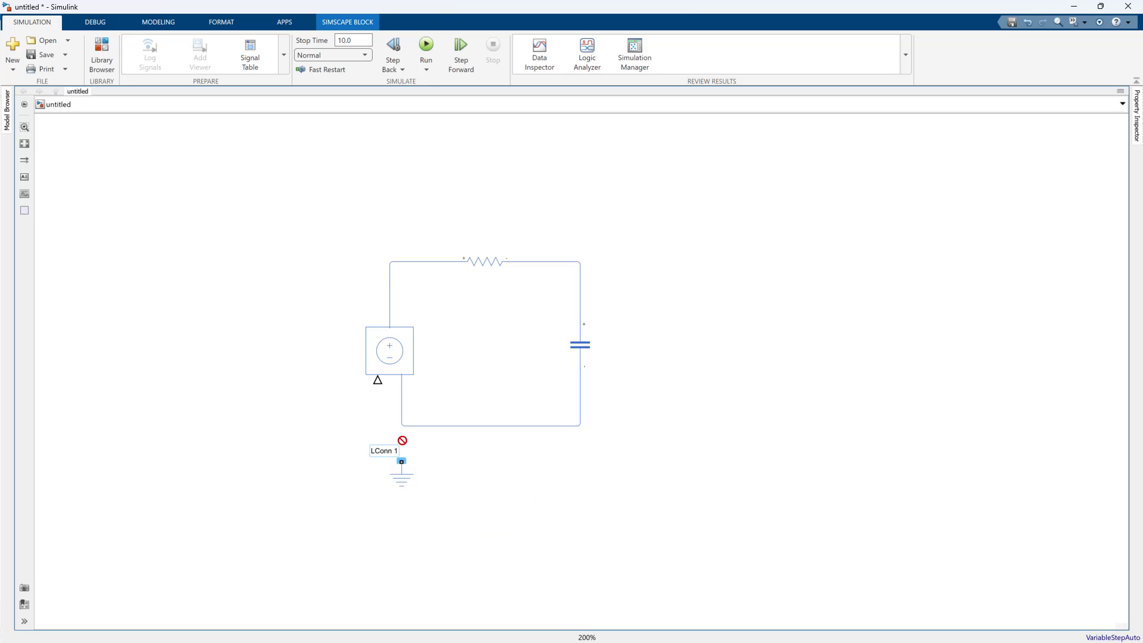
pyautogui.click(402, 475)
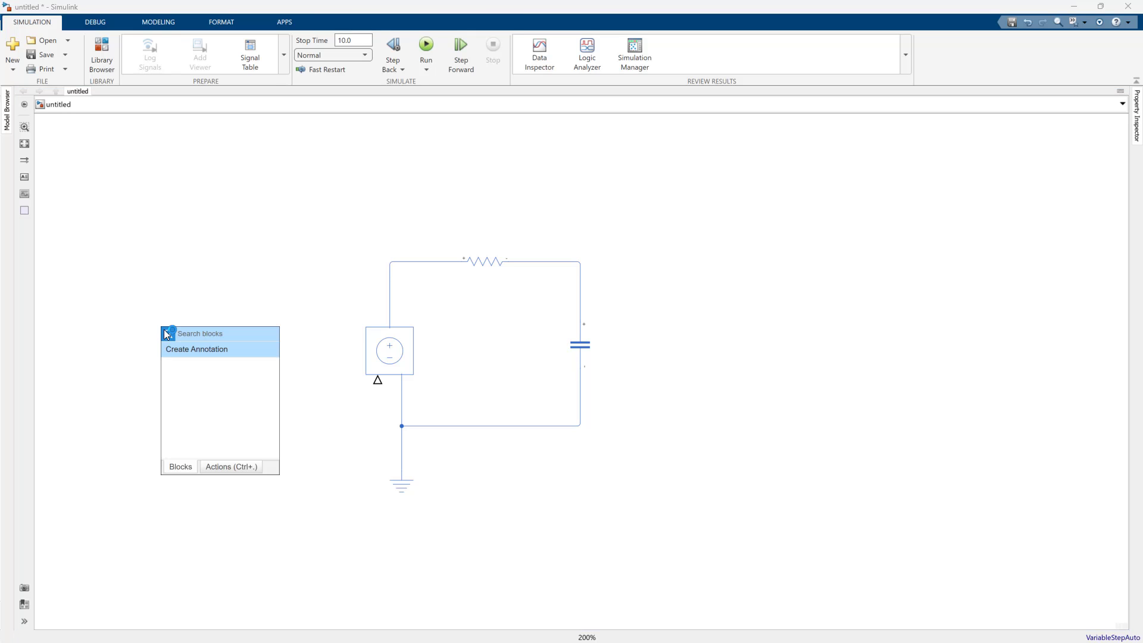
# Add a Simulink-PS Converter on the source's control port and a Voltage Sensor across the capacitor
pyautogui.write('s ps')
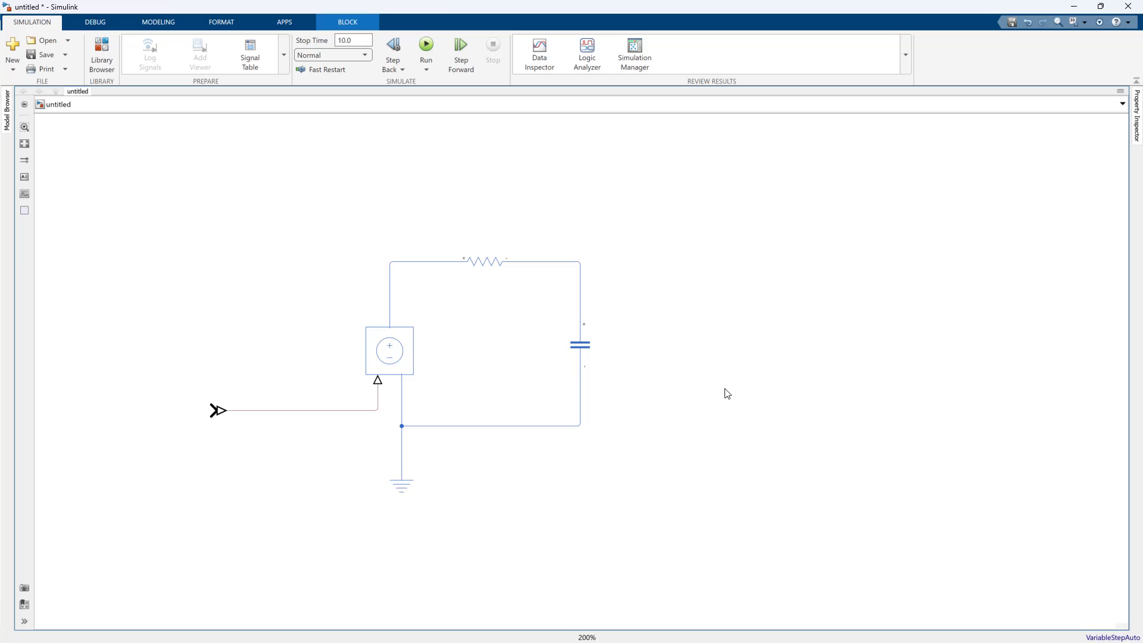
pyautogui.write('voltage')
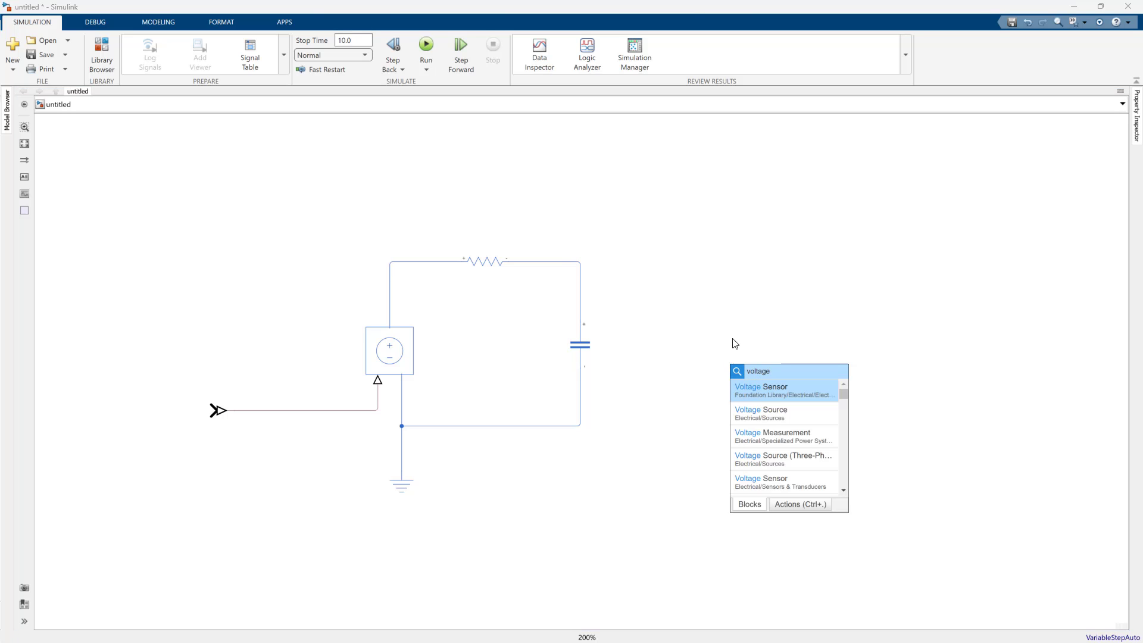
pyautogui.click(761, 386)
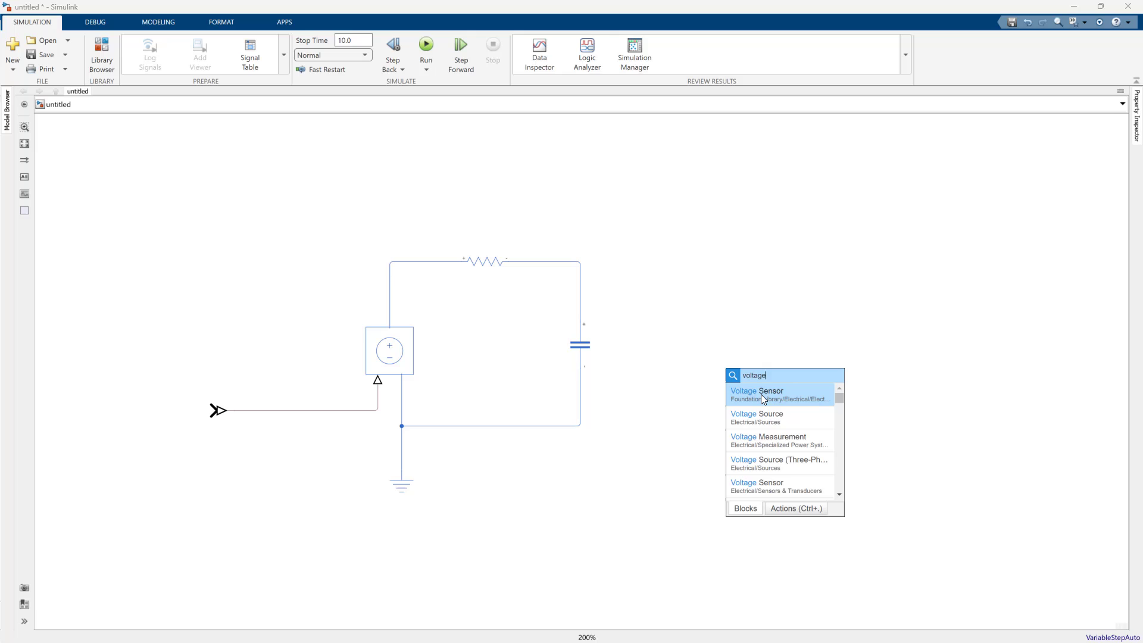
pyautogui.click(757, 391)
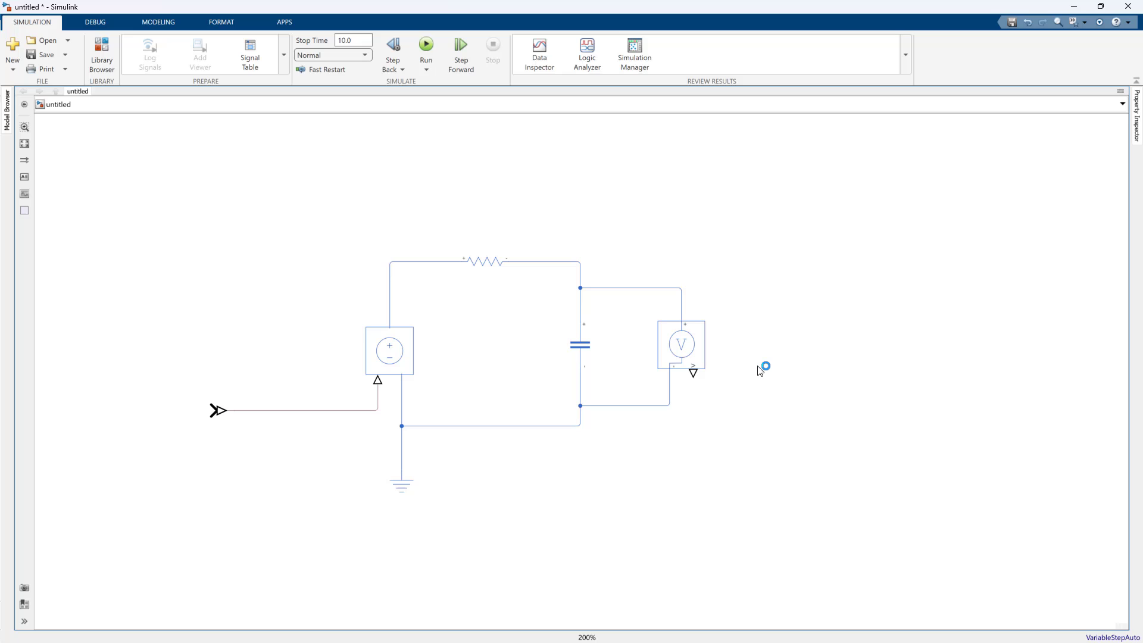
# Add a PS-Simulink Converter on the sensor output and a Scope to display the sensed voltage
pyautogui.doubleClick(762, 368)
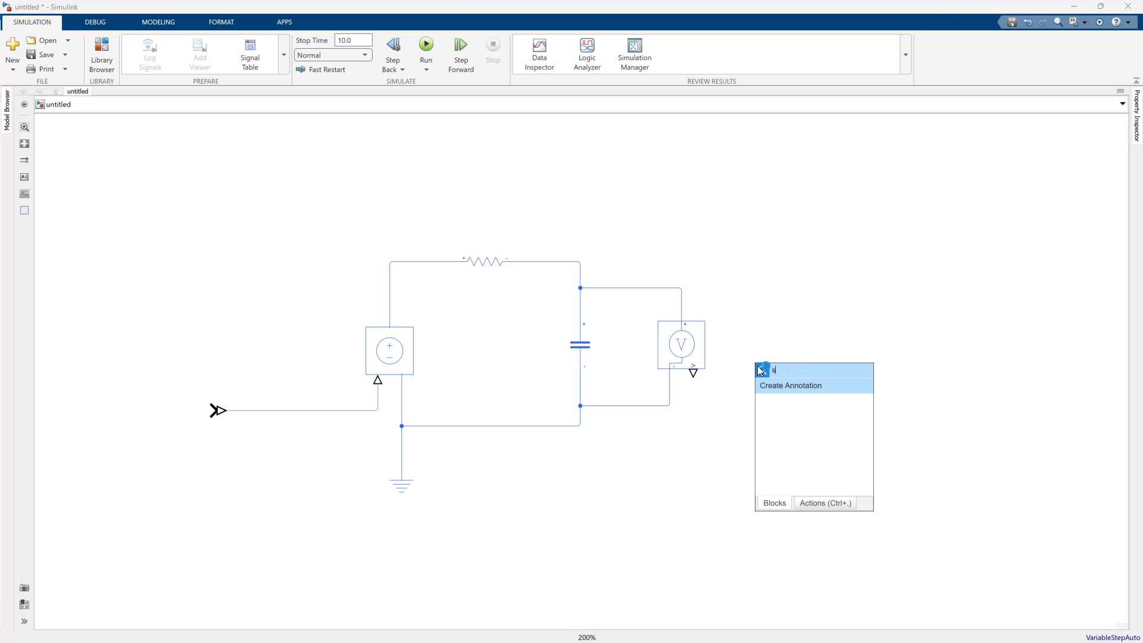
pyautogui.write('s ps co')
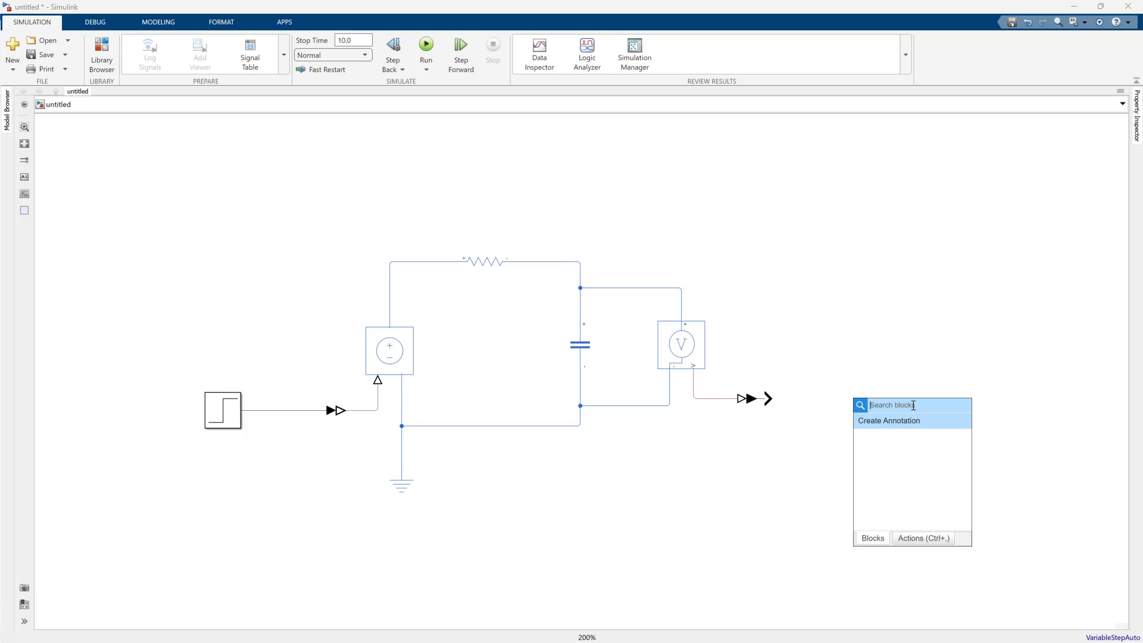
pyautogui.write('scope')
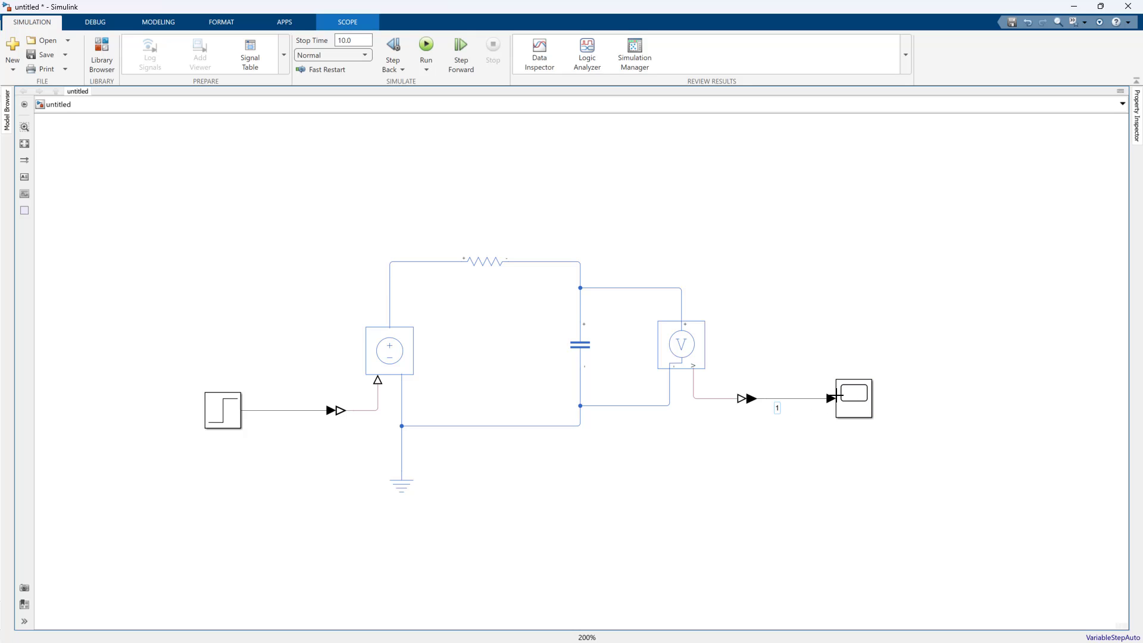
pyautogui.click(647, 515)
pyautogui.write('so')
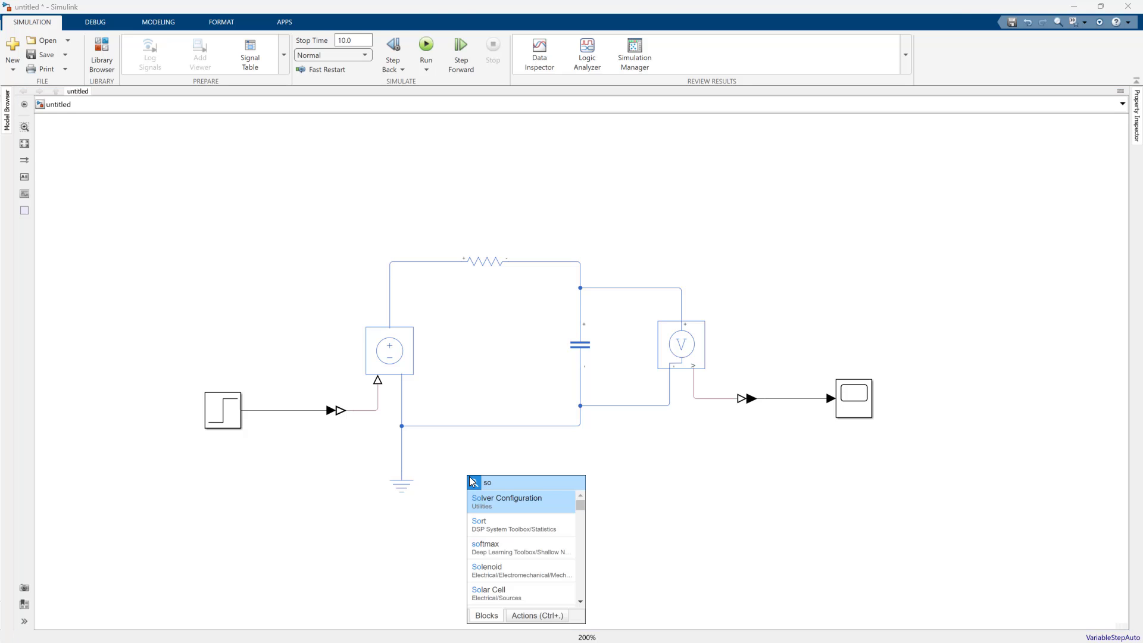
# Add a Solver Configuration block and wire it onto the ground line
pyautogui.click(506, 498)
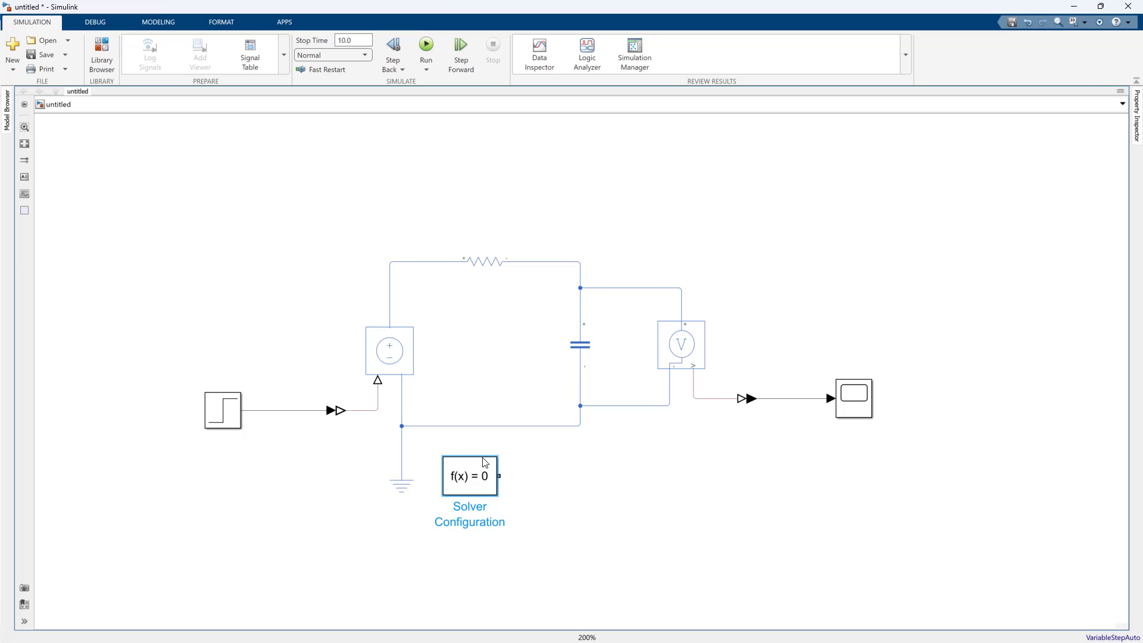
pyautogui.moveTo(469, 476); pyautogui.dragTo(326, 457)
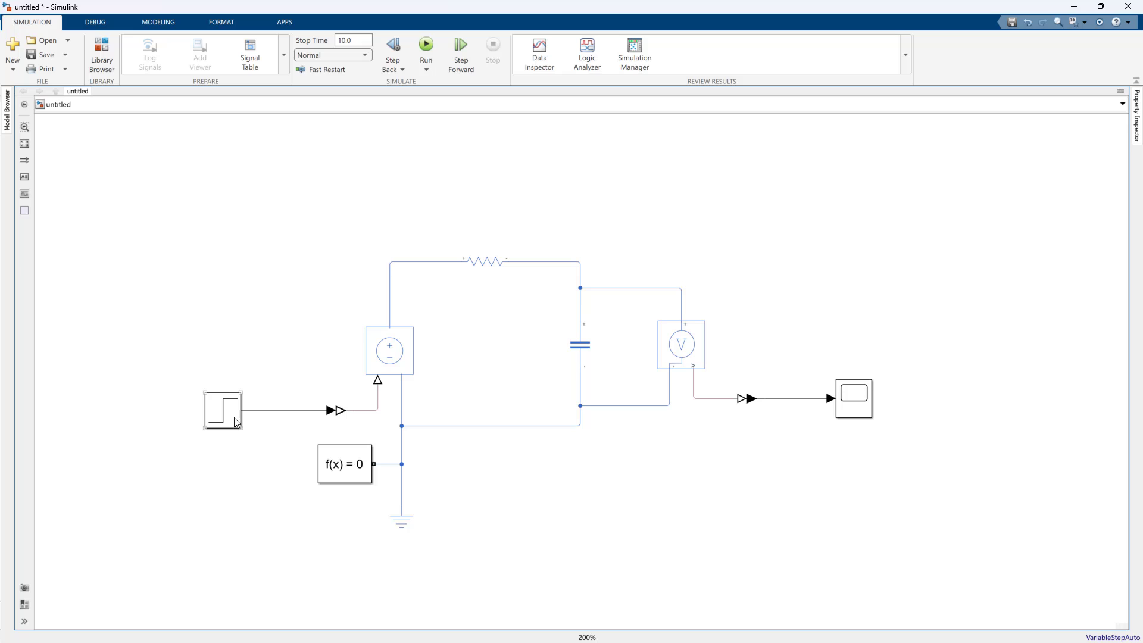
# Set the Resistor to 1000 Ohm and the Capacitor to 100e-6 F
pyautogui.doubleClick(484, 260)
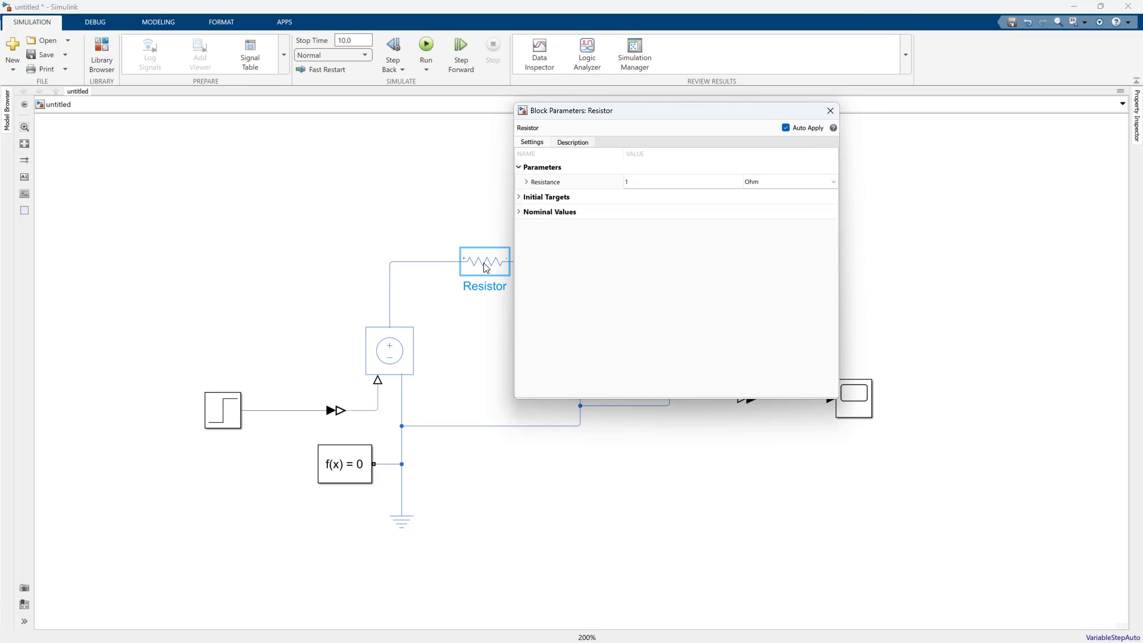
pyautogui.write('1000')
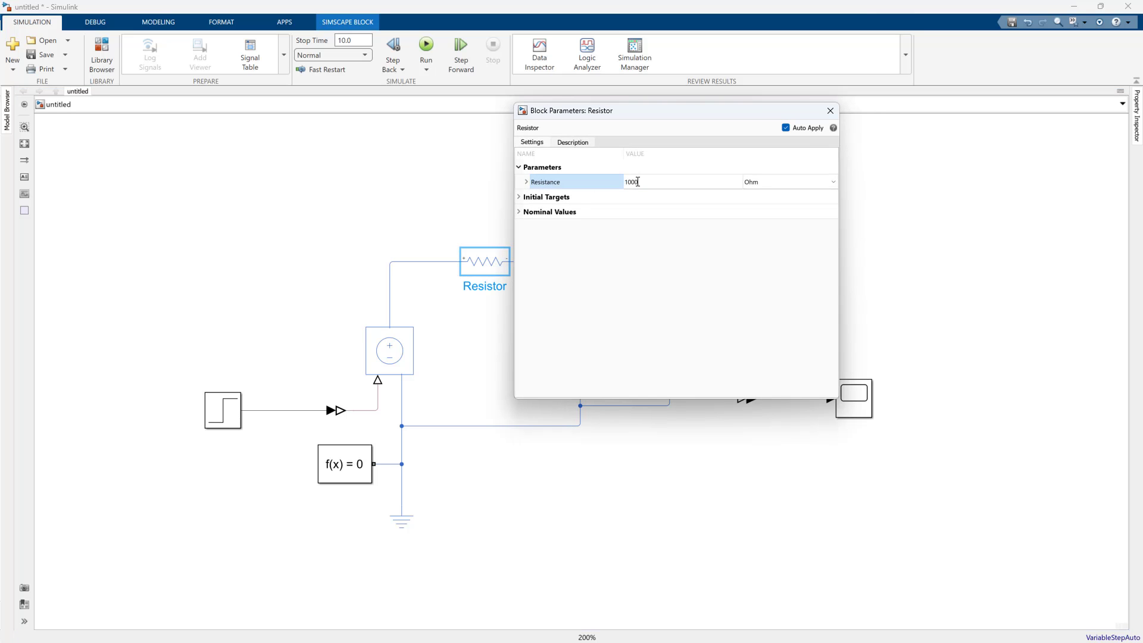
pyautogui.click(829, 110)
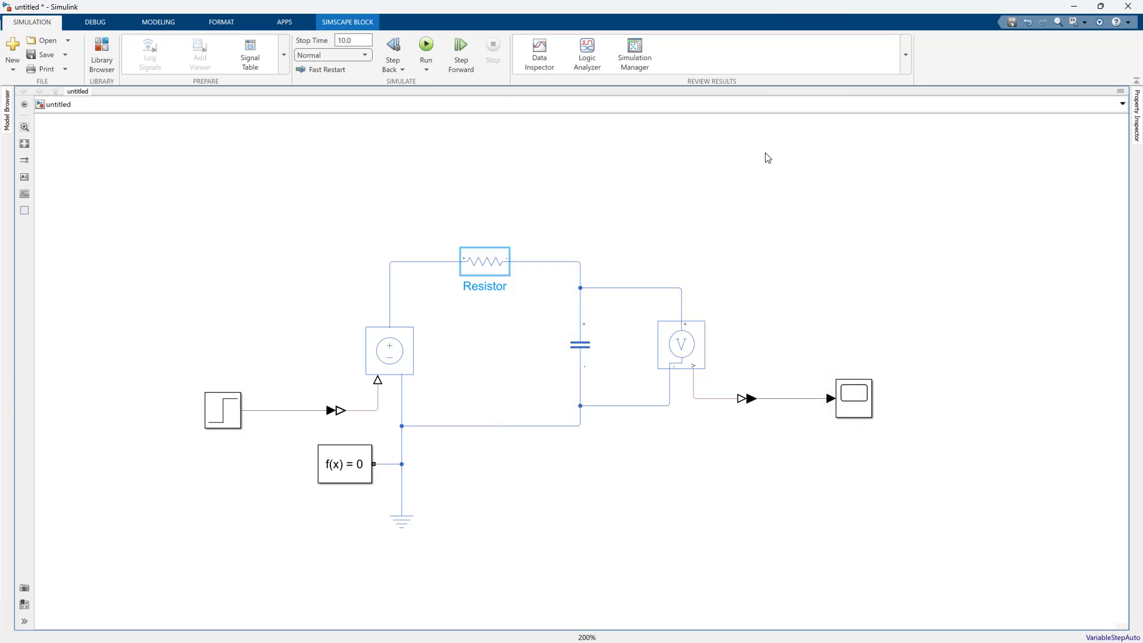
pyautogui.doubleClick(579, 344)
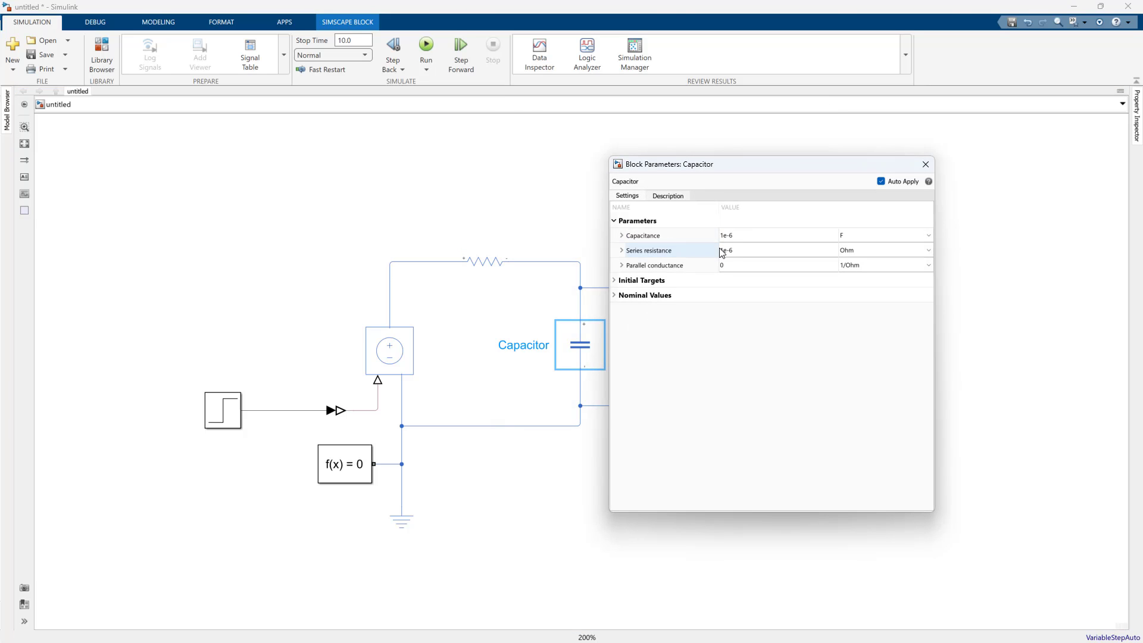
pyautogui.click(642, 235)
pyautogui.write('00')
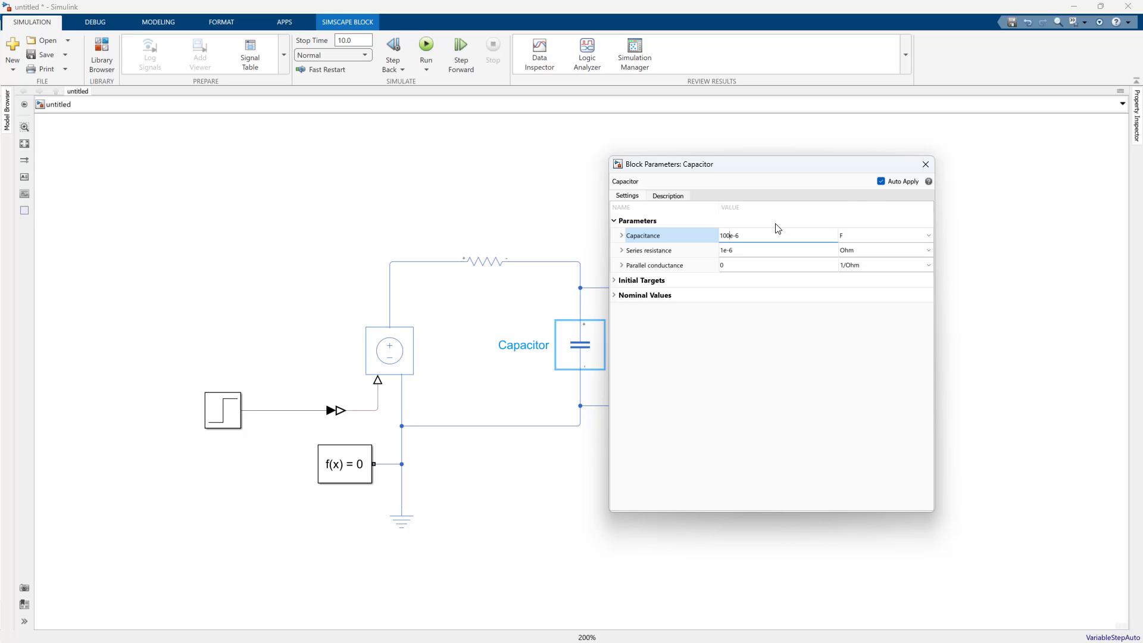
pyautogui.click(924, 164)
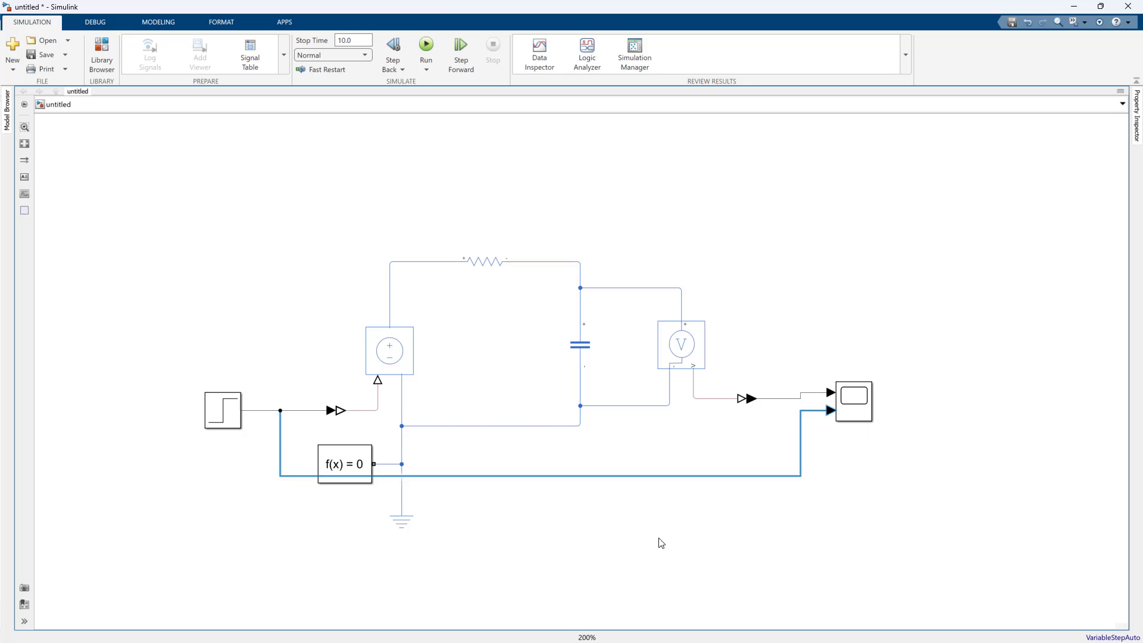
# Run the simulation and view the capacitor's step response on the Scope
pyautogui.click(426, 47)
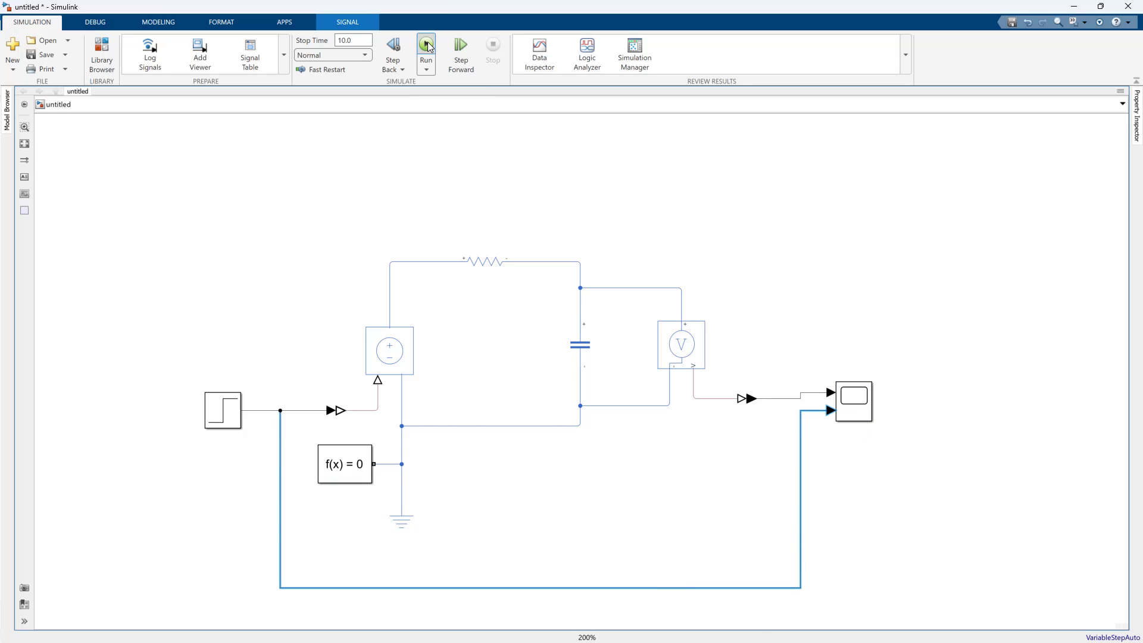
pyautogui.click(426, 46)
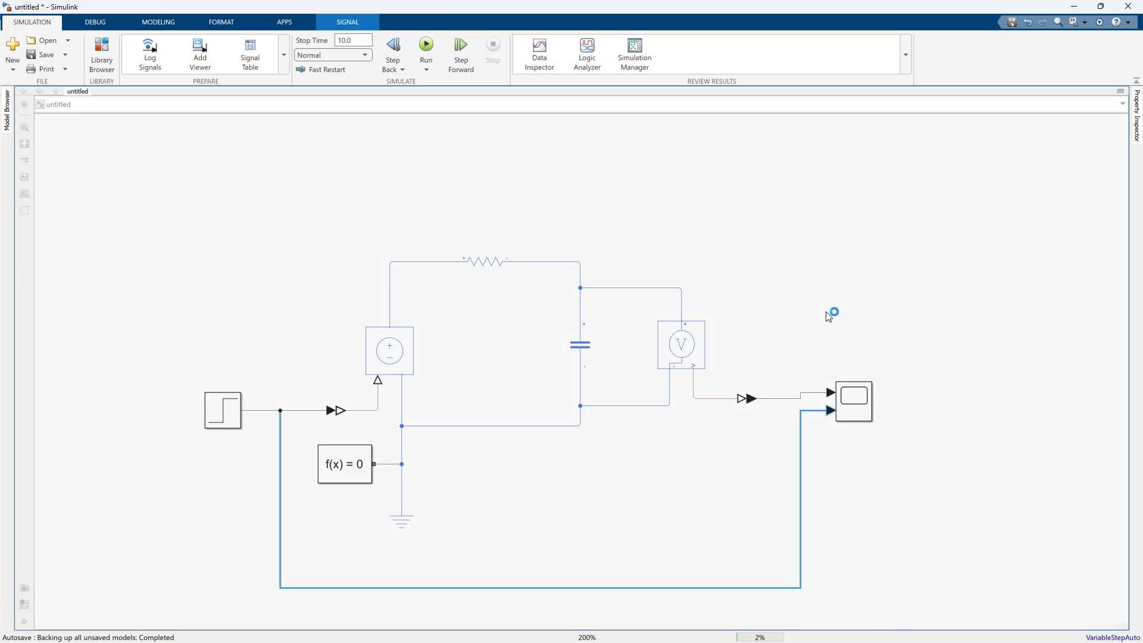
pyautogui.click(426, 45)
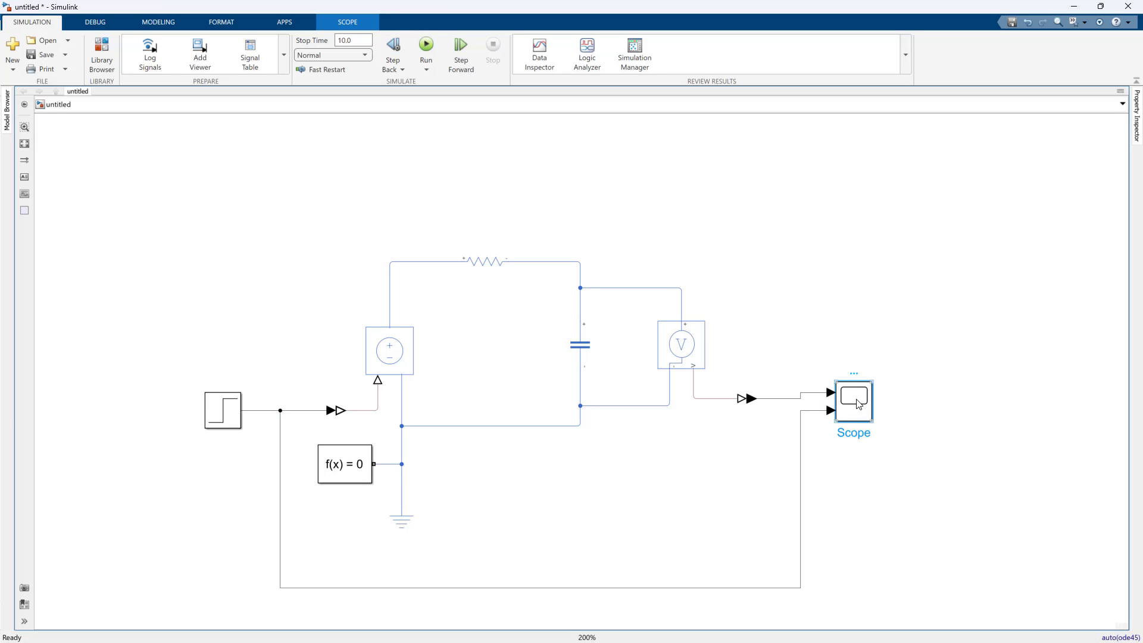
pyautogui.doubleClick(852, 401)
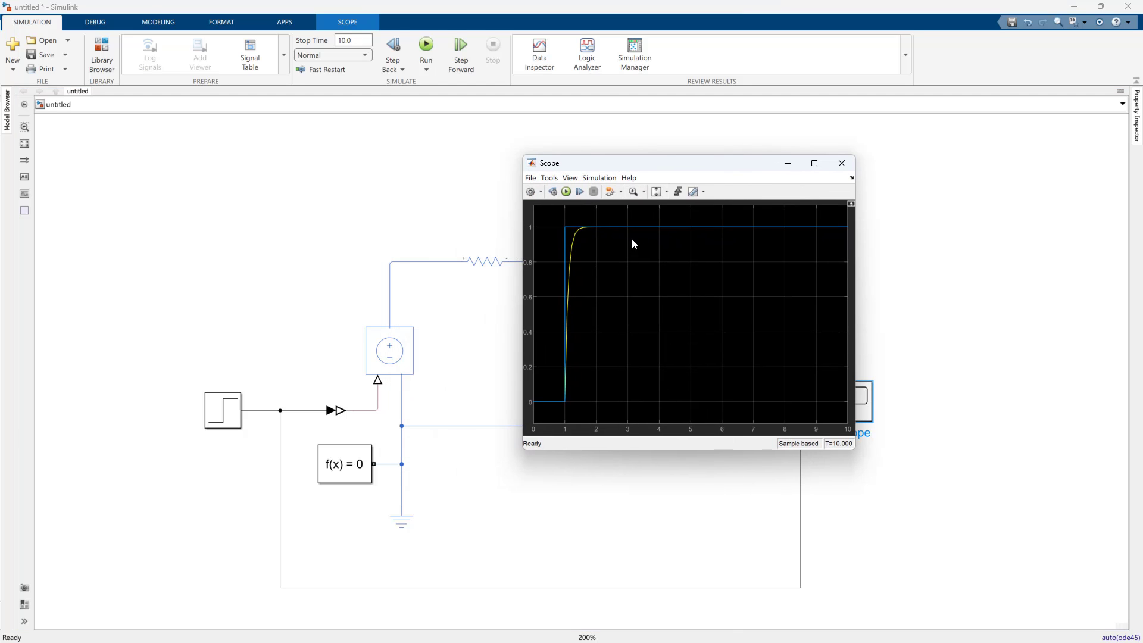
pyautogui.moveTo(644, 319)
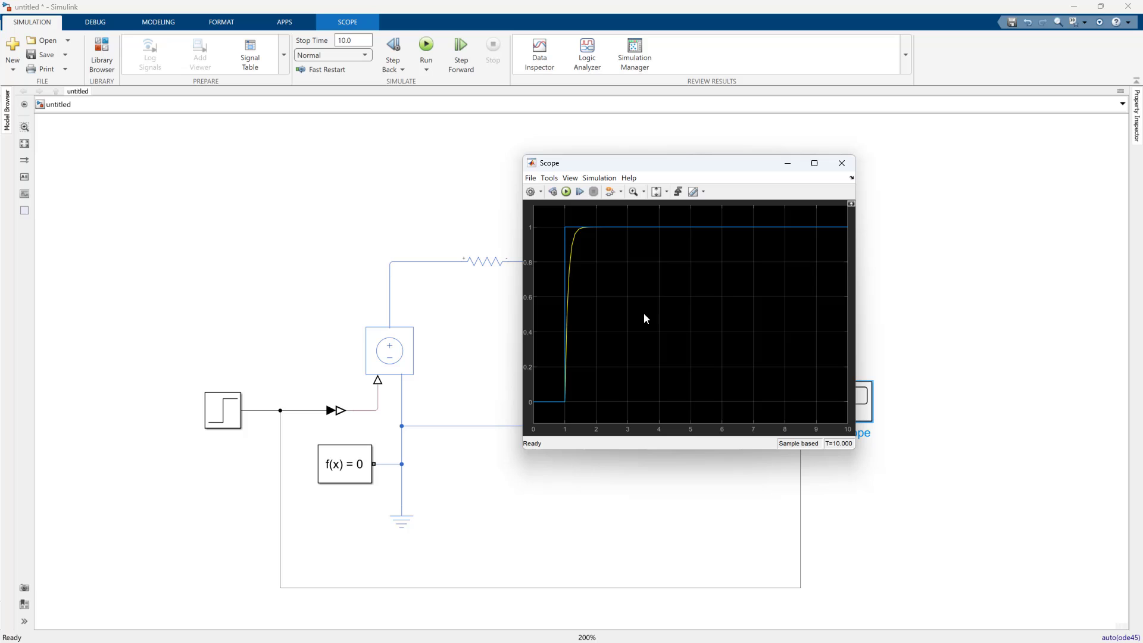
pyautogui.click(842, 163)
pyautogui.write('2')
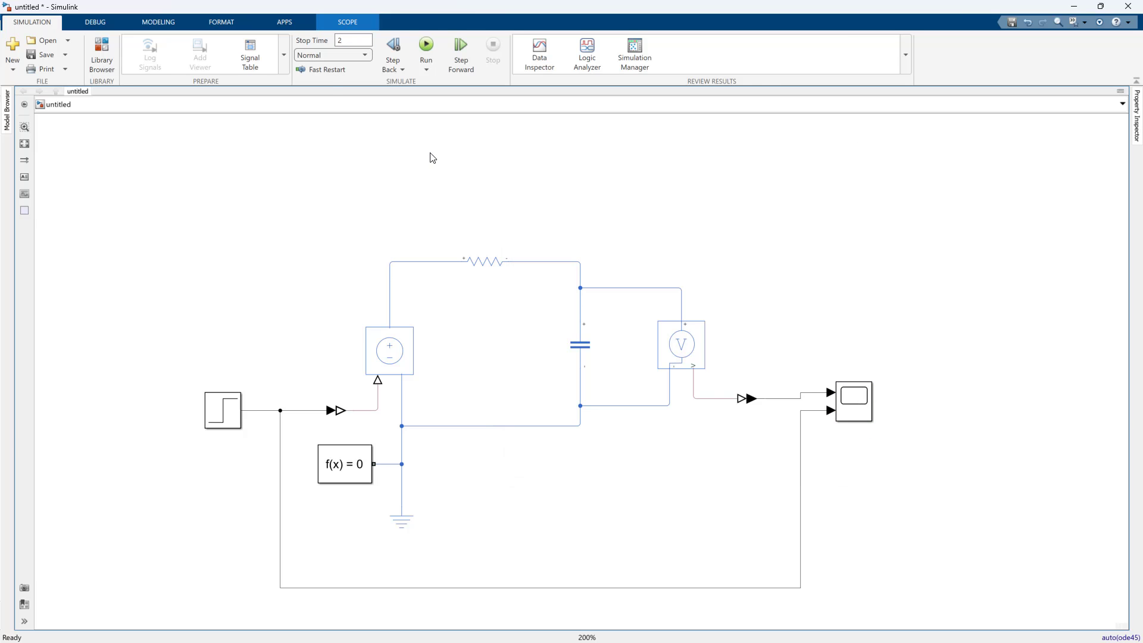
# Move the Step source left away from the circuit and nudge the Scope right
pyautogui.click(223, 410)
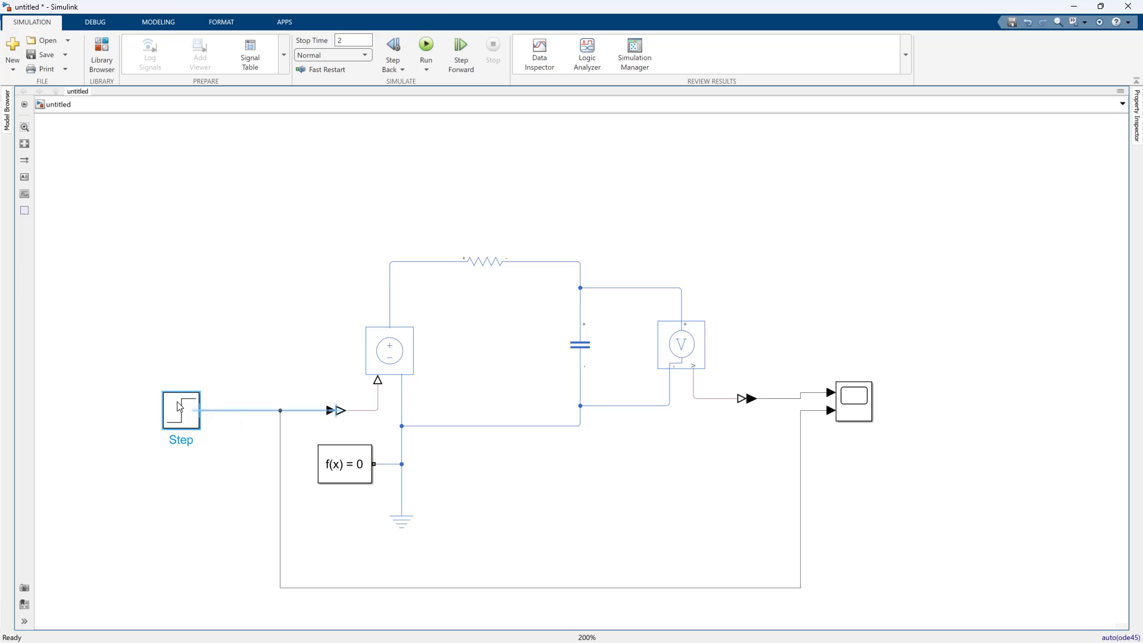
pyautogui.click(864, 401)
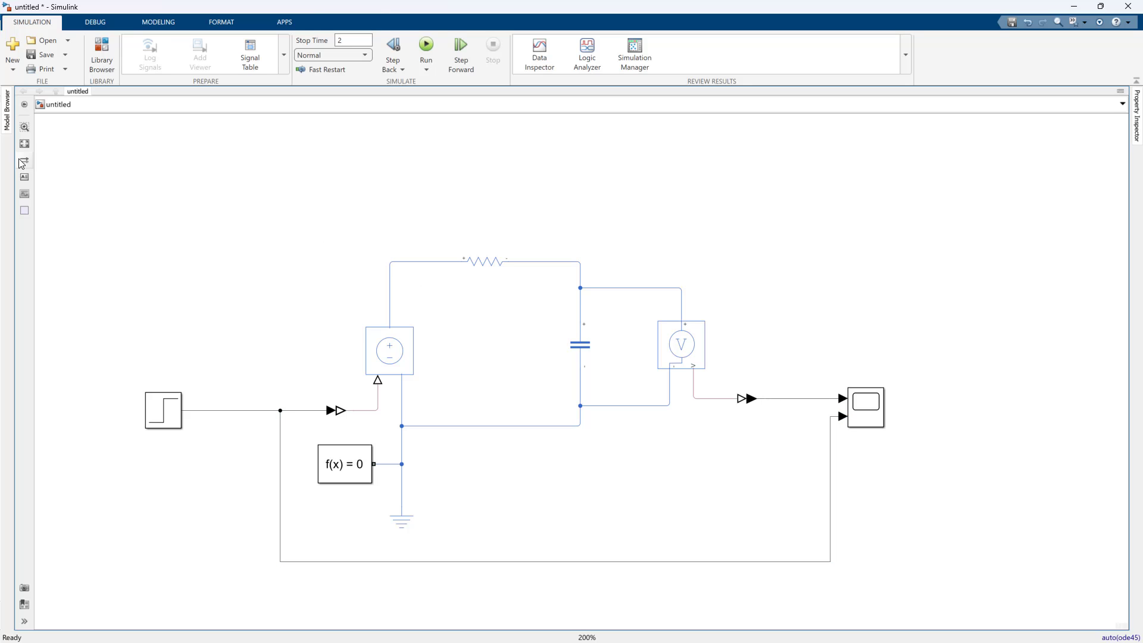
# Show all sample-time colours and annotations and review the Timing Legend rates
pyautogui.click(24, 161)
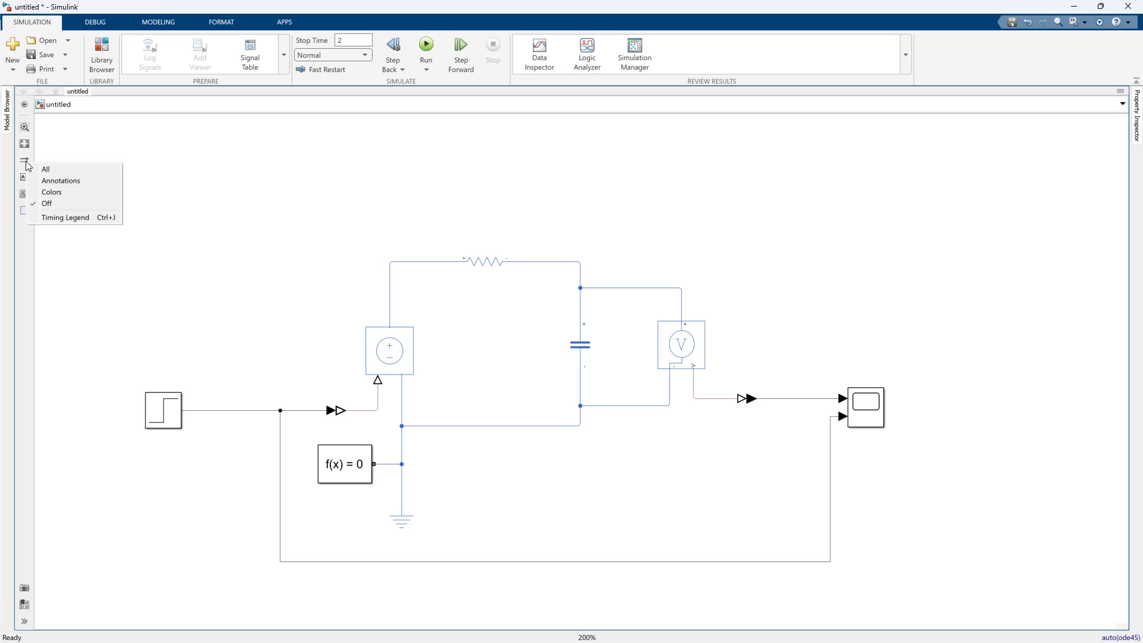
pyautogui.click(426, 45)
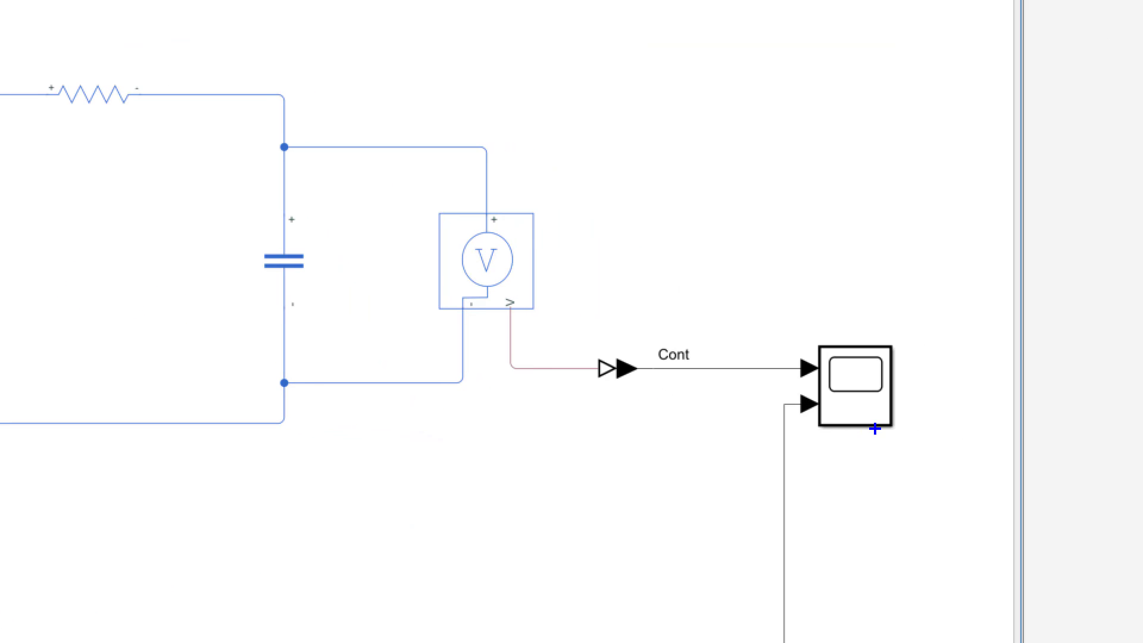
pyautogui.click(671, 355)
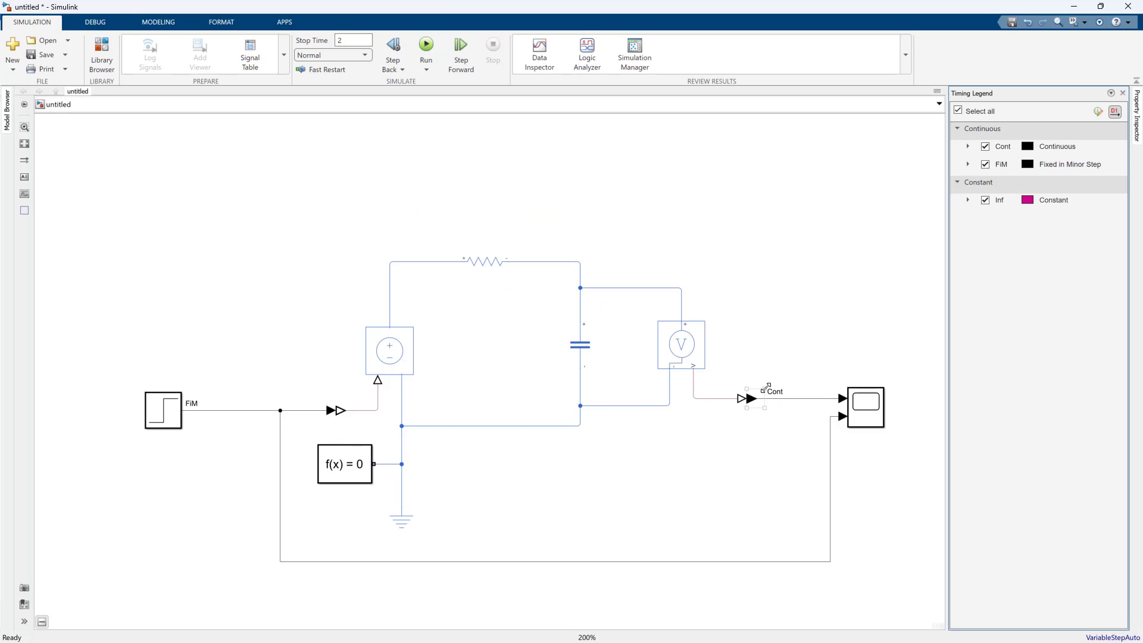
pyautogui.click(484, 260)
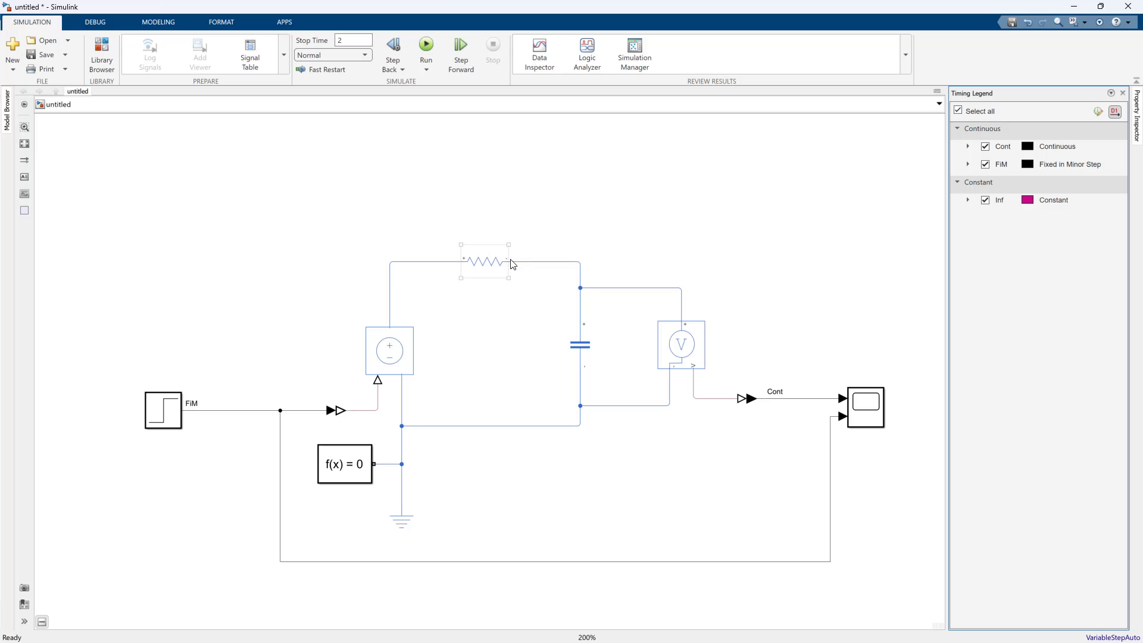
pyautogui.click(430, 232)
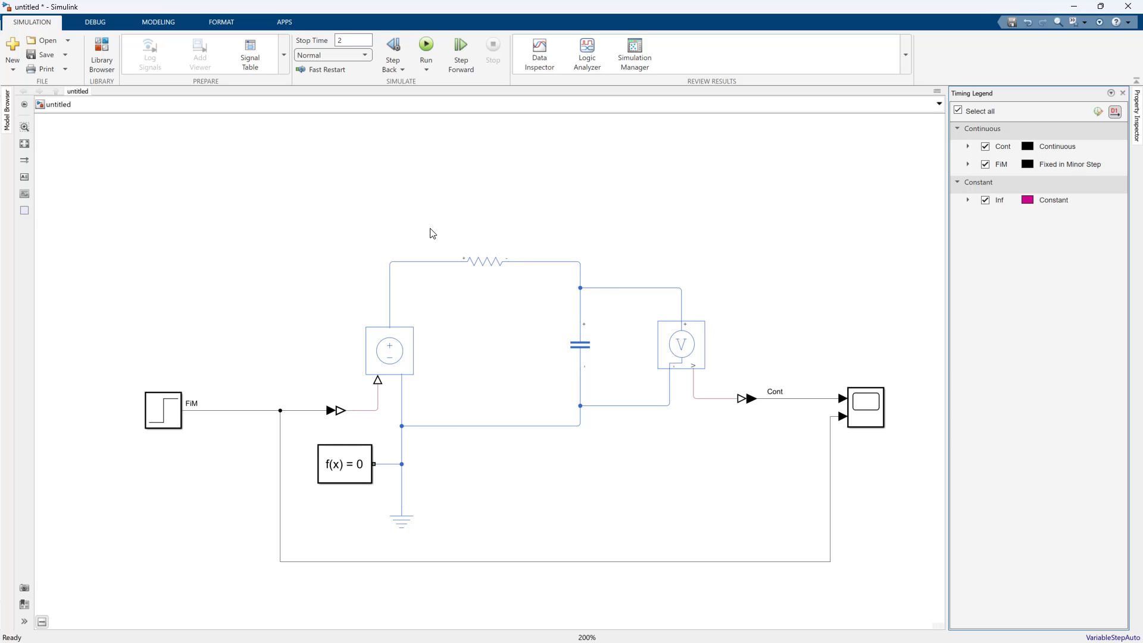
pyautogui.moveTo(394, 203)
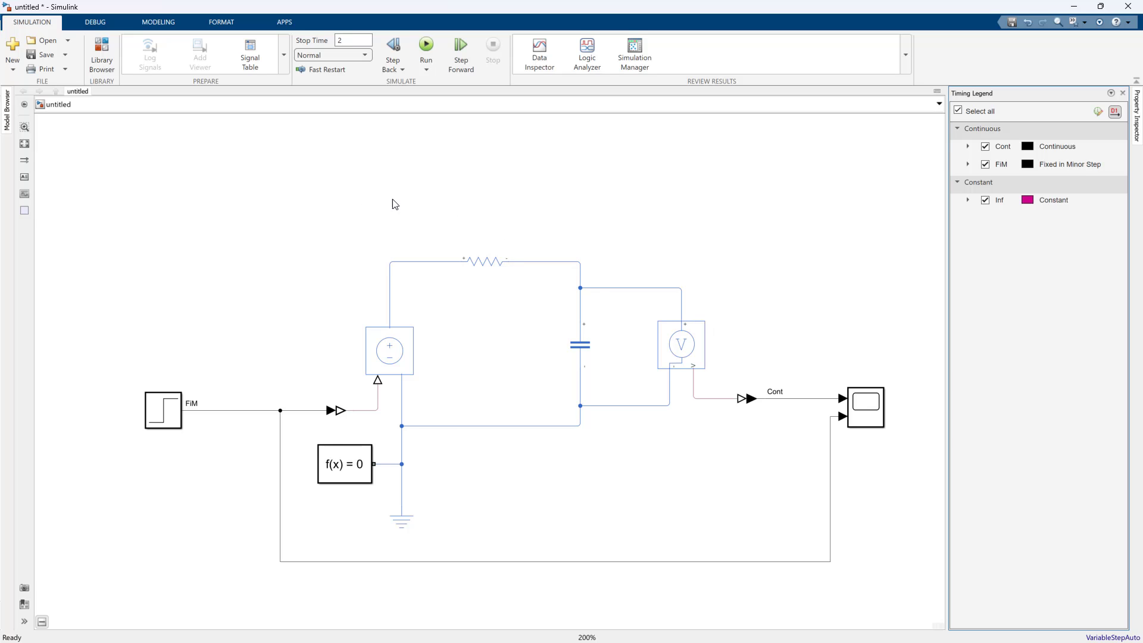
pyautogui.moveTo(644, 422)
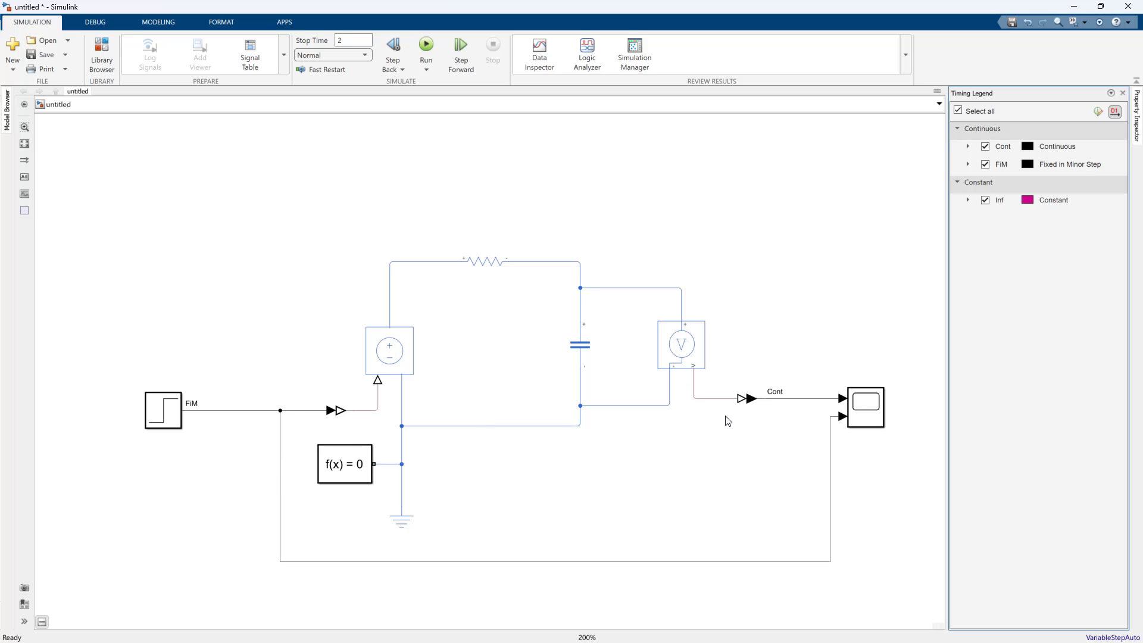
pyautogui.moveTo(306, 505)
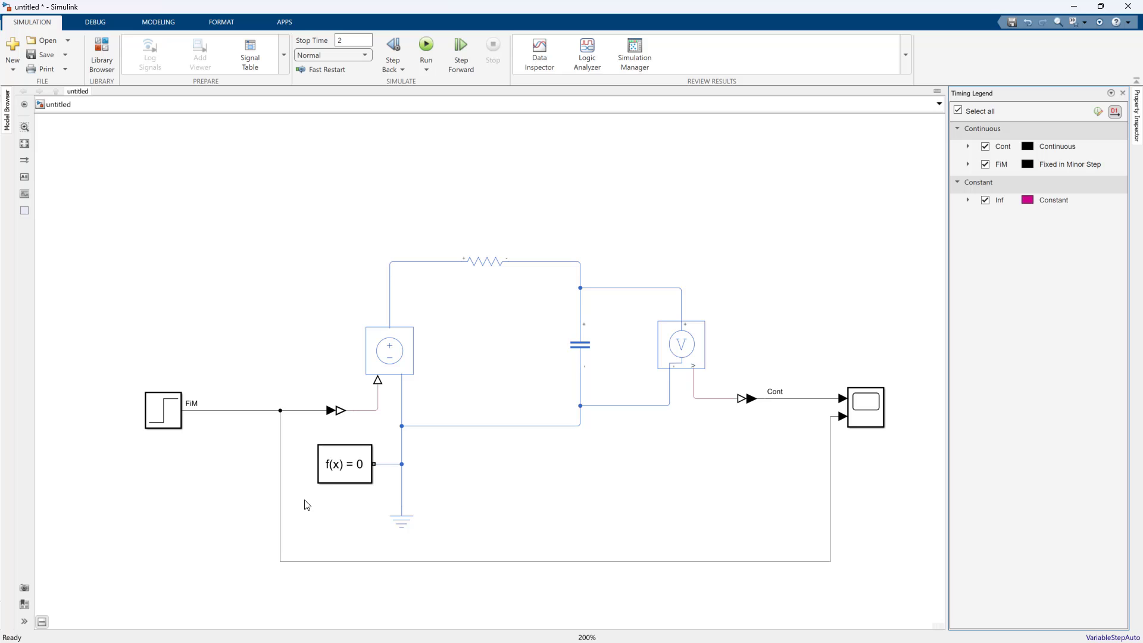
pyautogui.moveTo(360, 316)
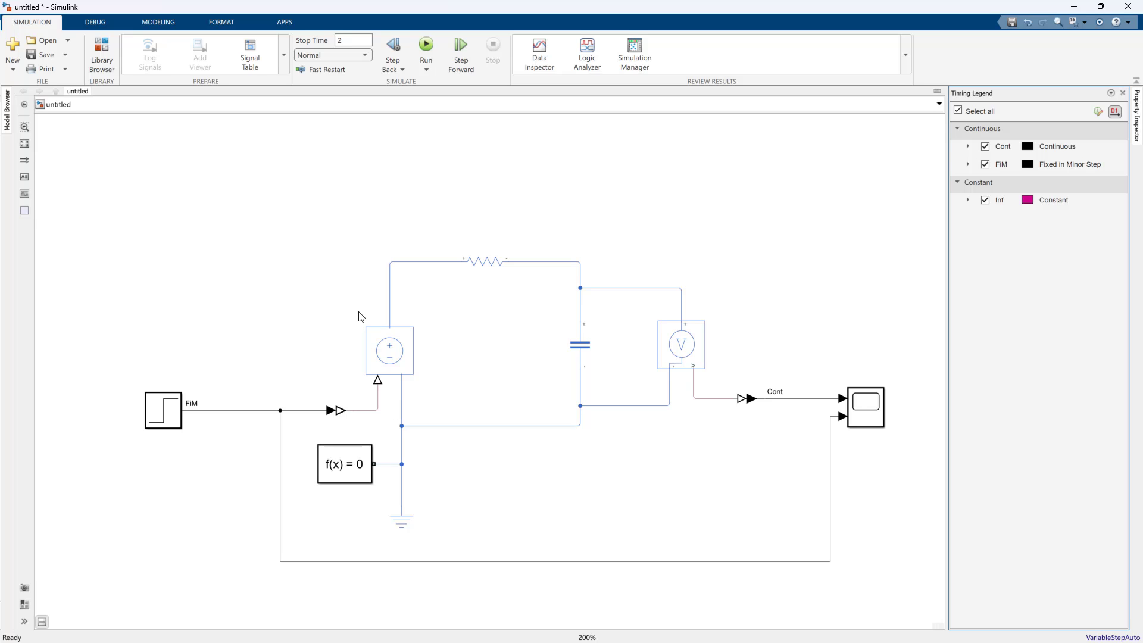
# Tidy the sensor wiring and select the two converters around the Simscape network
pyautogui.click(628, 274)
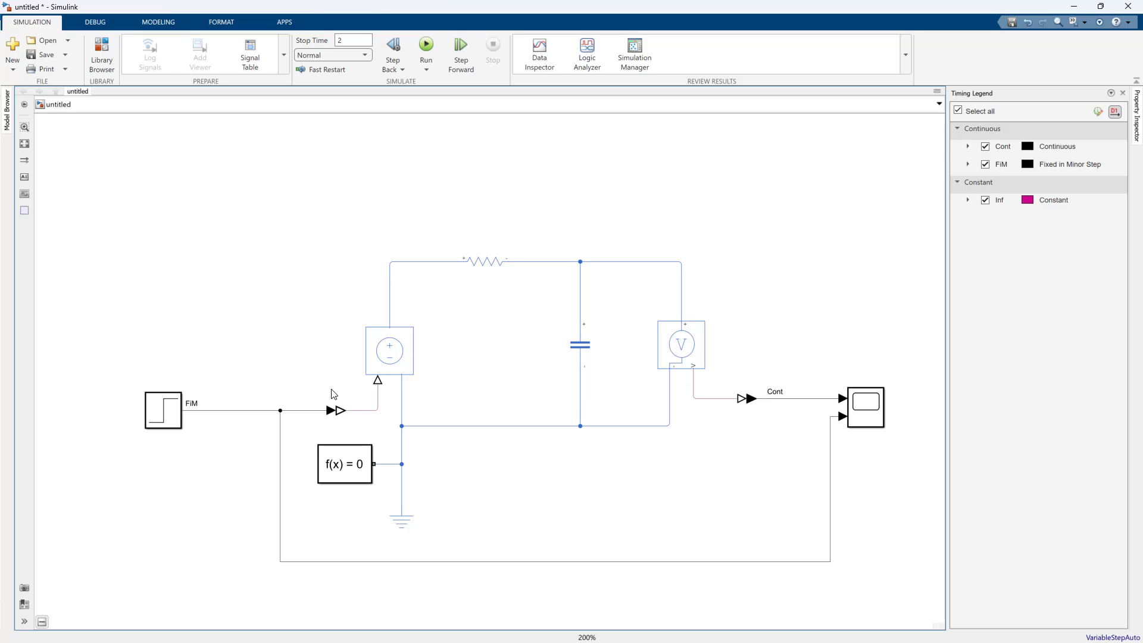
pyautogui.click(336, 409)
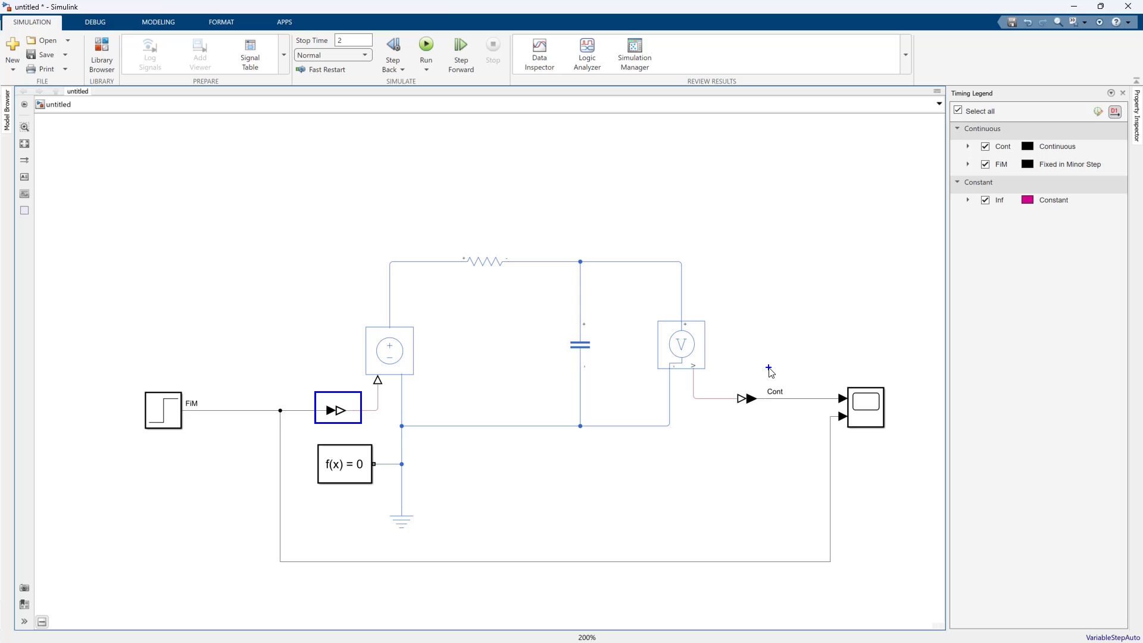
pyautogui.click(742, 399)
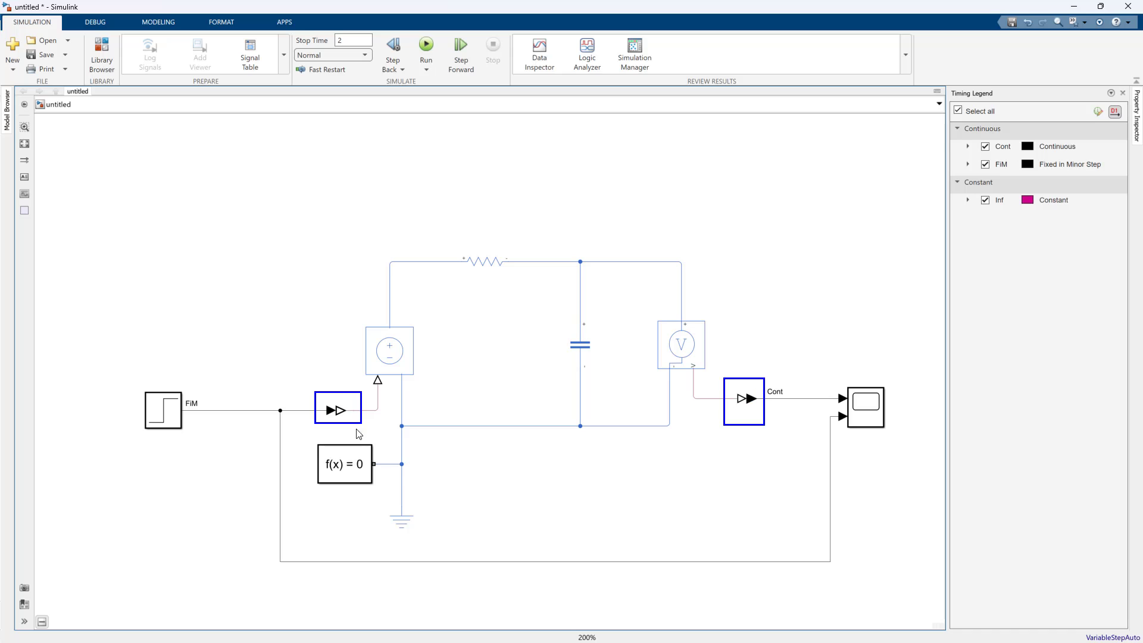
pyautogui.moveTo(358, 398)
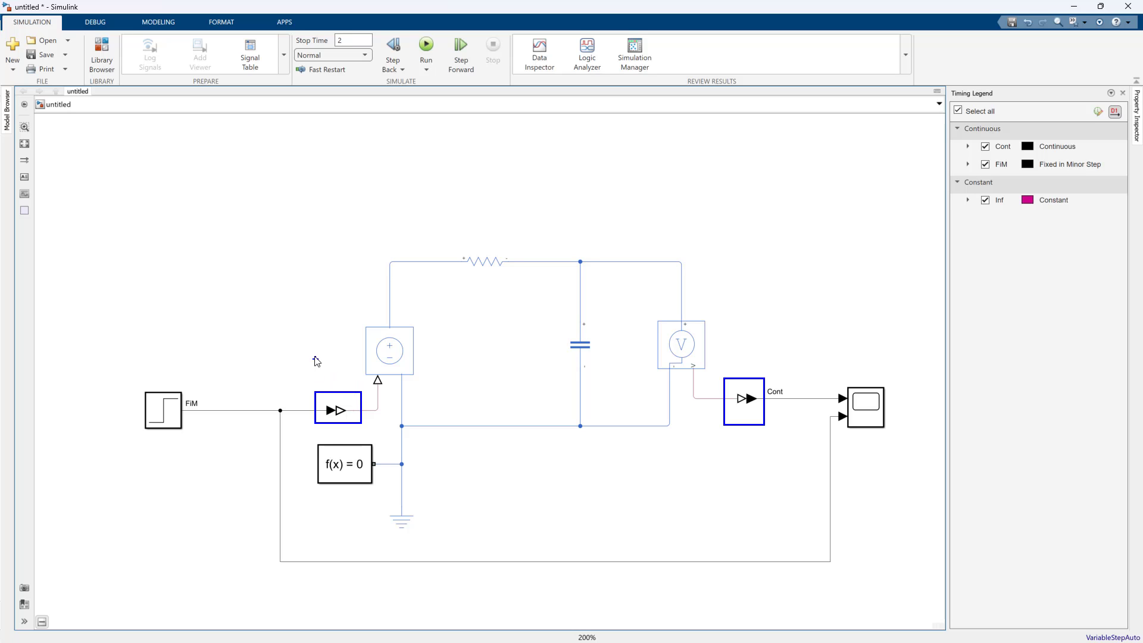
pyautogui.moveTo(324, 370)
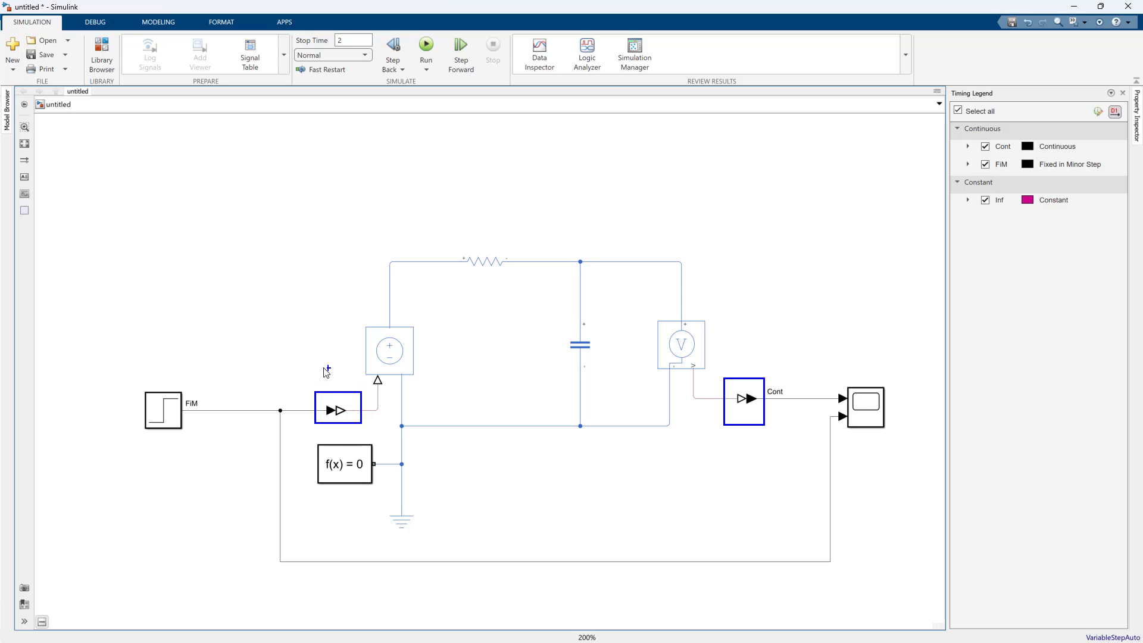
pyautogui.moveTo(245, 382)
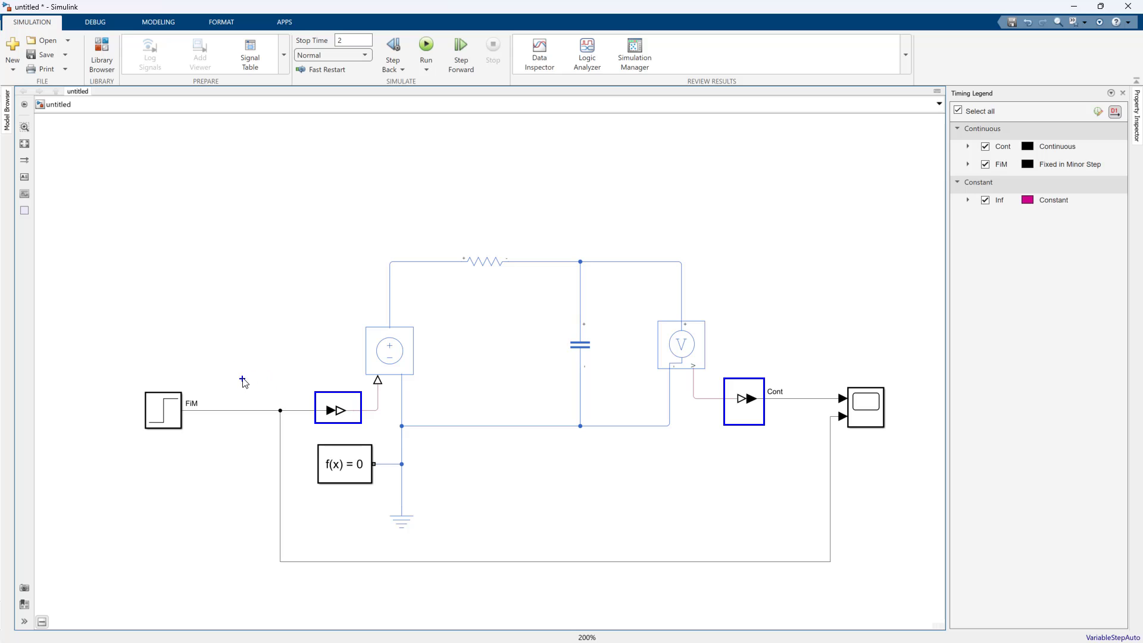
pyautogui.moveTo(254, 350)
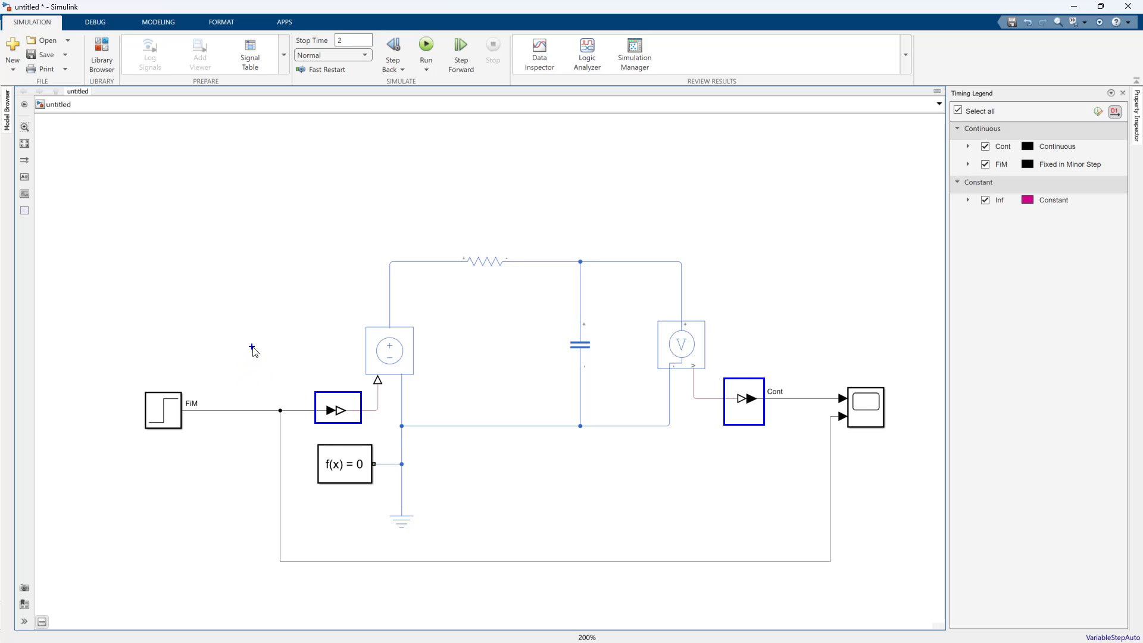
pyautogui.moveTo(113, 278); pyautogui.dragTo(153, 318)
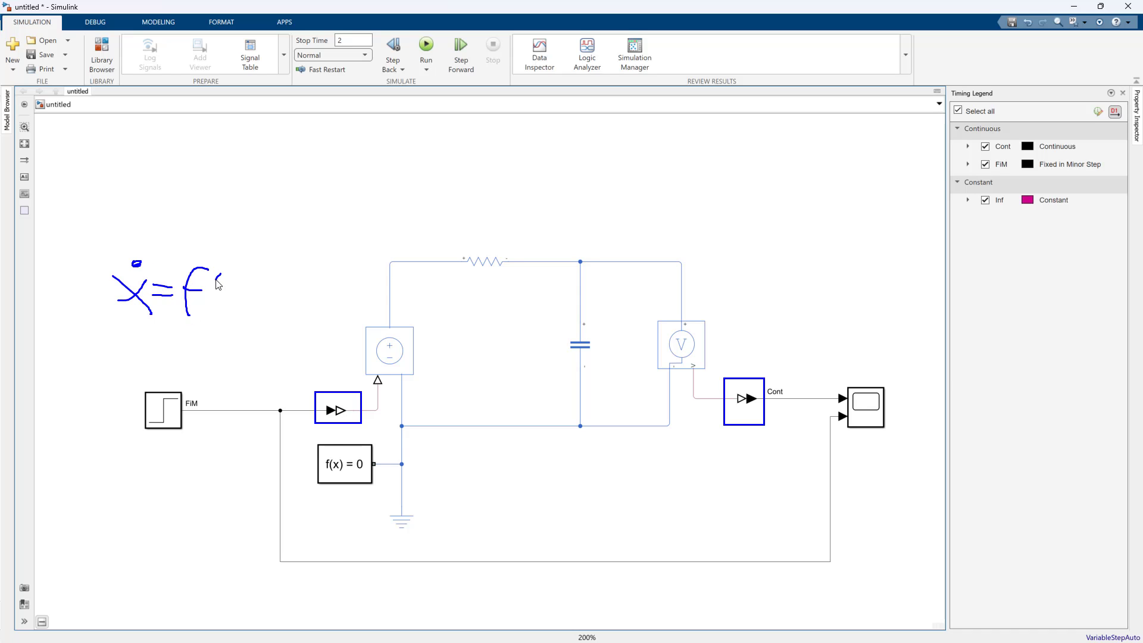
pyautogui.moveTo(212, 285); pyautogui.dragTo(251, 313)
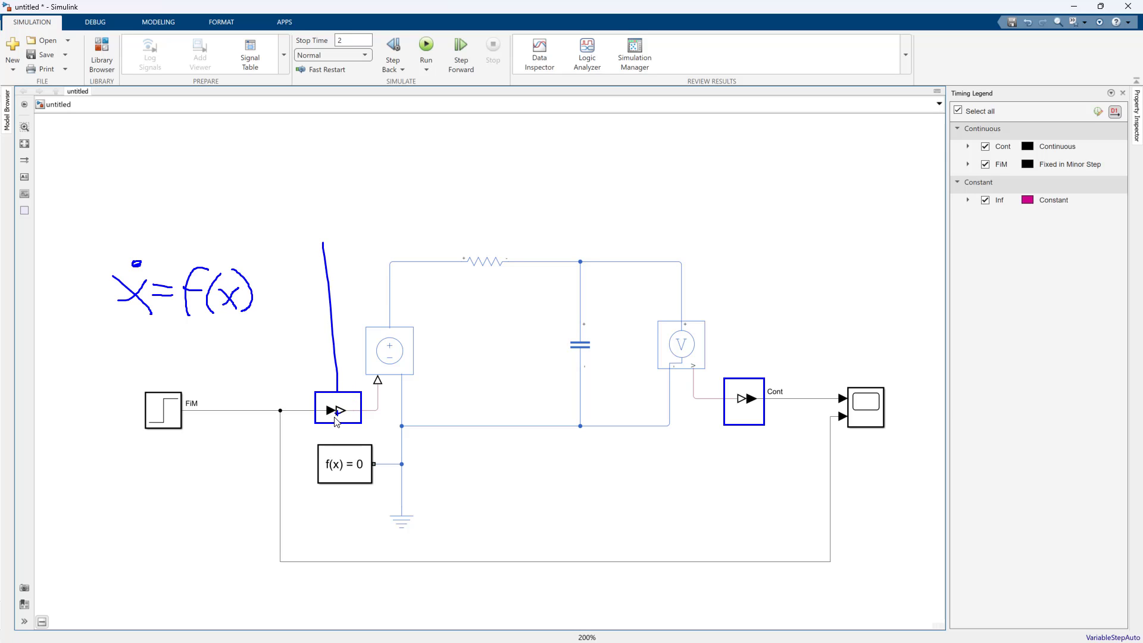
pyautogui.moveTo(337, 408); pyautogui.dragTo(342, 543)
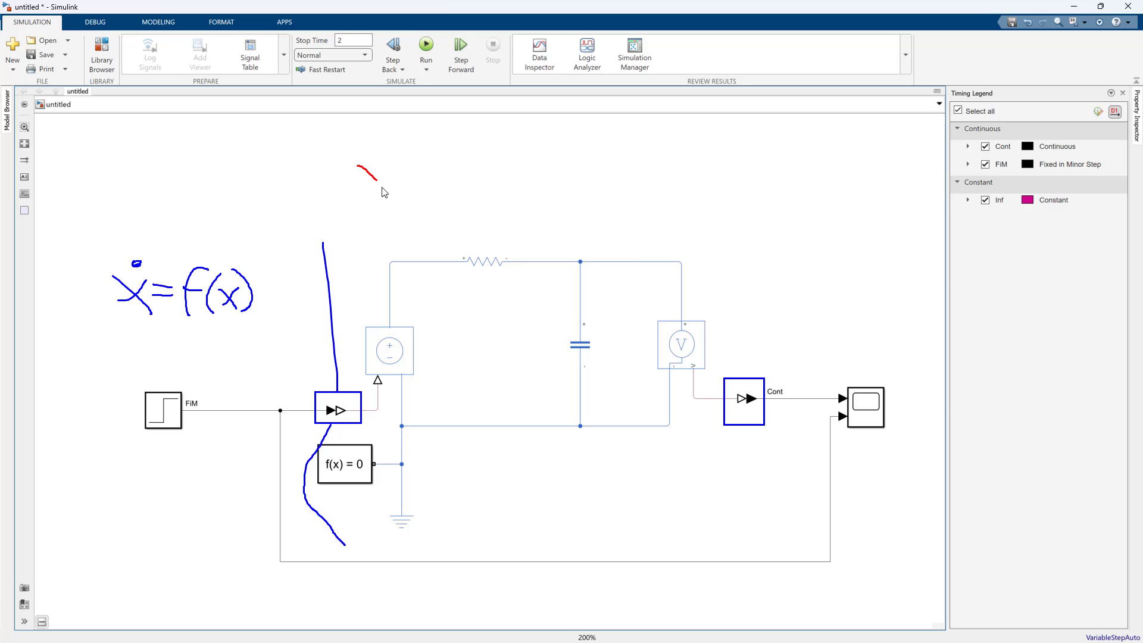
pyautogui.moveTo(379, 164); pyautogui.dragTo(371, 192)
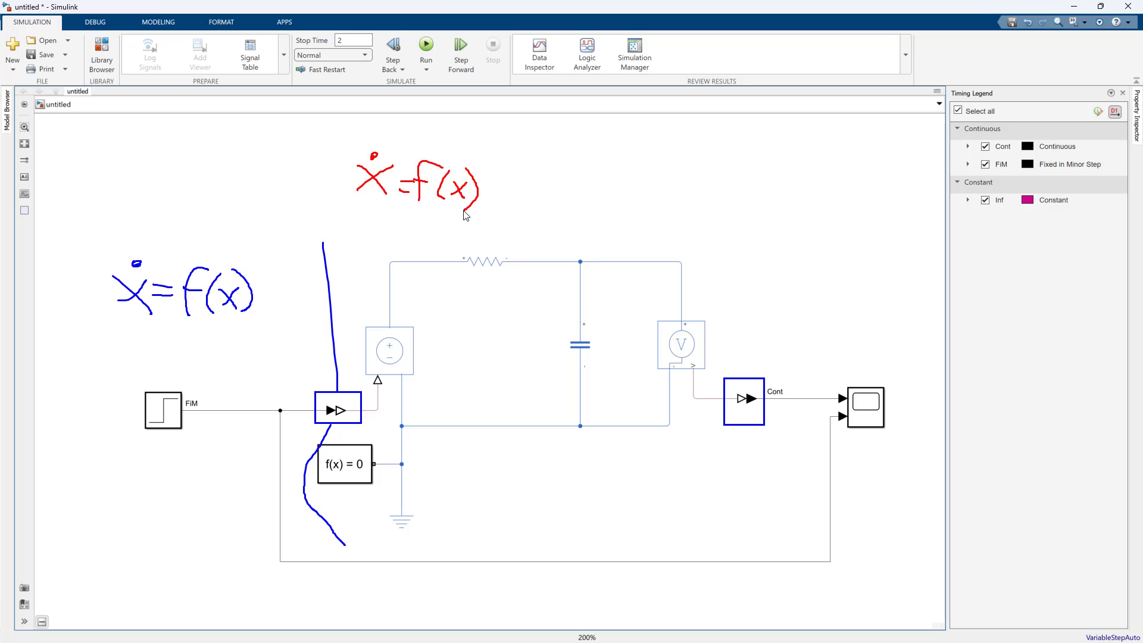
pyautogui.moveTo(364, 219); pyautogui.dragTo(391, 241)
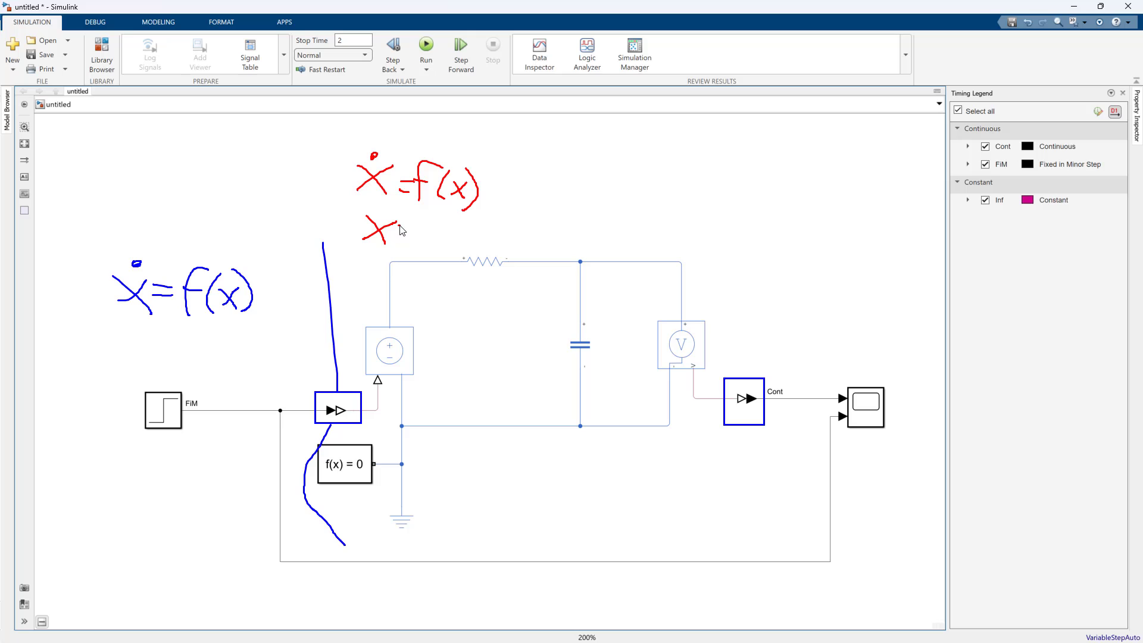
pyautogui.moveTo(408, 230); pyautogui.dragTo(449, 255)
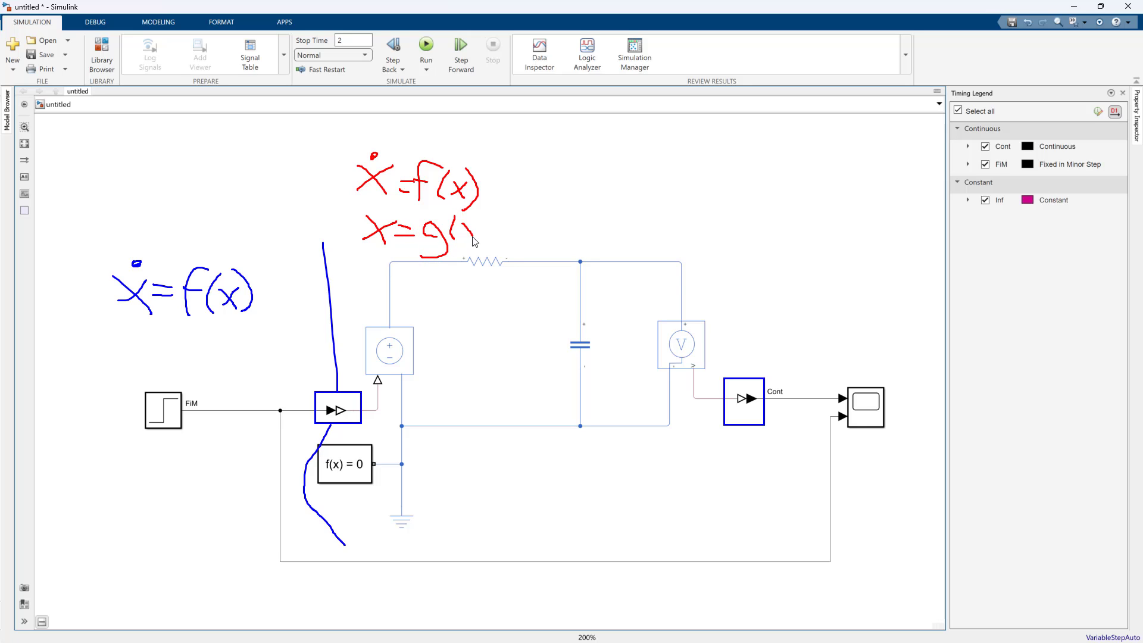
pyautogui.moveTo(460, 226); pyautogui.dragTo(488, 247)
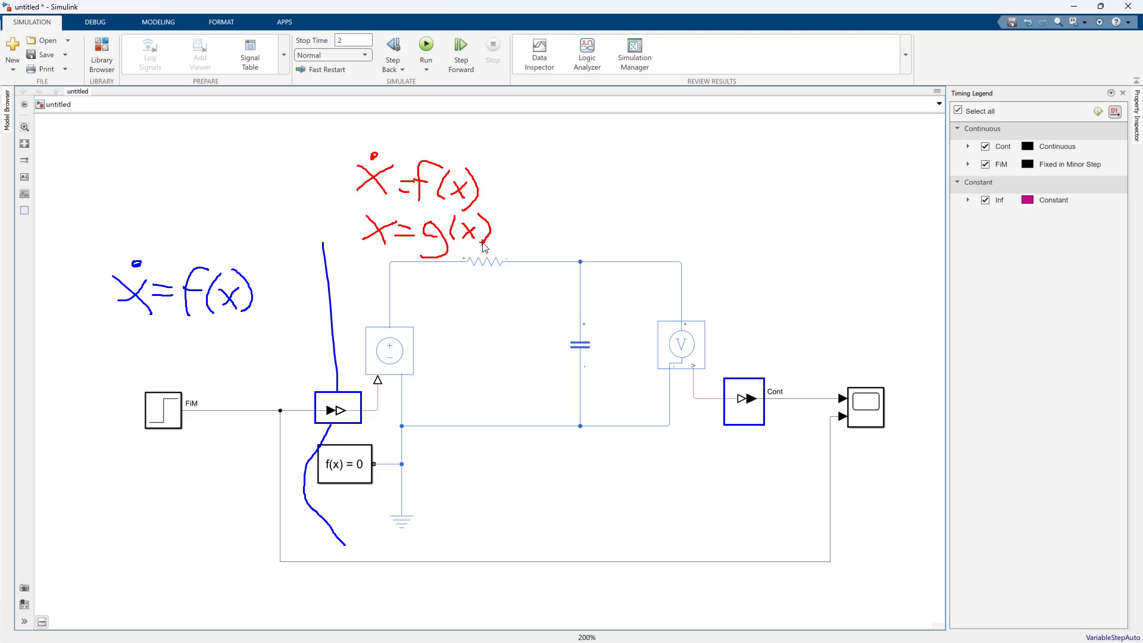
pyautogui.moveTo(493, 213)
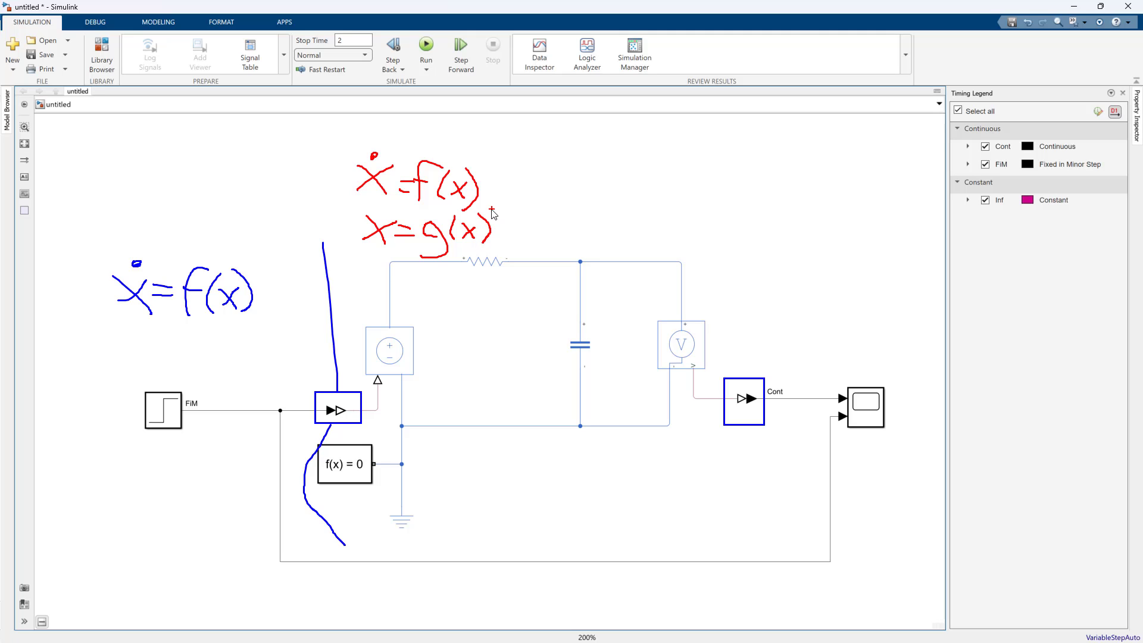
pyautogui.moveTo(488, 223)
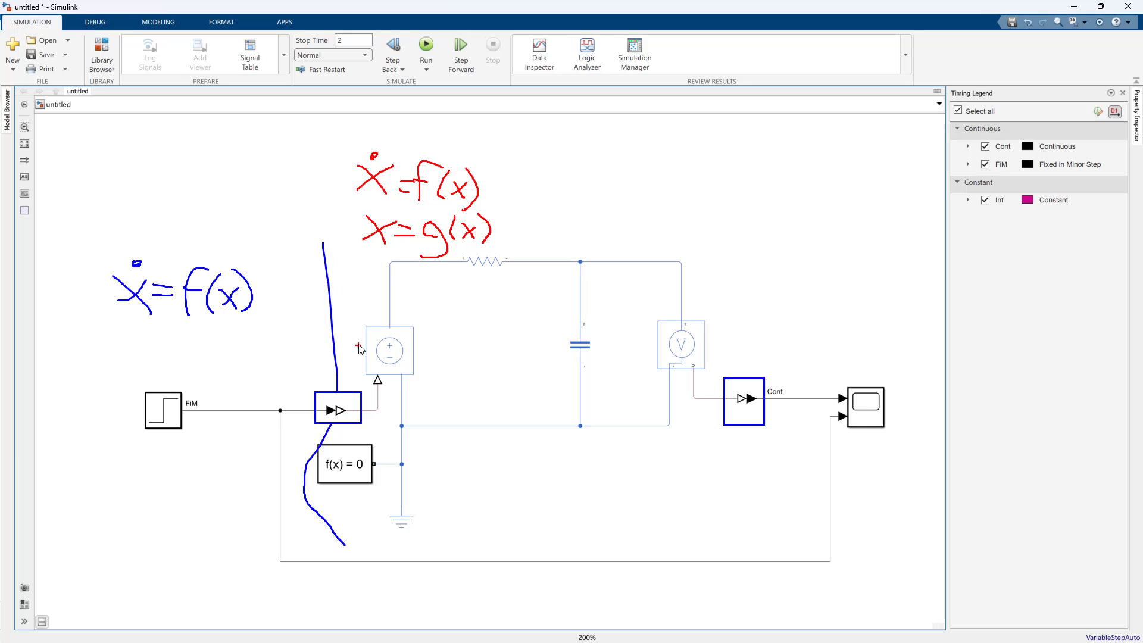
pyautogui.moveTo(461, 150)
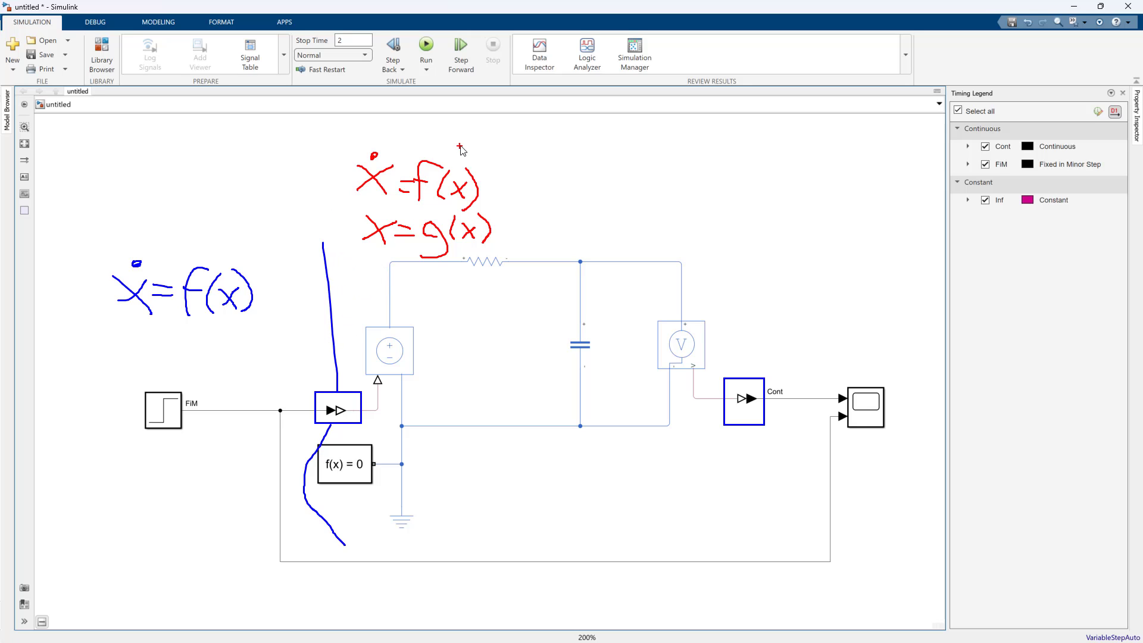
pyautogui.moveTo(459, 145); pyautogui.dragTo(412, 277)
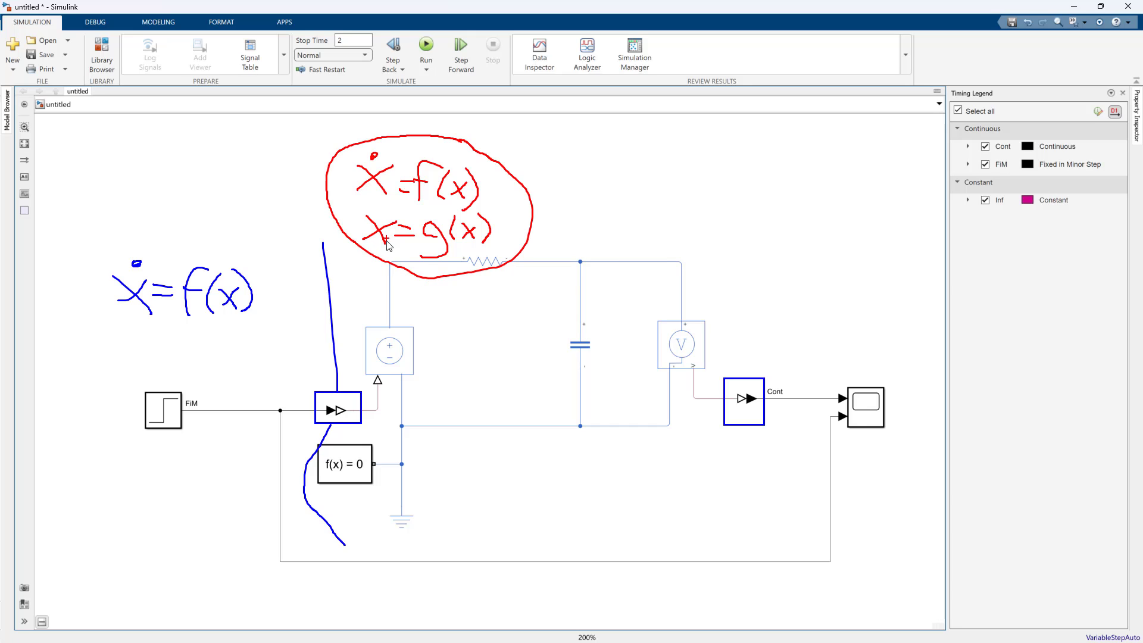
pyautogui.moveTo(381, 265)
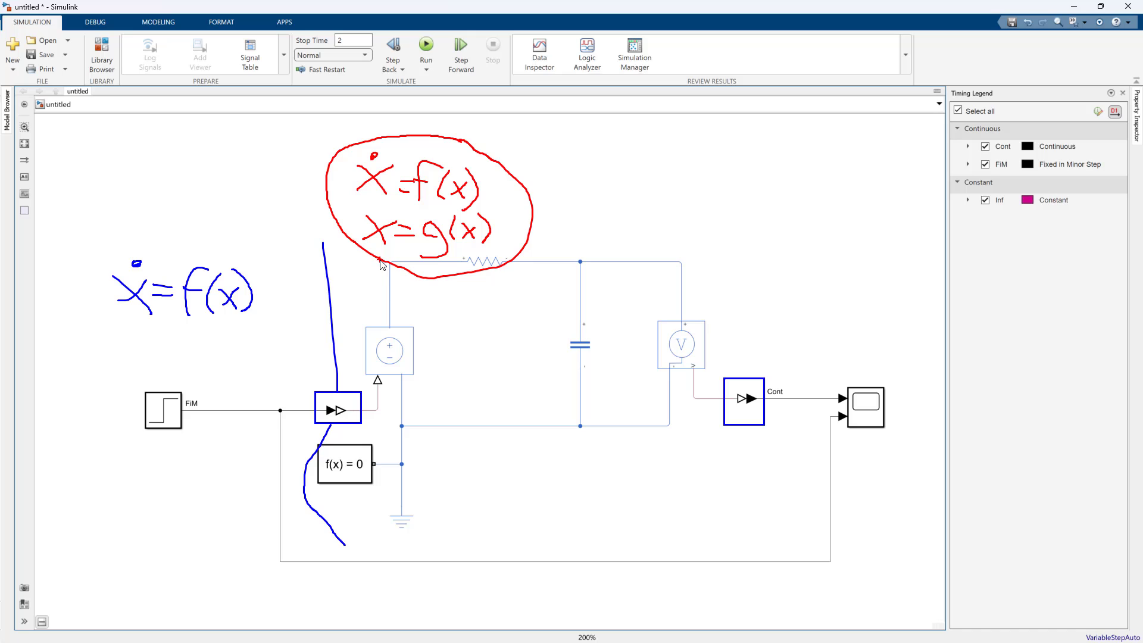
pyautogui.moveTo(380, 261); pyautogui.dragTo(364, 449)
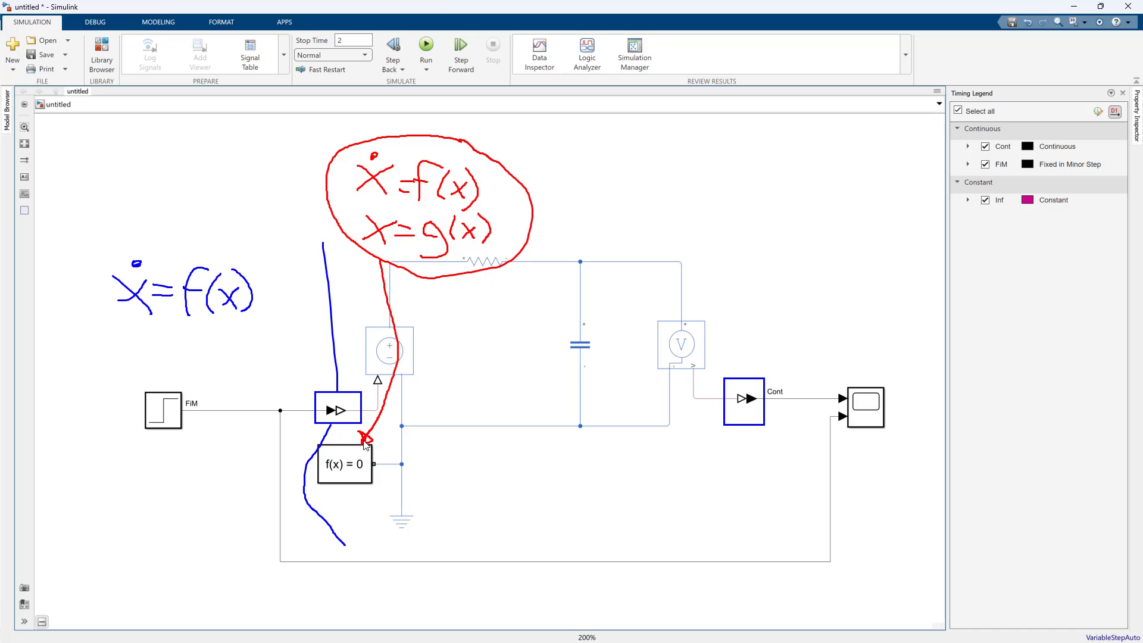
pyautogui.moveTo(395, 323)
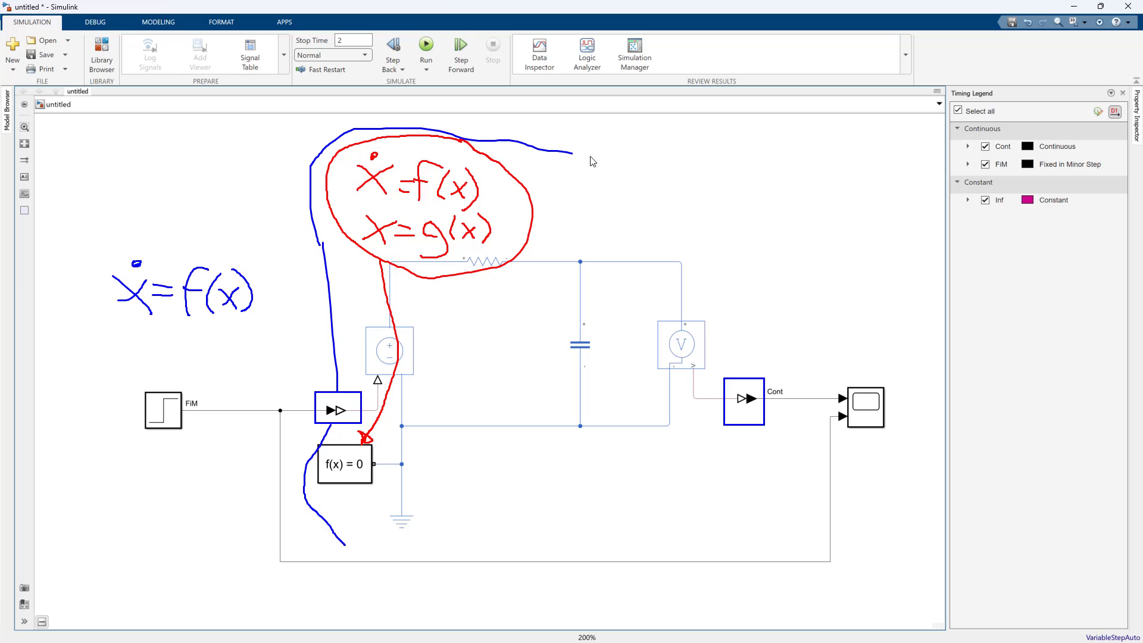
pyautogui.moveTo(590, 157); pyautogui.dragTo(579, 532)
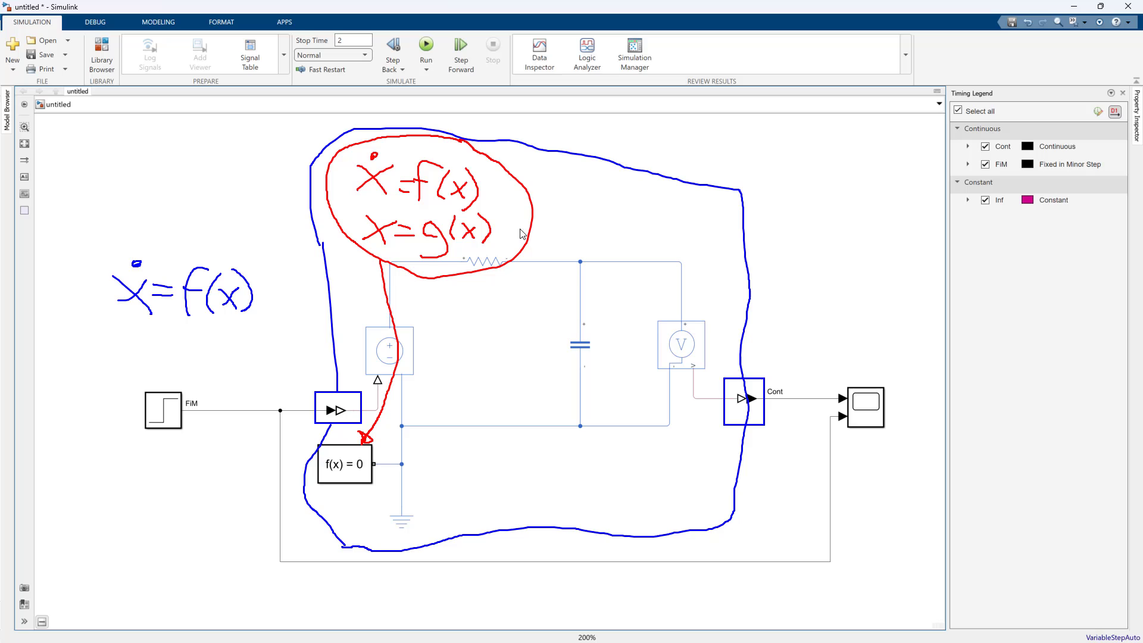
pyautogui.moveTo(490, 245)
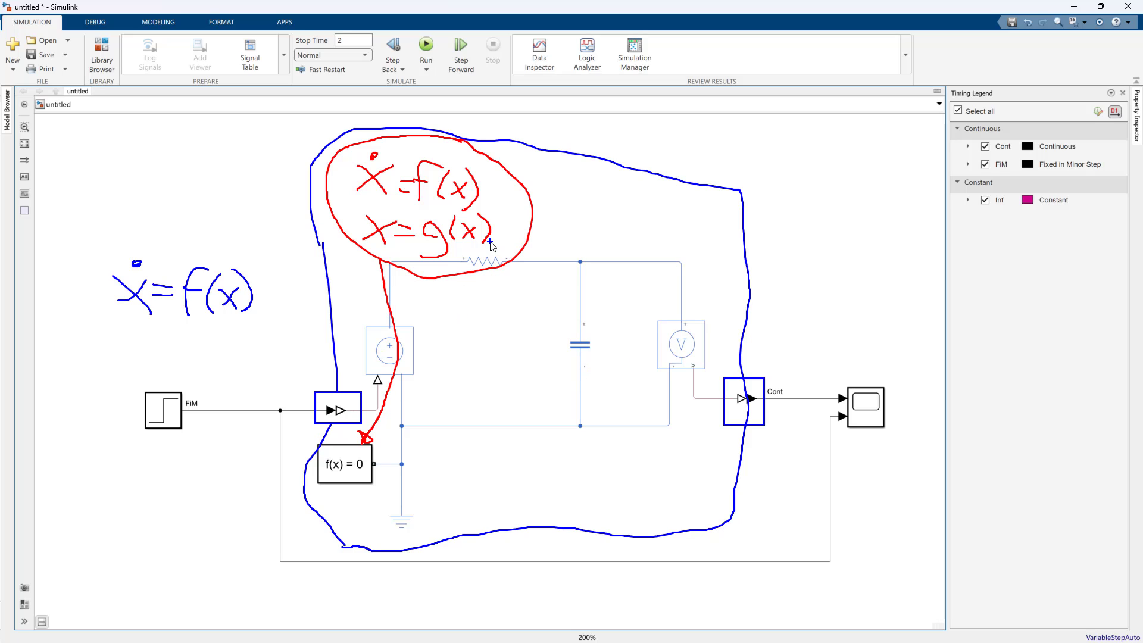
pyautogui.moveTo(455, 265)
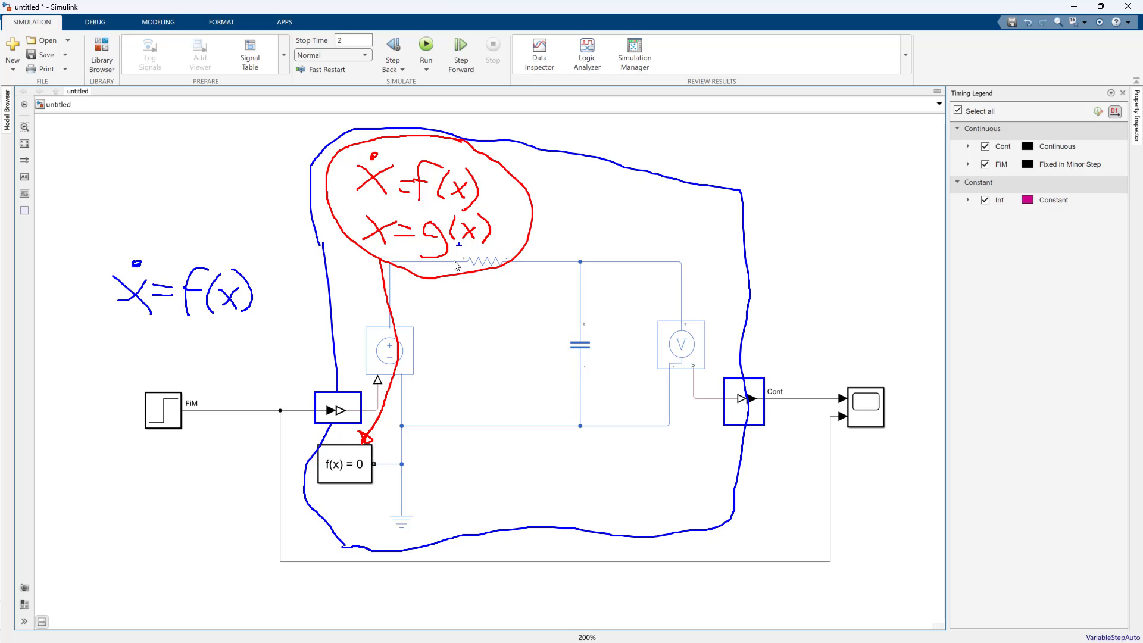
pyautogui.moveTo(391, 413)
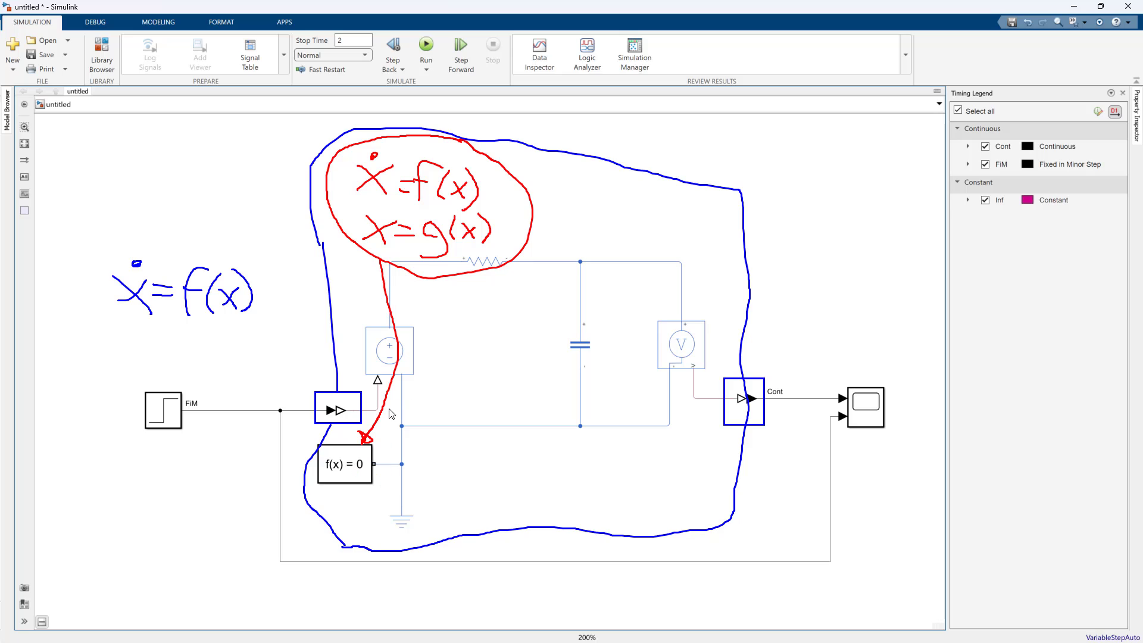
pyautogui.moveTo(466, 274)
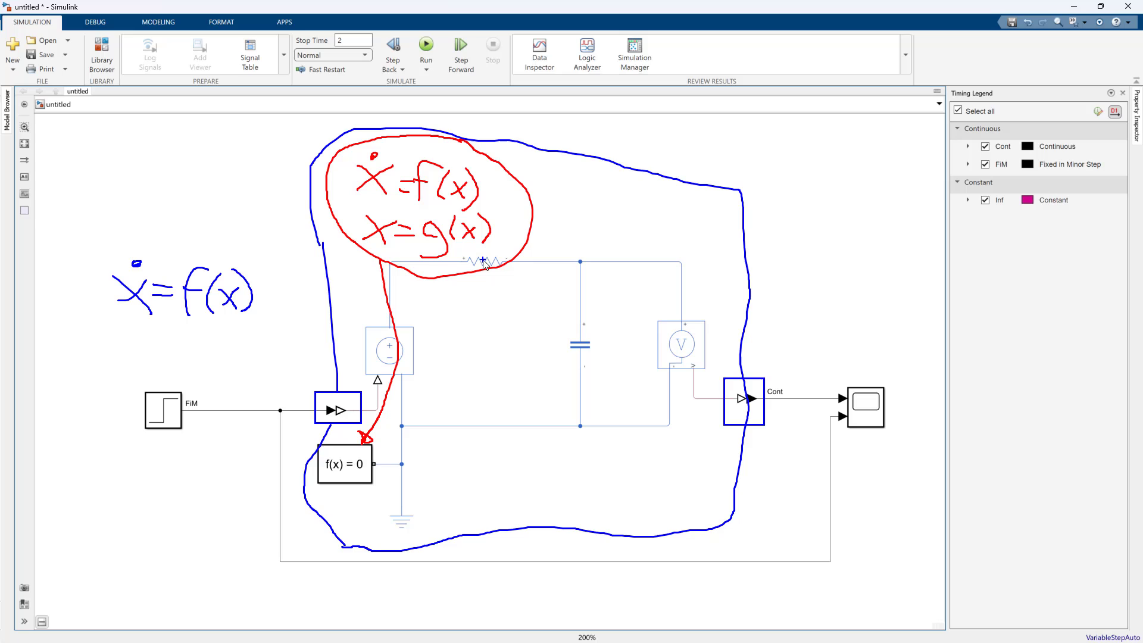
pyautogui.moveTo(479, 257)
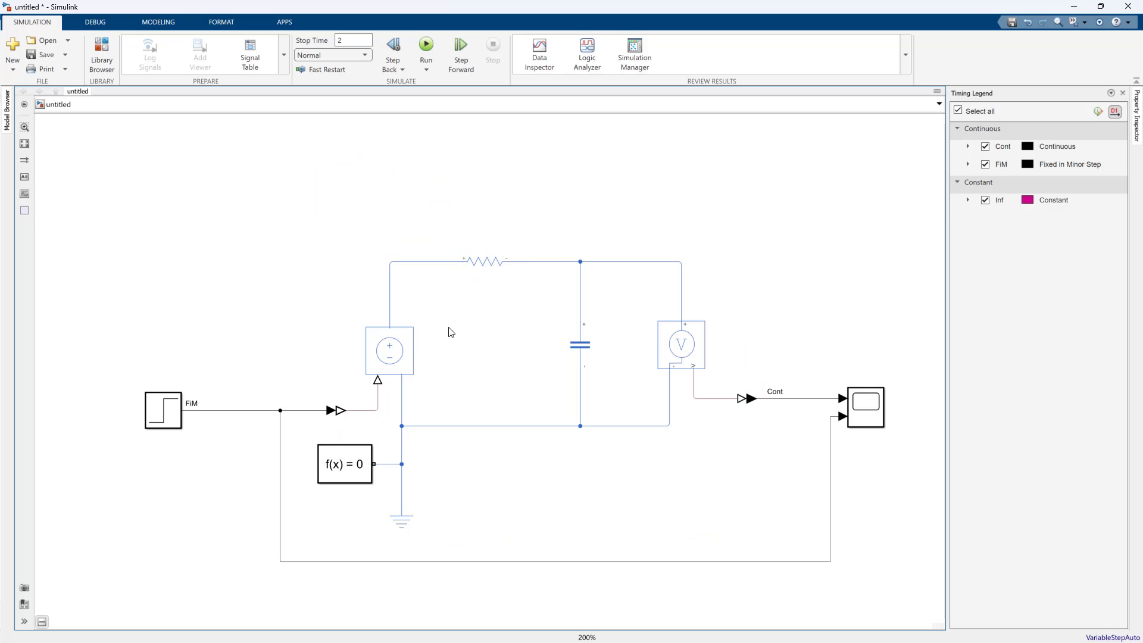
pyautogui.click(344, 465)
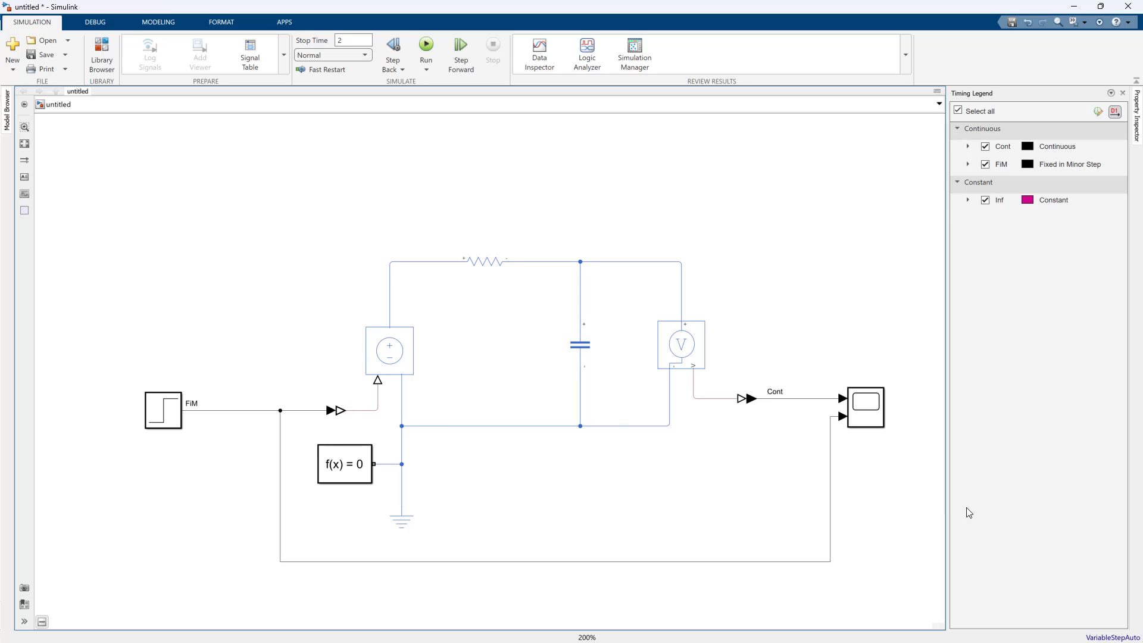
pyautogui.moveTo(1092, 622)
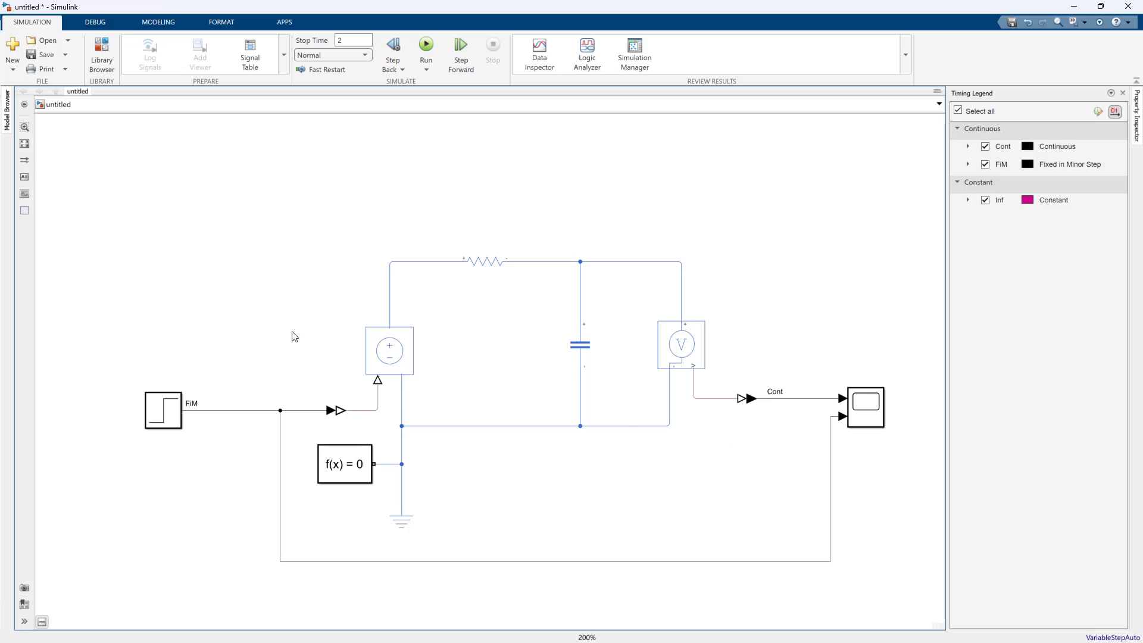
pyautogui.click(344, 464)
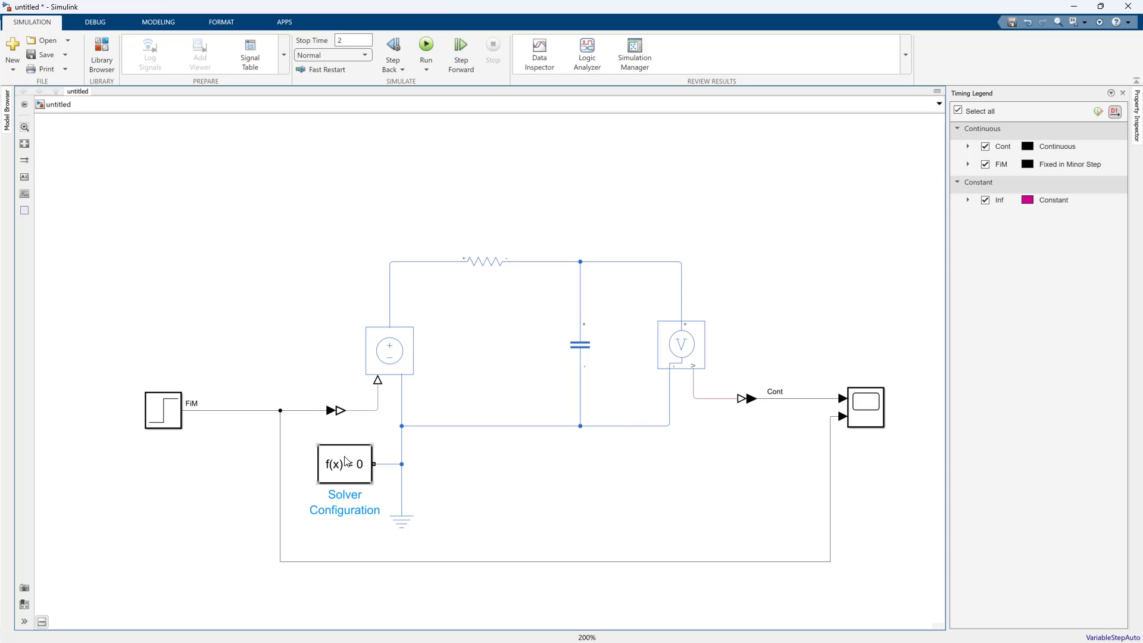
# Enable a local Backward Euler solver at 0.001 sample time with fixed-cost consistency iterations
pyautogui.doubleClick(343, 464)
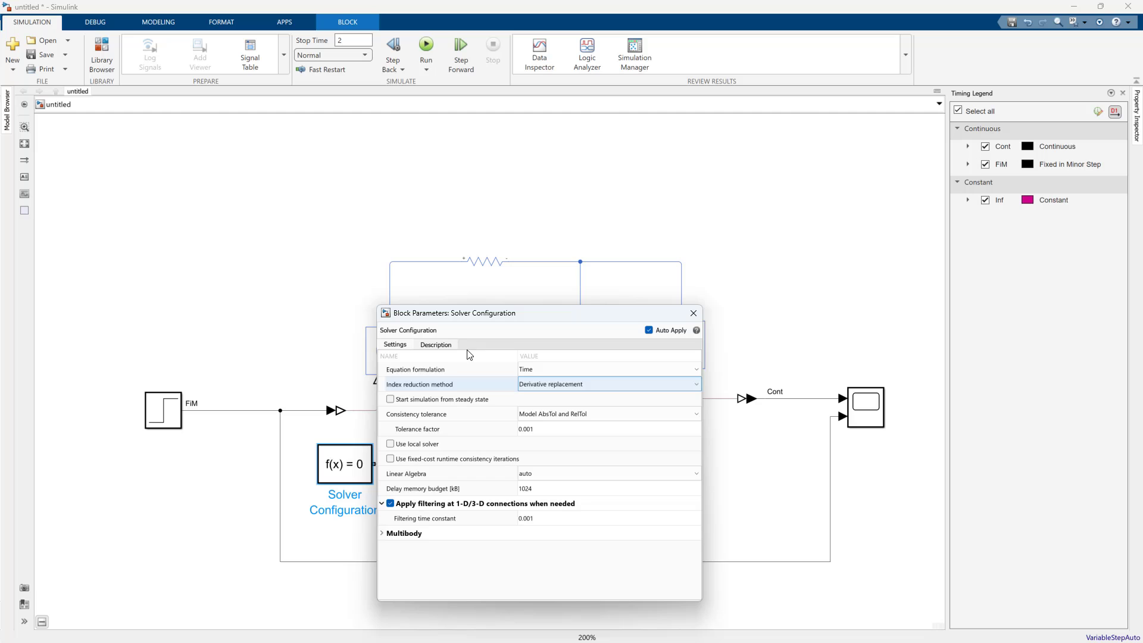
pyautogui.moveTo(467, 313); pyautogui.dragTo(360, 181)
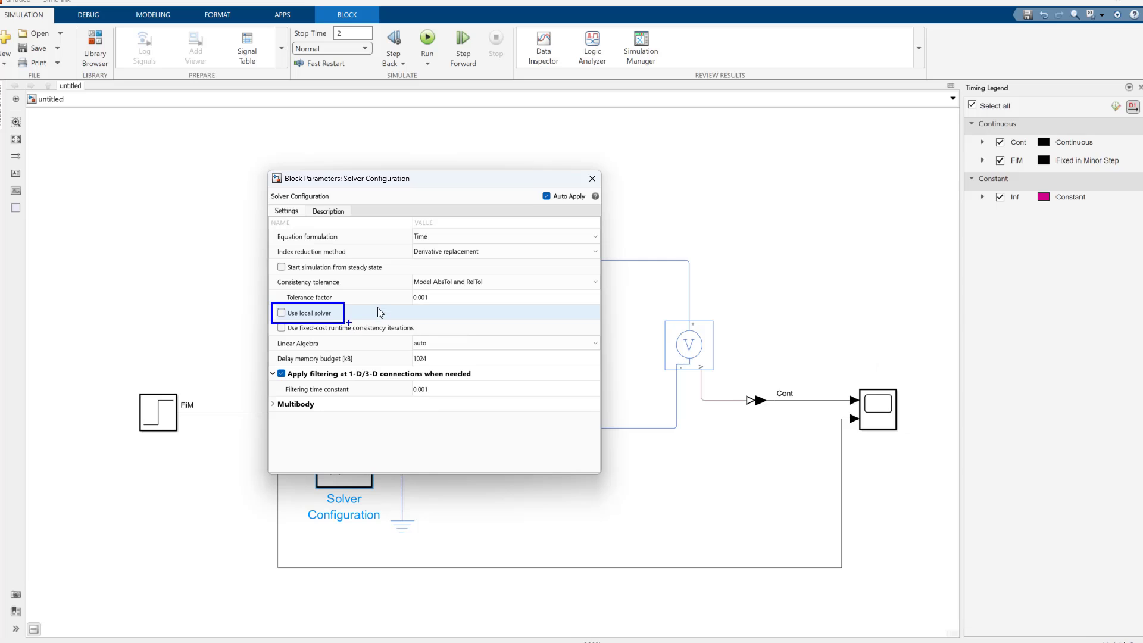
pyautogui.click(280, 313)
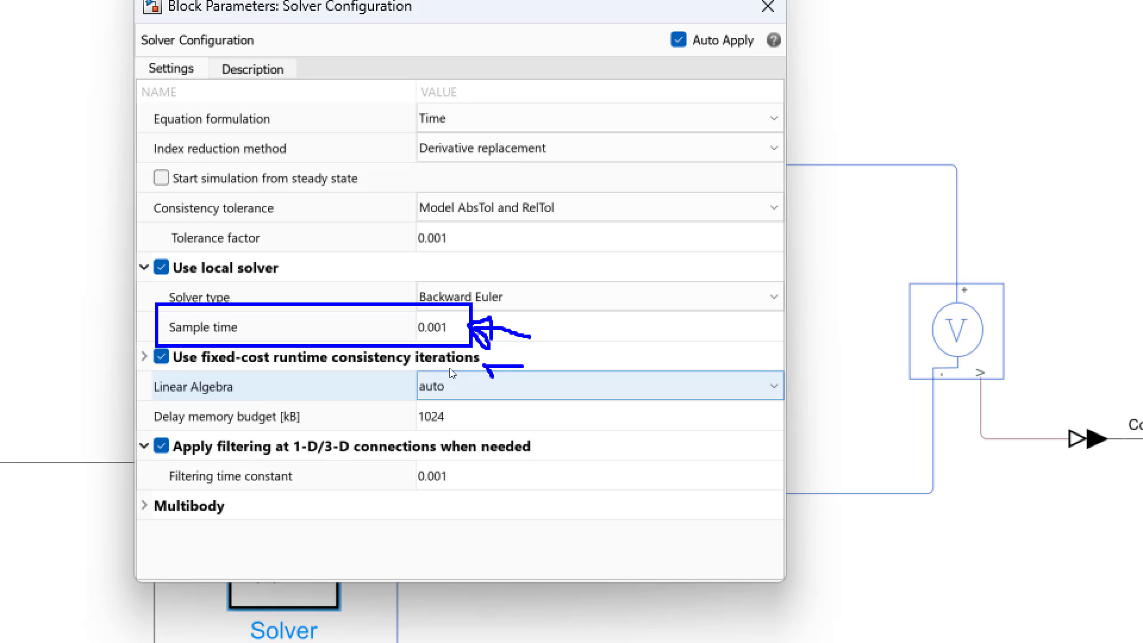
pyautogui.moveTo(396, 364)
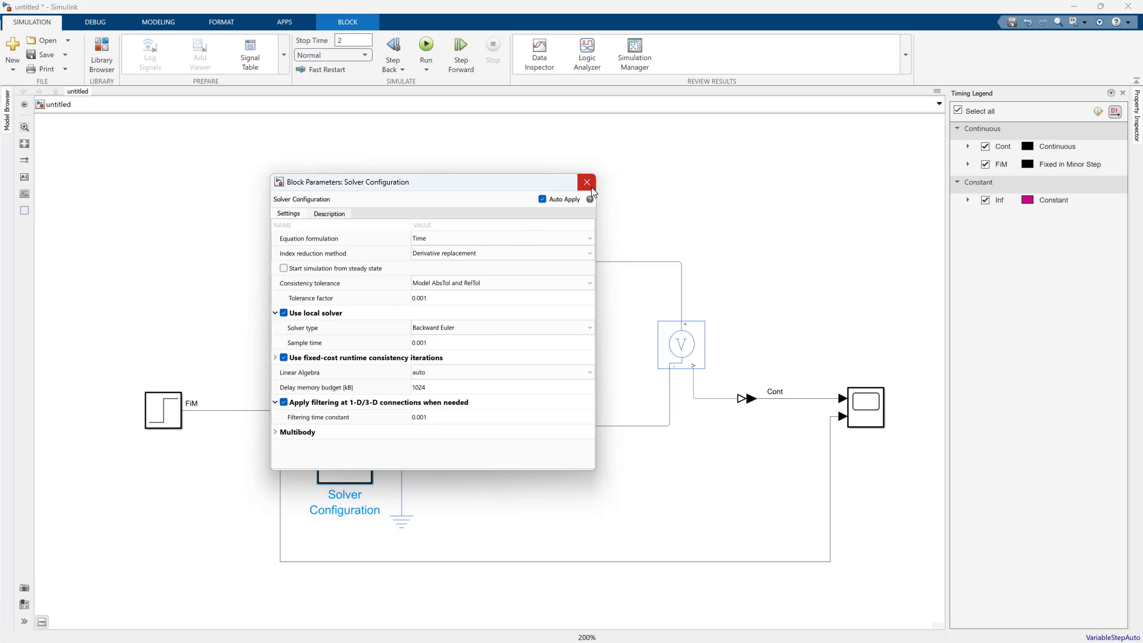
pyautogui.click(586, 181)
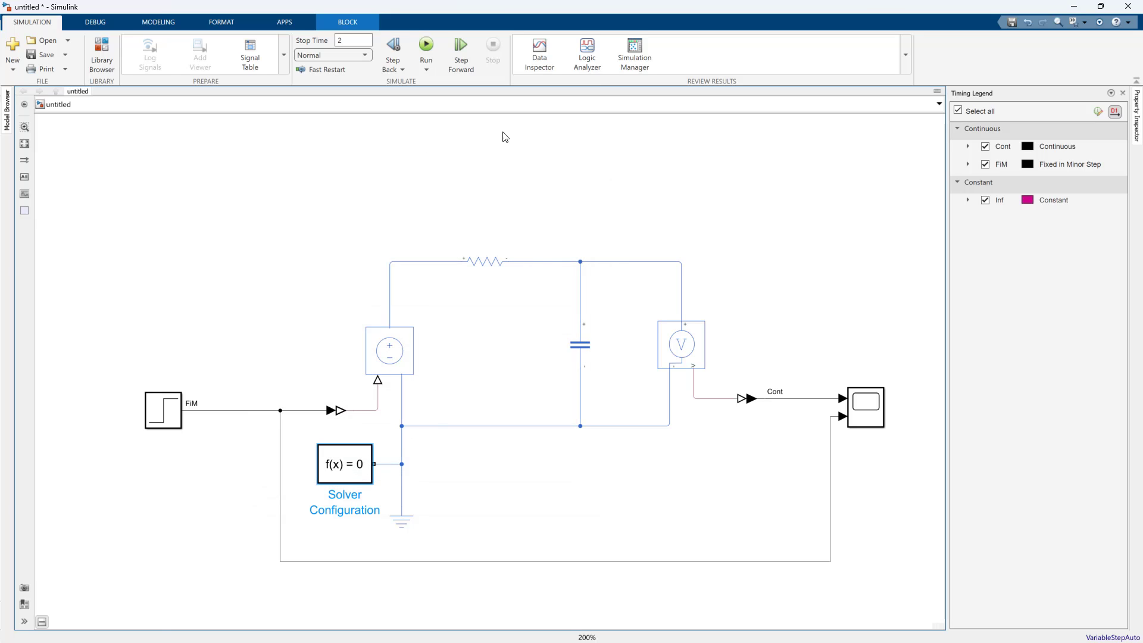
# Update the diagram so the Timing Legend shows Discrete D1 0.001 on the sensed voltage
pyautogui.click(425, 49)
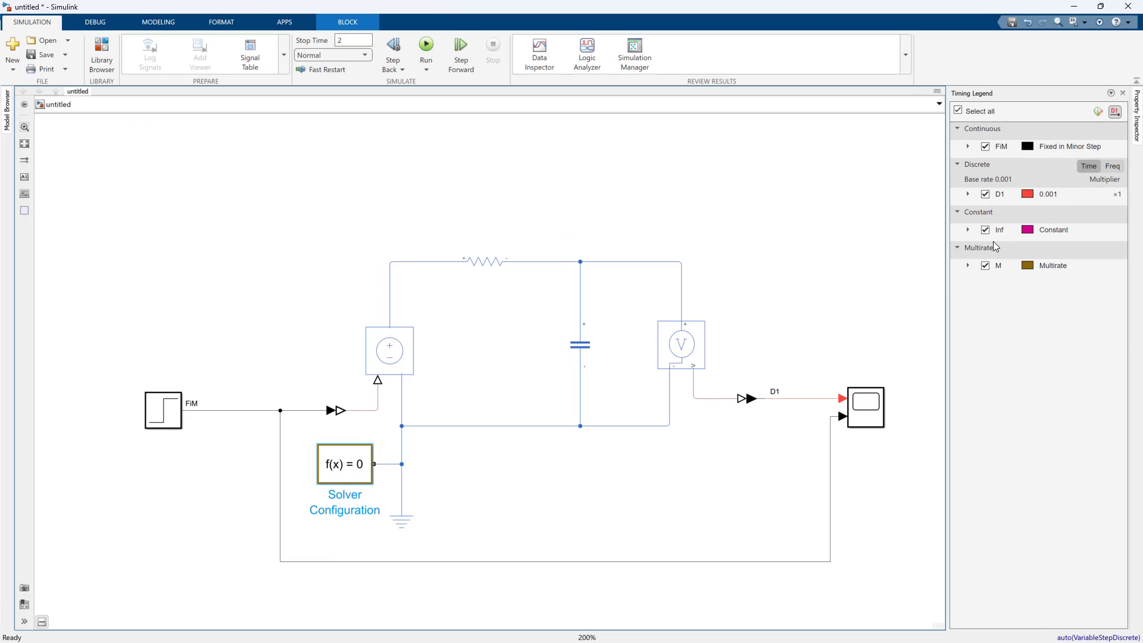
pyautogui.click(1013, 180)
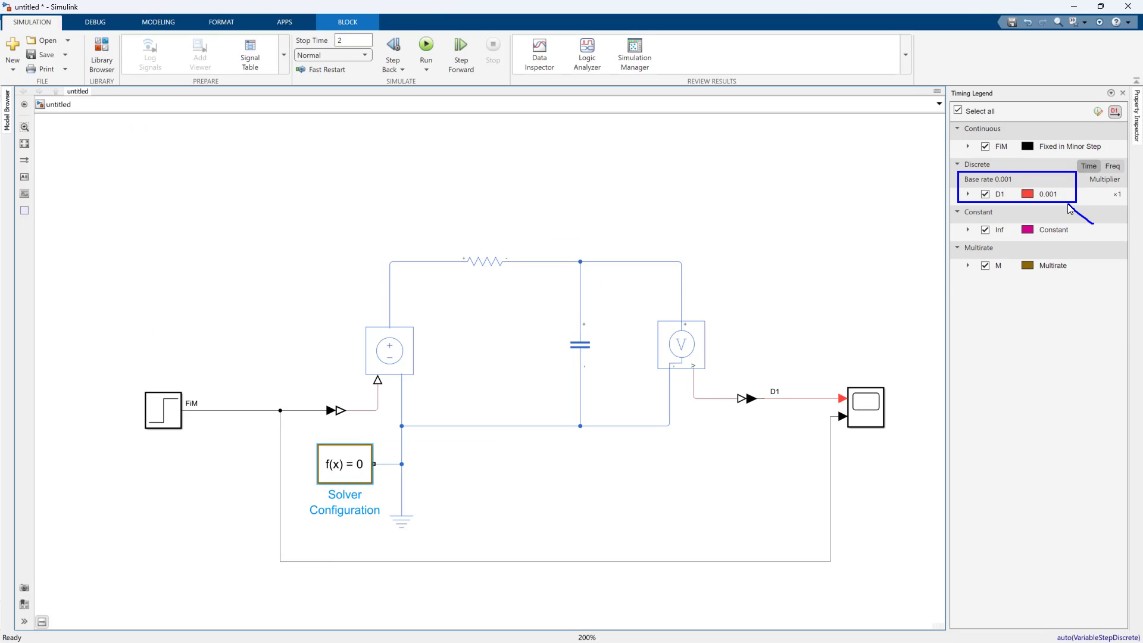
pyautogui.moveTo(1070, 457)
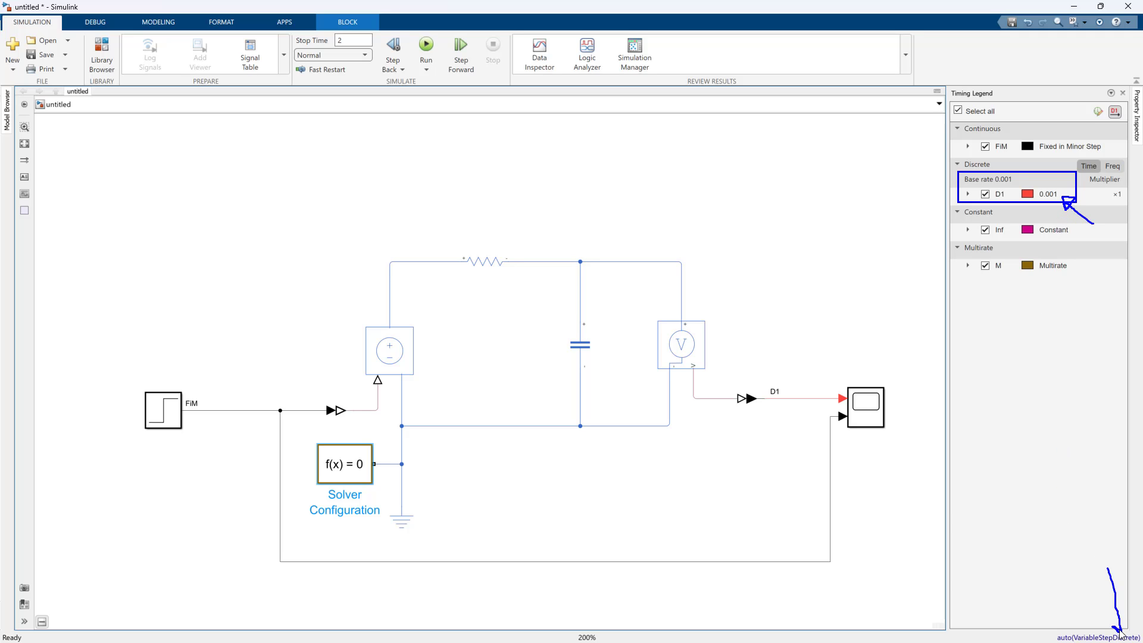
pyautogui.moveTo(758, 483)
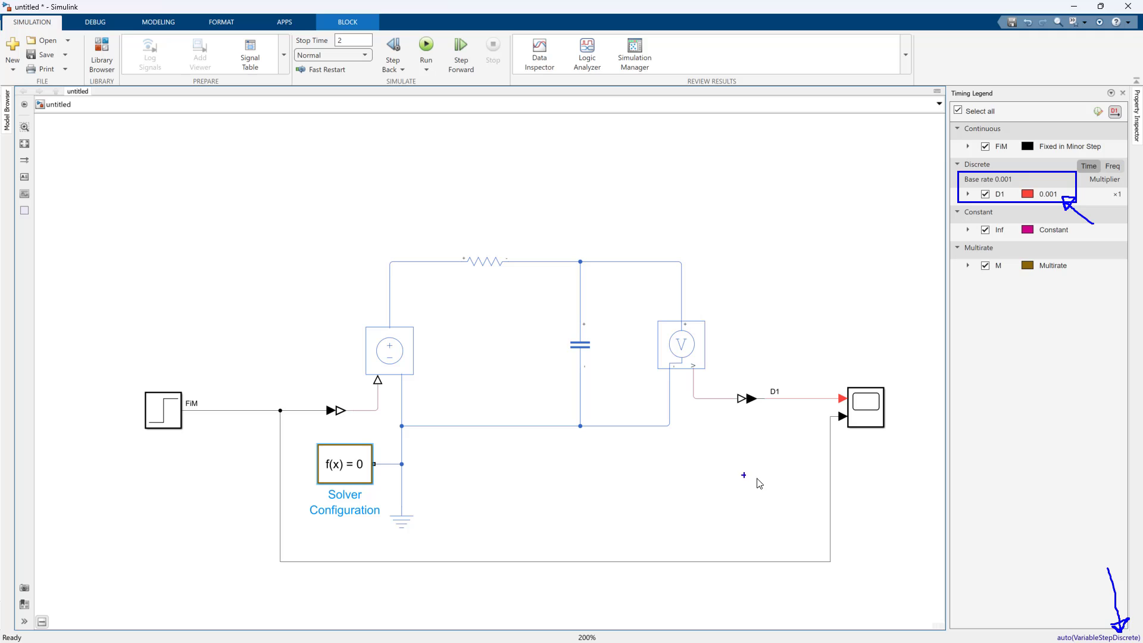
pyautogui.moveTo(659, 323)
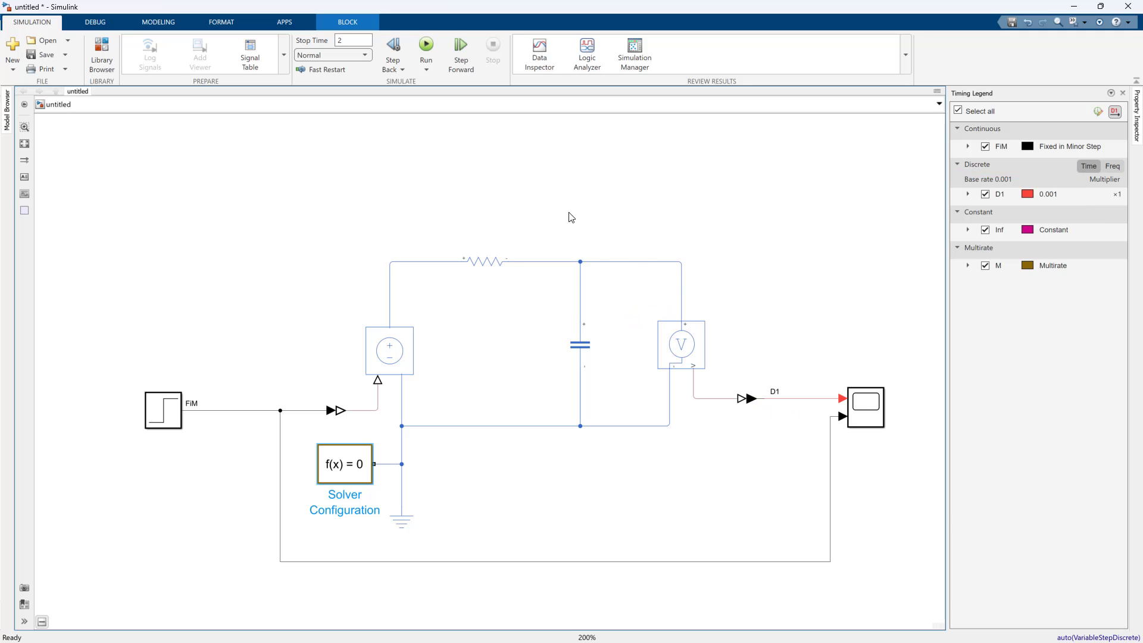
pyautogui.moveTo(157, 21)
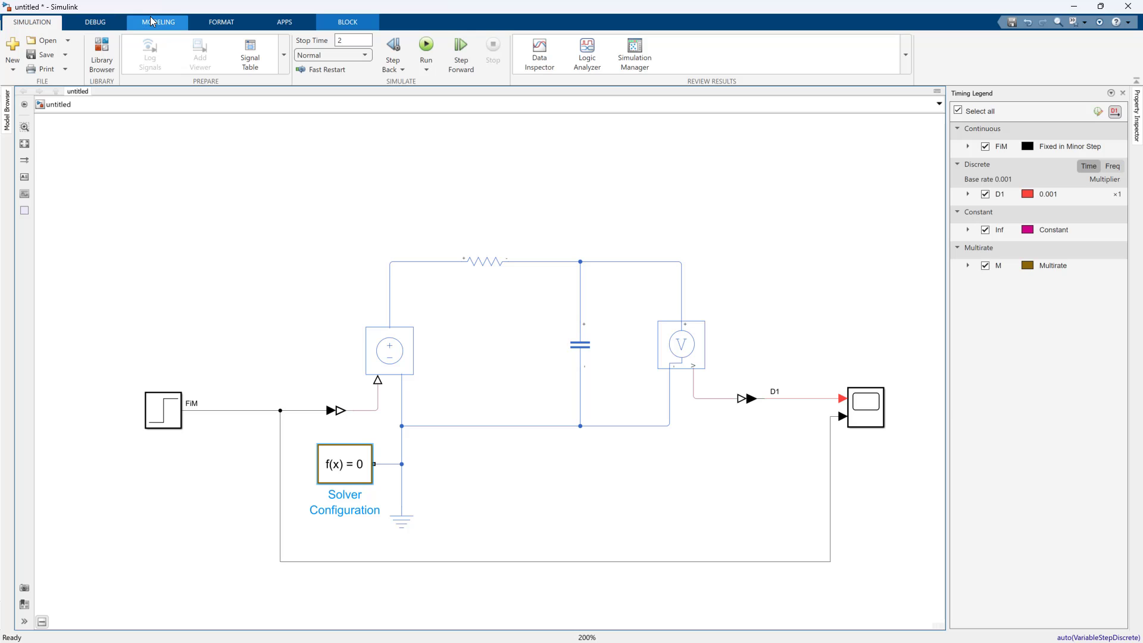
# Set the solver to Fixed-step, discrete (no continuous states), in Configuration Parameters
pyautogui.click(157, 21)
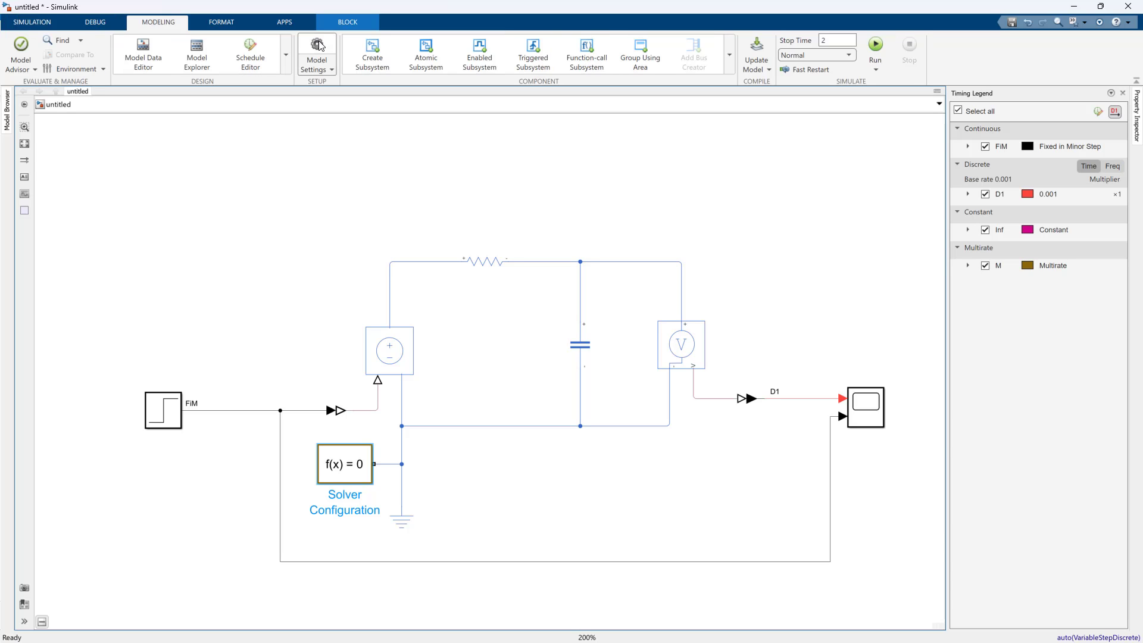
pyautogui.click(315, 52)
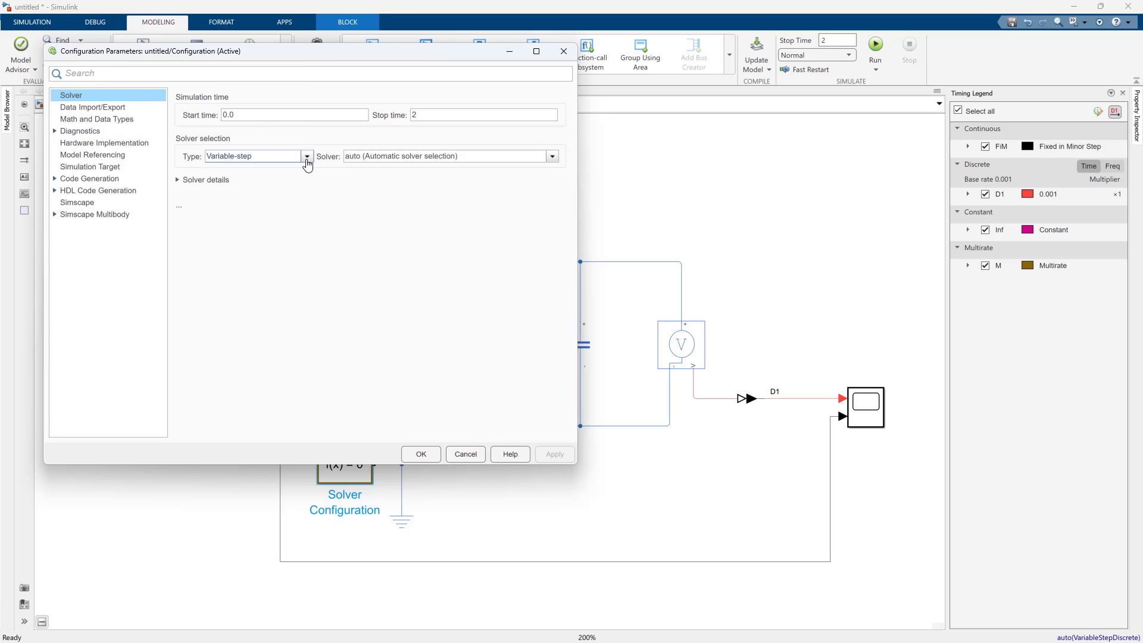
pyautogui.moveTo(310, 160)
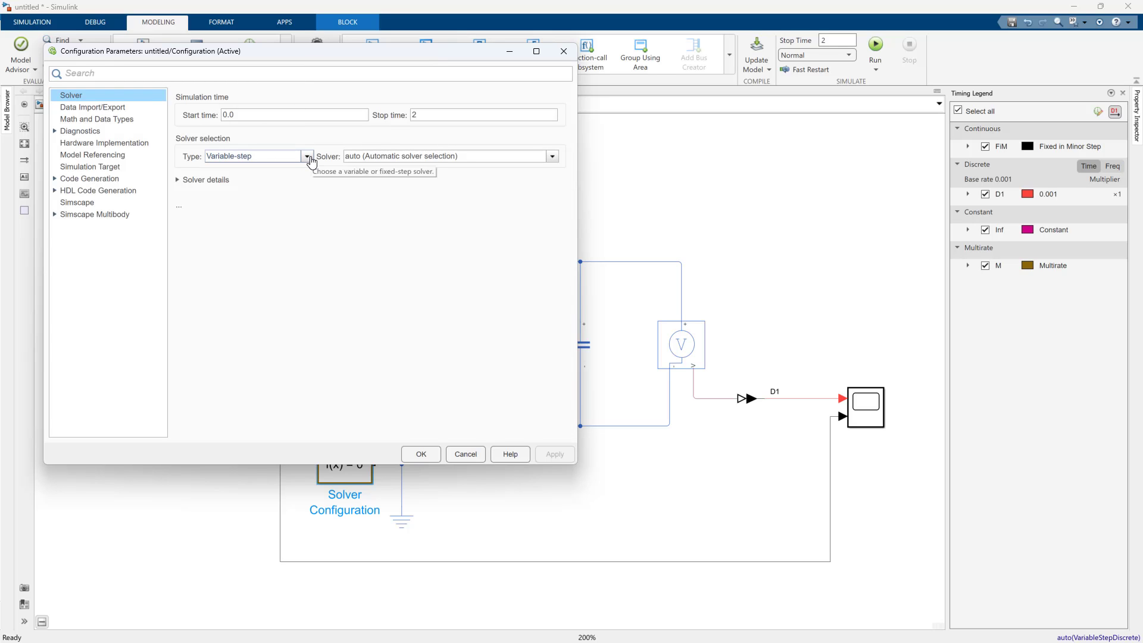
pyautogui.click(306, 155)
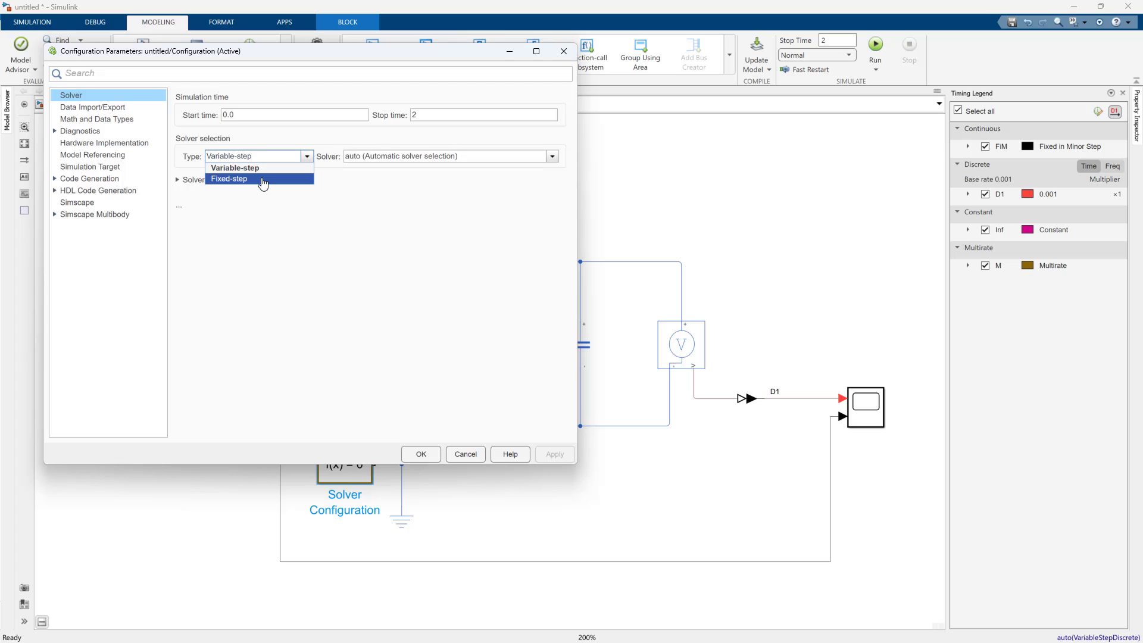
pyautogui.click(230, 178)
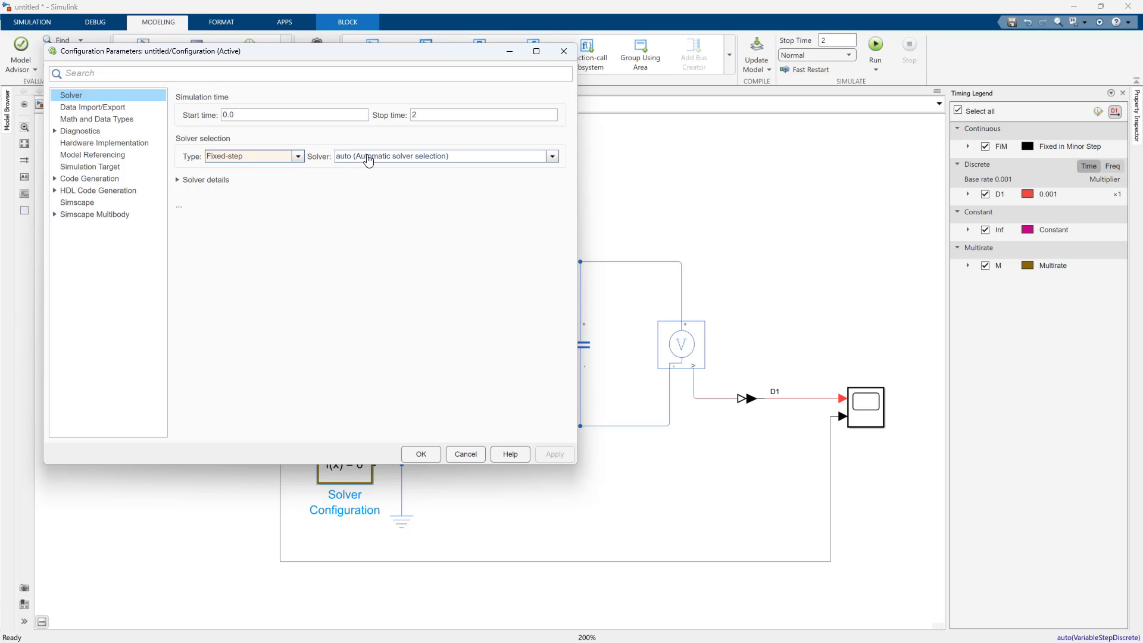
pyautogui.click(550, 156)
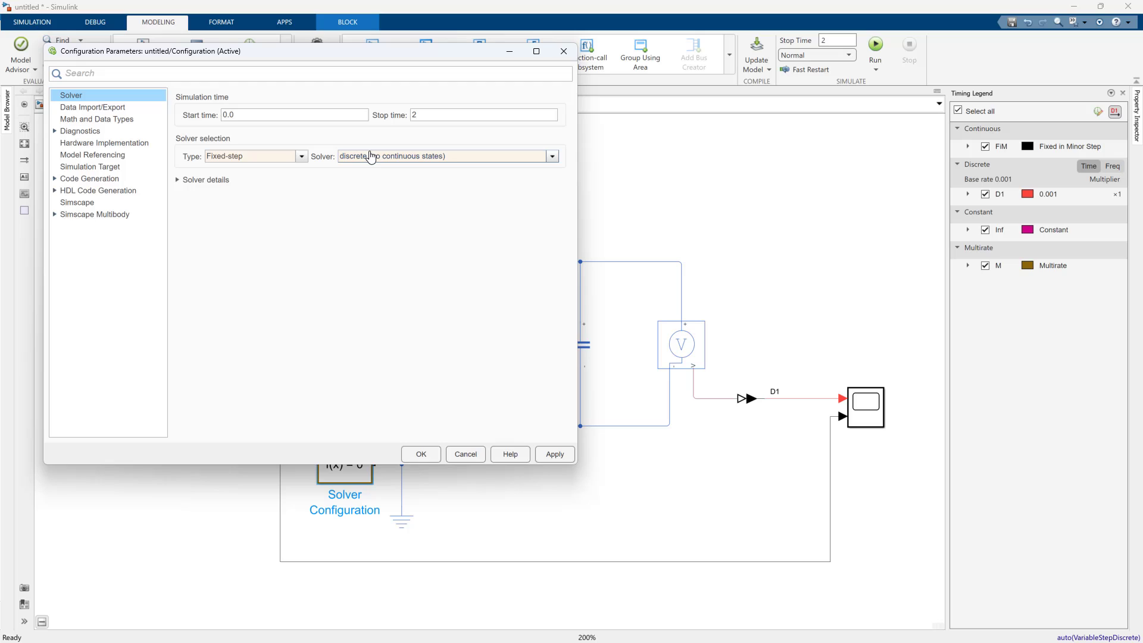
pyautogui.moveTo(343, 161)
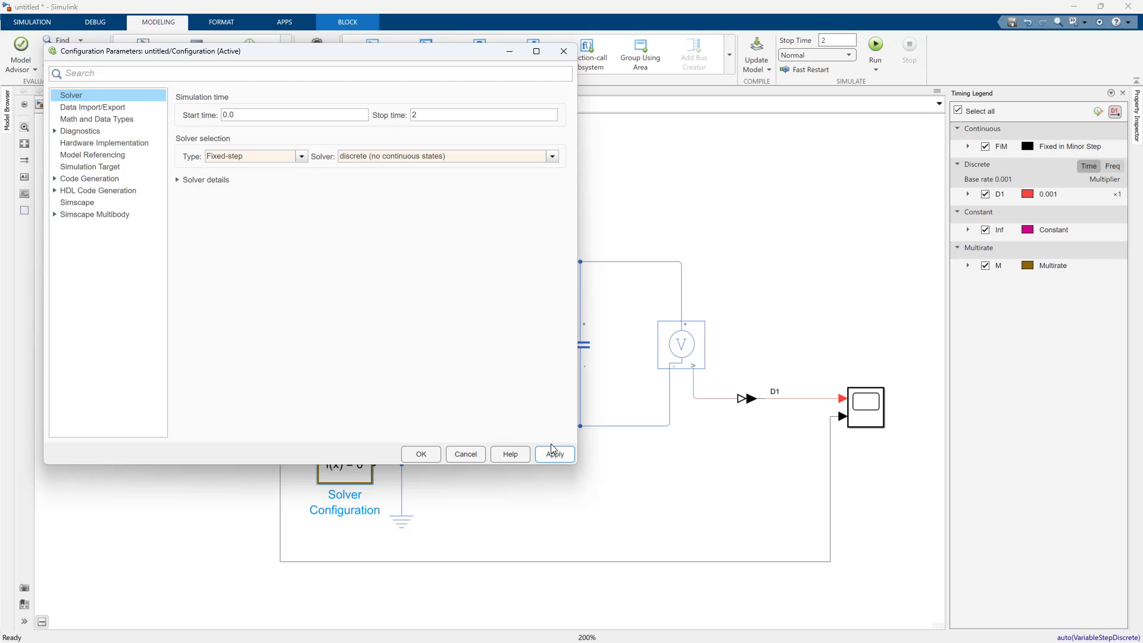
pyautogui.click(554, 454)
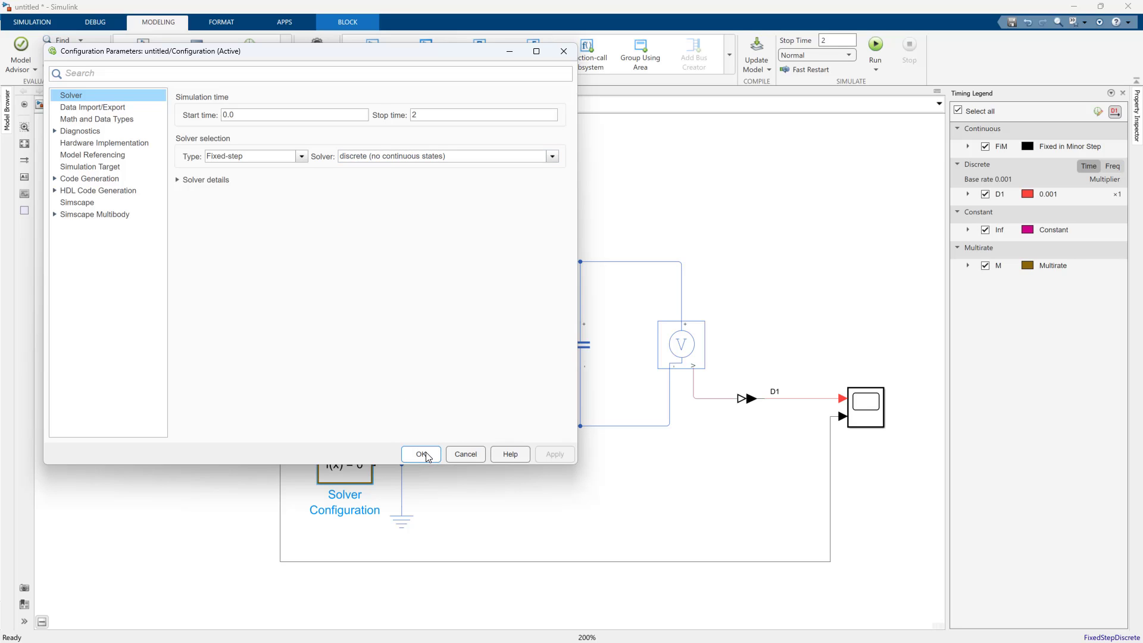
pyautogui.click(421, 454)
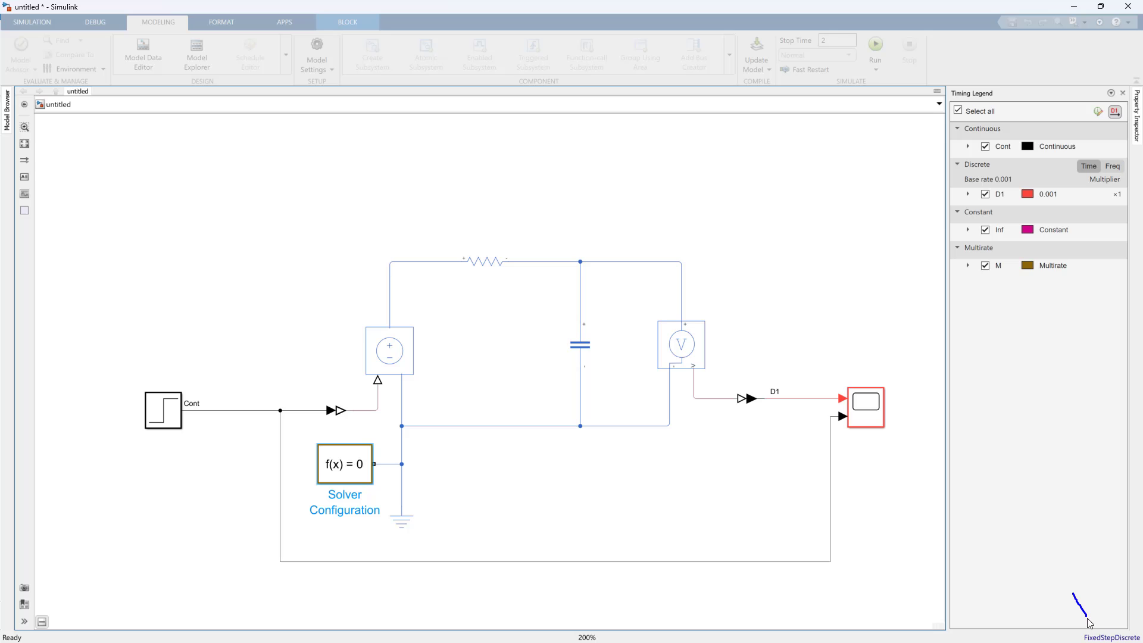
pyautogui.moveTo(1086, 612)
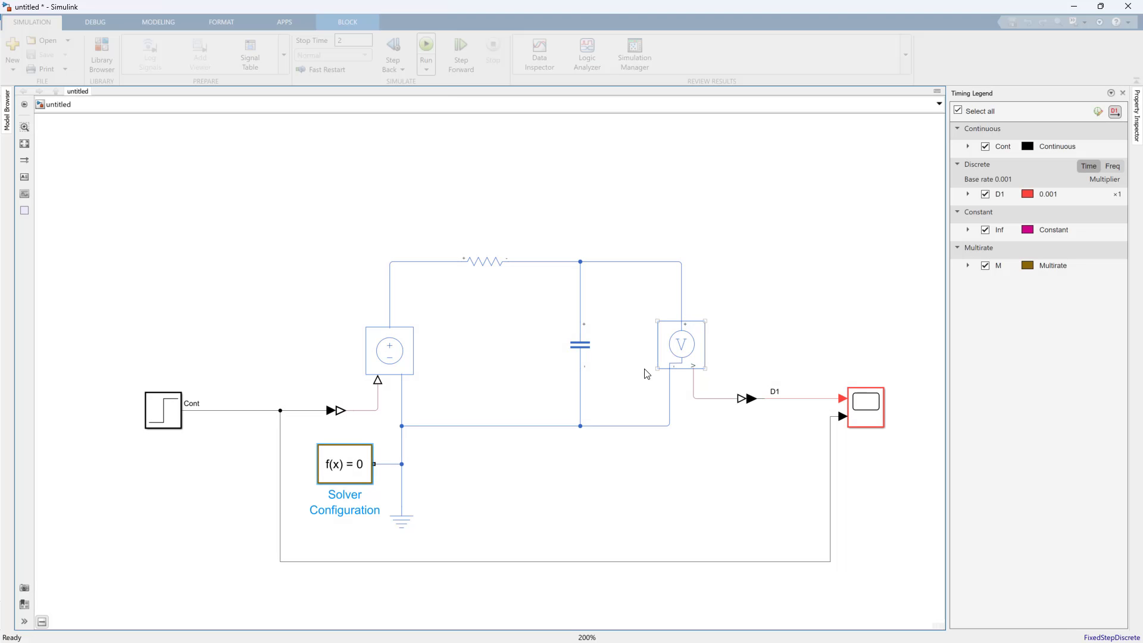
# Rerun the simulation with the new fixed-step discrete solver
pyautogui.click(427, 49)
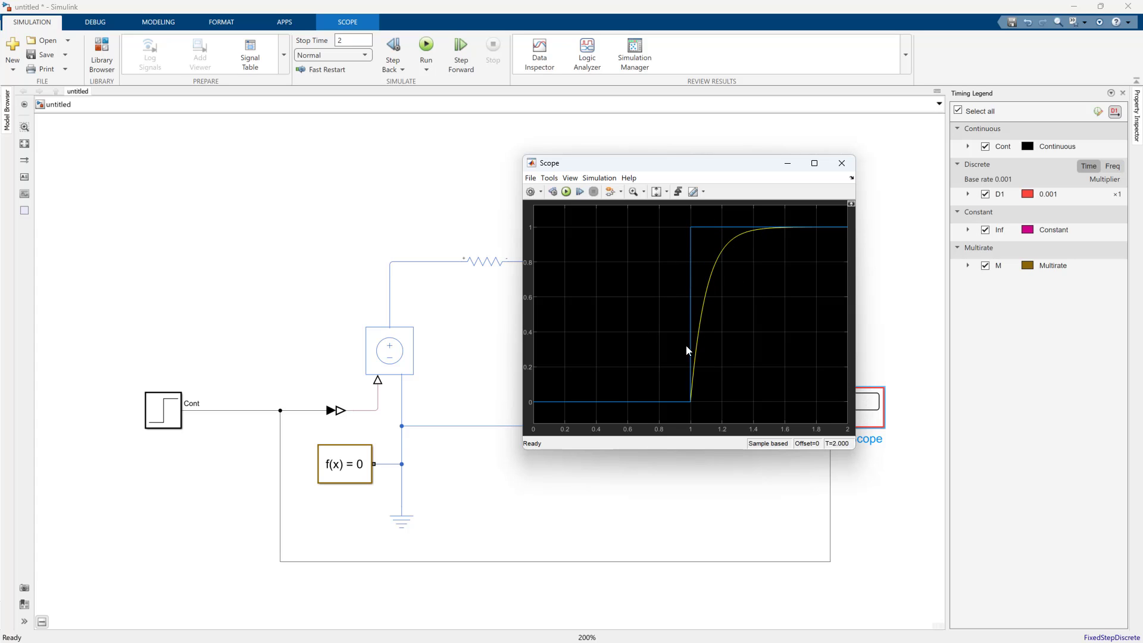
pyautogui.moveTo(629, 405)
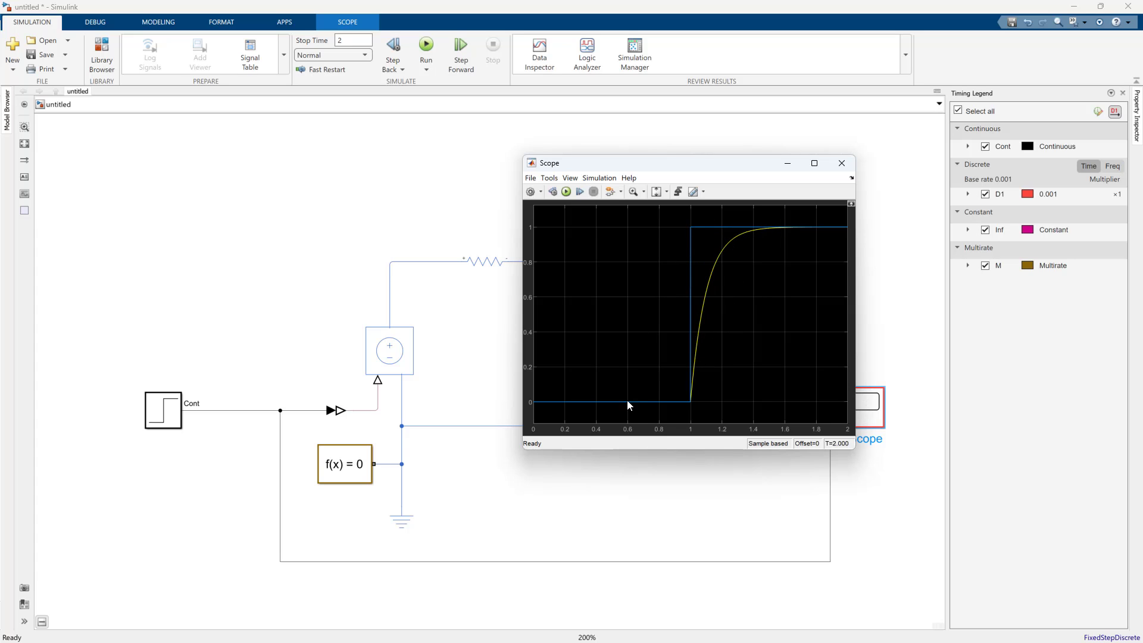
pyautogui.moveTo(892, 425)
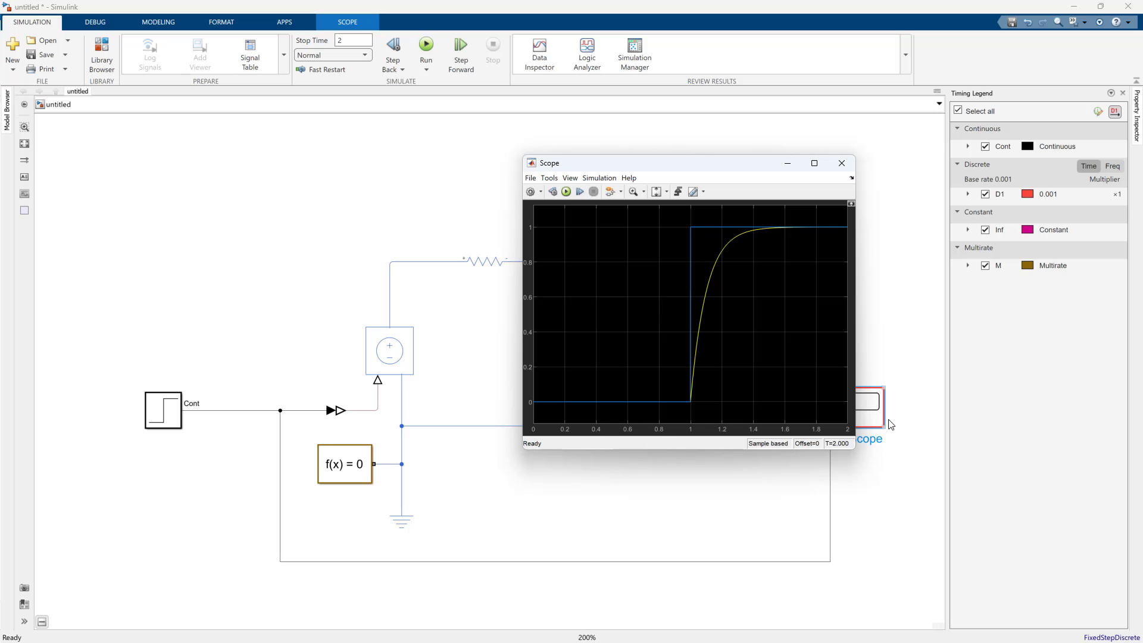
pyautogui.moveTo(739, 228)
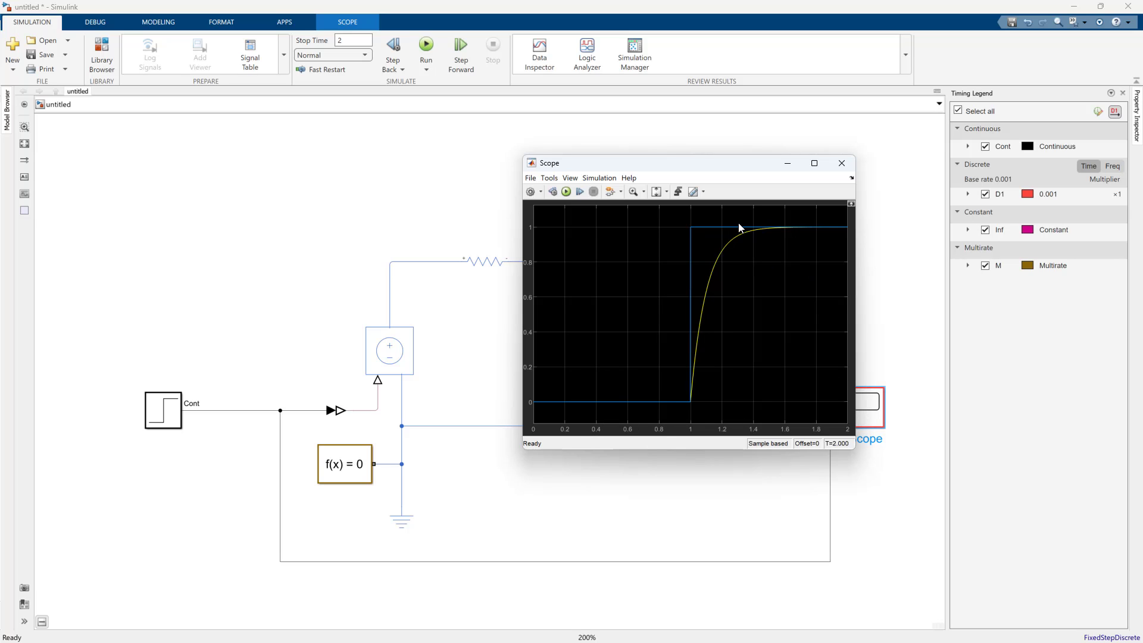
pyautogui.moveTo(739, 174)
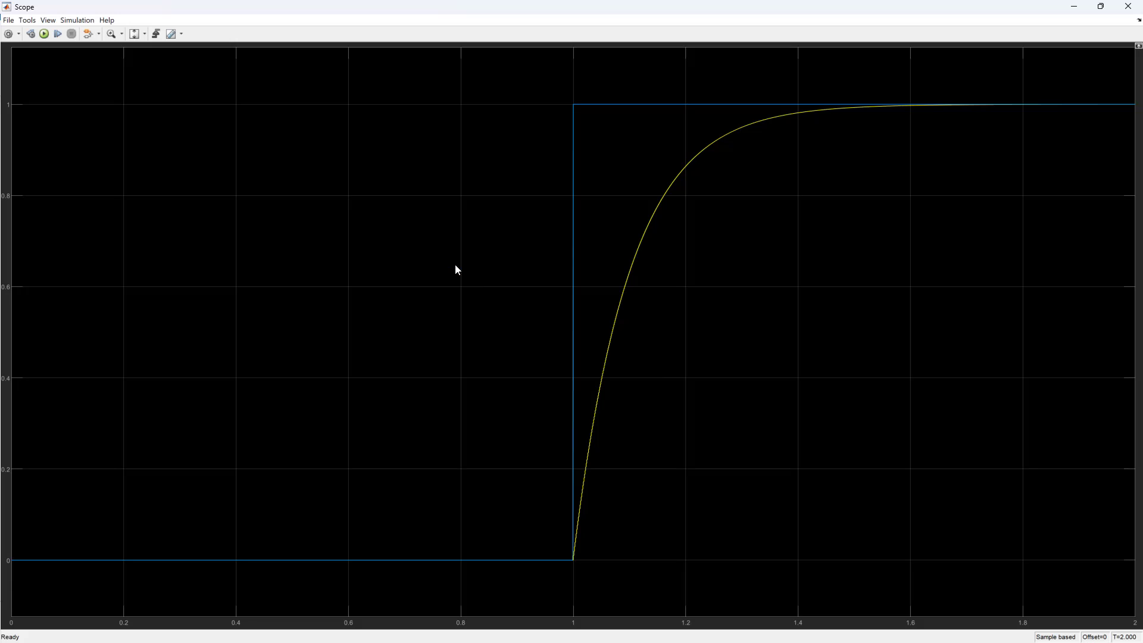
# Style the yellow response with circle markers, then zoom into a section of the rising curve
pyautogui.click(171, 33)
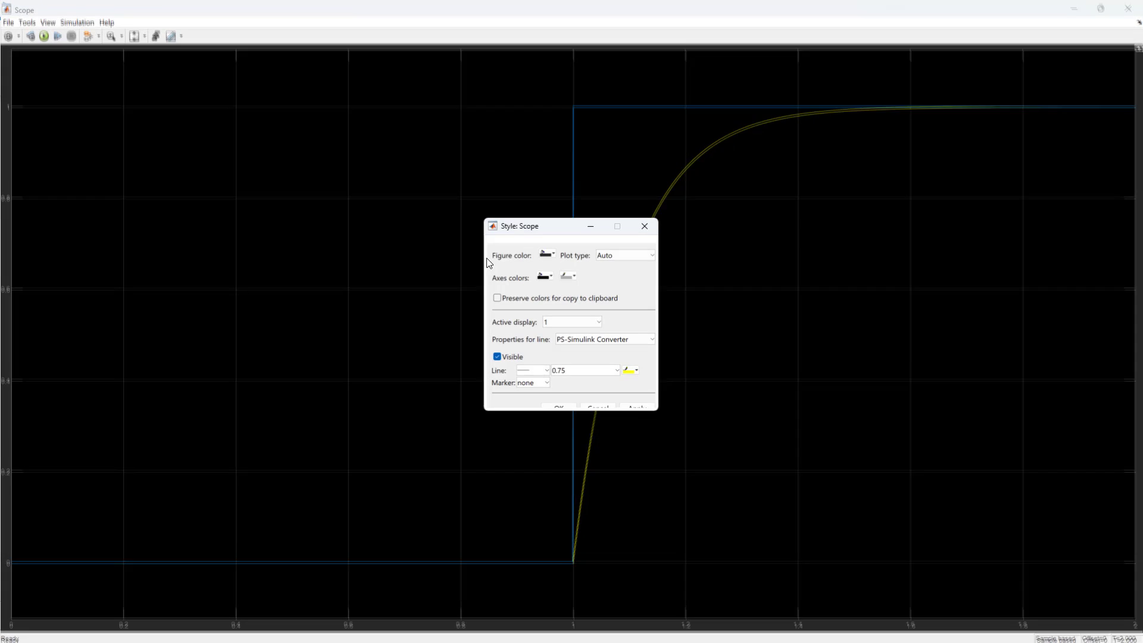
pyautogui.click(543, 374)
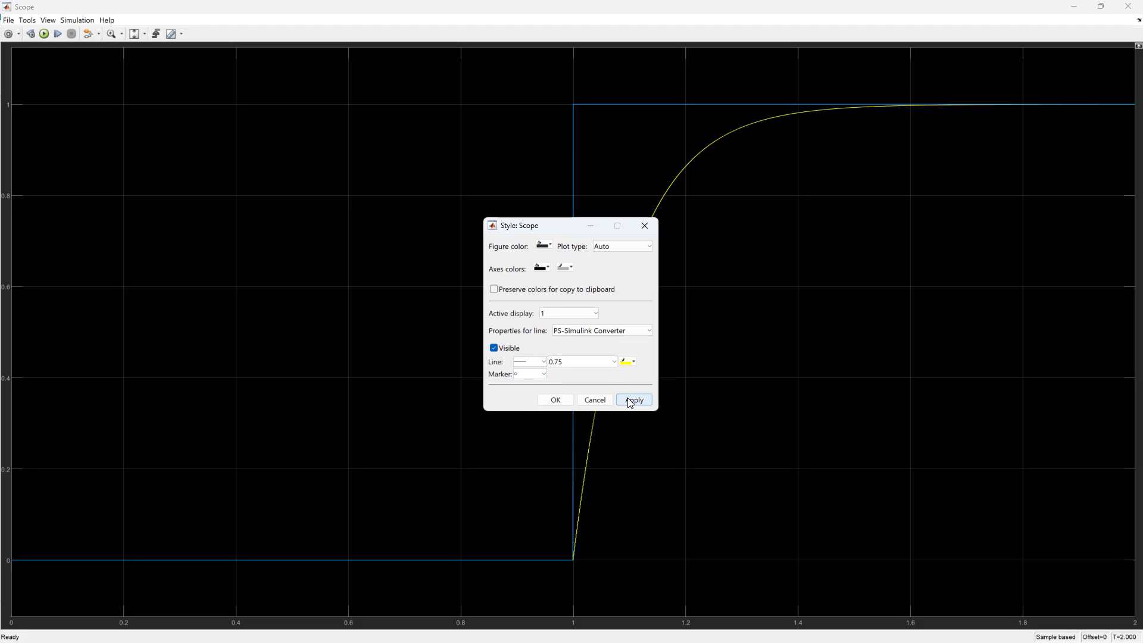
pyautogui.click(633, 400)
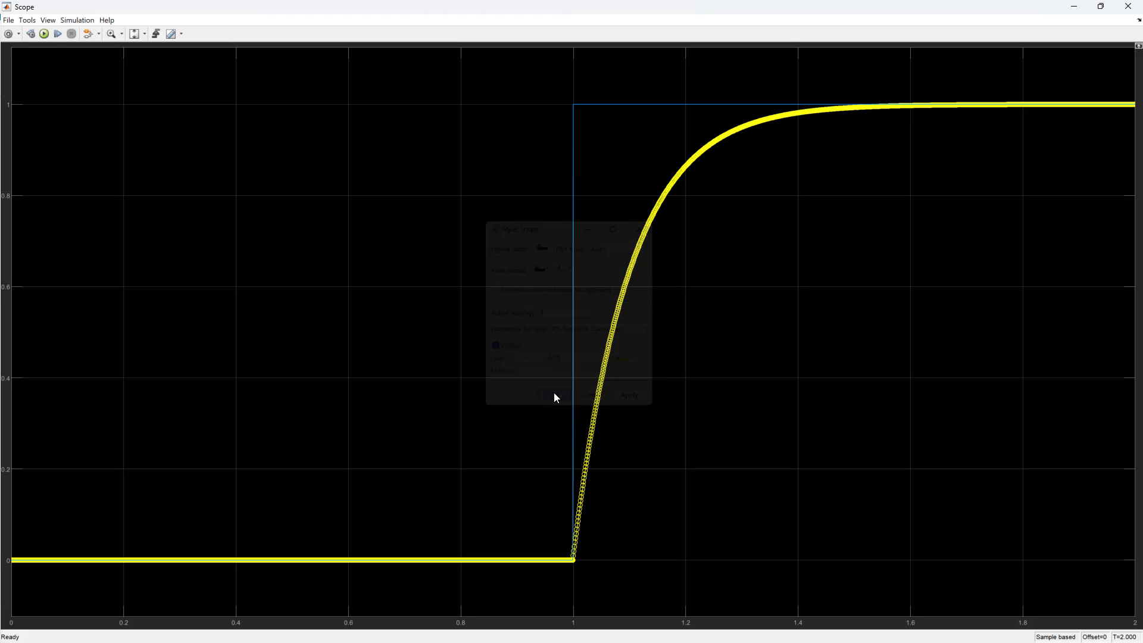
pyautogui.click(553, 394)
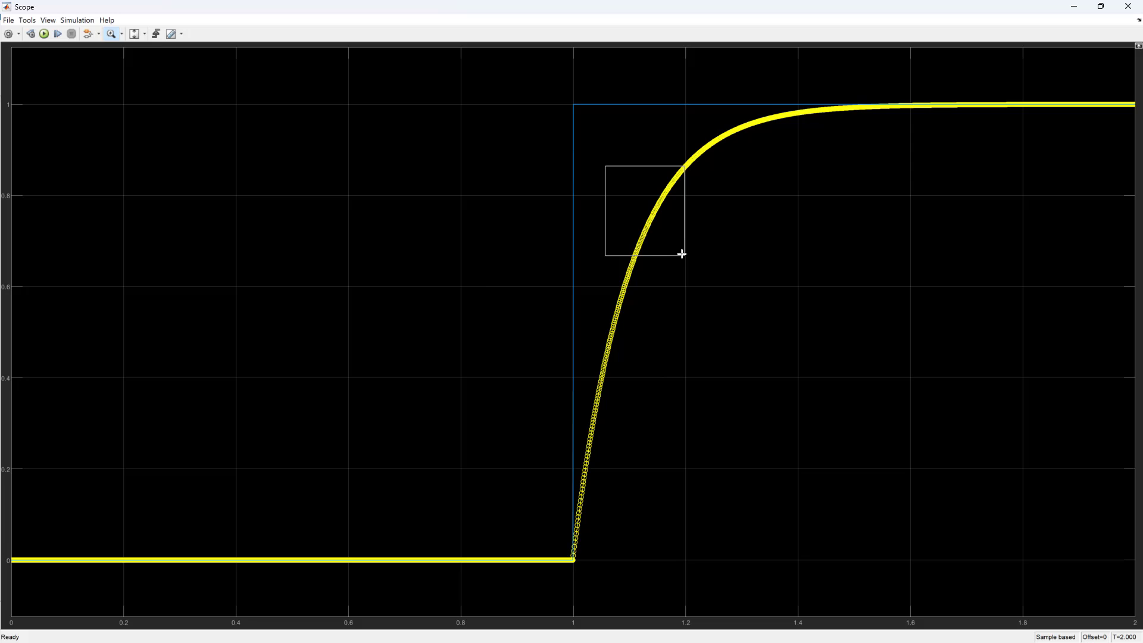
pyautogui.moveTo(606, 164); pyautogui.dragTo(683, 256)
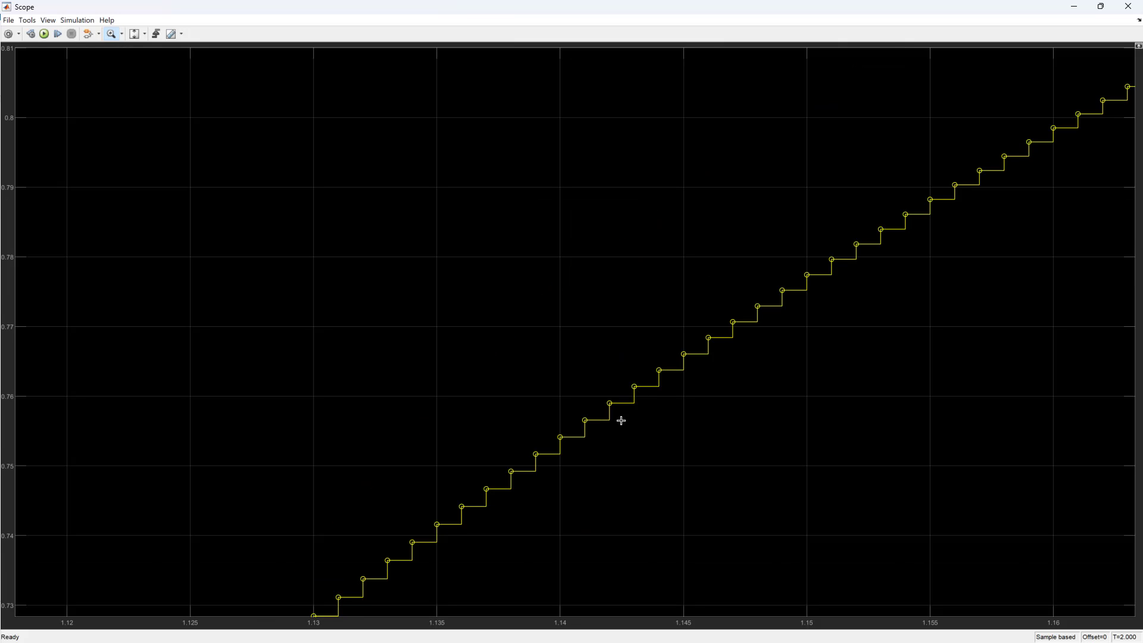
pyautogui.moveTo(532, 465)
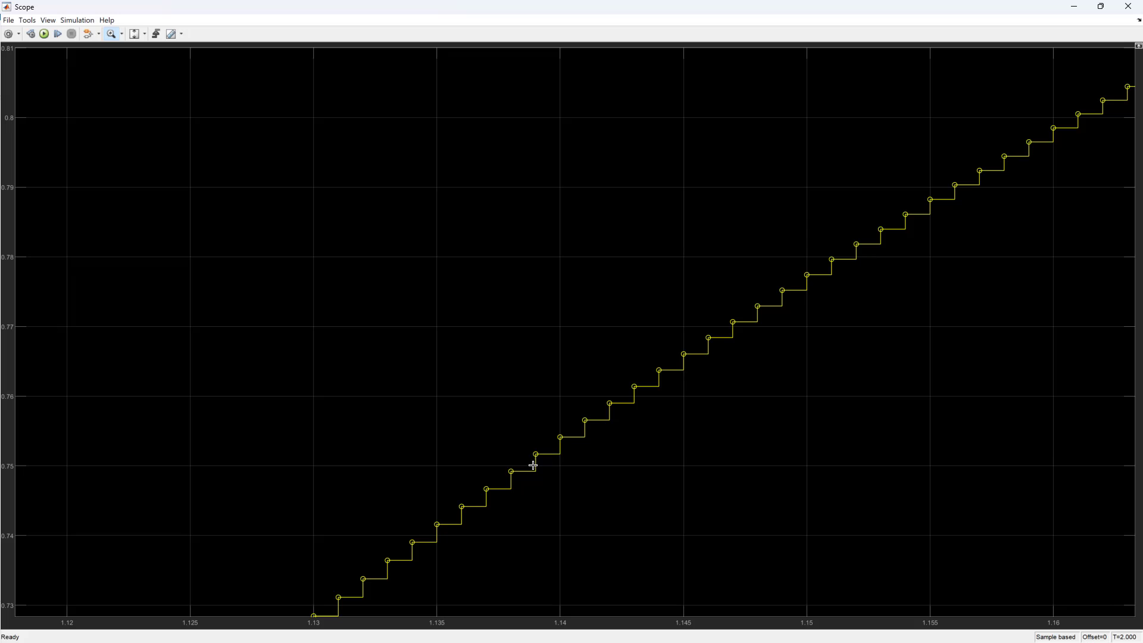
pyautogui.moveTo(614, 406)
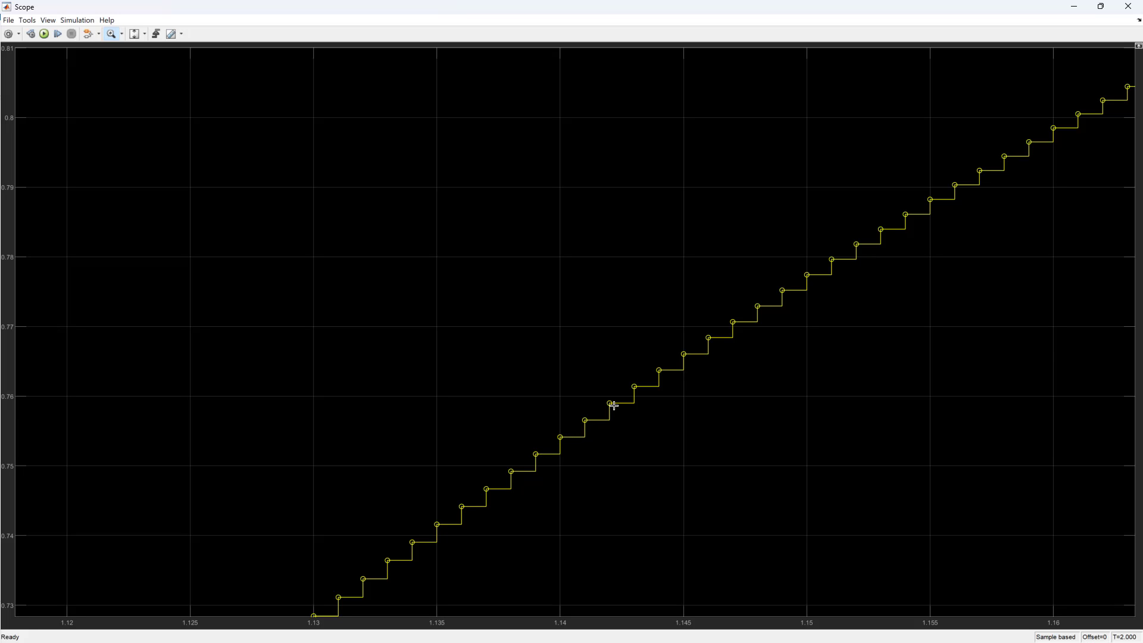
pyautogui.moveTo(631, 319)
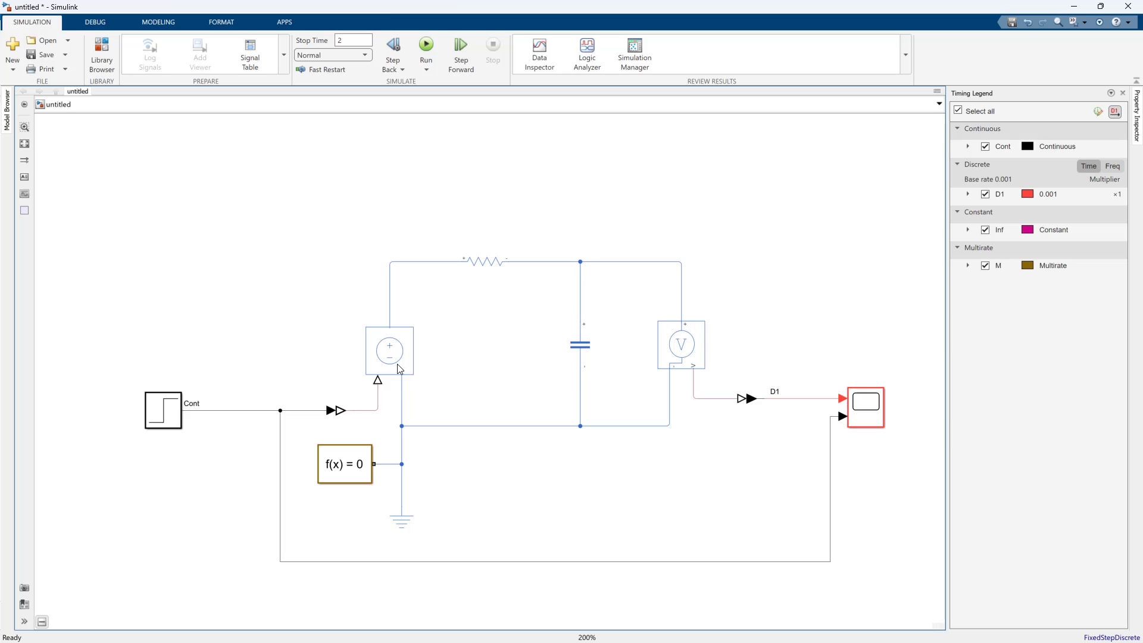
# Check the Solver Configuration block, set the model to variable-step daessc, and reopen the scope
pyautogui.doubleClick(344, 465)
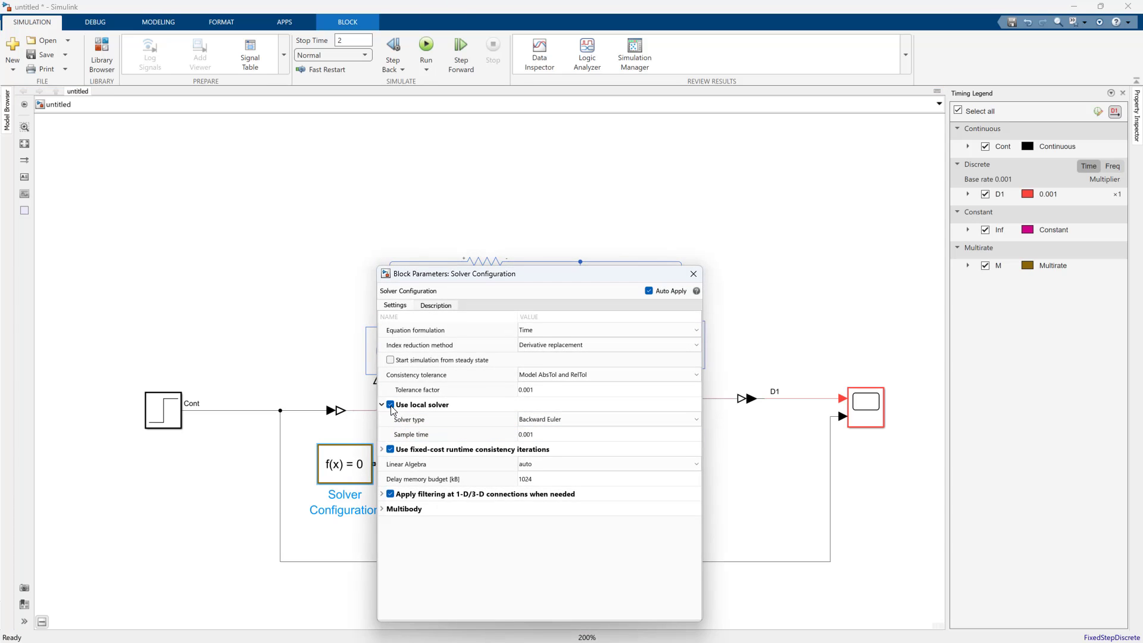
pyautogui.click(692, 274)
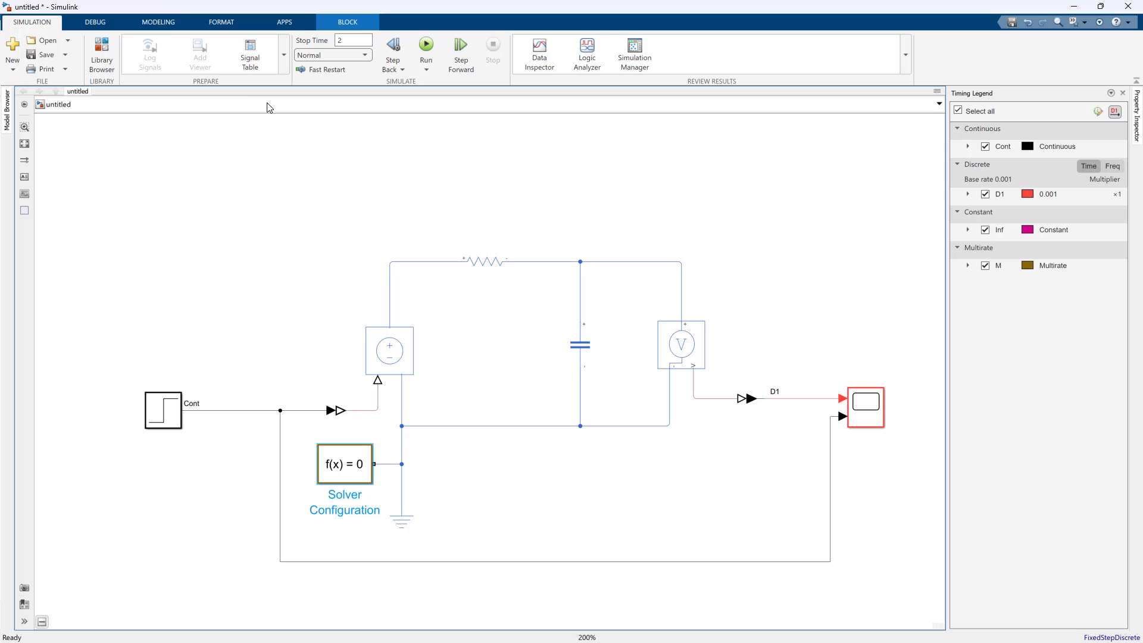
pyautogui.click(157, 22)
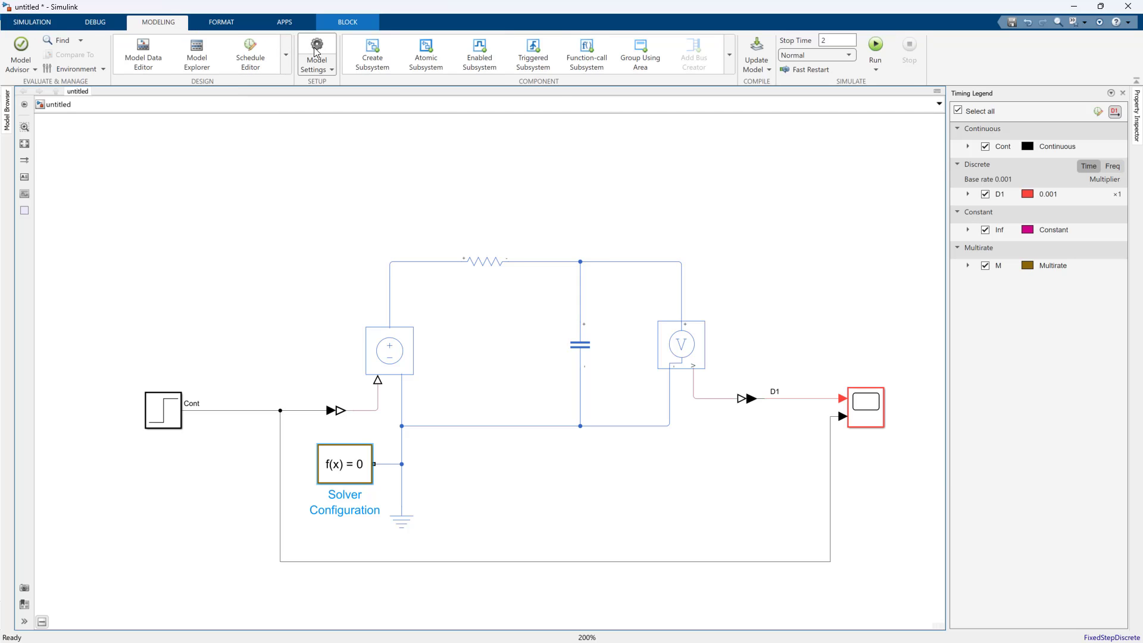
pyautogui.click(314, 53)
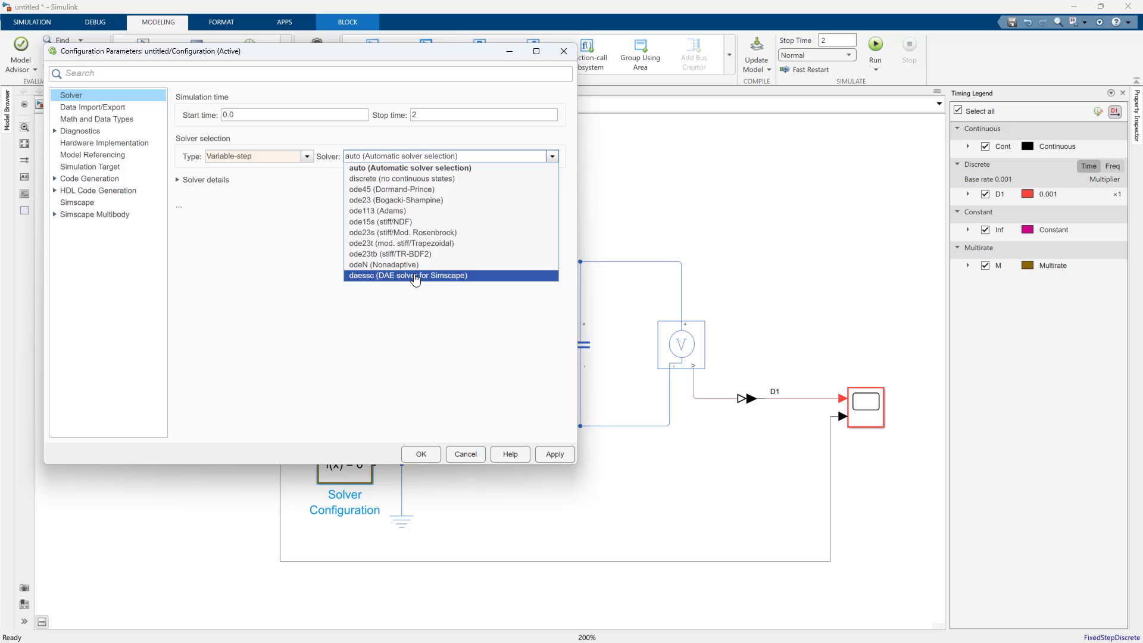
pyautogui.click(408, 275)
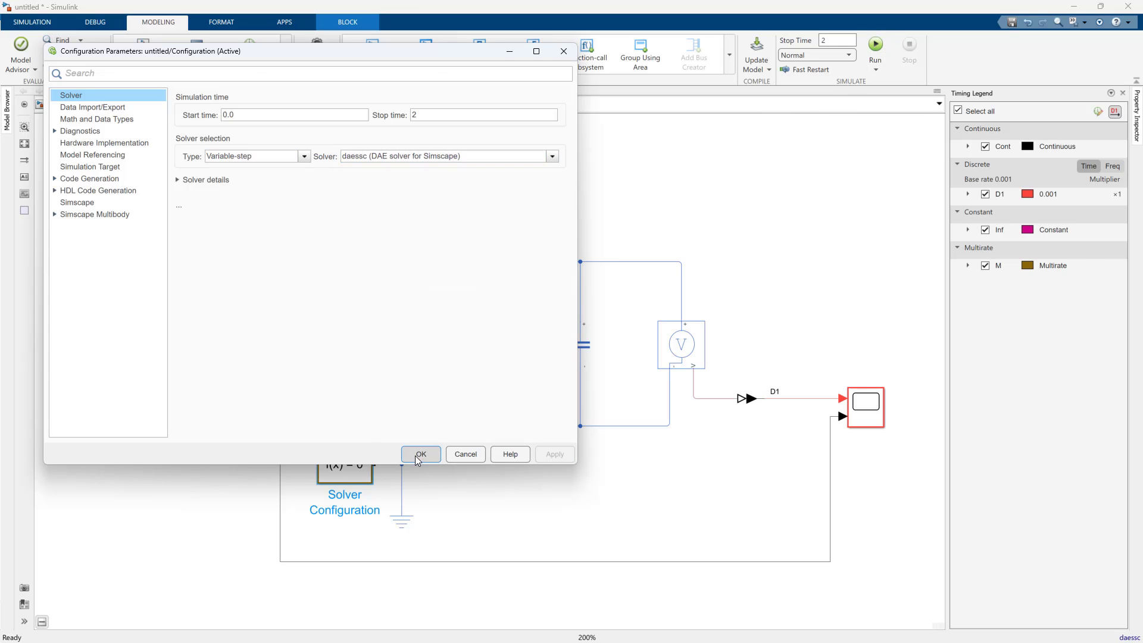
pyautogui.click(420, 454)
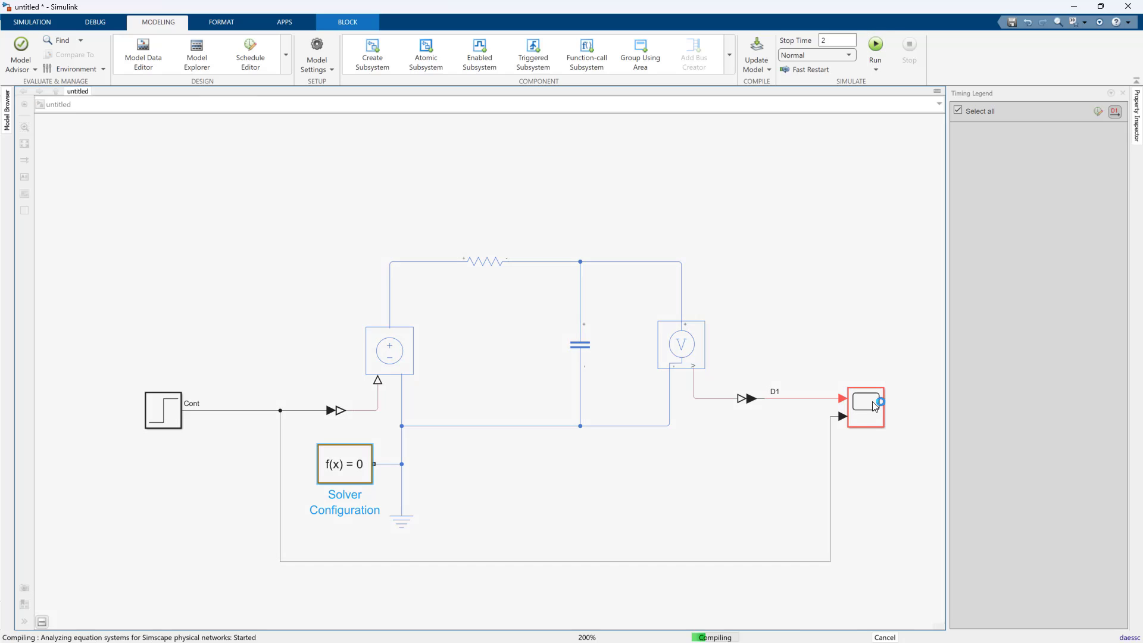
pyautogui.click(874, 44)
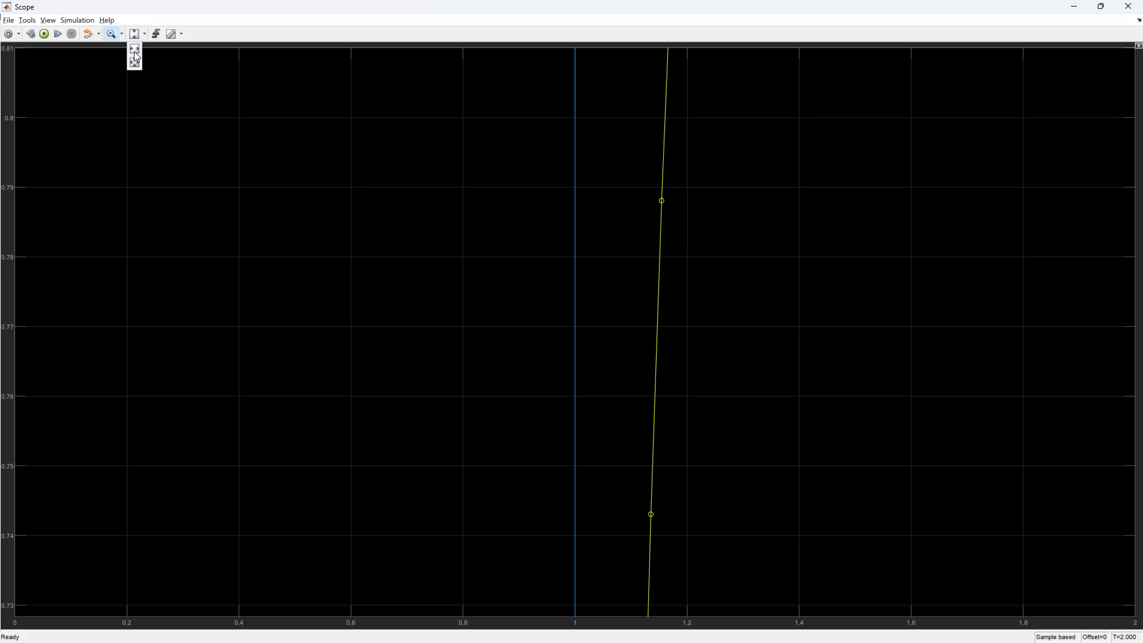
# Restore the full plot view to review the daessc step response
pyautogui.click(136, 34)
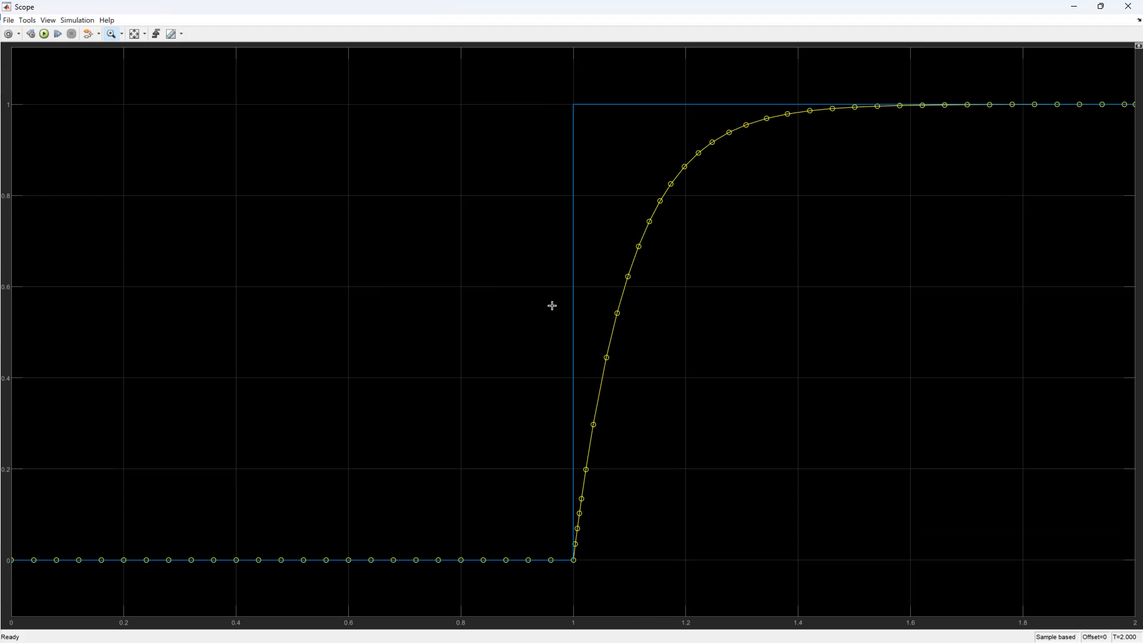
pyautogui.moveTo(644, 236)
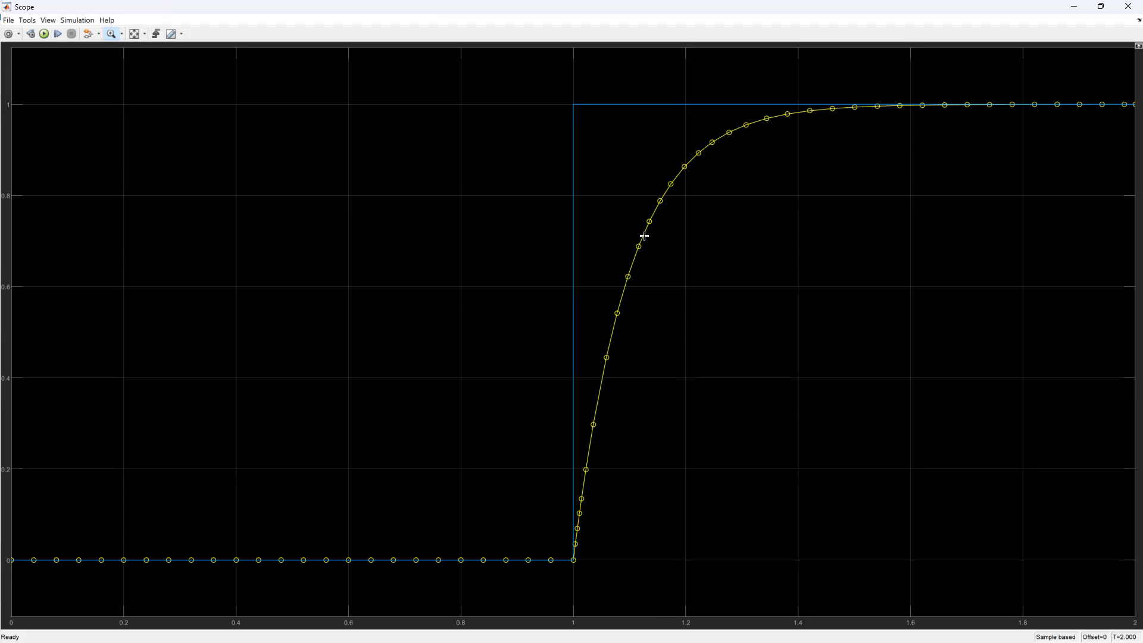
pyautogui.moveTo(640, 338)
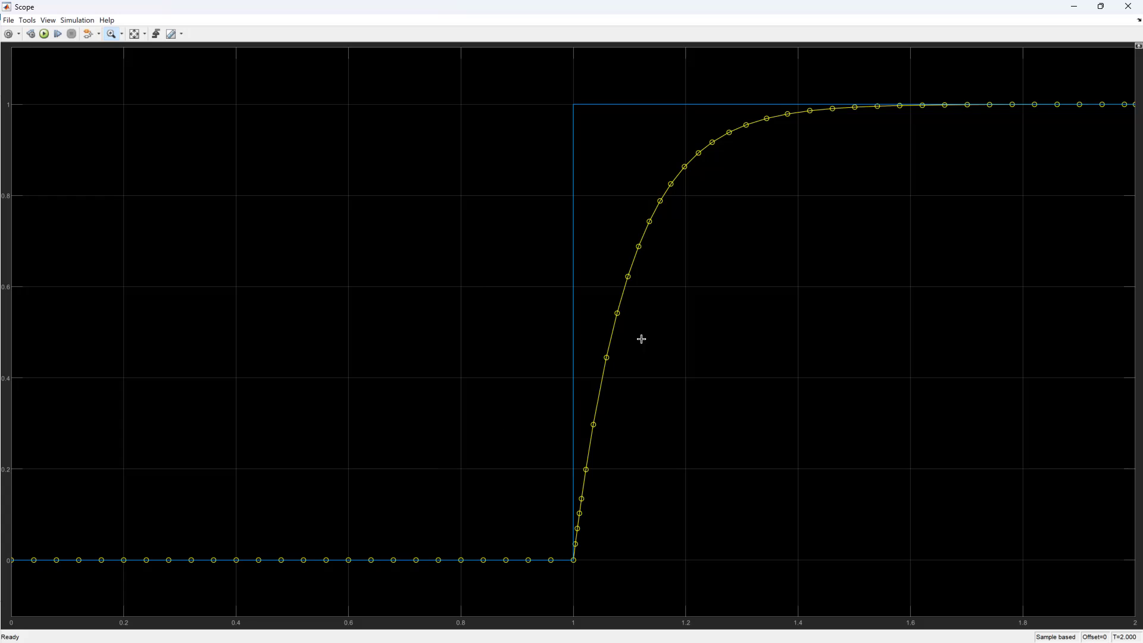
pyautogui.moveTo(589, 415)
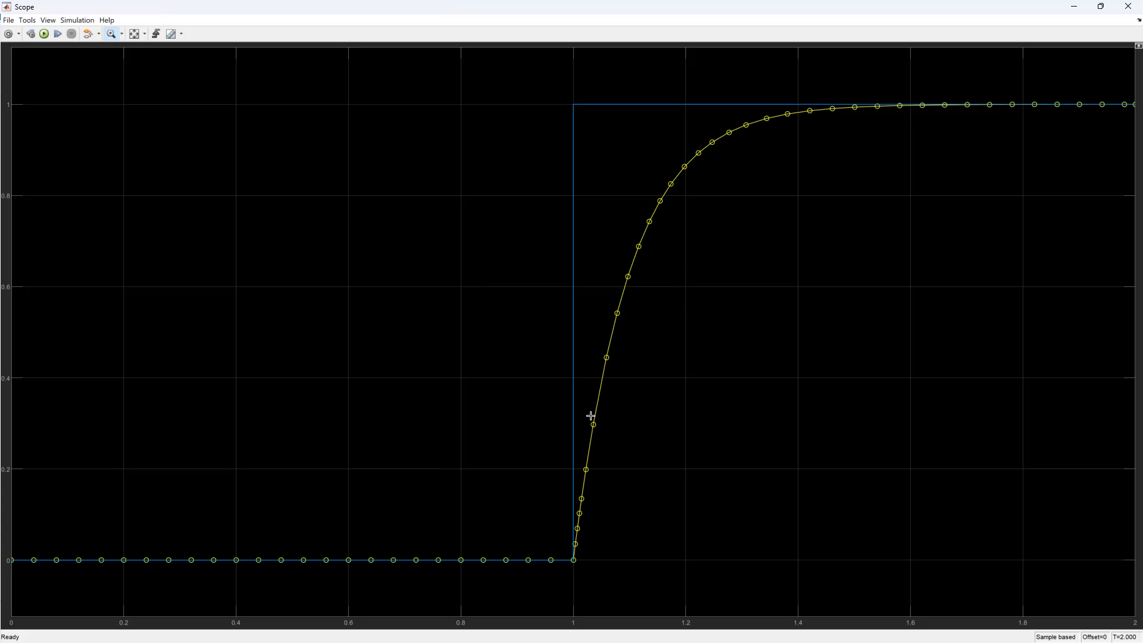
pyautogui.moveTo(694, 323)
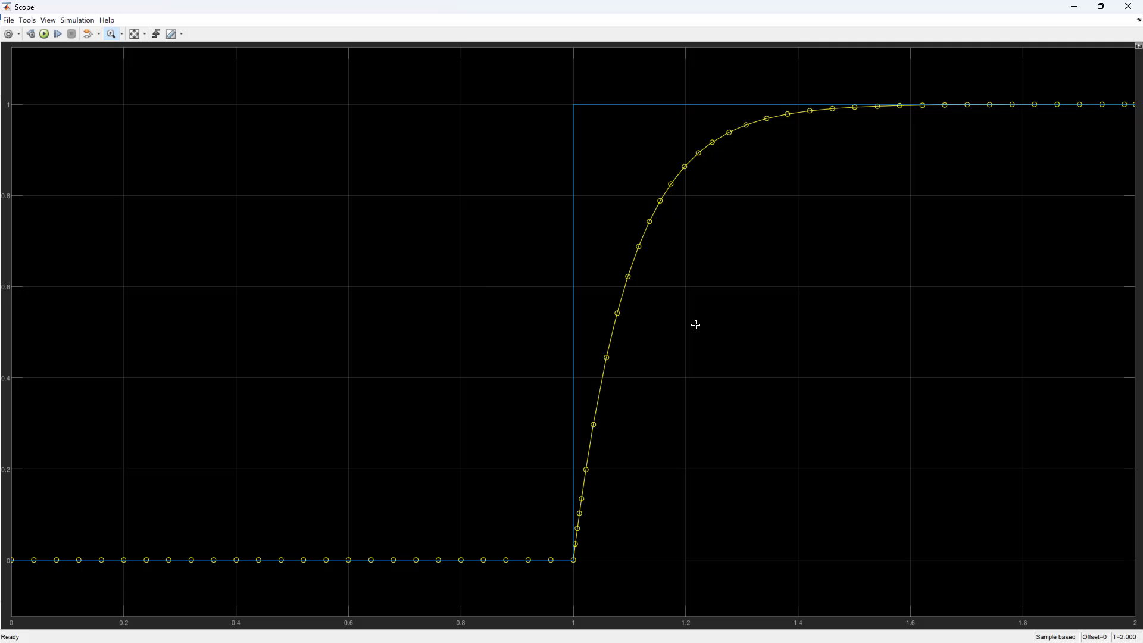
pyautogui.moveTo(684, 313)
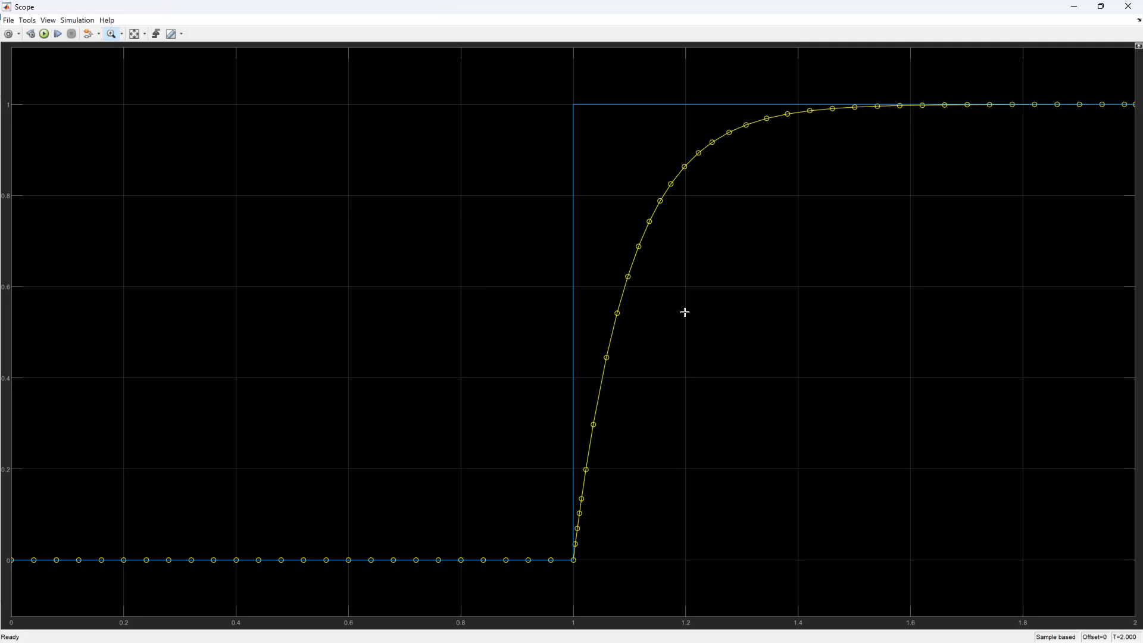
pyautogui.moveTo(586, 408)
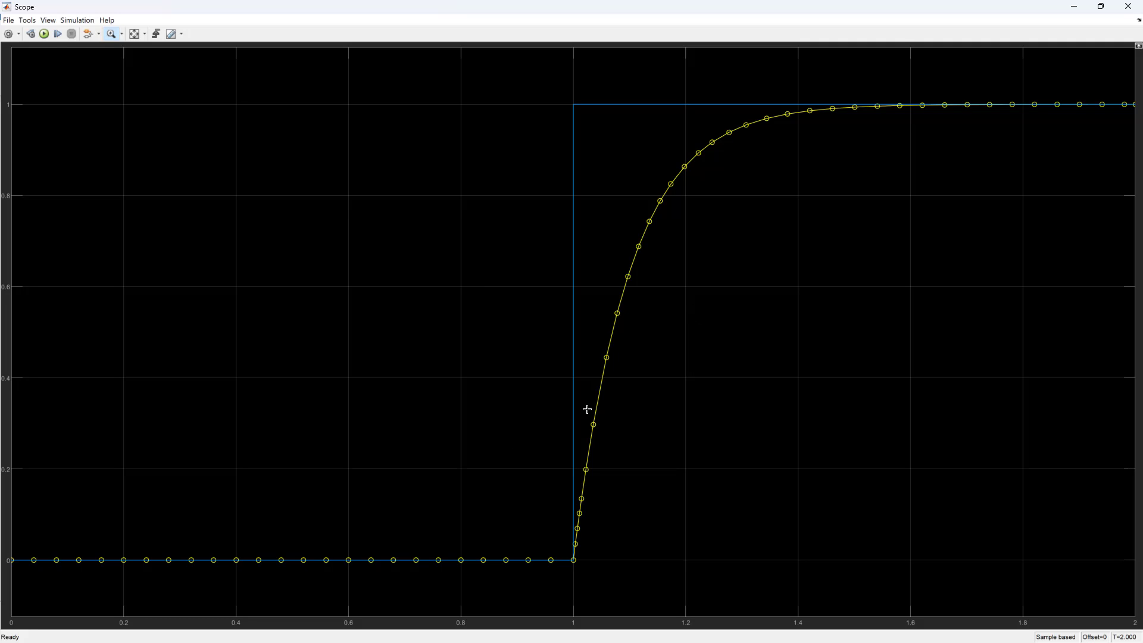
pyautogui.moveTo(642, 269)
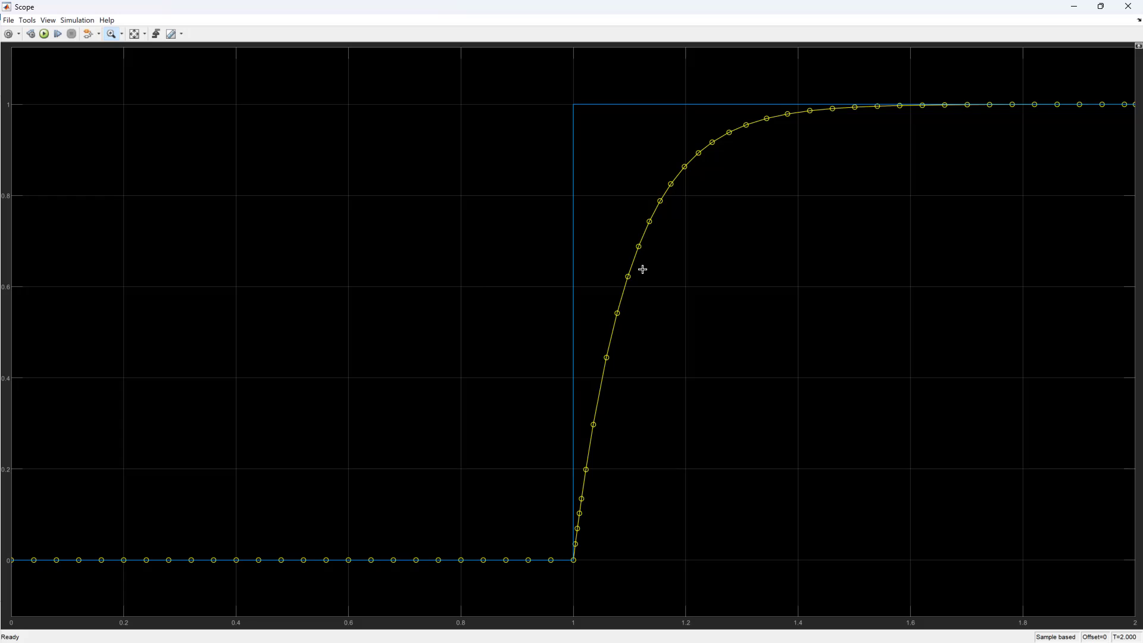
pyautogui.moveTo(777, 121)
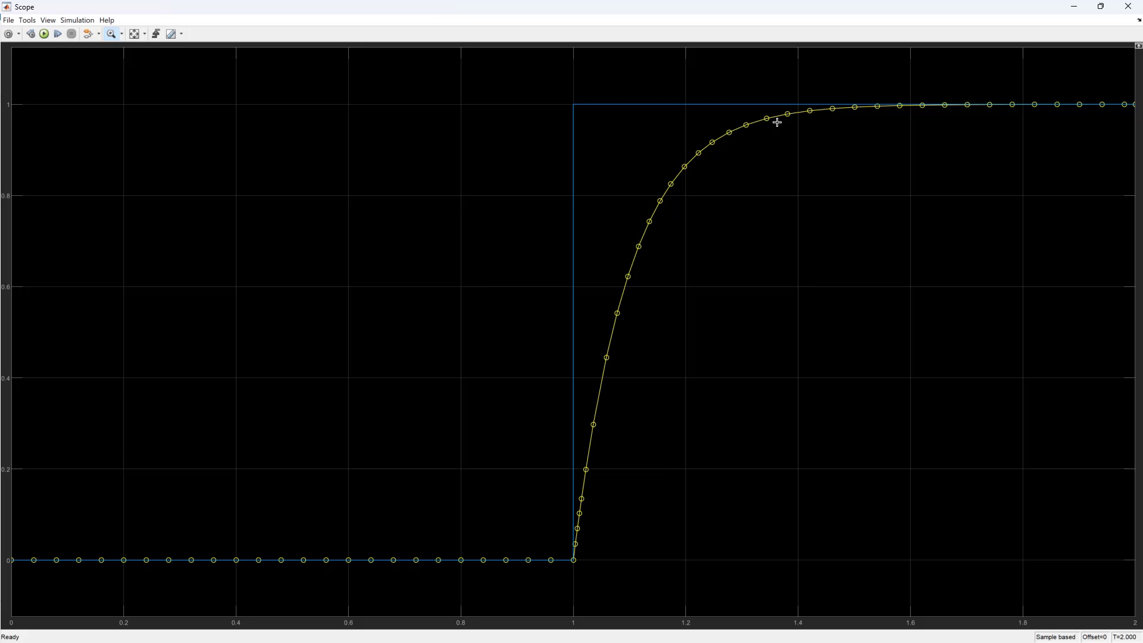
pyautogui.moveTo(640, 261)
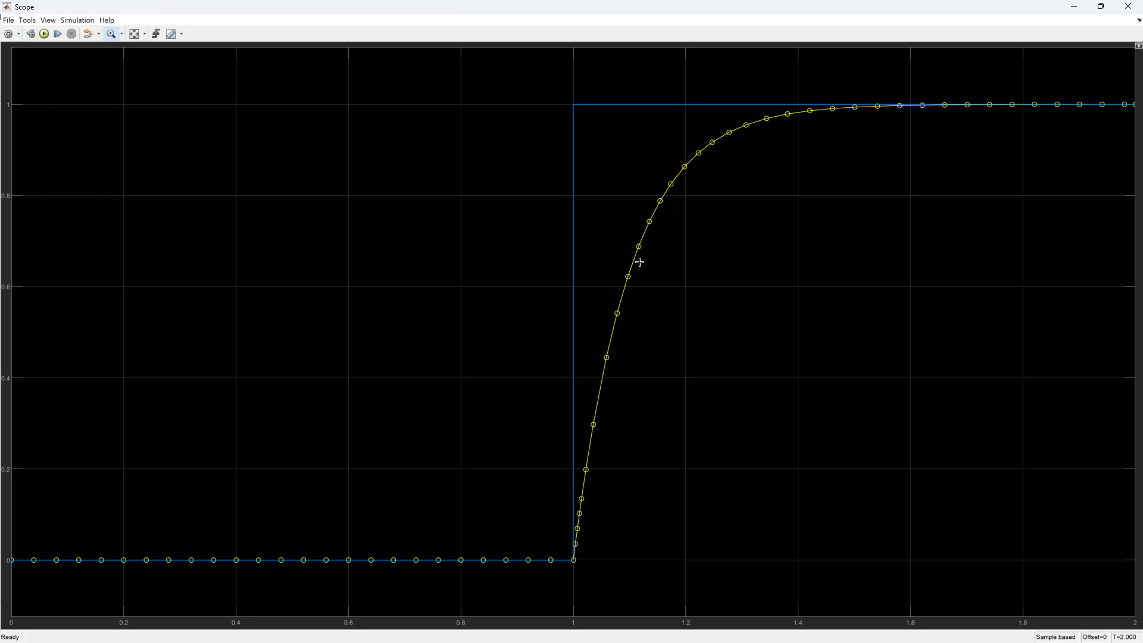
pyautogui.moveTo(398, 543)
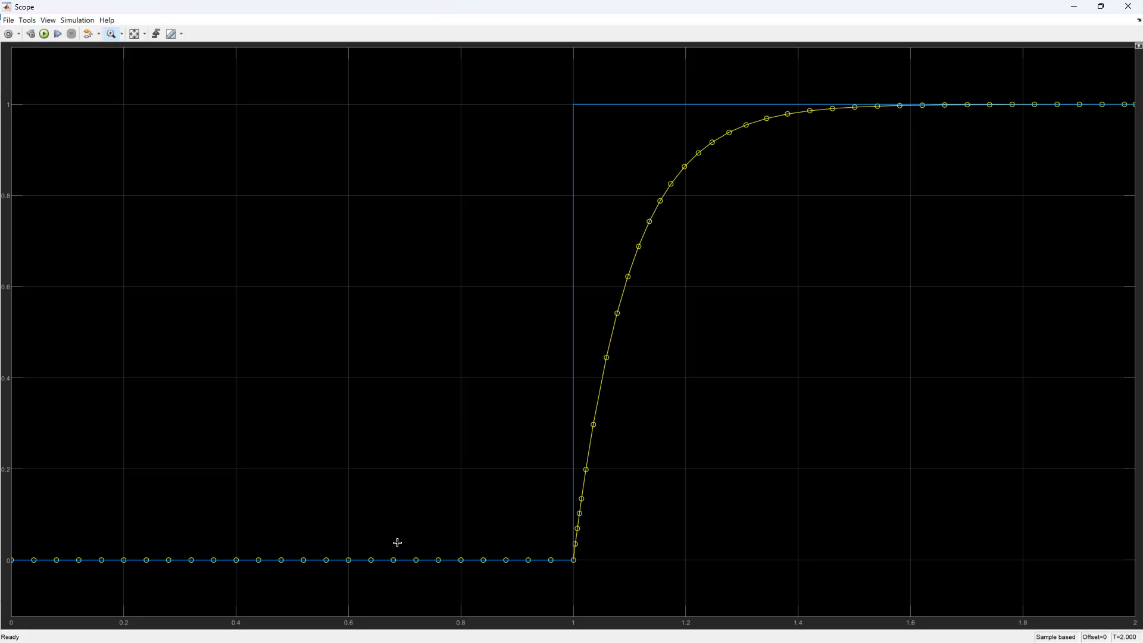
pyautogui.moveTo(707, 143)
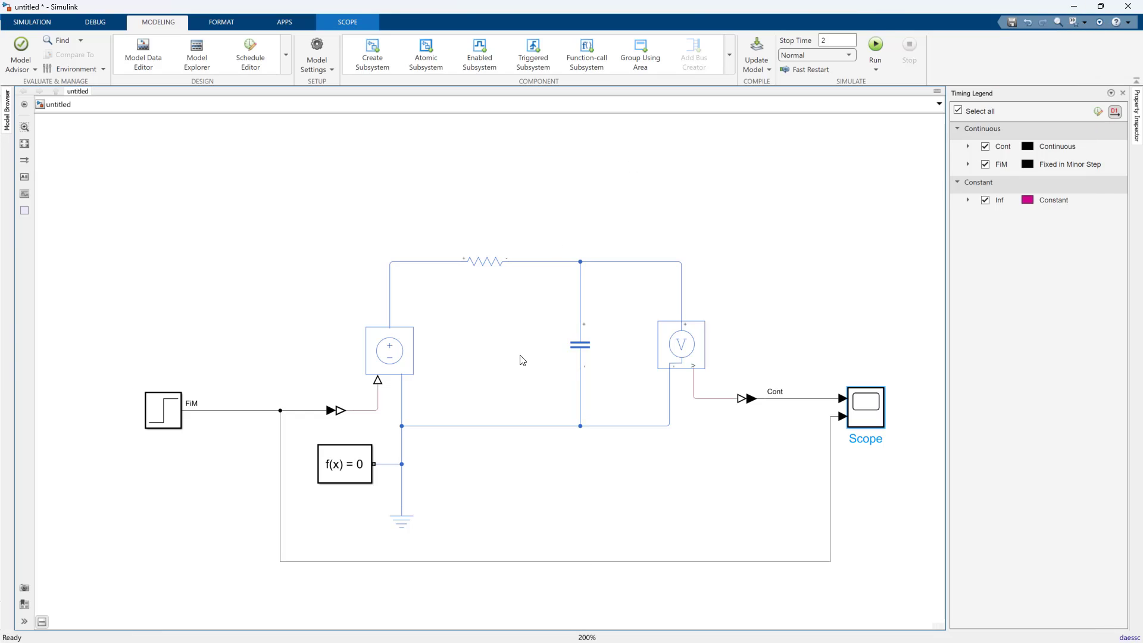
# Set the capacitor's capacitance to 10e-6 F, rerun, then reopen the Solver Configuration block
pyautogui.doubleClick(579, 344)
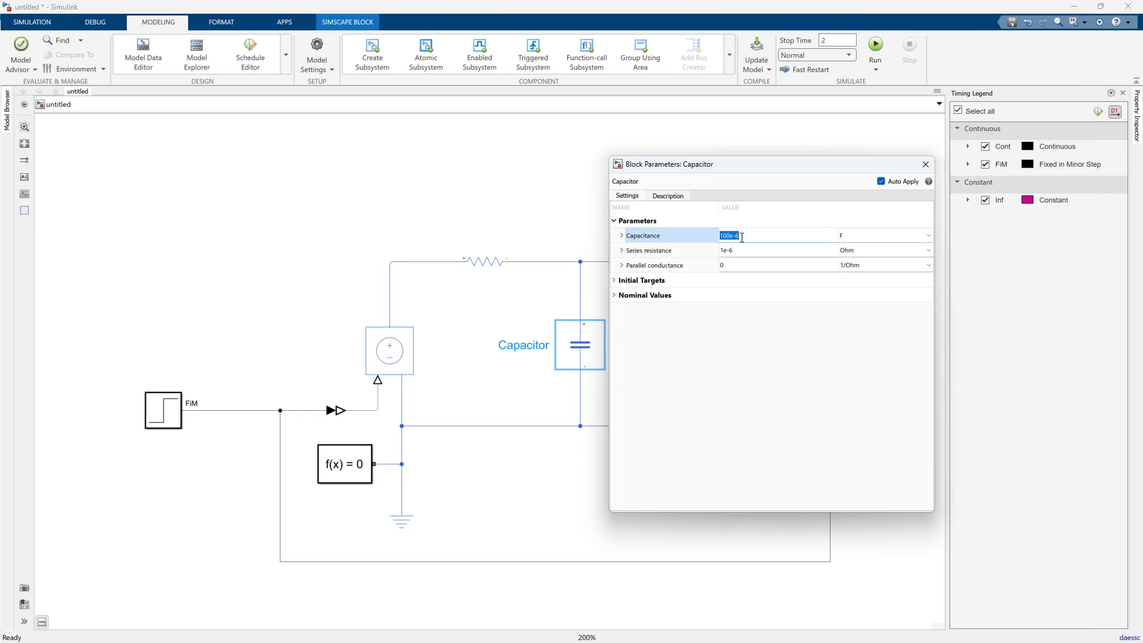
pyautogui.write('10e-6')
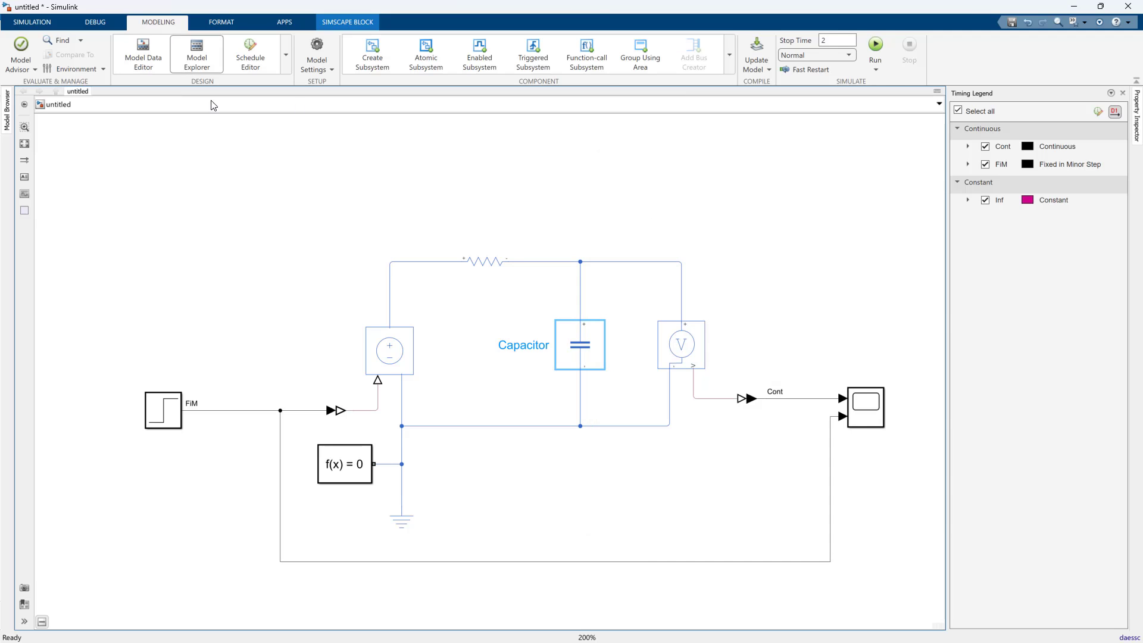
pyautogui.click(874, 44)
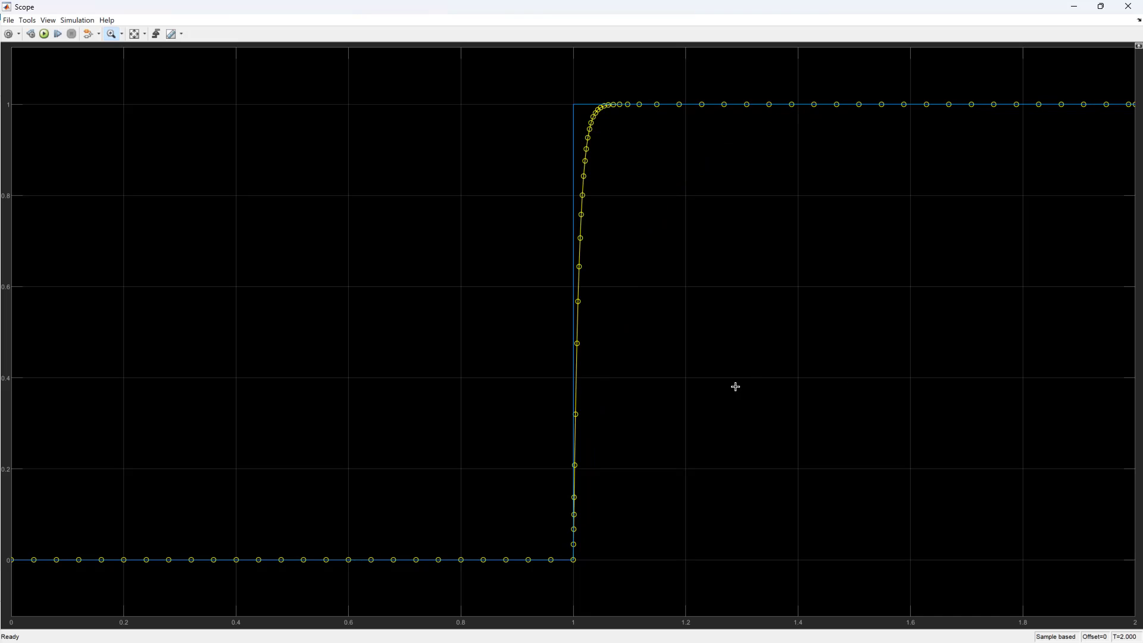
pyautogui.moveTo(631, 169)
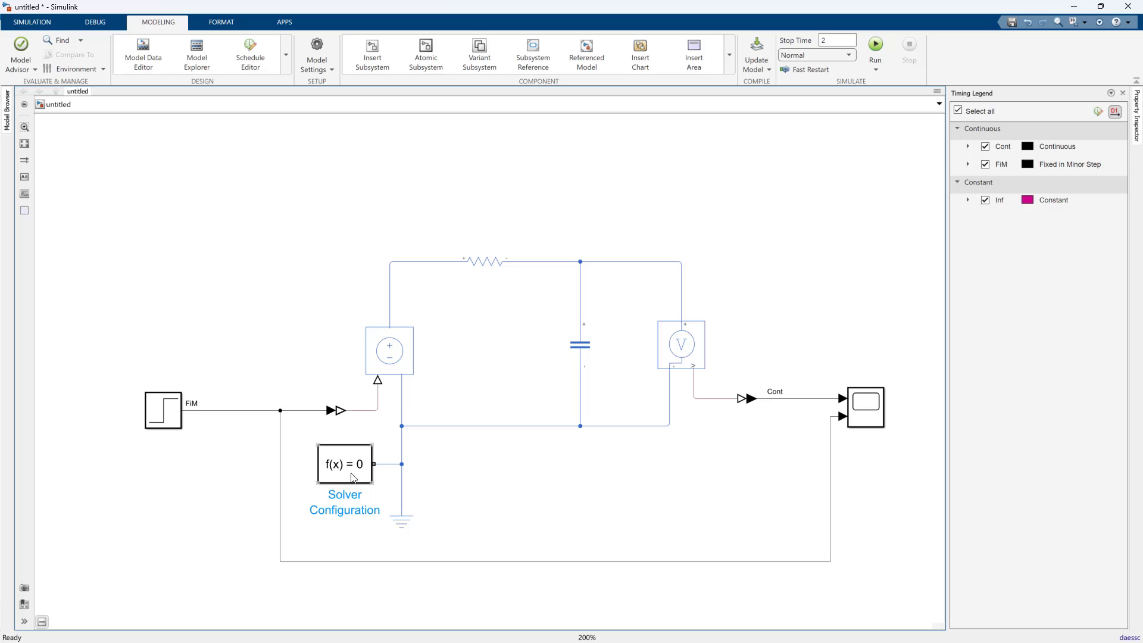
pyautogui.doubleClick(343, 464)
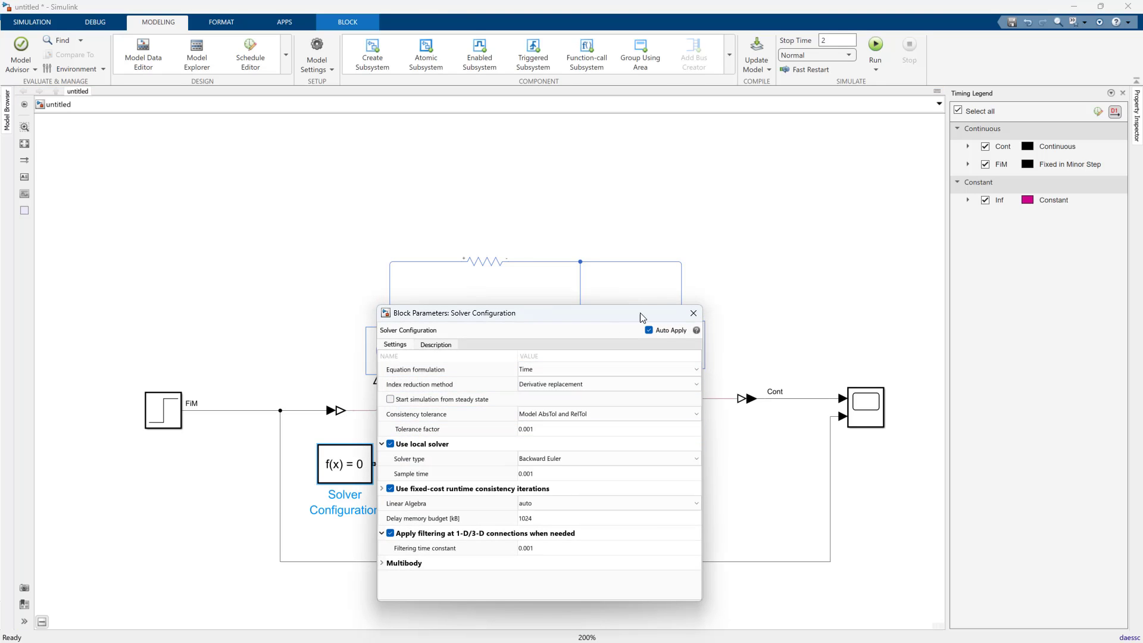
# Return the model to the Fixed-step solver, rerun, and view the densely sampled response on the scope
pyautogui.click(692, 313)
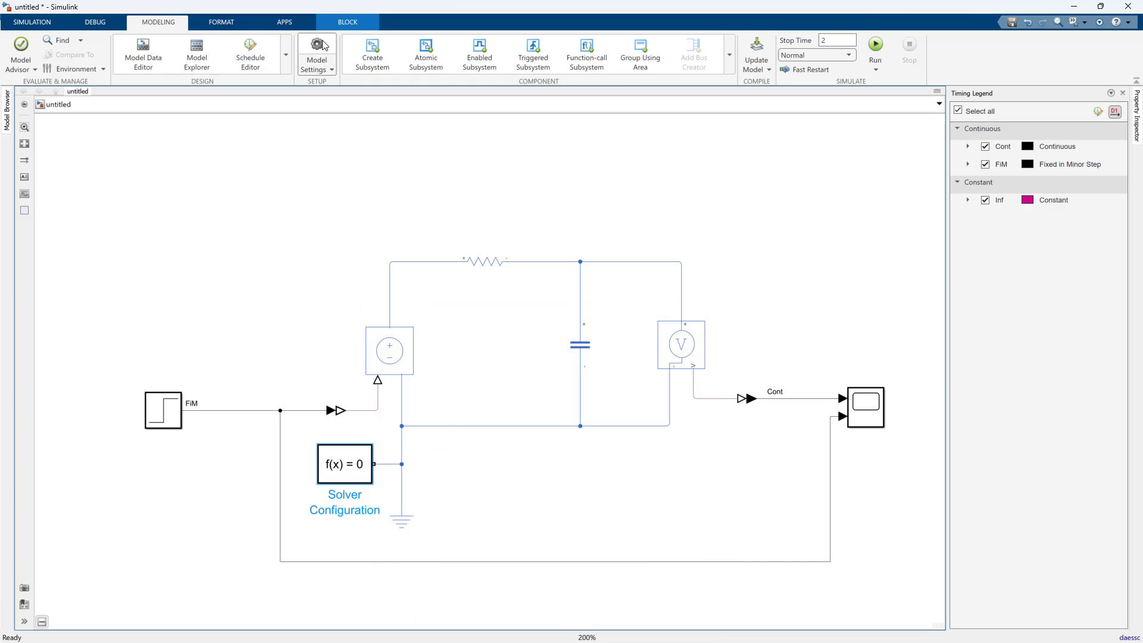
pyautogui.click(316, 51)
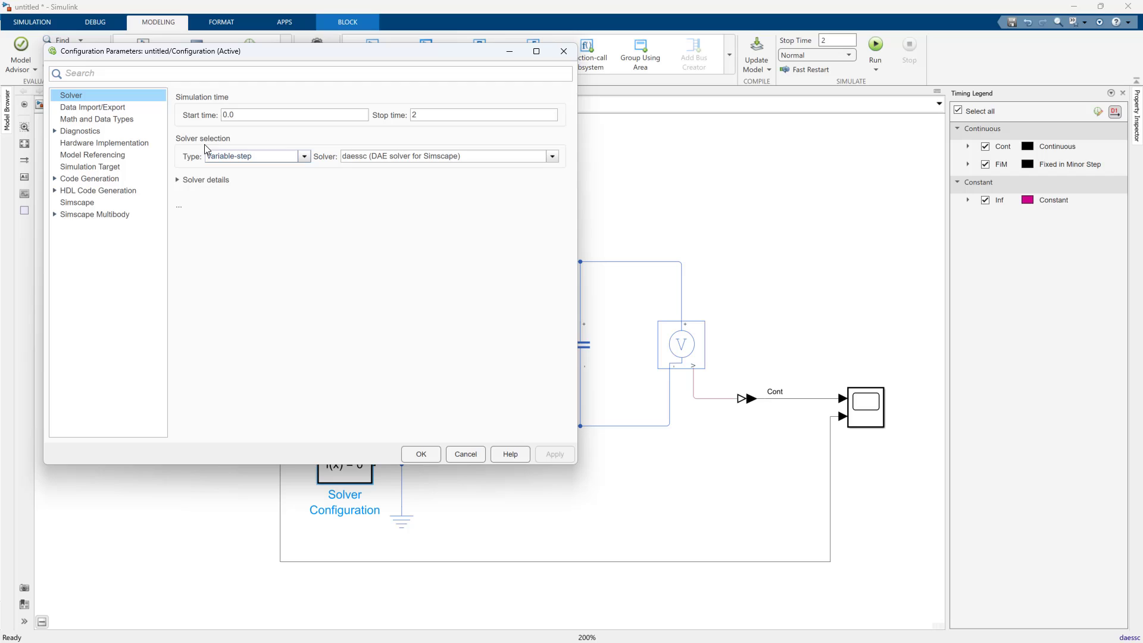
pyautogui.click(251, 155)
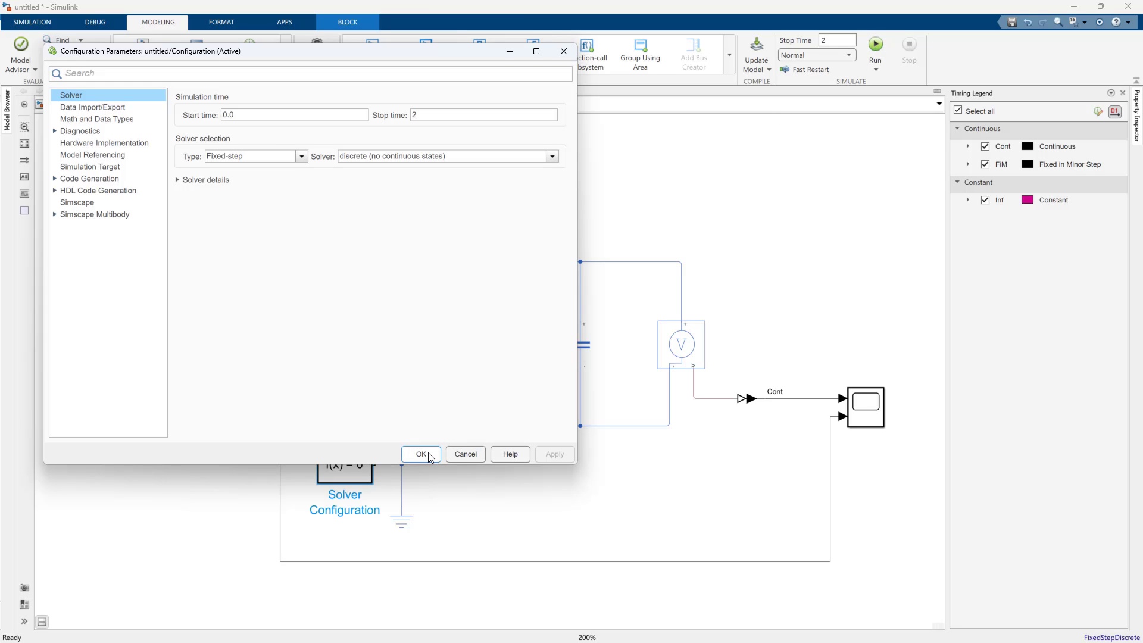
pyautogui.click(421, 454)
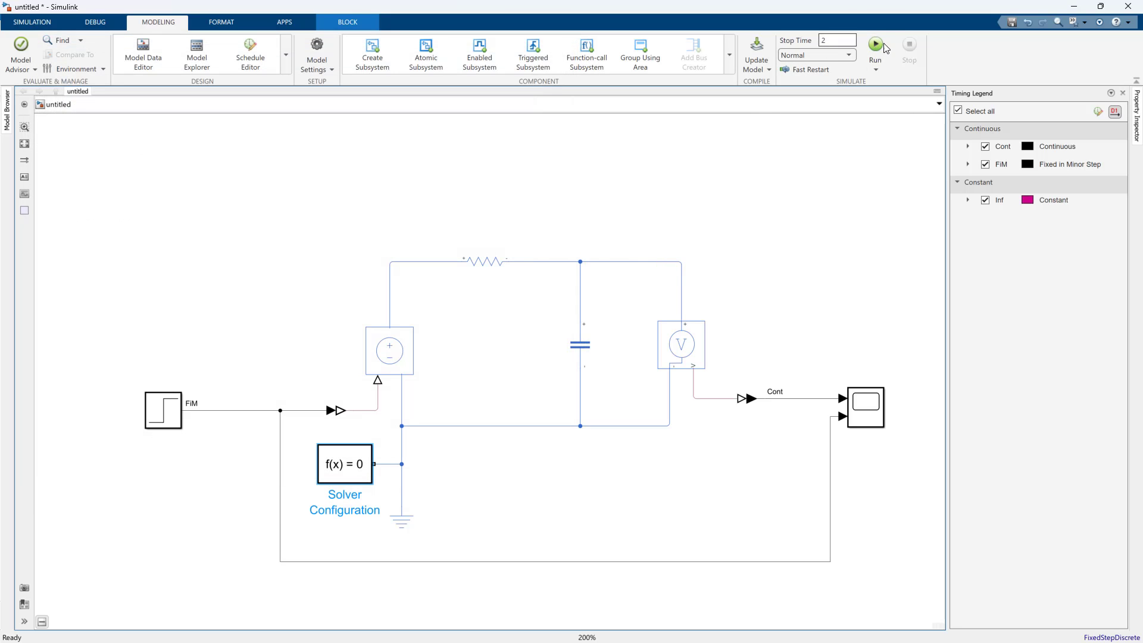
pyautogui.click(875, 46)
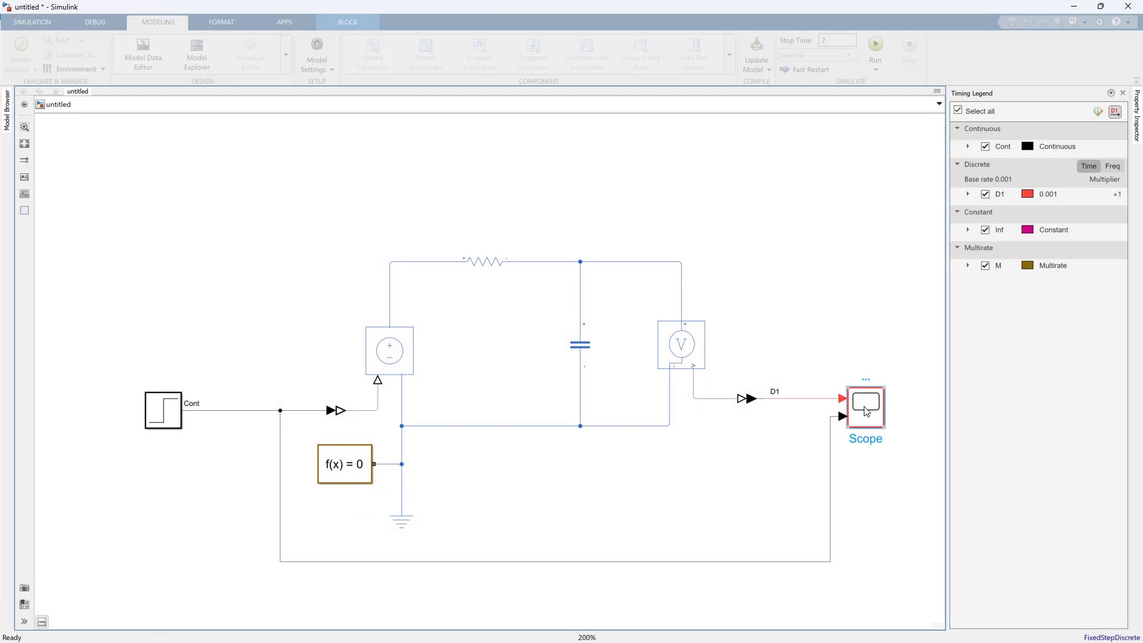
pyautogui.doubleClick(864, 406)
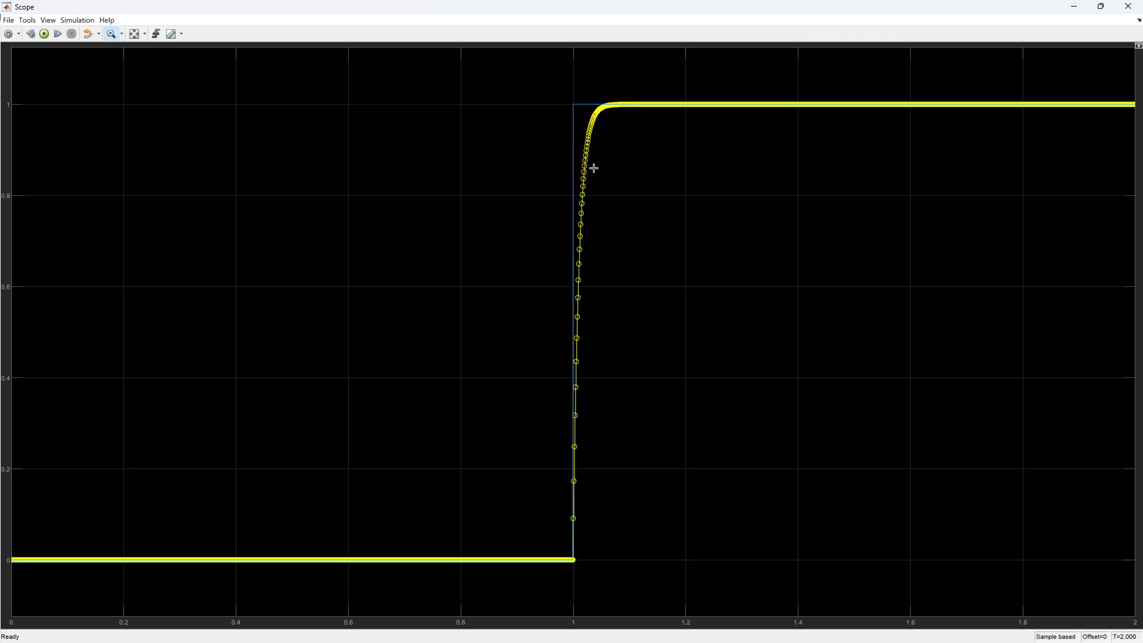
pyautogui.moveTo(551, 164)
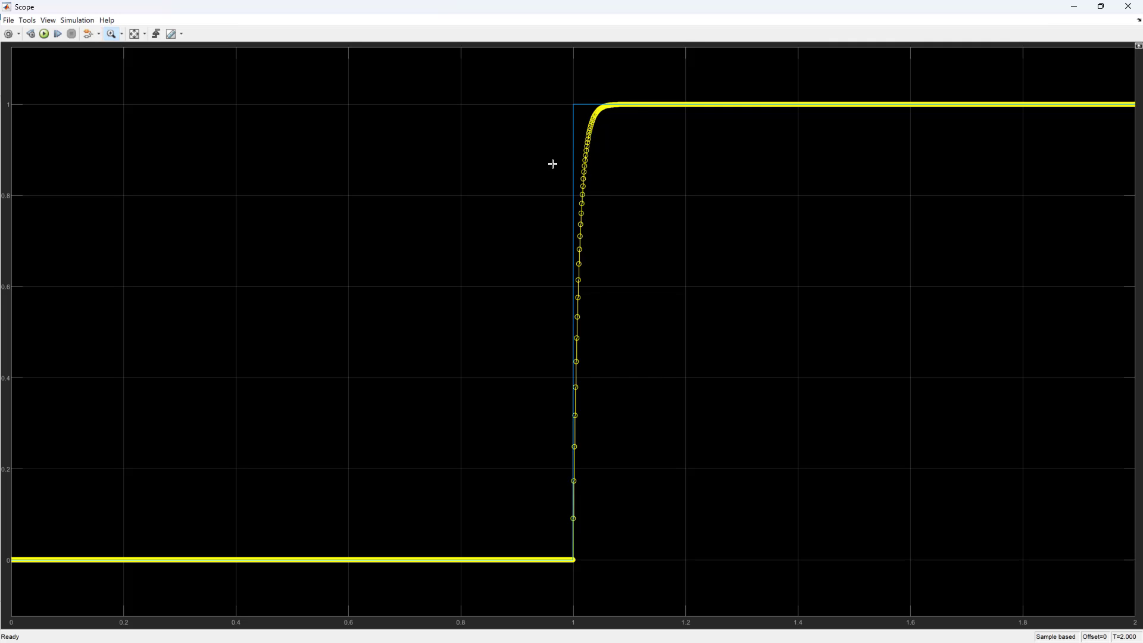
pyautogui.moveTo(1128, 7)
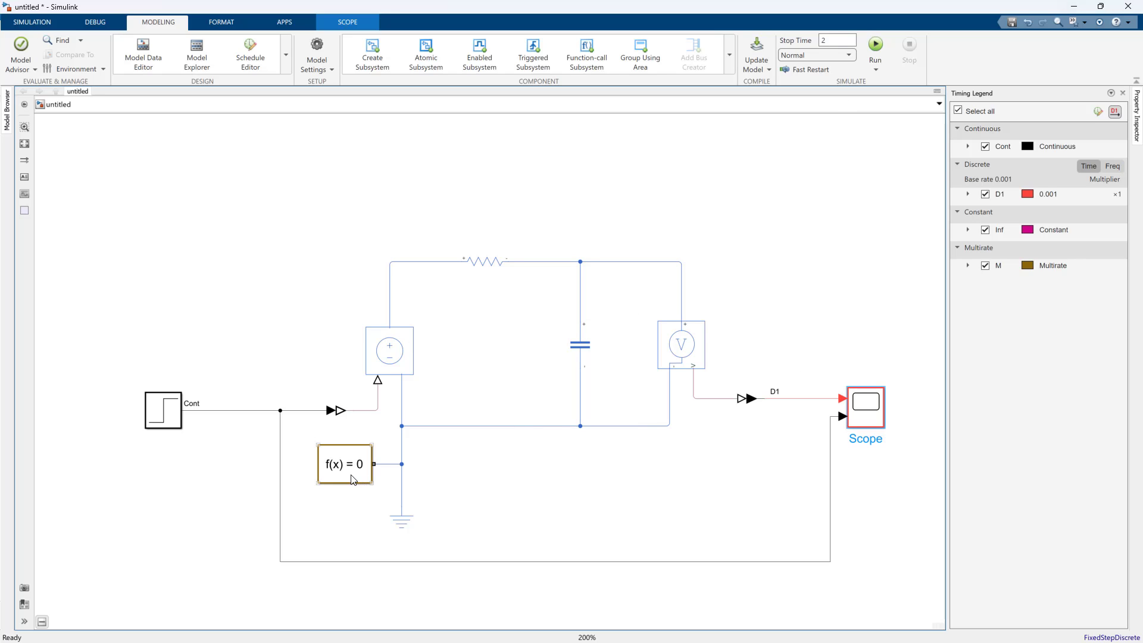
# Expand the fixed-cost consistency options and set Nonlinear iterations to 3
pyautogui.doubleClick(345, 464)
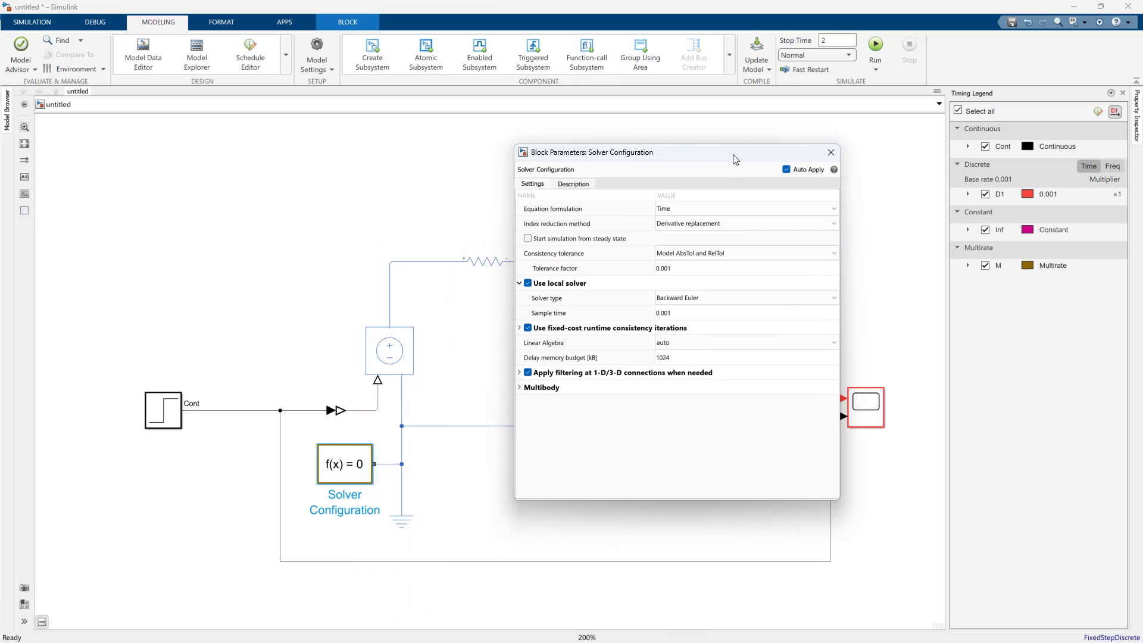
pyautogui.moveTo(735, 151); pyautogui.dragTo(592, 142)
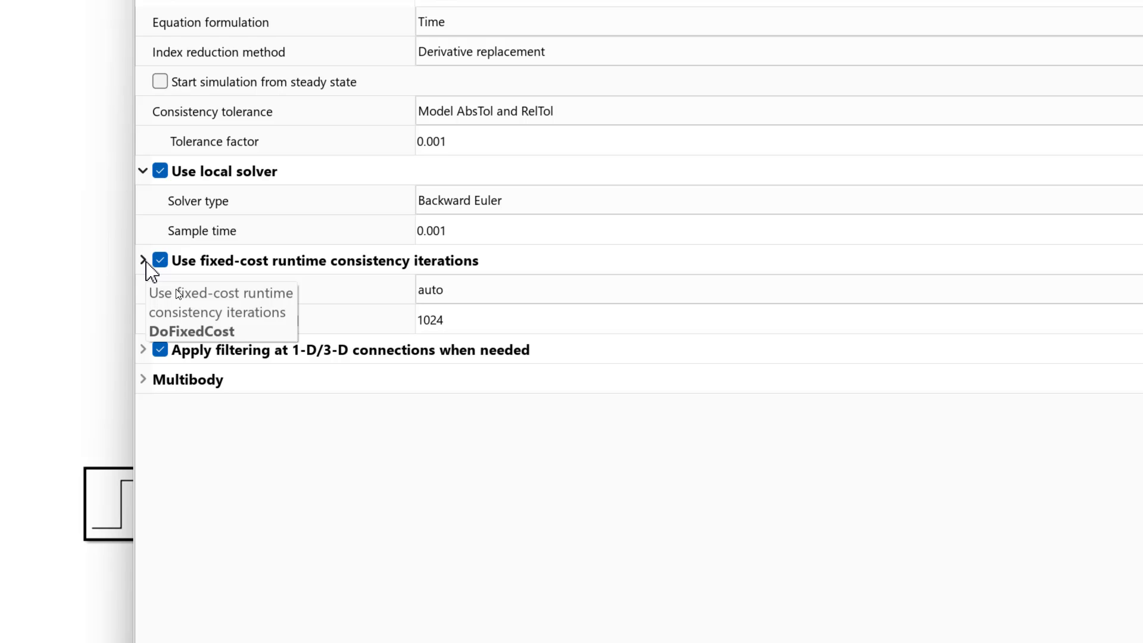
pyautogui.click(144, 261)
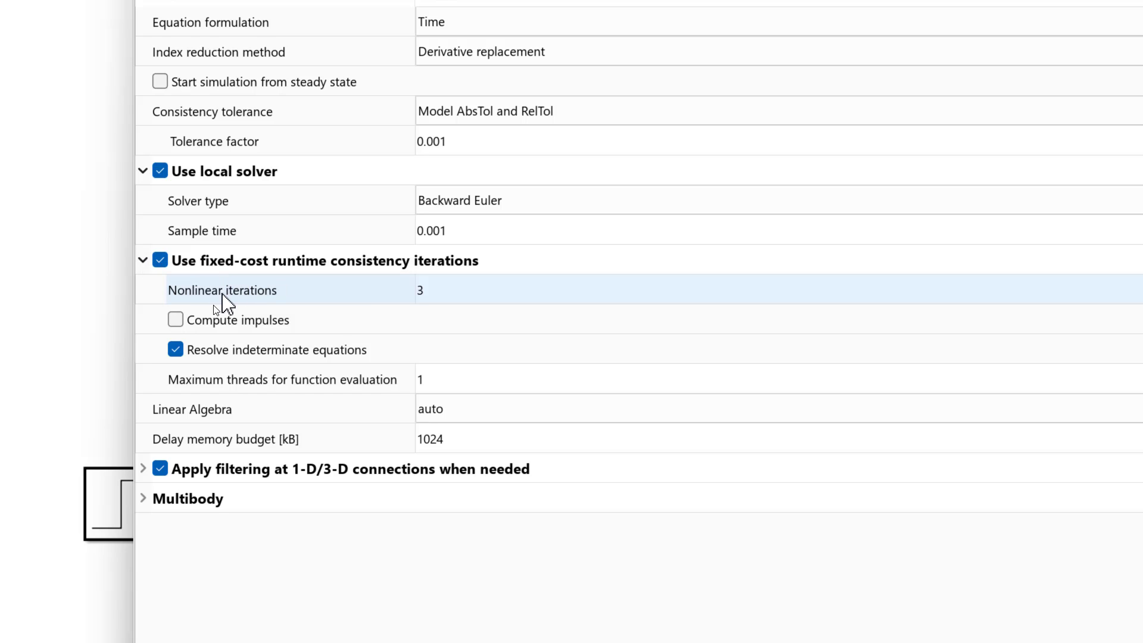
pyautogui.moveTo(423, 268)
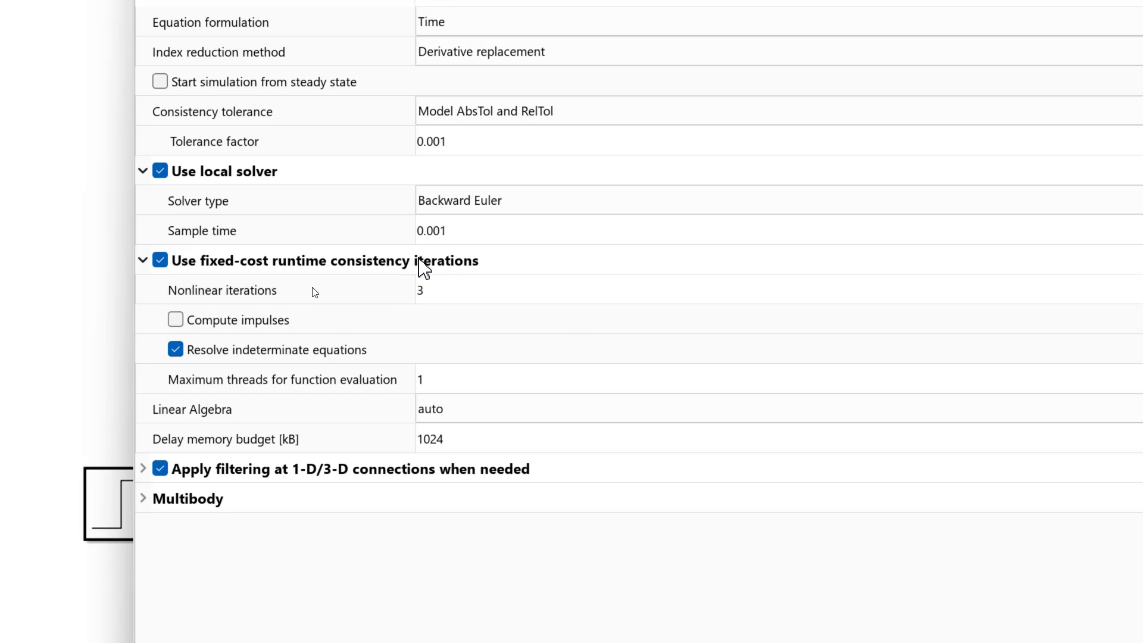
pyautogui.click(423, 290)
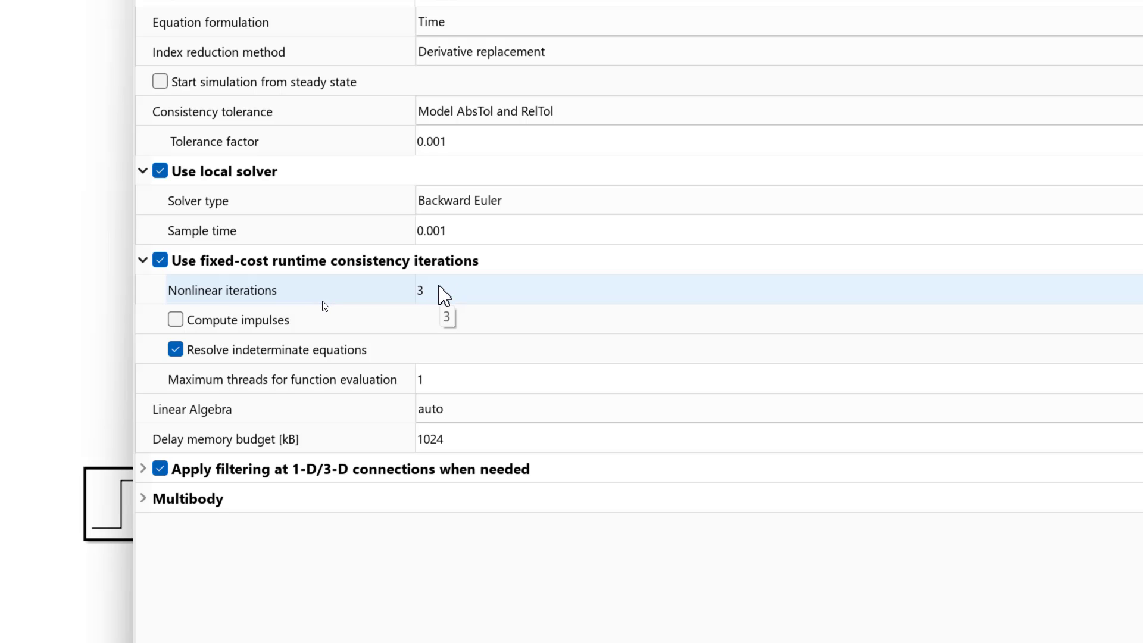
pyautogui.moveTo(434, 301)
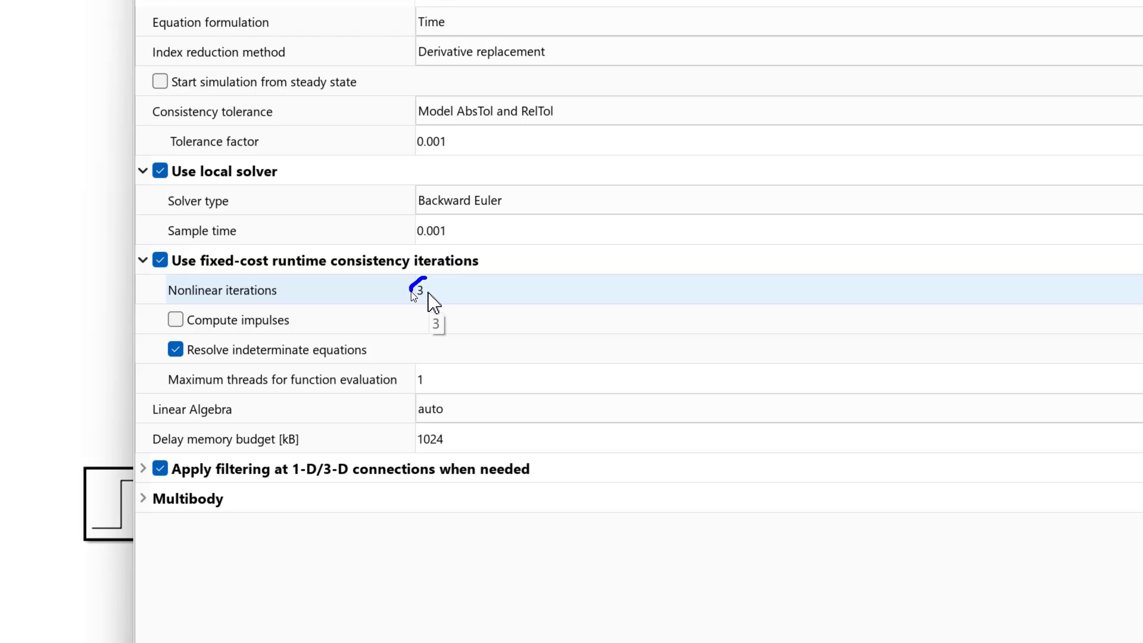
pyautogui.click(420, 289)
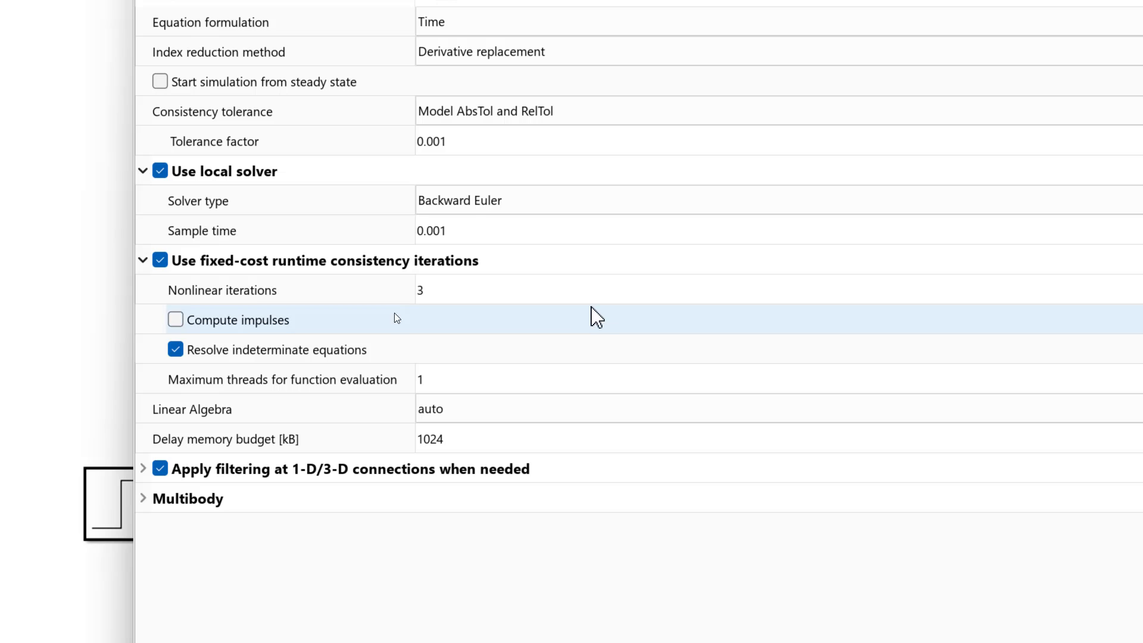
pyautogui.click(160, 260)
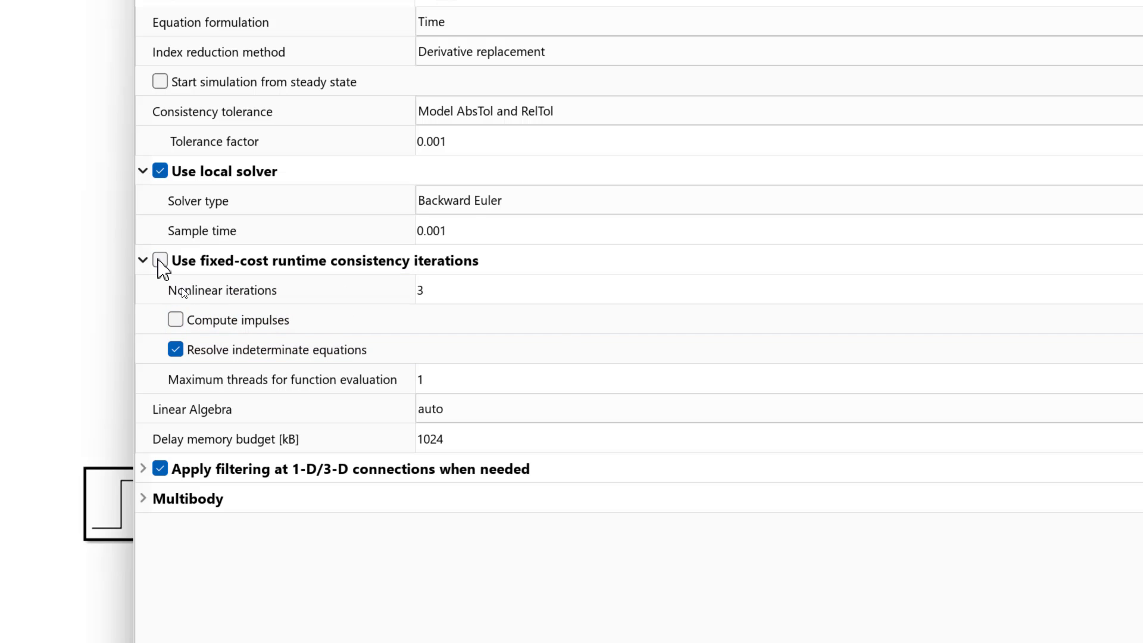
pyautogui.click(159, 261)
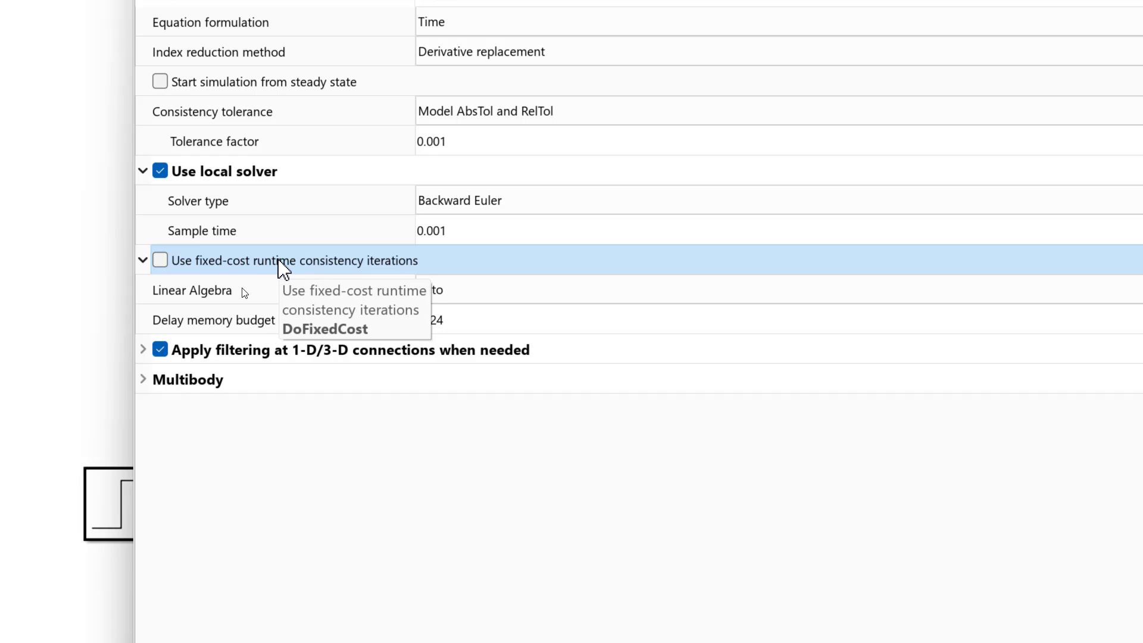
pyautogui.moveTo(266, 271)
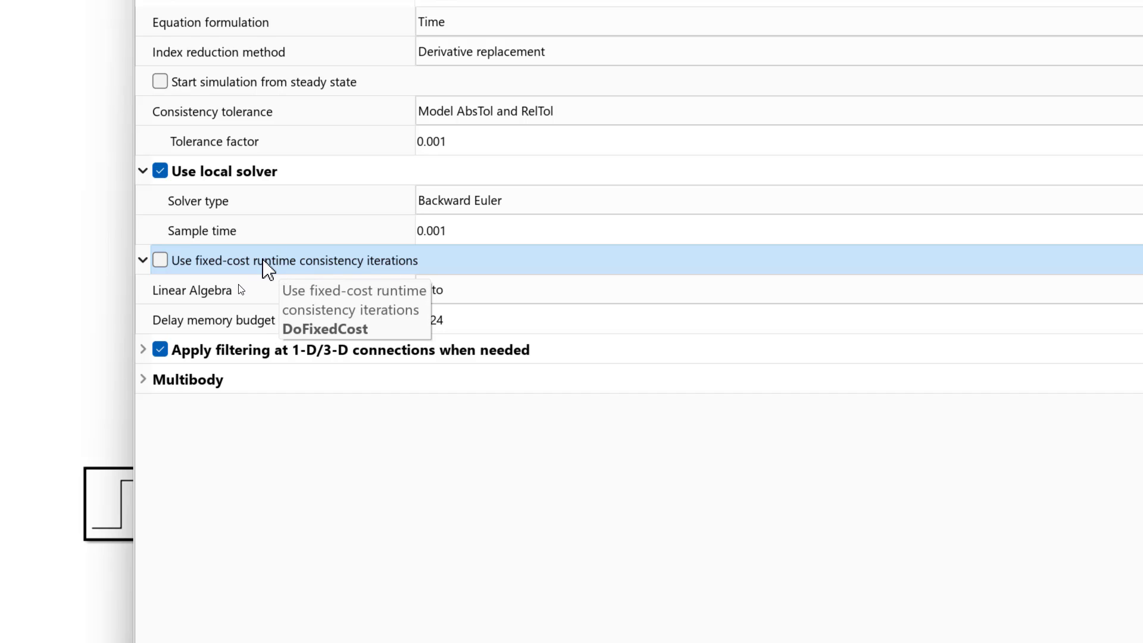
pyautogui.moveTo(364, 270)
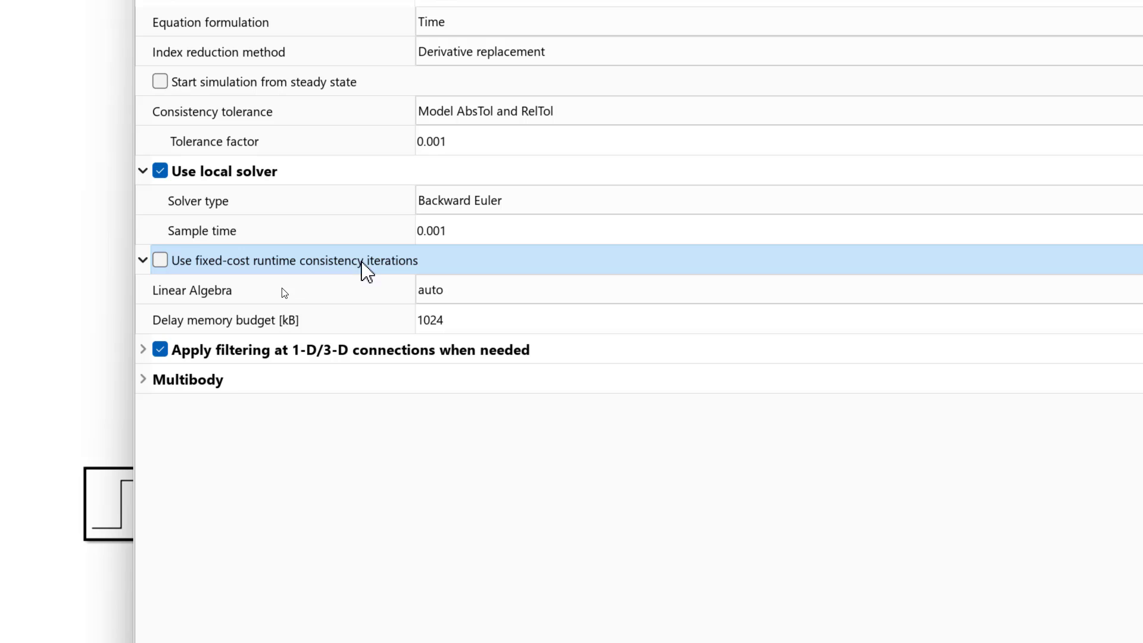
pyautogui.click(160, 260)
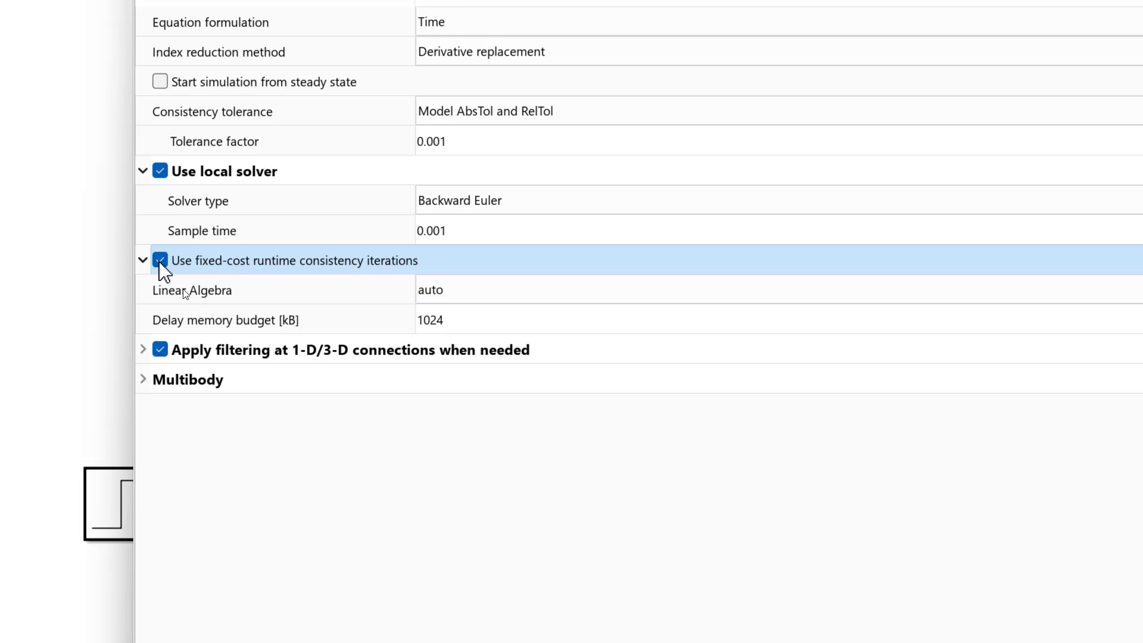
pyautogui.click(160, 261)
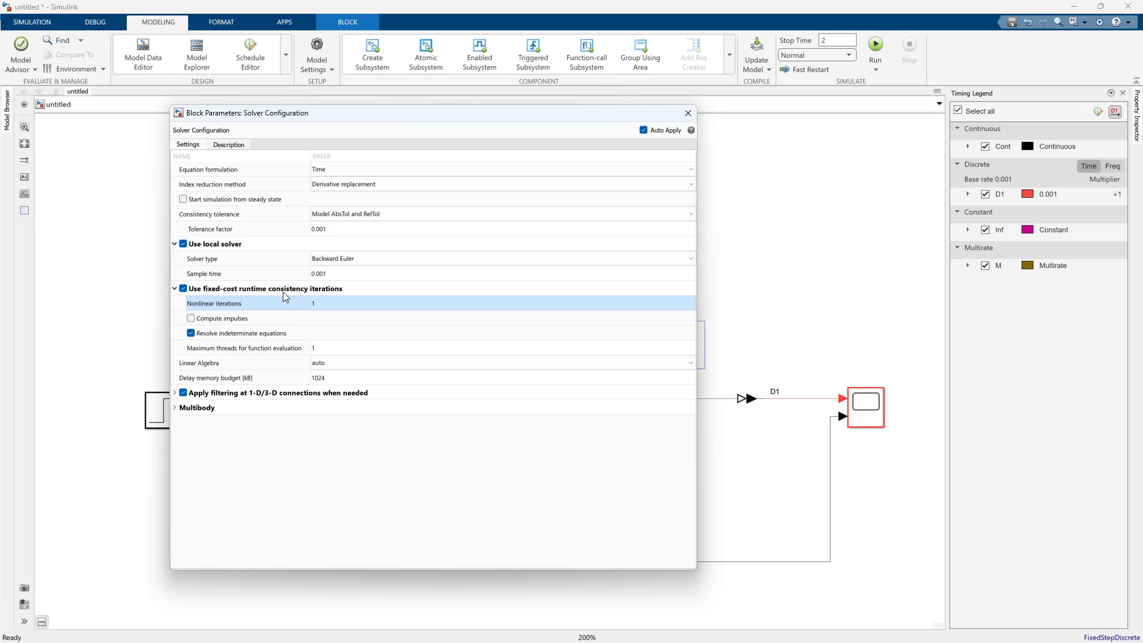
pyautogui.moveTo(317, 304)
pyautogui.write('3')
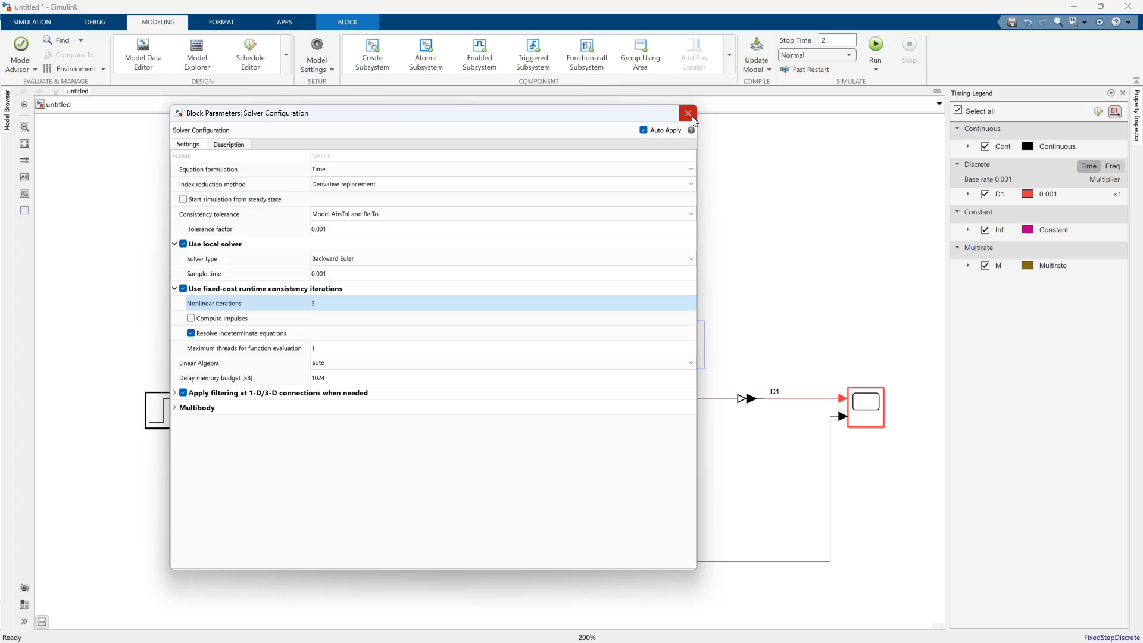
pyautogui.moveTo(687, 114)
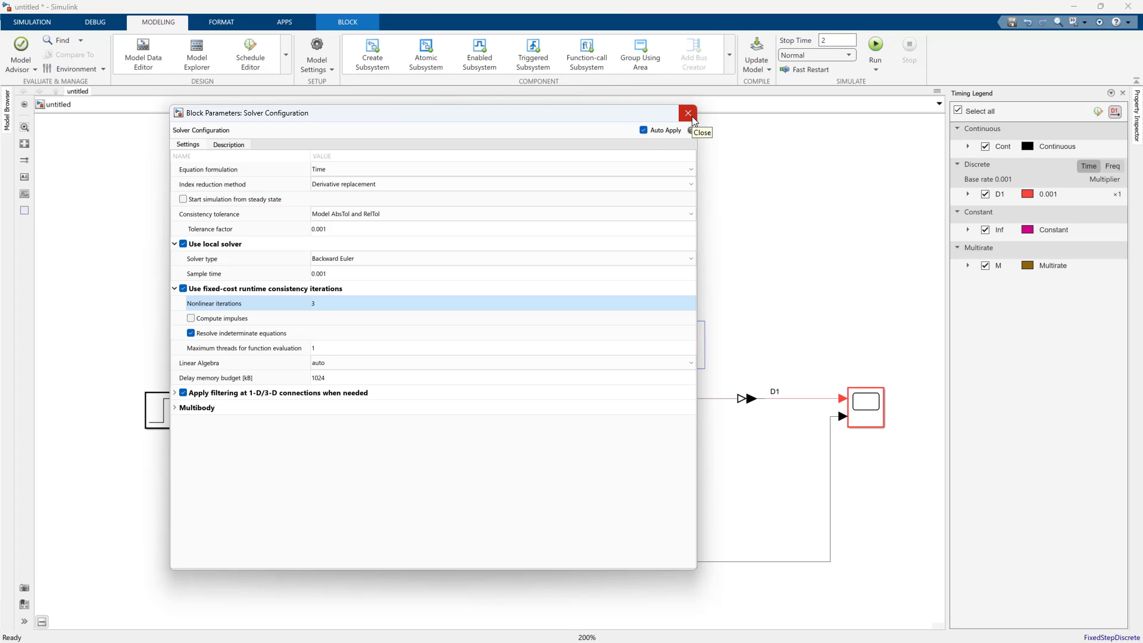
# Close the solver settings and group the RC network blocks into one subsystem
pyautogui.click(685, 113)
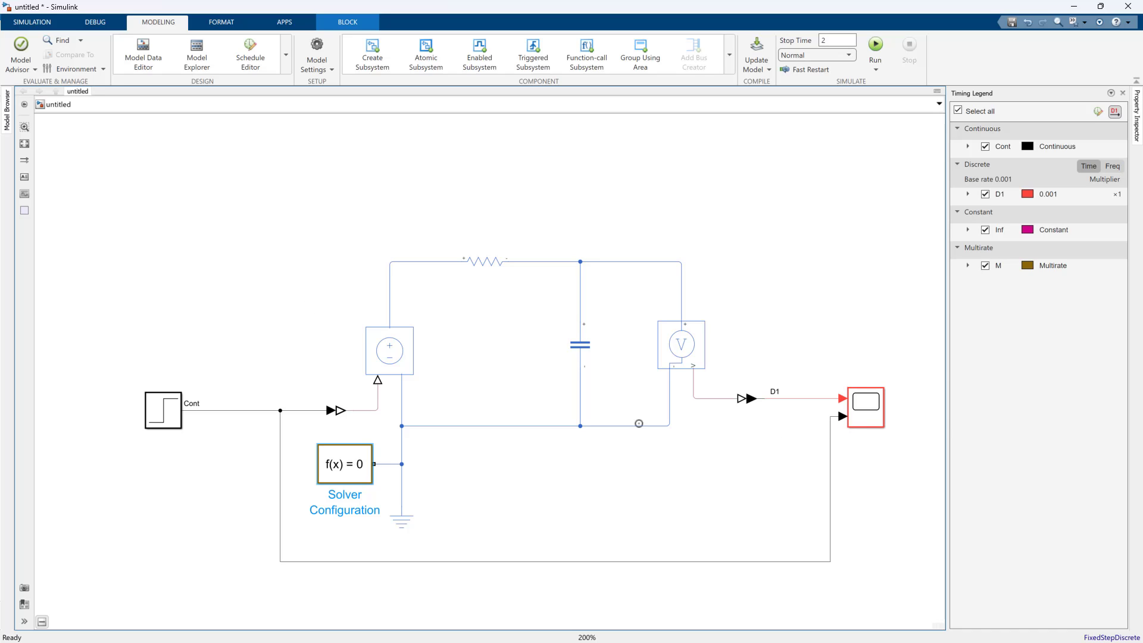
pyautogui.moveTo(575, 491)
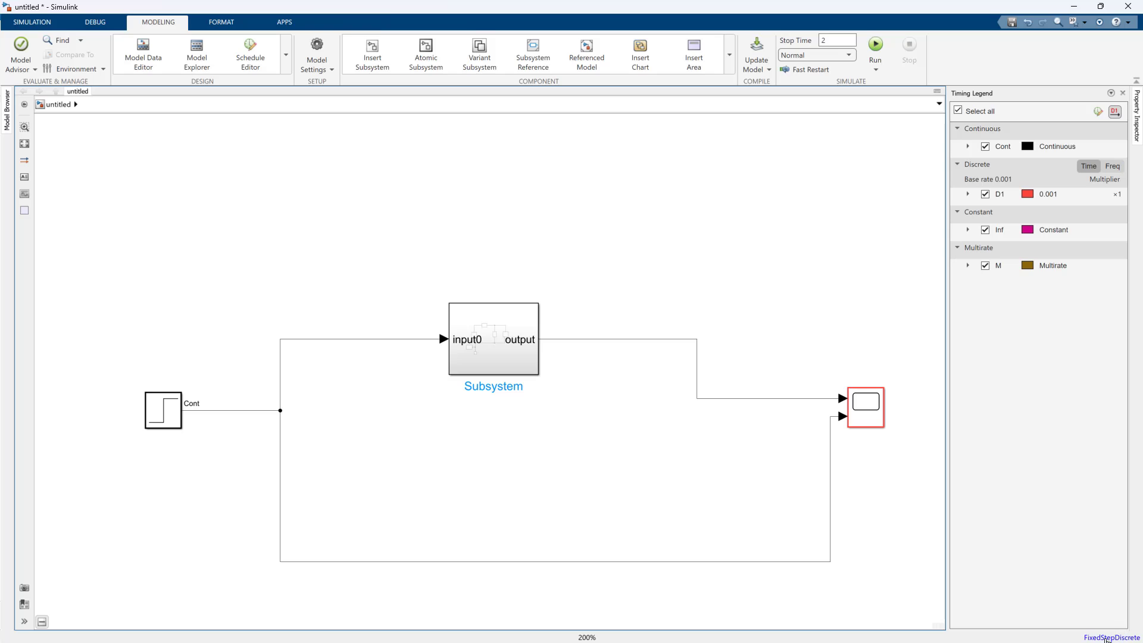
pyautogui.click(493, 339)
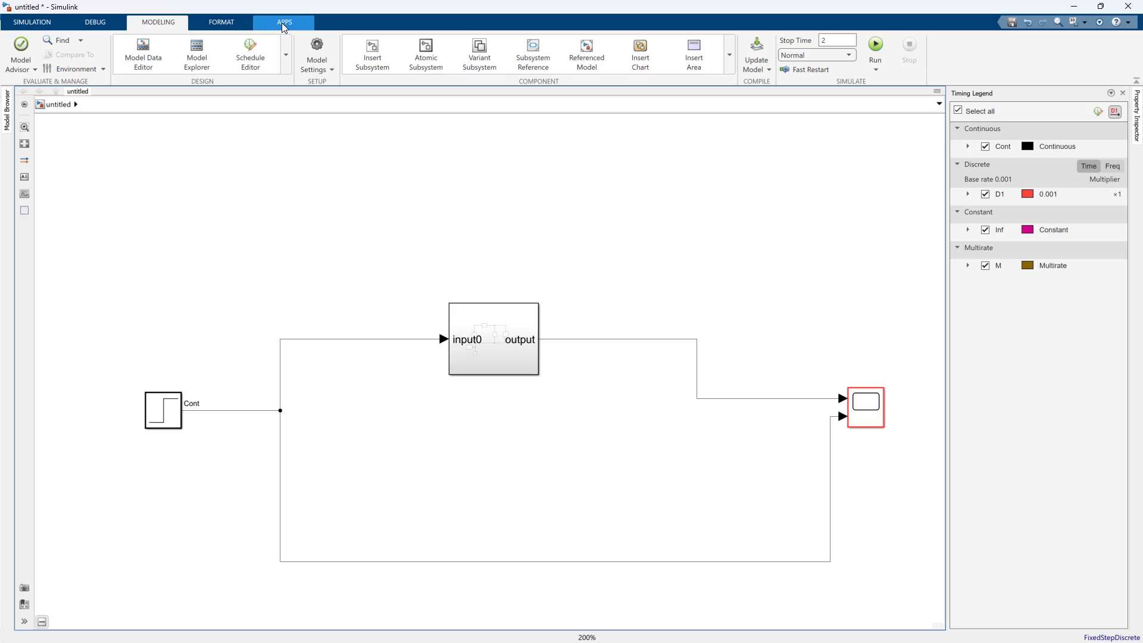
# Launch Embedded Coder, accept the ert.tlc system target, and build to generate C code
pyautogui.click(283, 21)
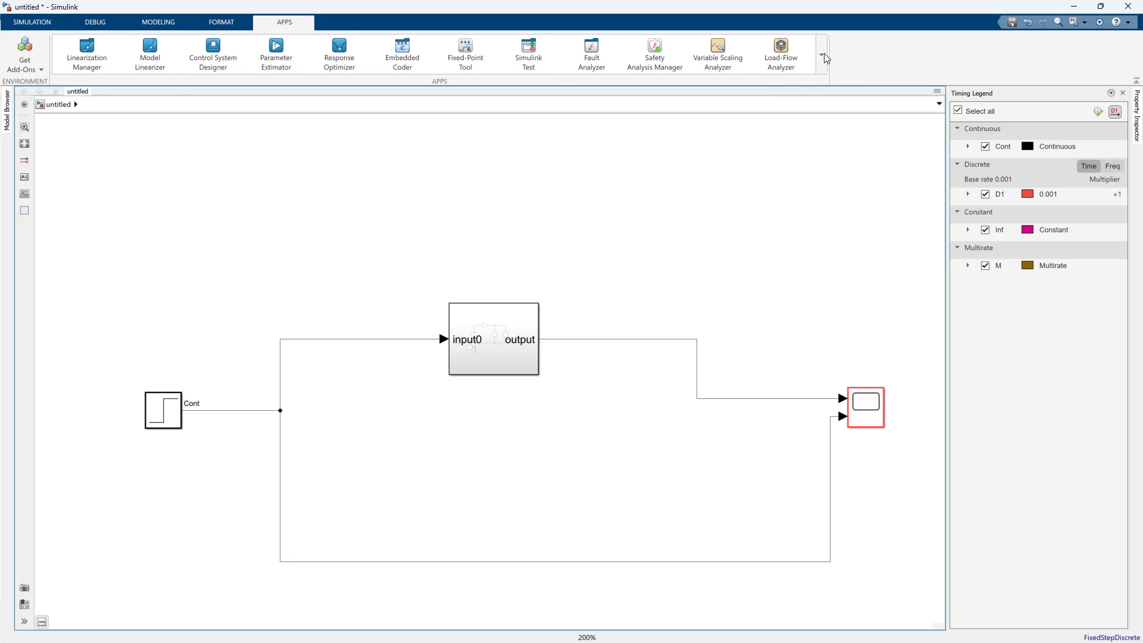
pyautogui.click(824, 53)
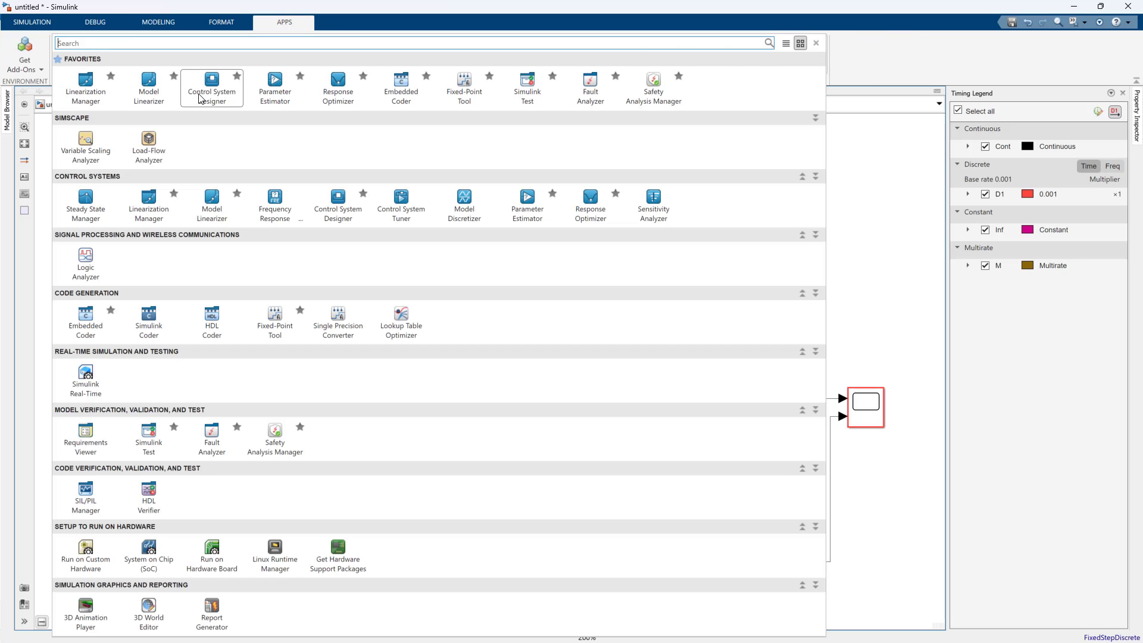
pyautogui.moveTo(147, 320)
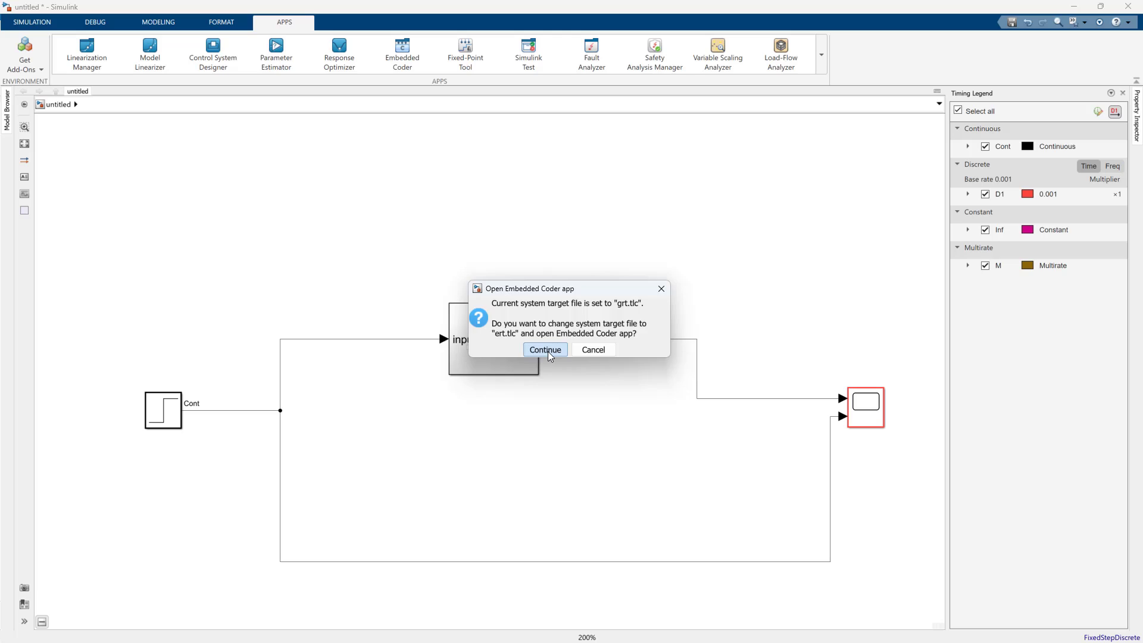
pyautogui.click(544, 349)
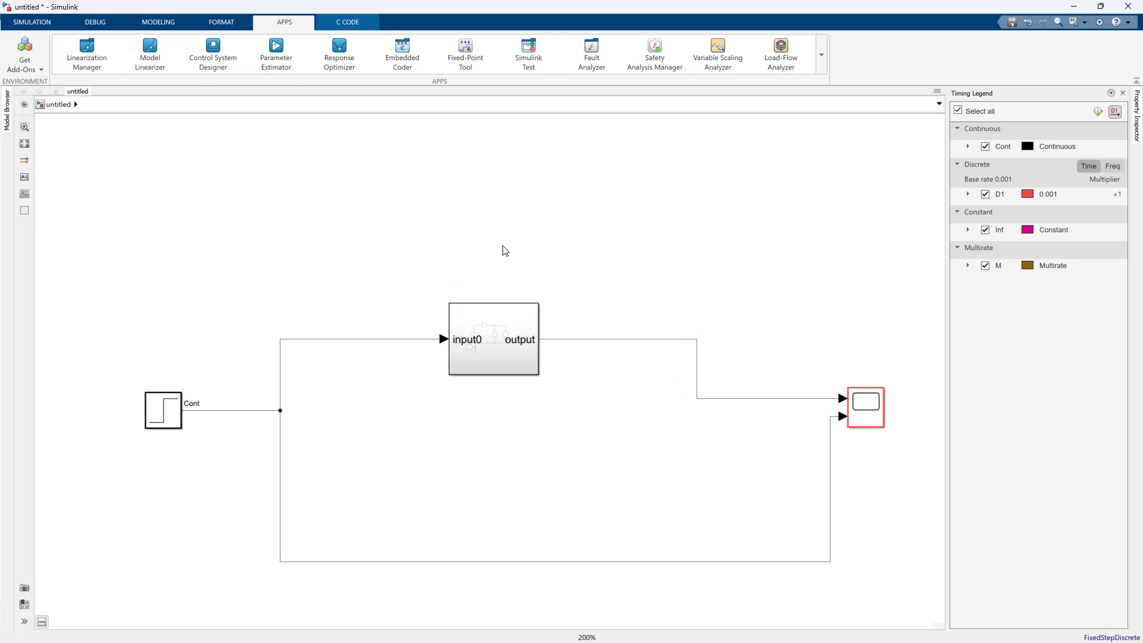
pyautogui.click(346, 21)
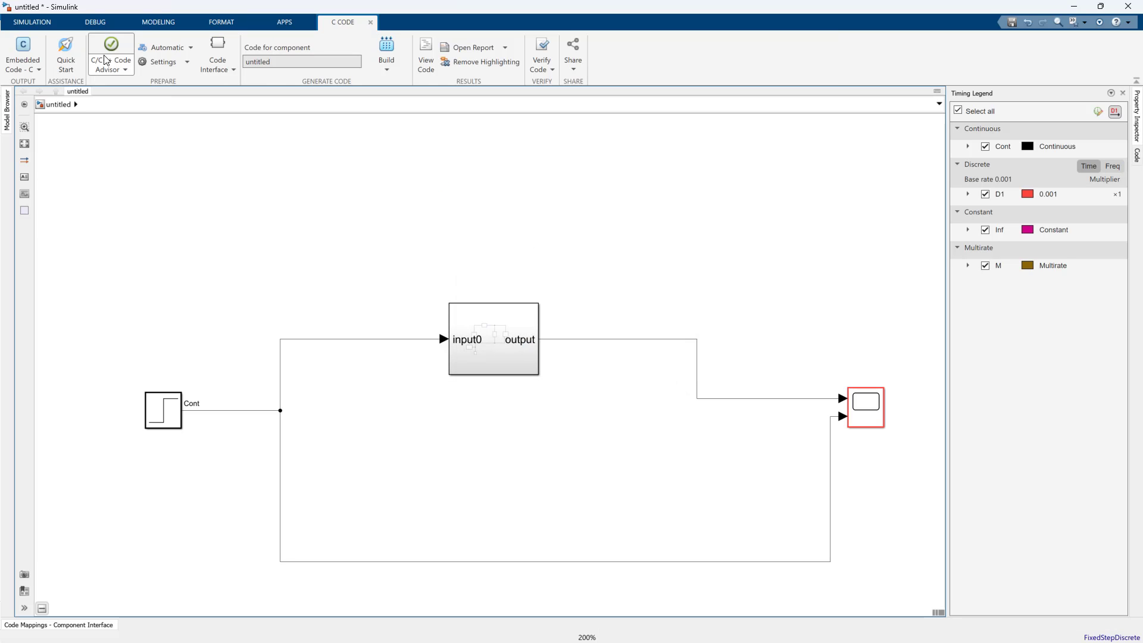
pyautogui.moveTo(64, 54)
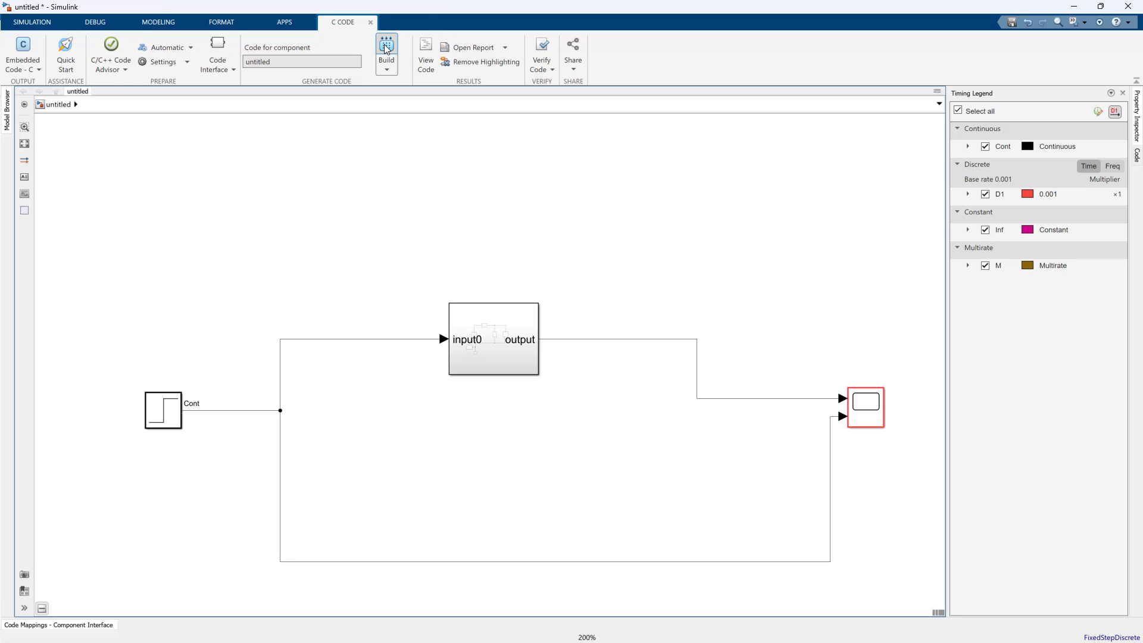
pyautogui.click(386, 49)
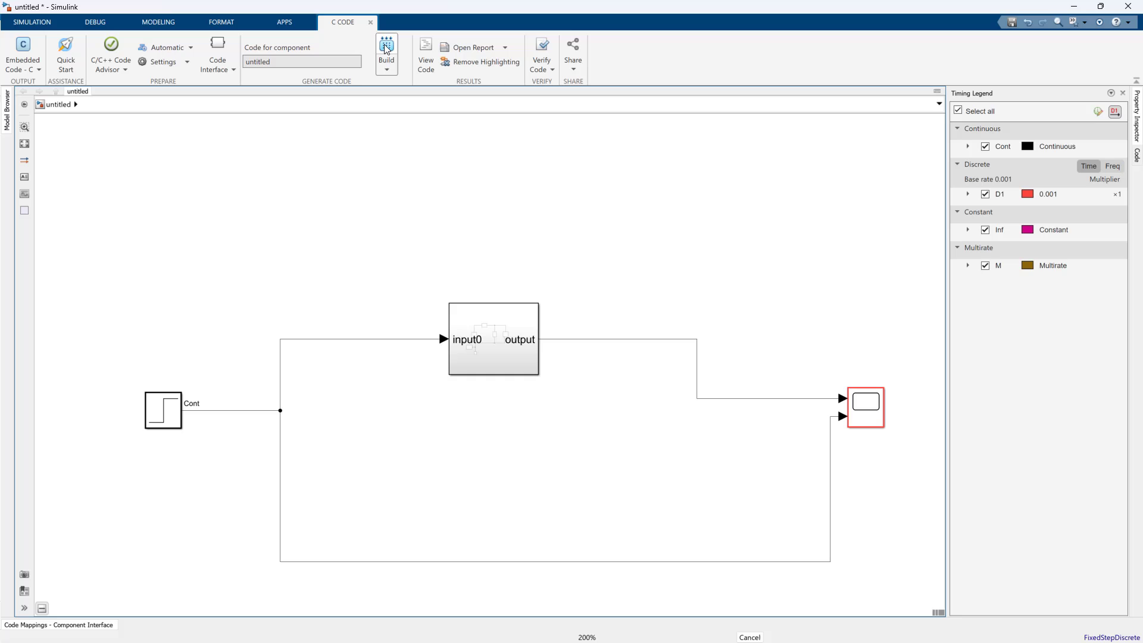
pyautogui.click(385, 52)
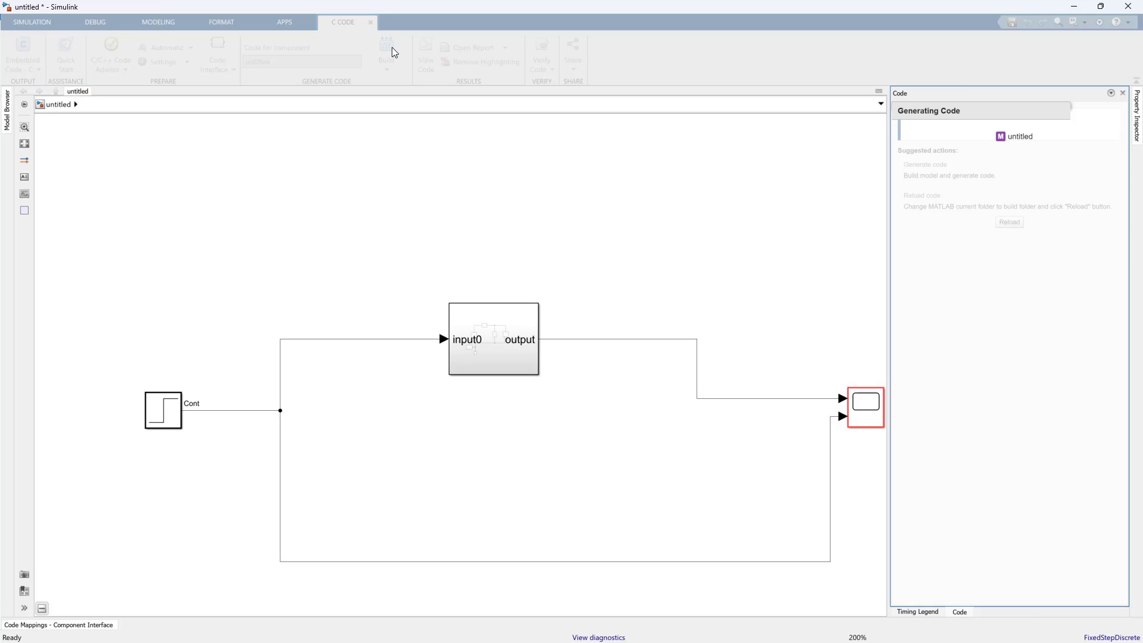
# Give the Step block a discrete sample time and rebuild to regenerate the code
pyautogui.click(385, 54)
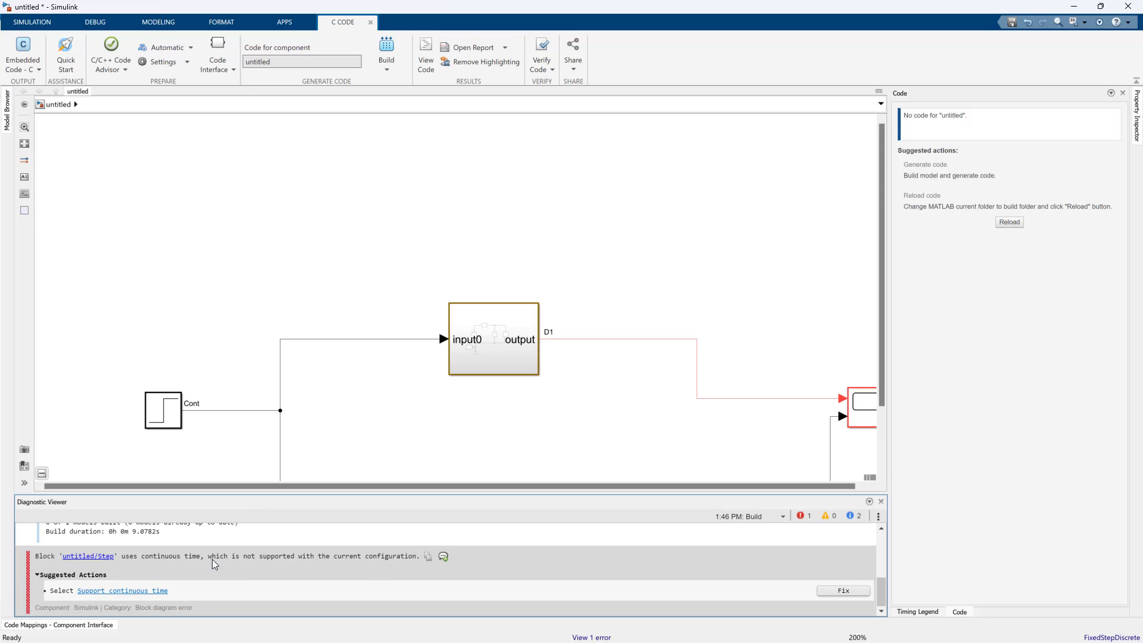
pyautogui.doubleClick(163, 411)
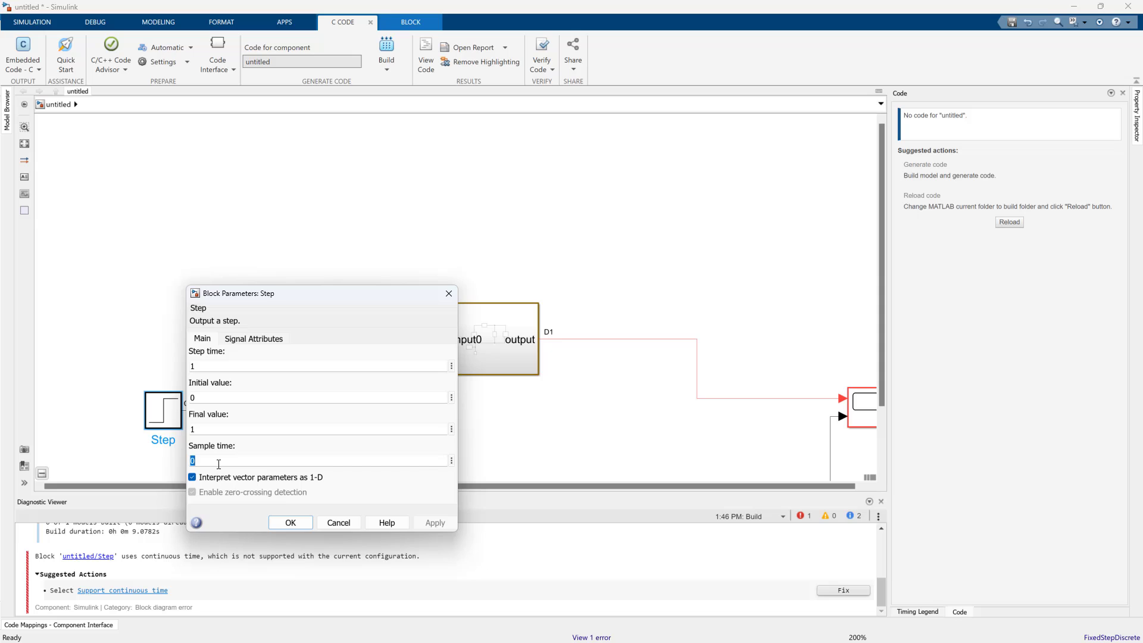
pyautogui.click(291, 522)
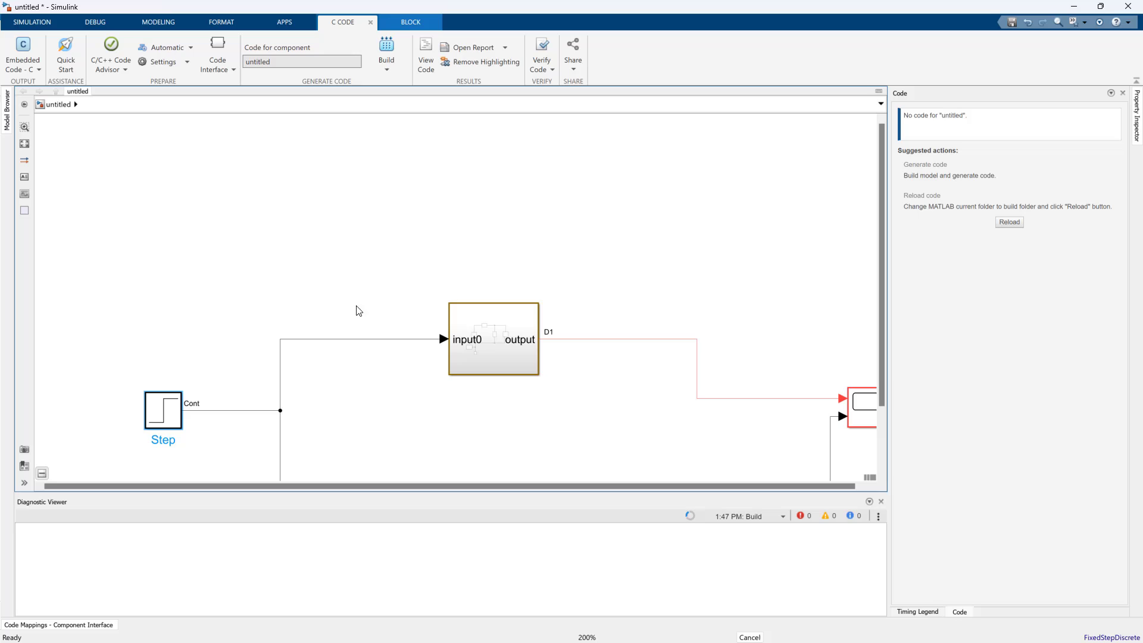
pyautogui.click(386, 53)
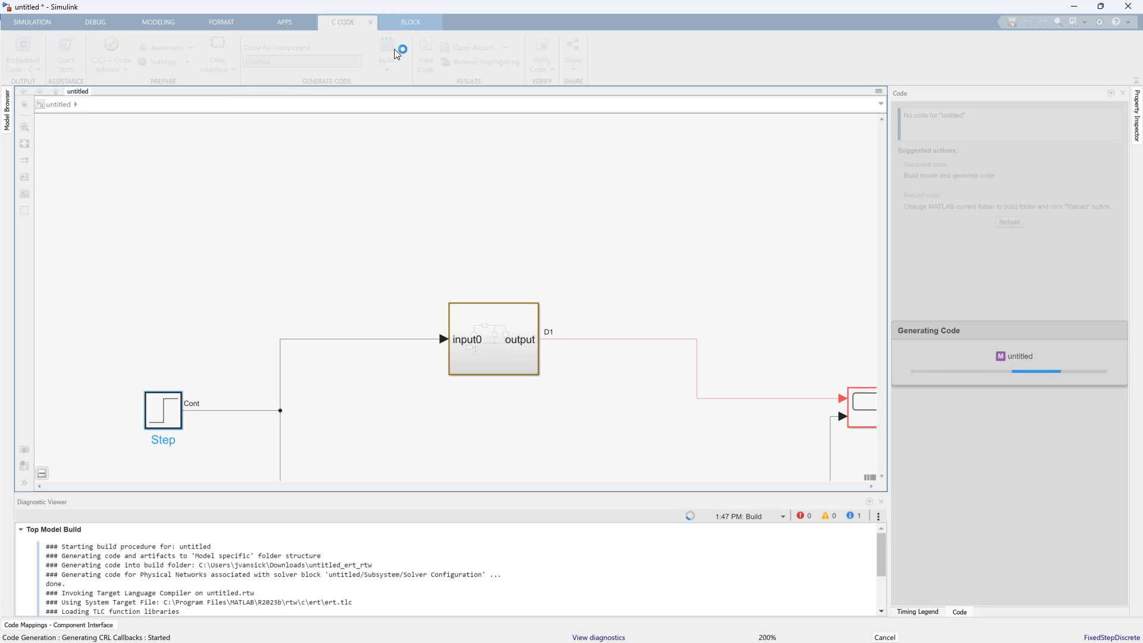
pyautogui.moveTo(333, 429)
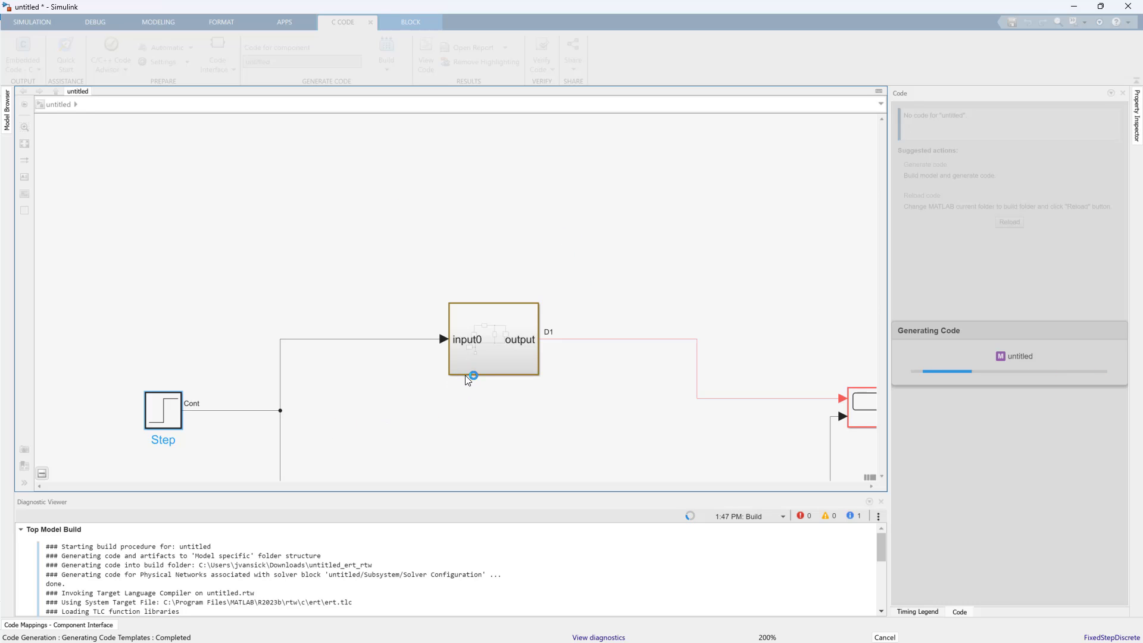
pyautogui.moveTo(488, 387)
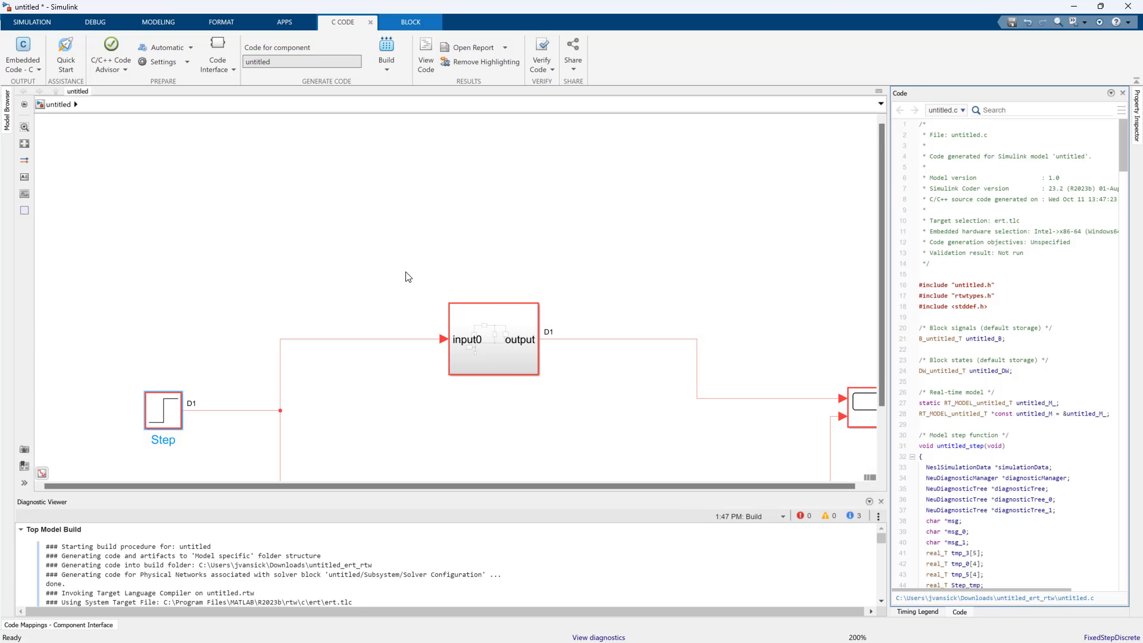
pyautogui.click(493, 339)
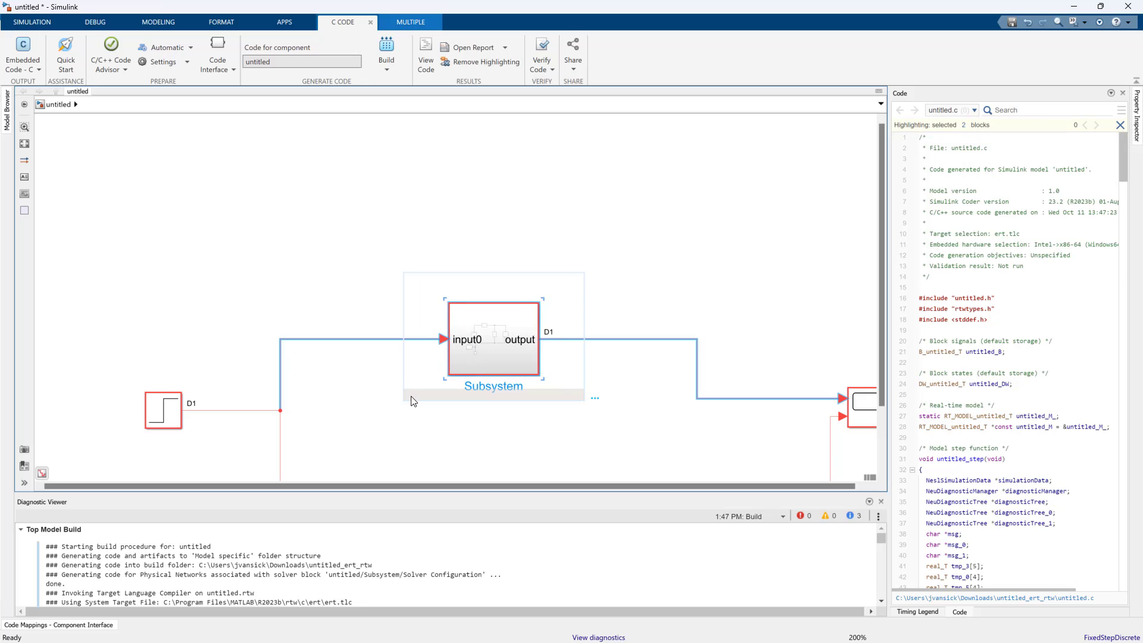
pyautogui.click(164, 410)
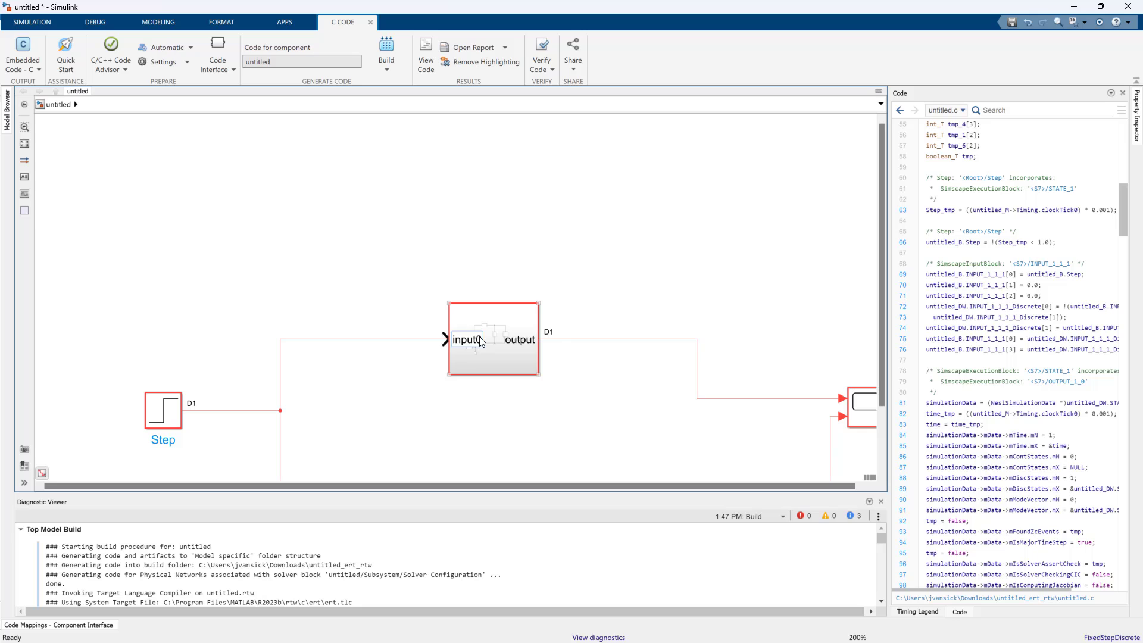
pyautogui.click(493, 340)
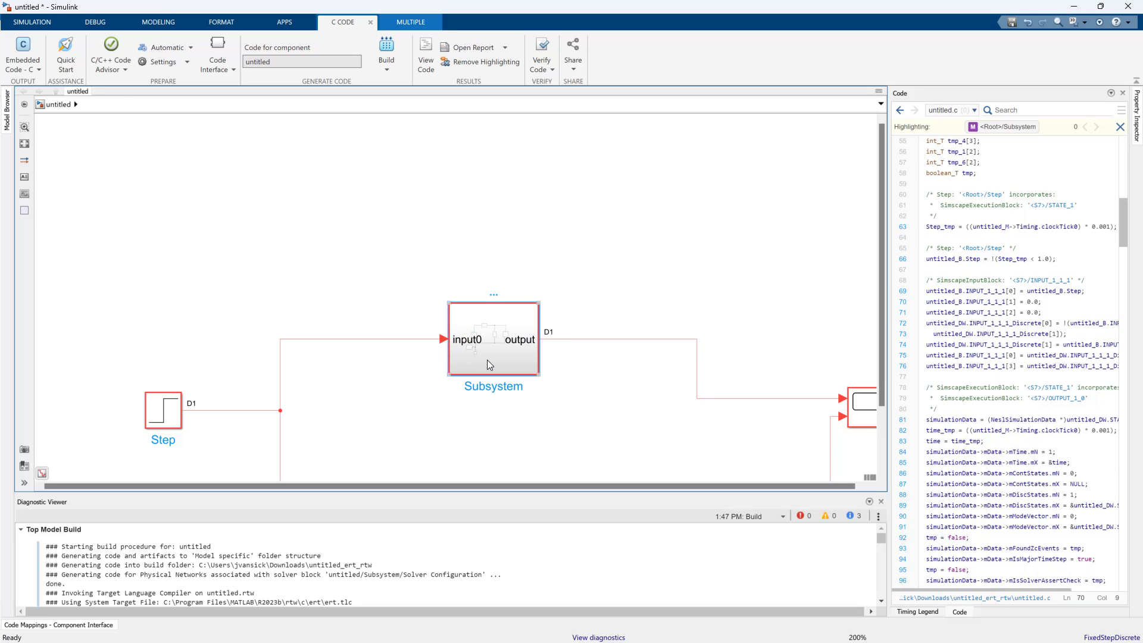
pyautogui.doubleClick(492, 339)
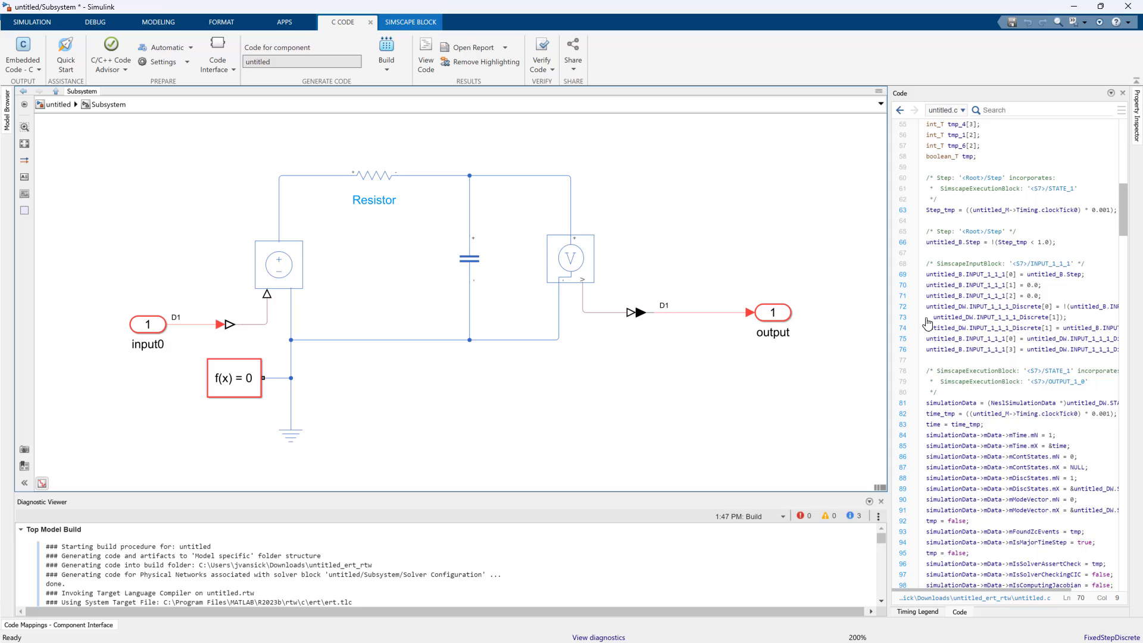
pyautogui.click(372, 175)
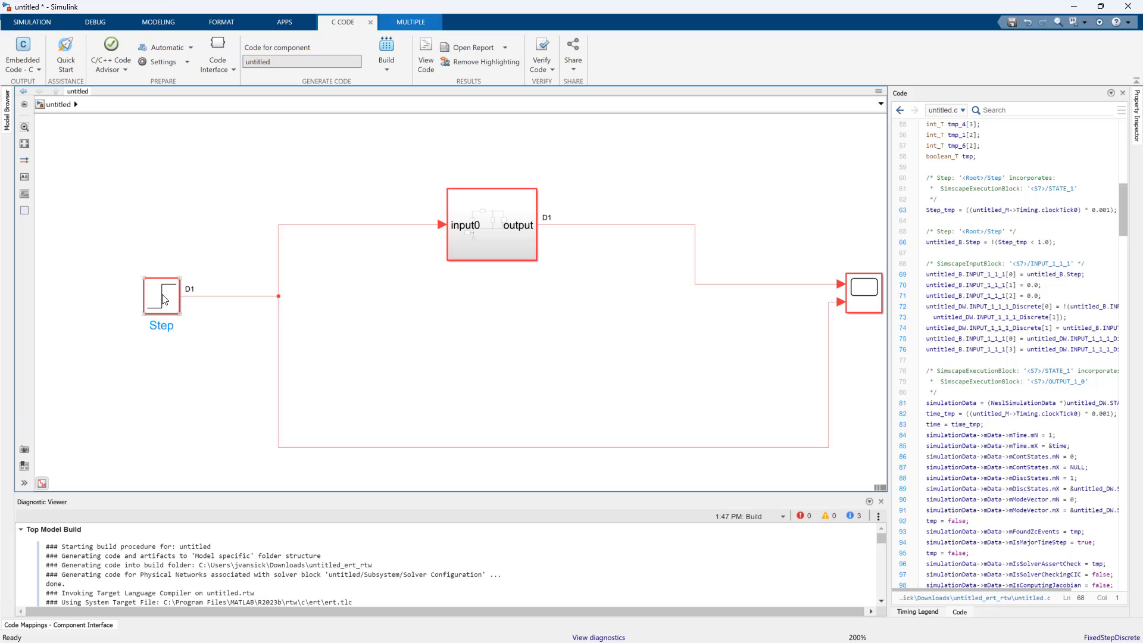
# Trace the Step block's lines in the generated code, then enter the Subsystem
pyautogui.click(160, 293)
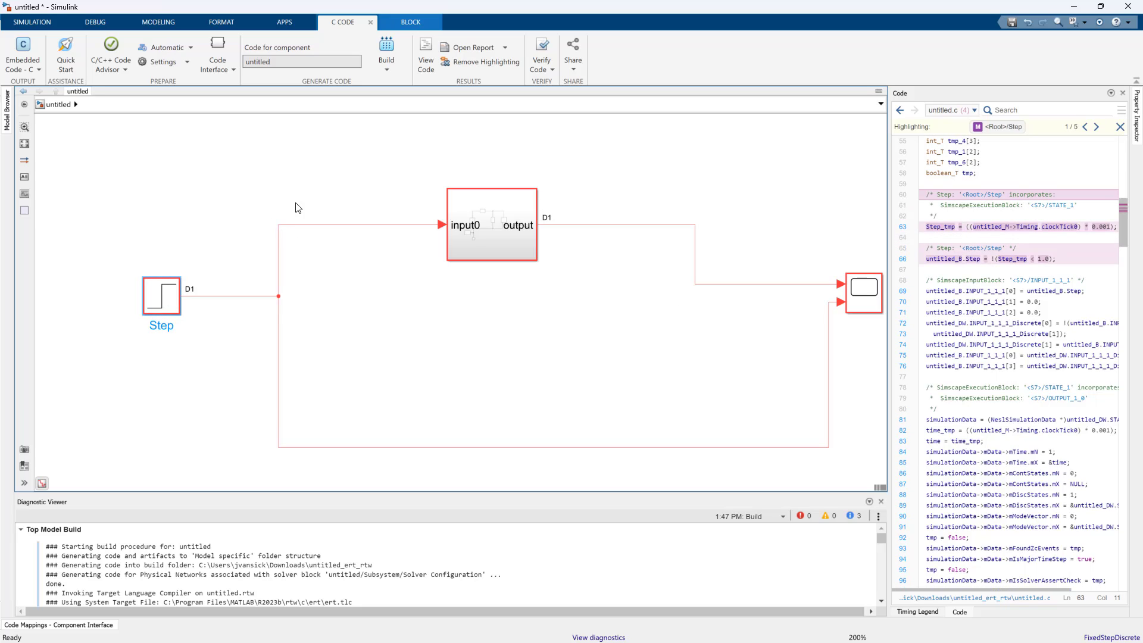
pyautogui.moveTo(329, 215)
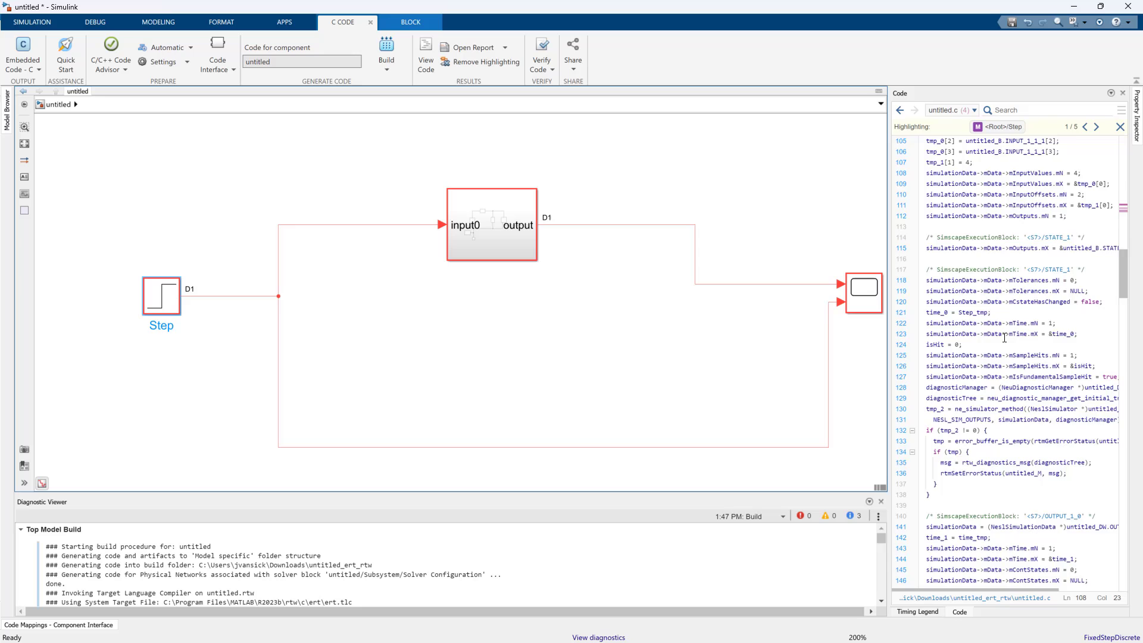
pyautogui.scroll(-3)
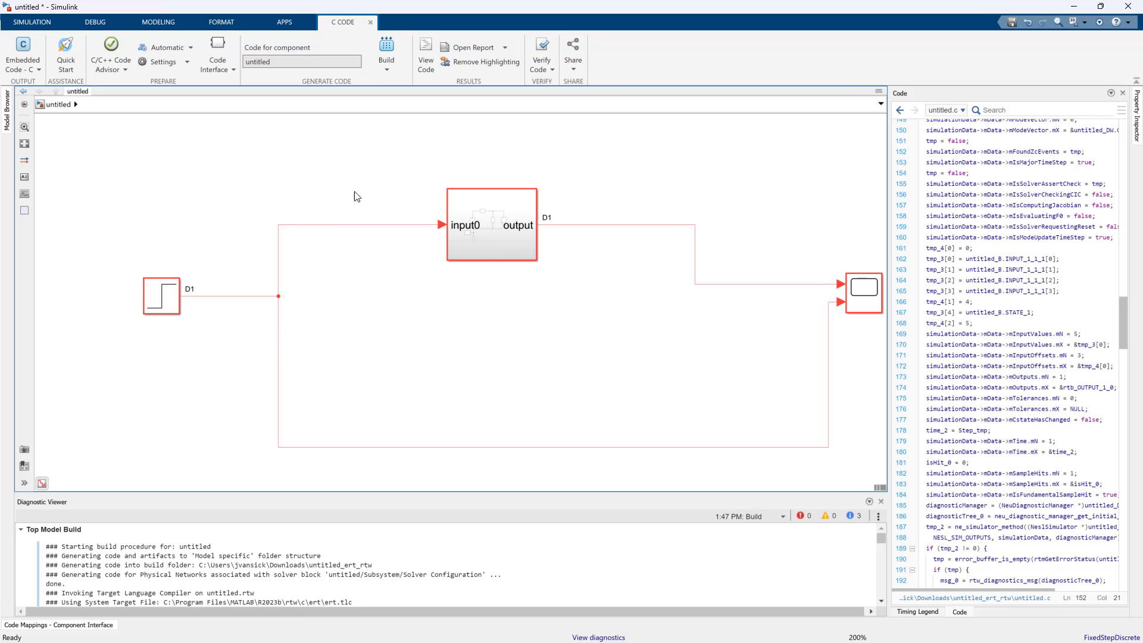
pyautogui.moveTo(195, 99)
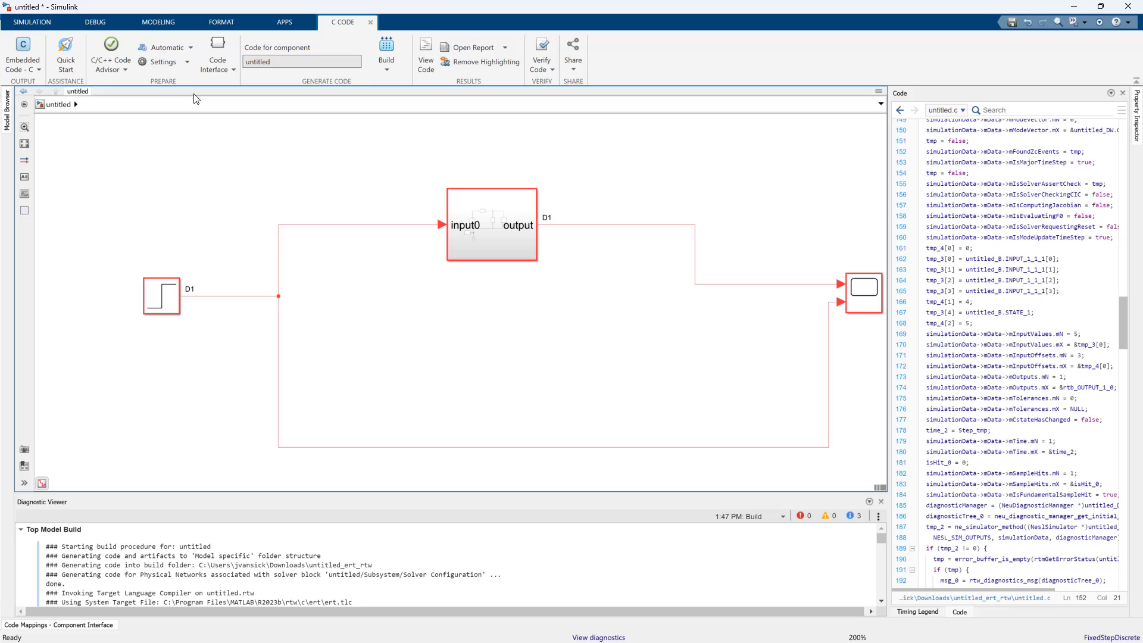
pyautogui.moveTo(464, 147)
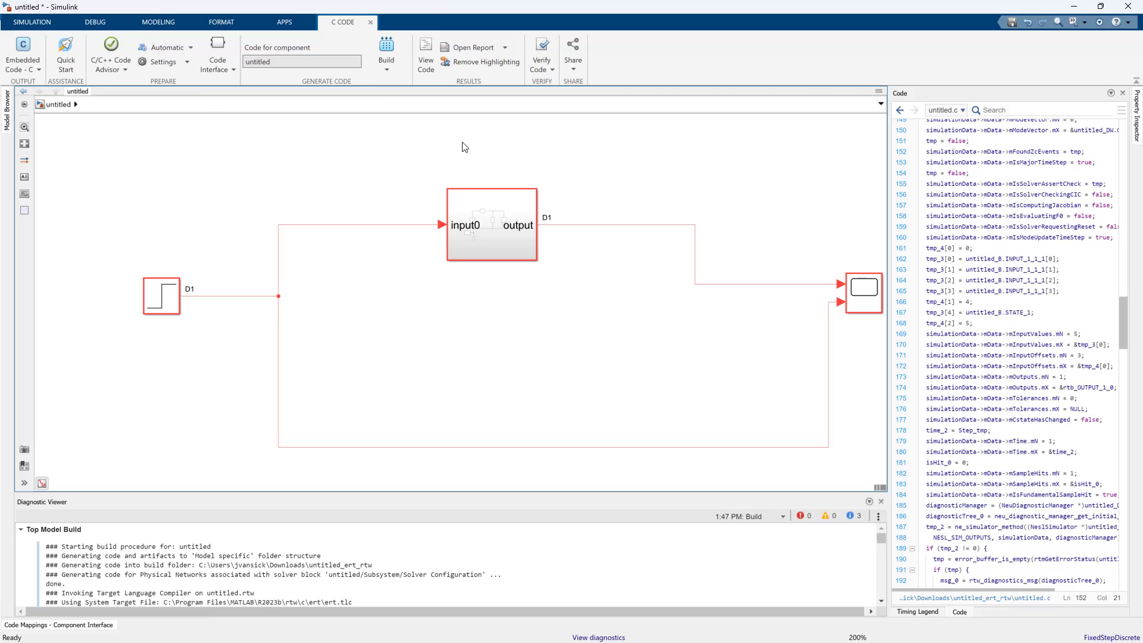
pyautogui.click(490, 225)
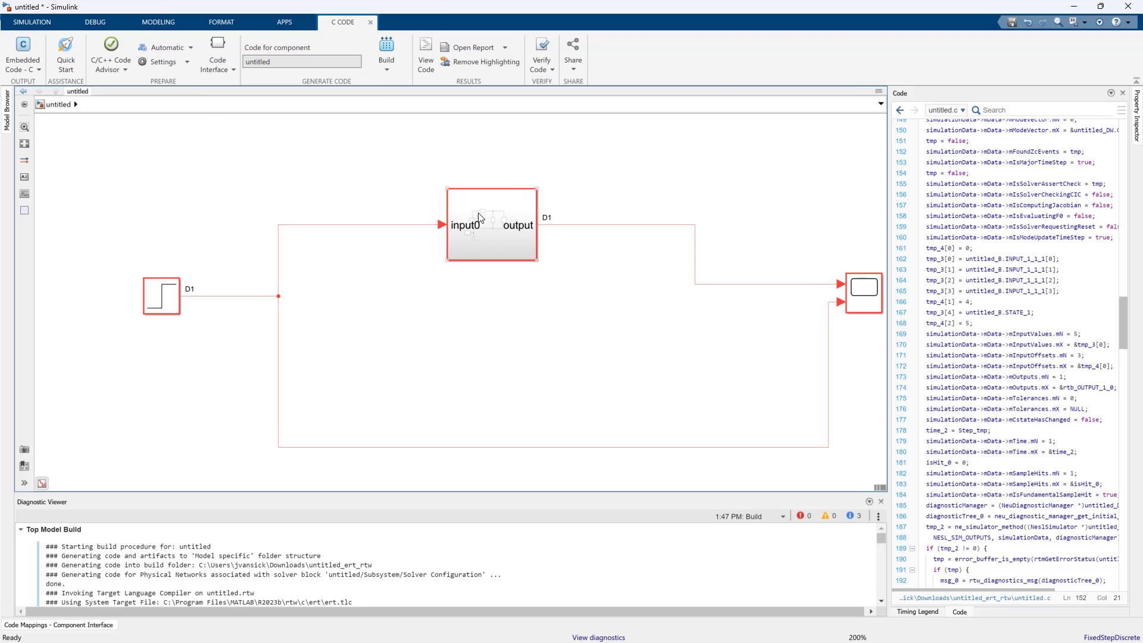
pyautogui.doubleClick(490, 225)
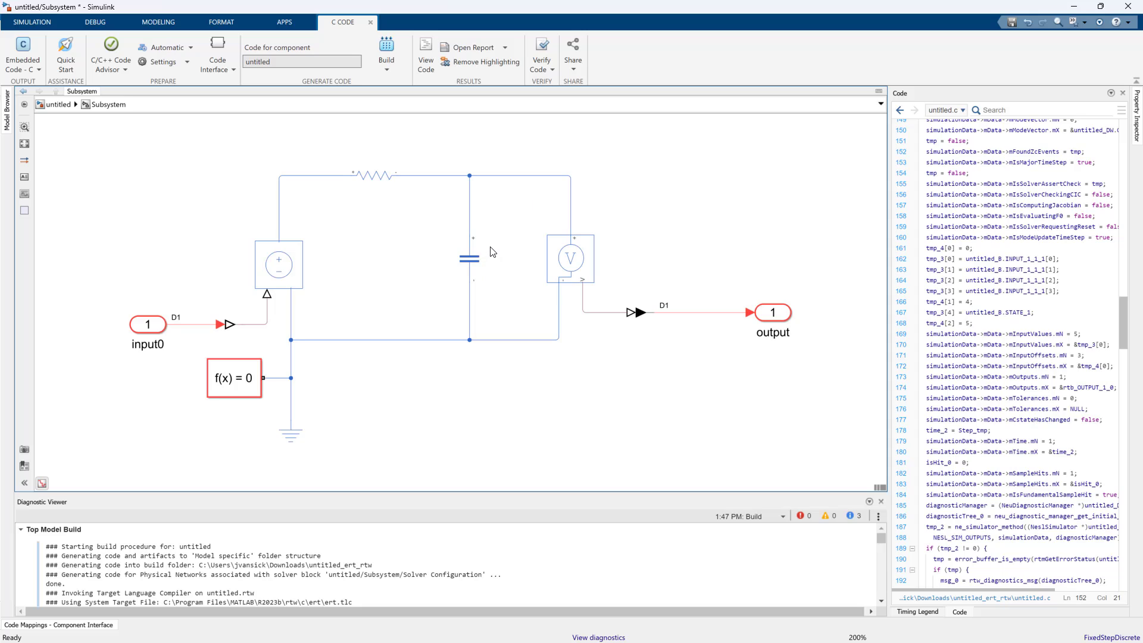
# Select the Solver Configuration block and bring up the modelling tools to copy the RC network
pyautogui.click(235, 377)
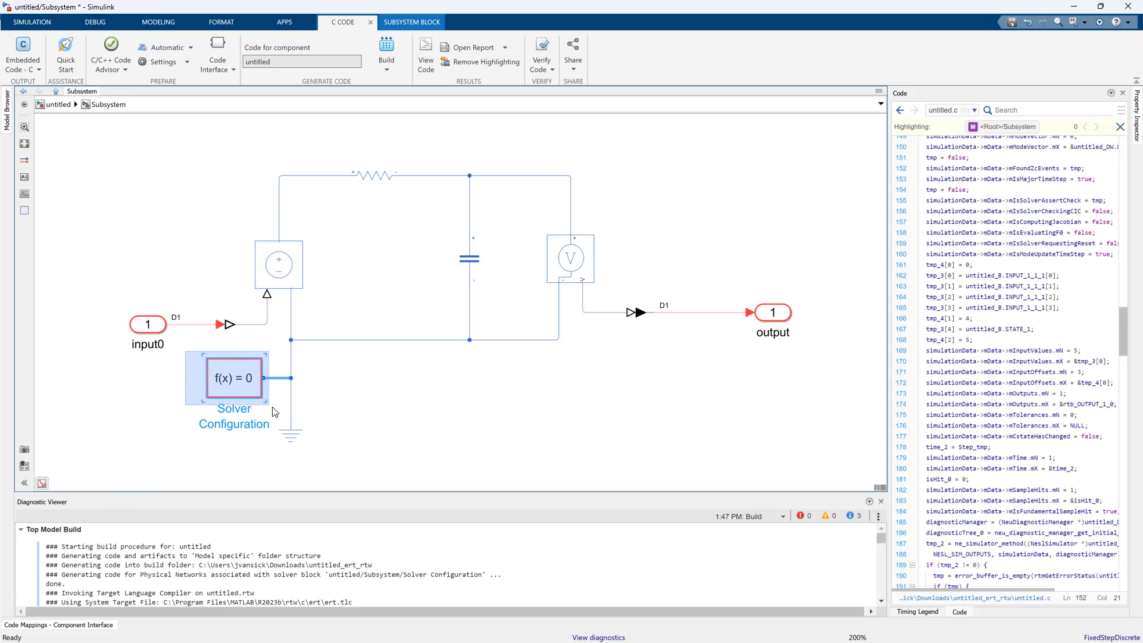
pyautogui.click(234, 377)
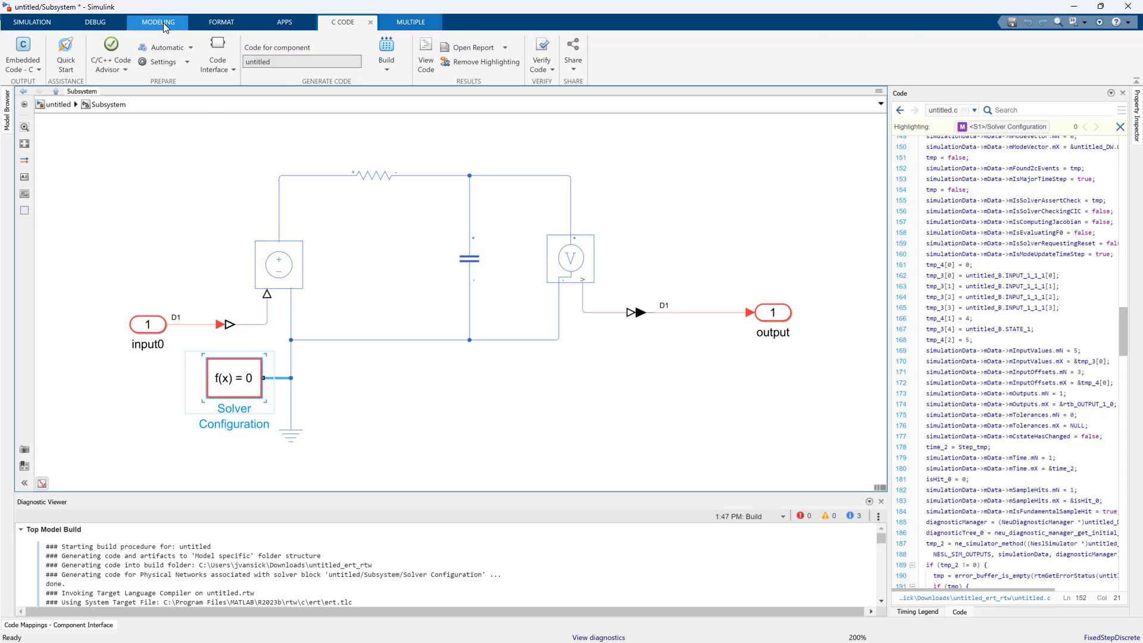
pyautogui.click(157, 21)
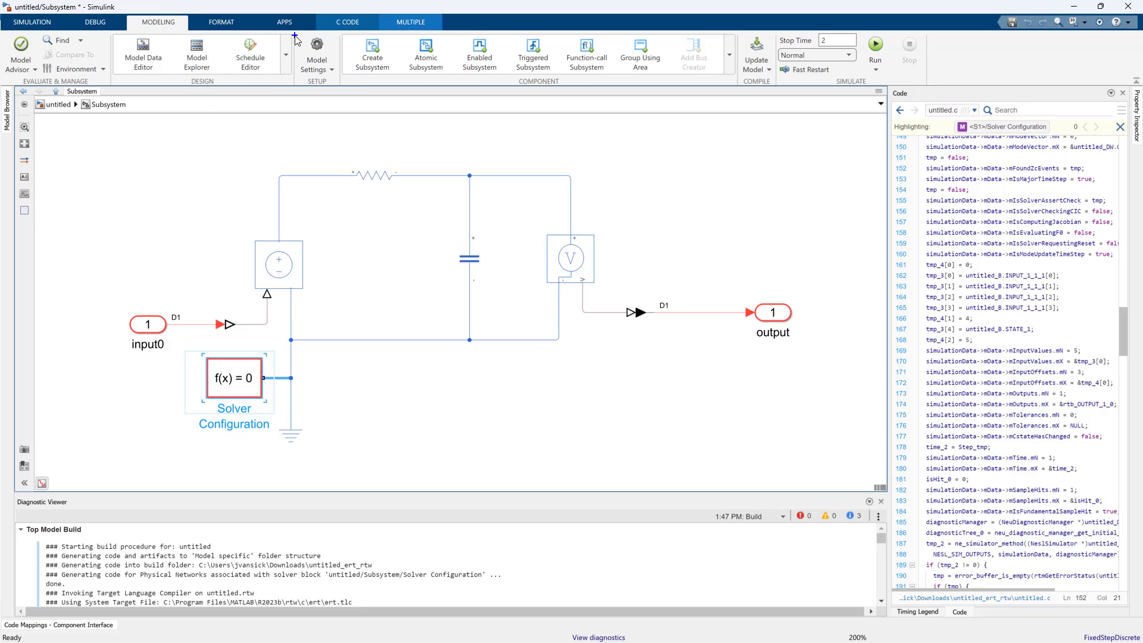
pyautogui.moveTo(348, 266)
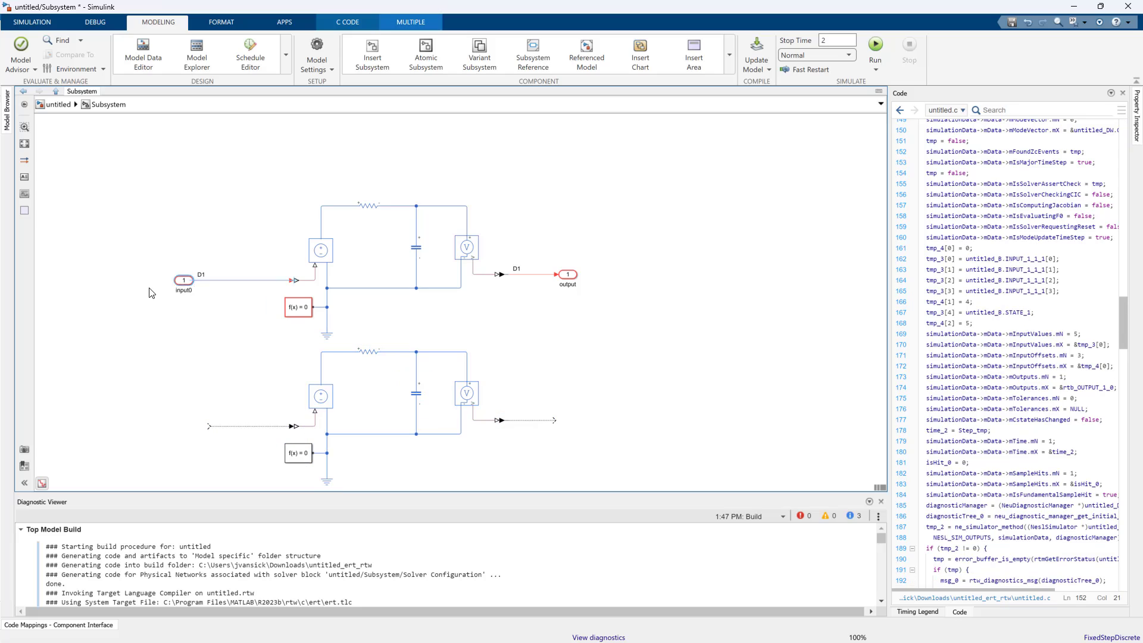
# Branch input0 into the copied RC network so both networks share the same input
pyautogui.click(184, 285)
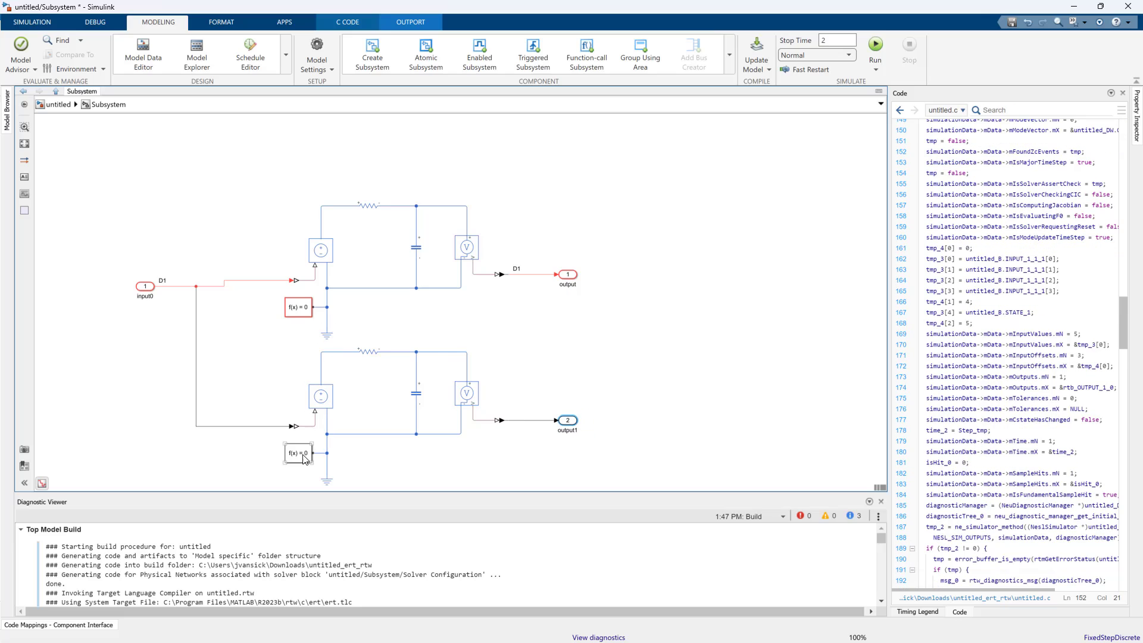
# Set Solver Configuration1's local solver sample time to 0.005 and dismiss its parameters
pyautogui.doubleClick(298, 453)
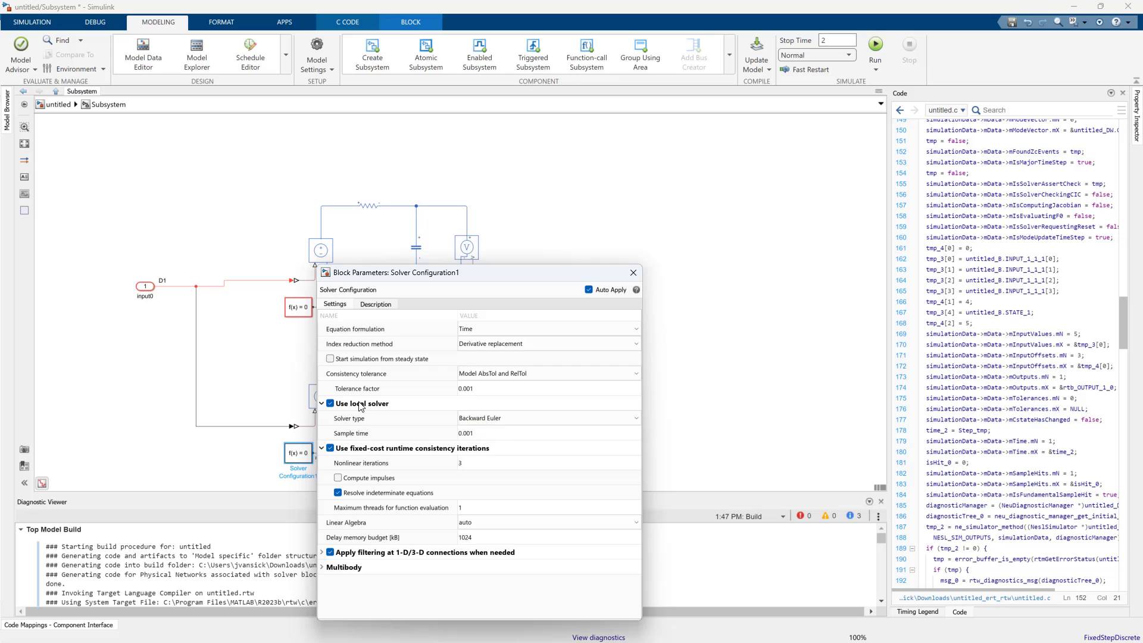
pyautogui.click(546, 433)
pyautogui.write('0.005')
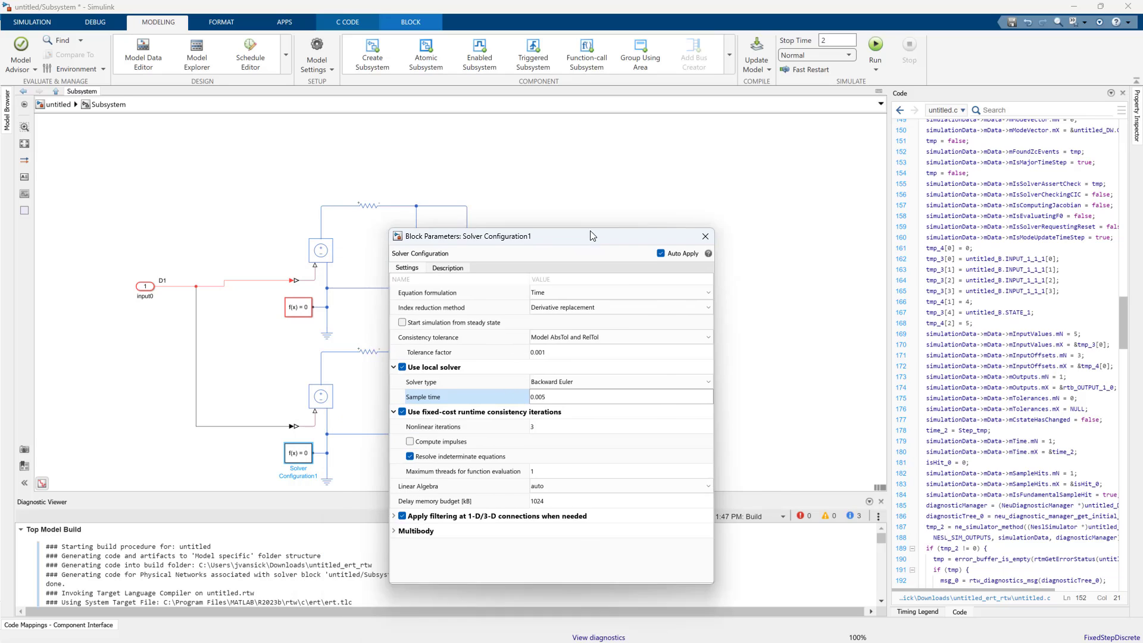
pyautogui.moveTo(511, 235); pyautogui.dragTo(569, 177)
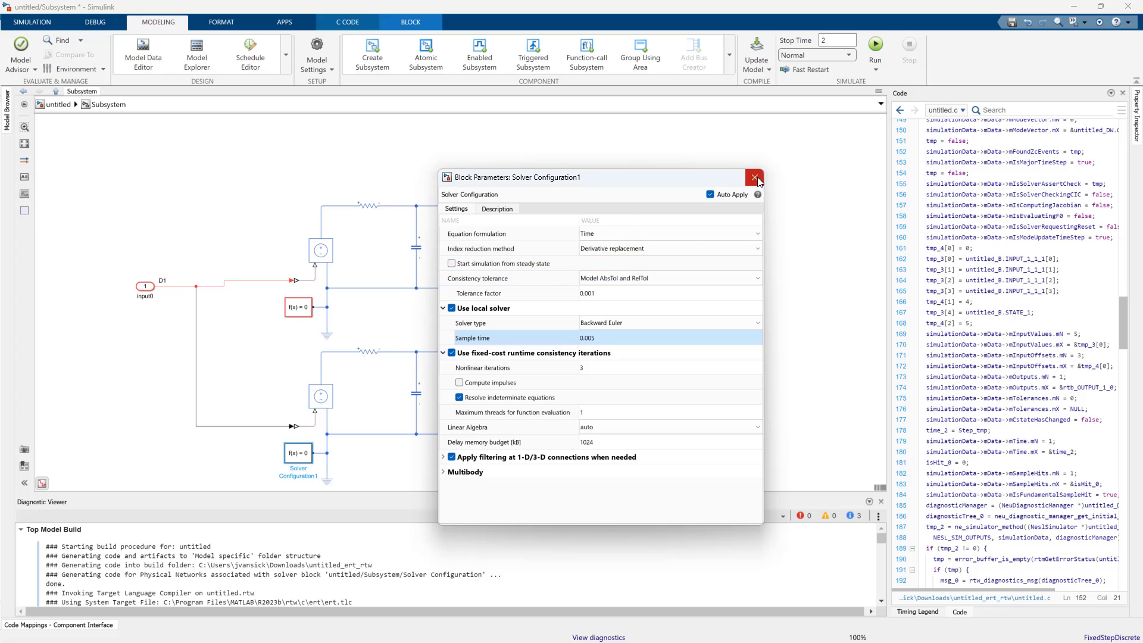
pyautogui.click(755, 177)
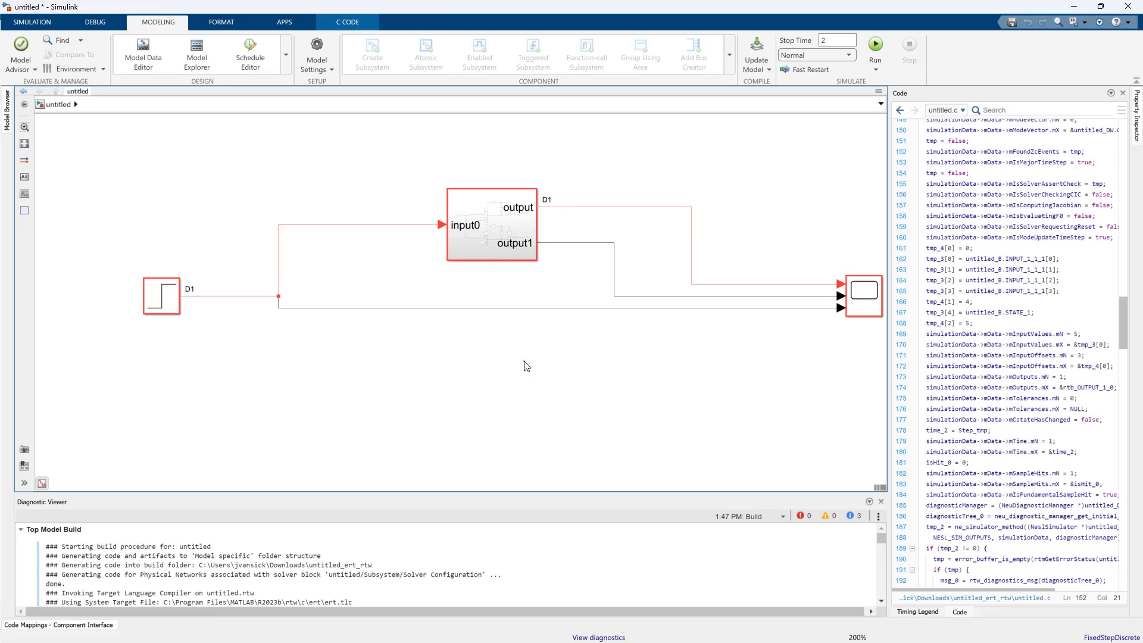
# Update the diagram to show sample-time colours, output at 0.001 (D1) and output1 at 0.005 (D2)
pyautogui.click(875, 44)
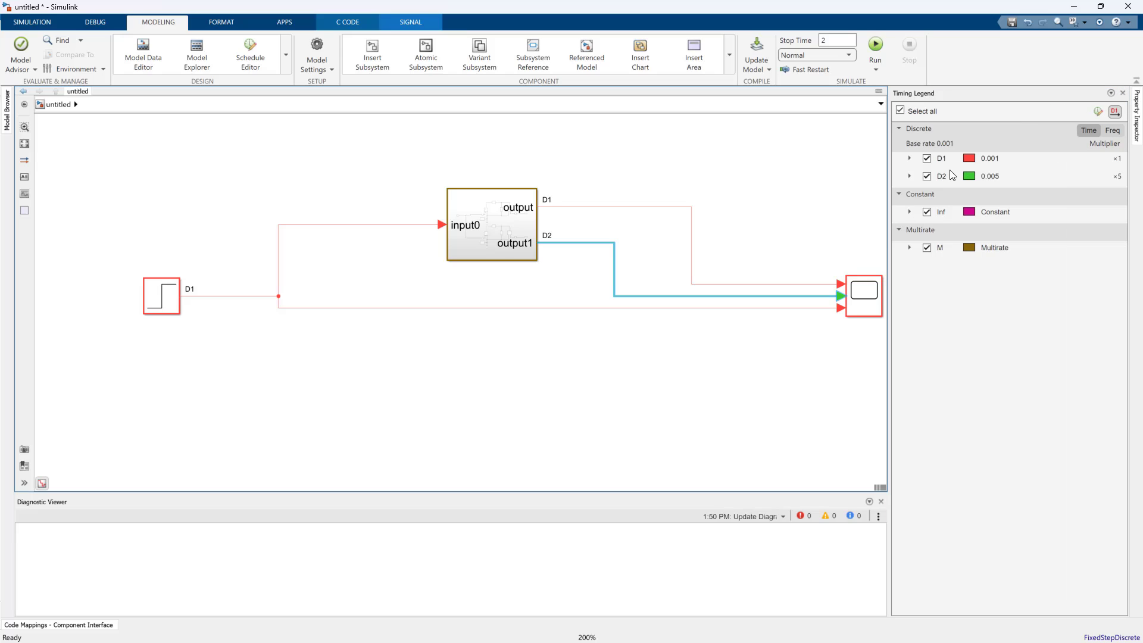
pyautogui.click(863, 296)
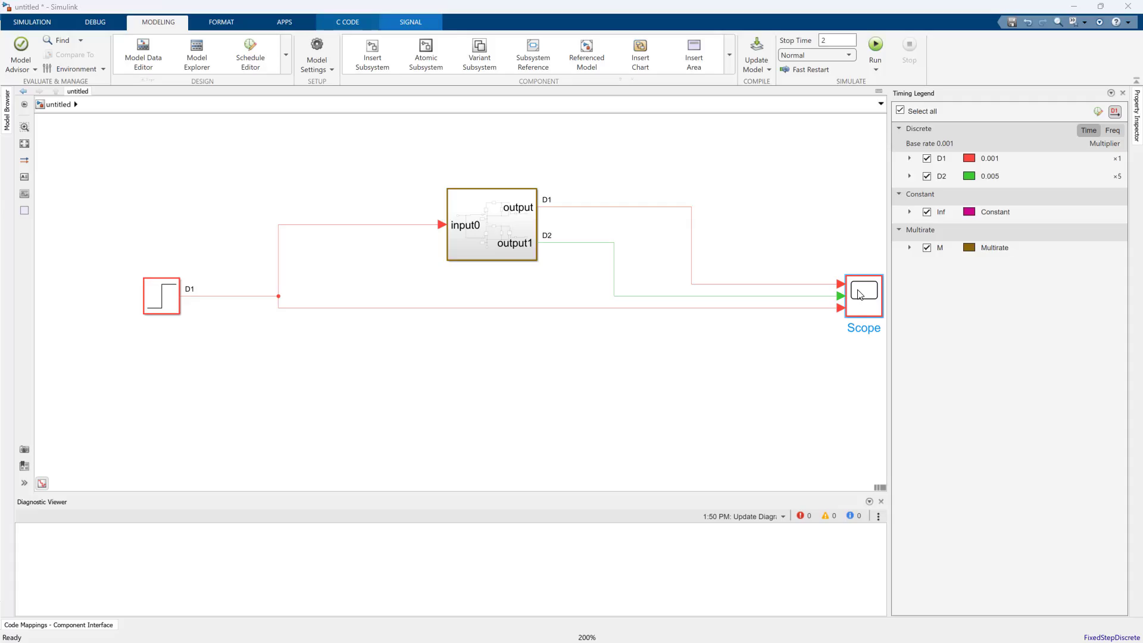
pyautogui.click(874, 44)
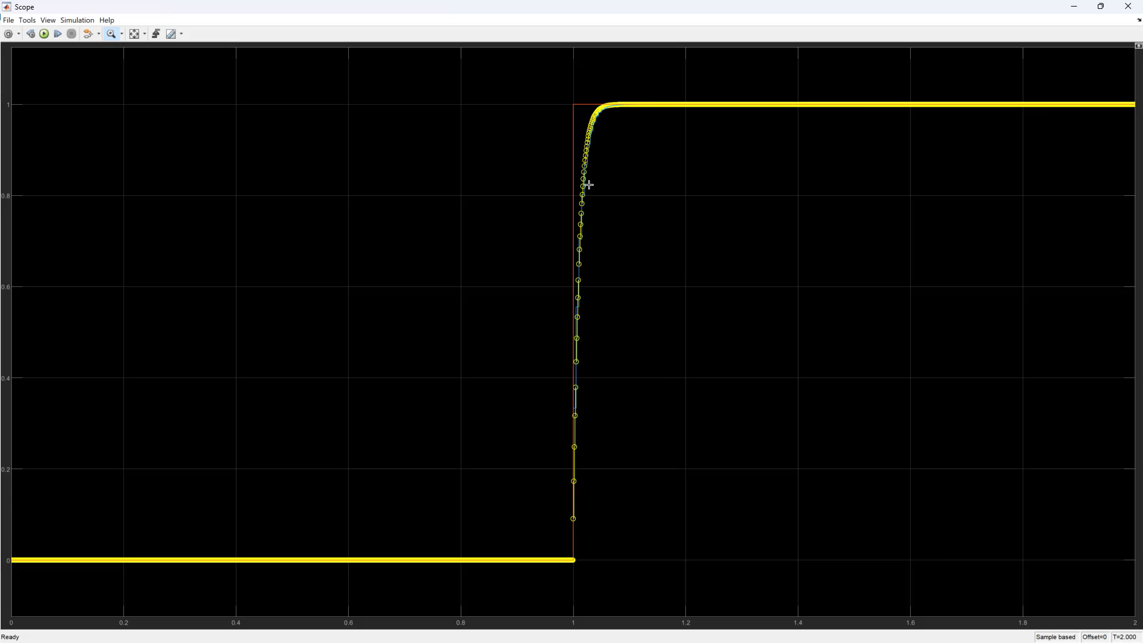
pyautogui.moveTo(447, 130)
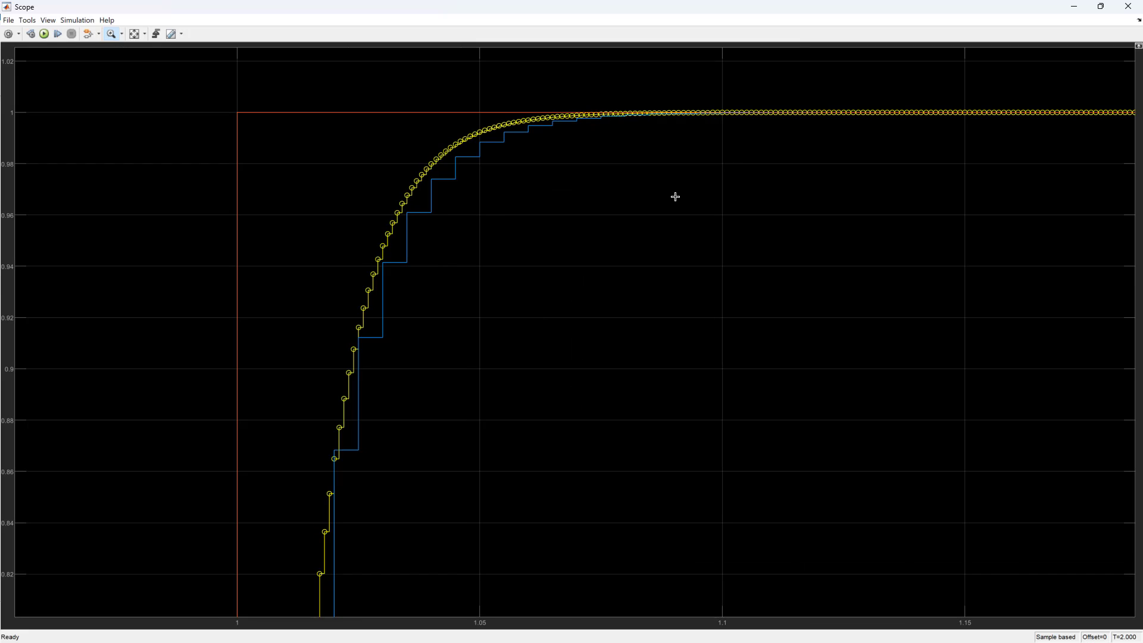
pyautogui.moveTo(391, 251)
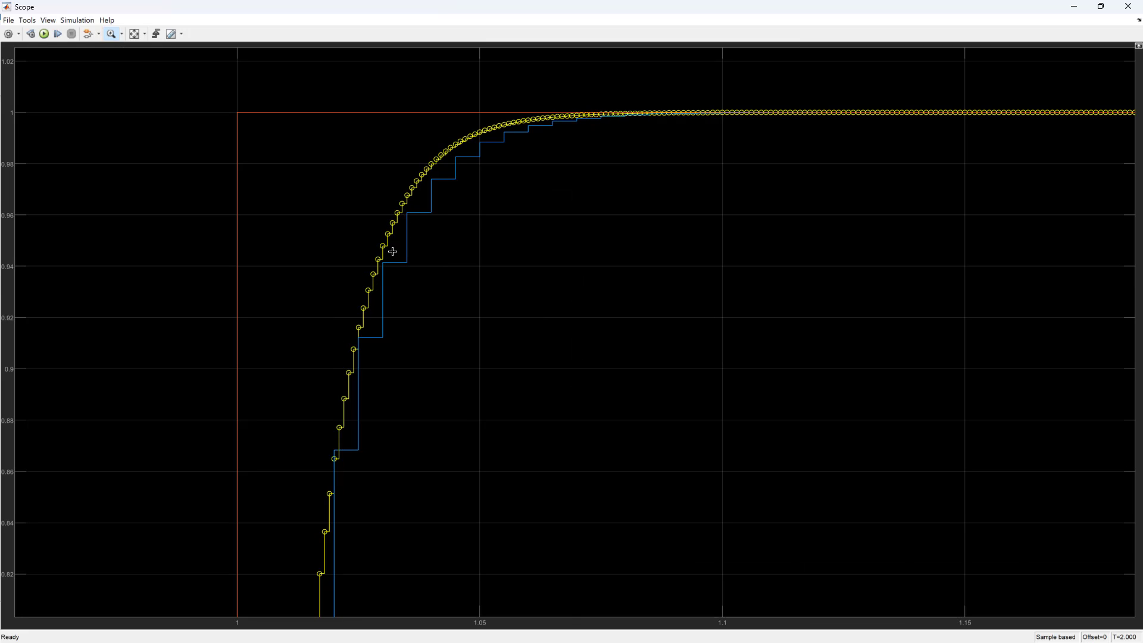
pyautogui.moveTo(449, 178)
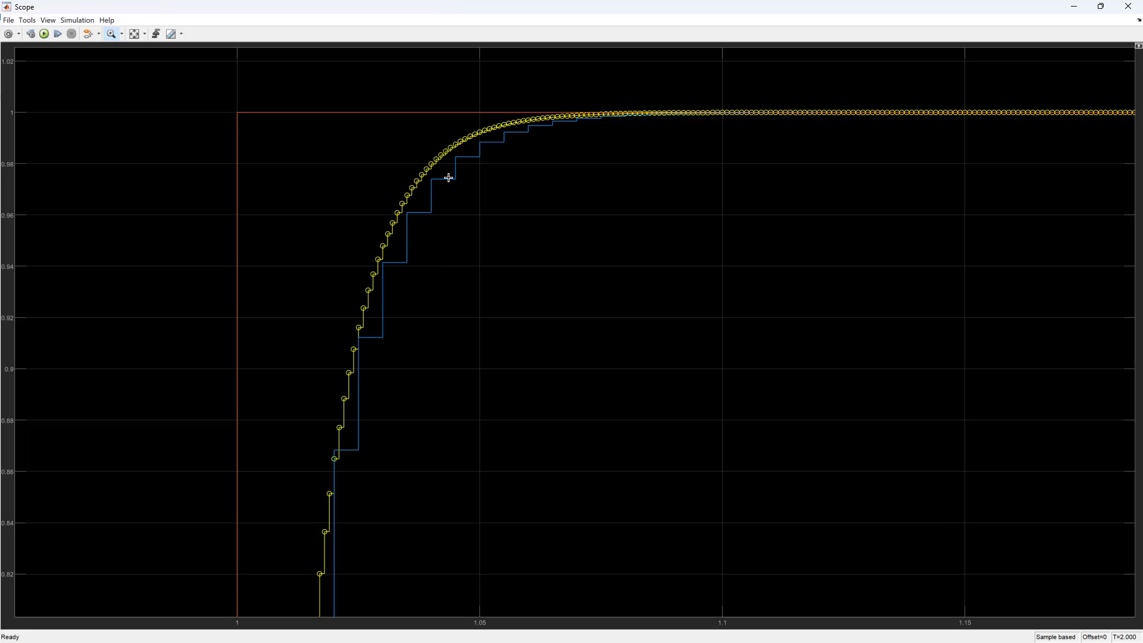
pyautogui.moveTo(450, 164)
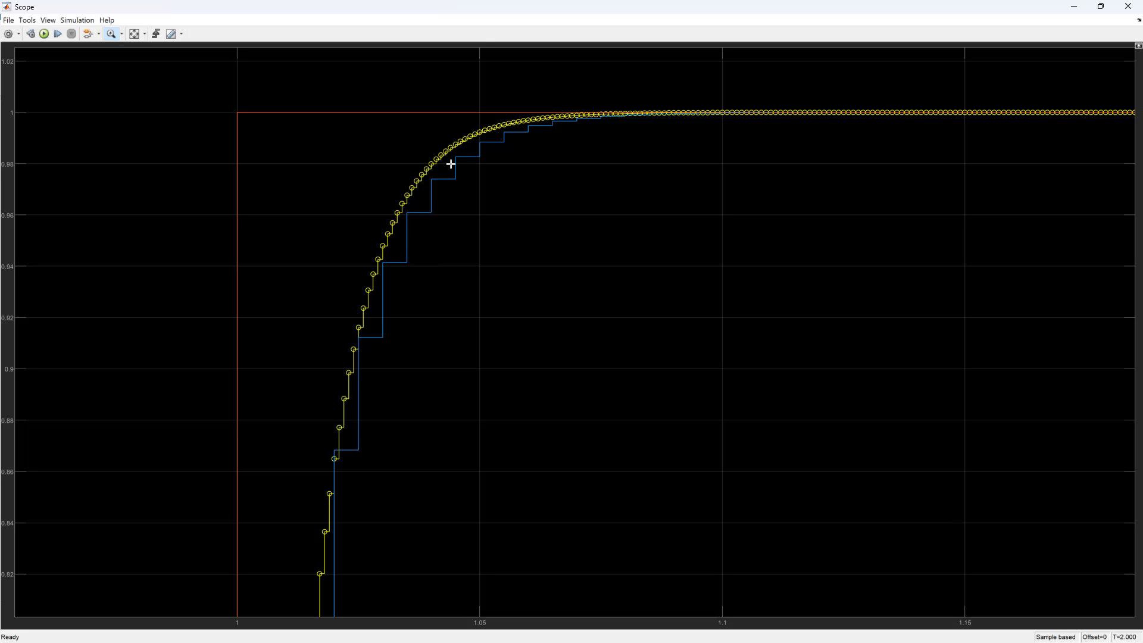
pyautogui.moveTo(424, 197)
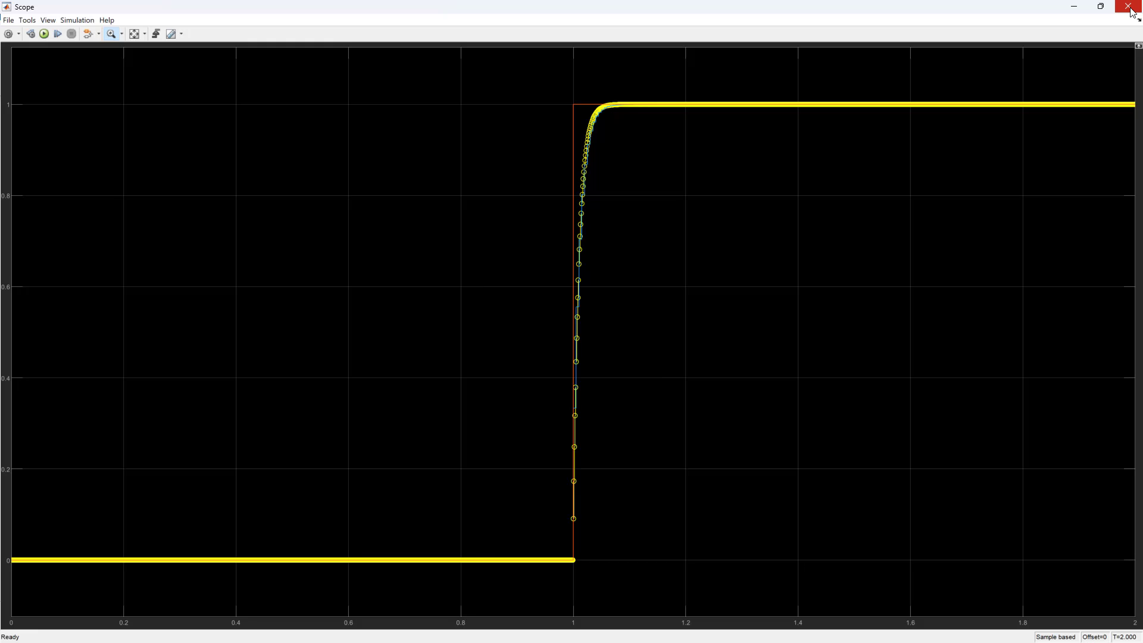
pyautogui.click(1134, 7)
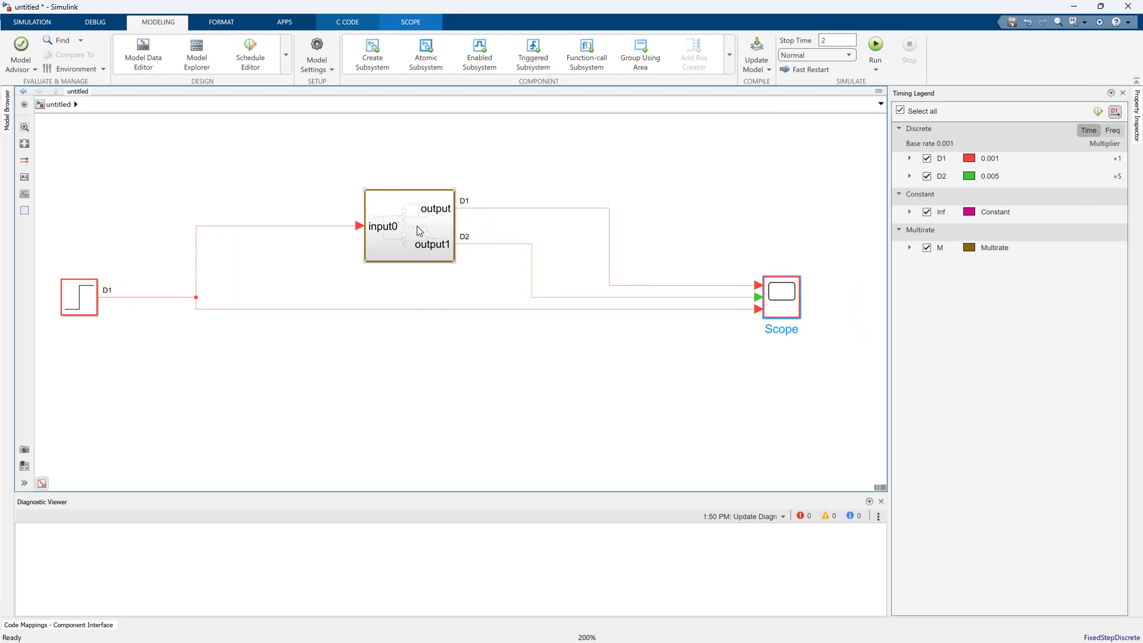
# Enter the Subsystem block to reveal the D1 network and its D2 copy
pyautogui.click(408, 226)
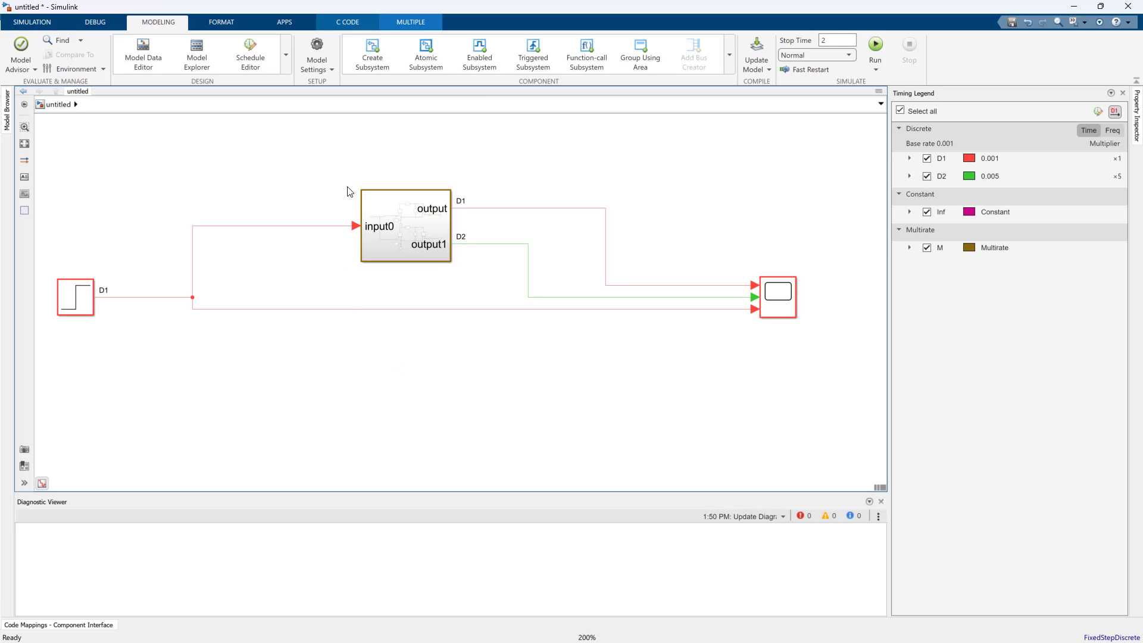
pyautogui.click(405, 226)
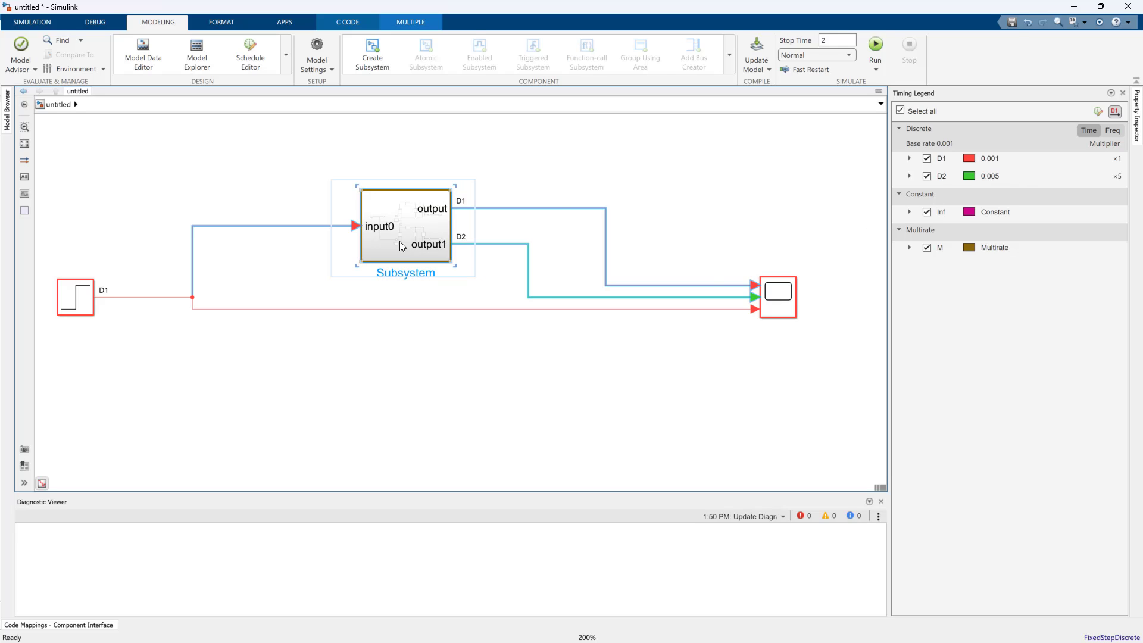
pyautogui.doubleClick(404, 226)
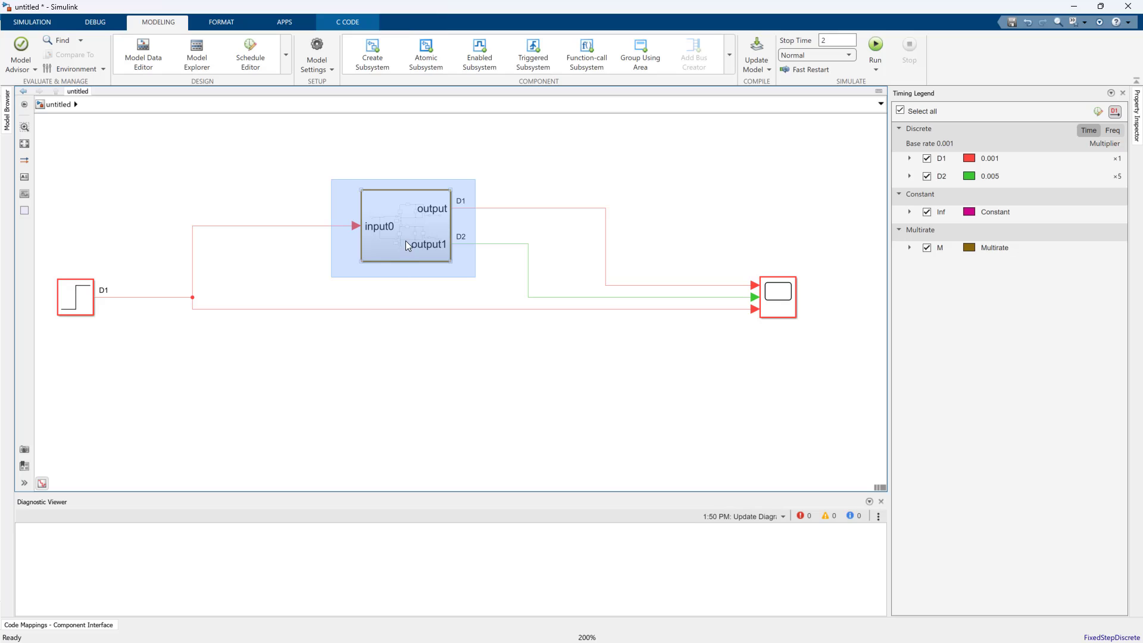
pyautogui.doubleClick(404, 227)
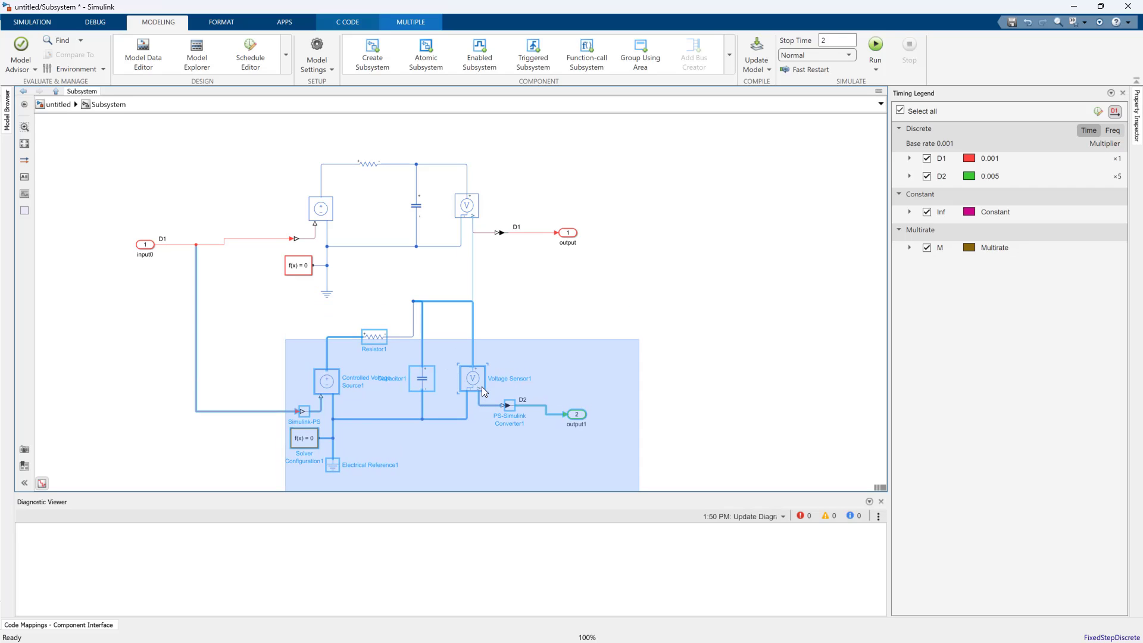
# Inspect the output1 port block inside the subsystem and clear the selection
pyautogui.click(450, 336)
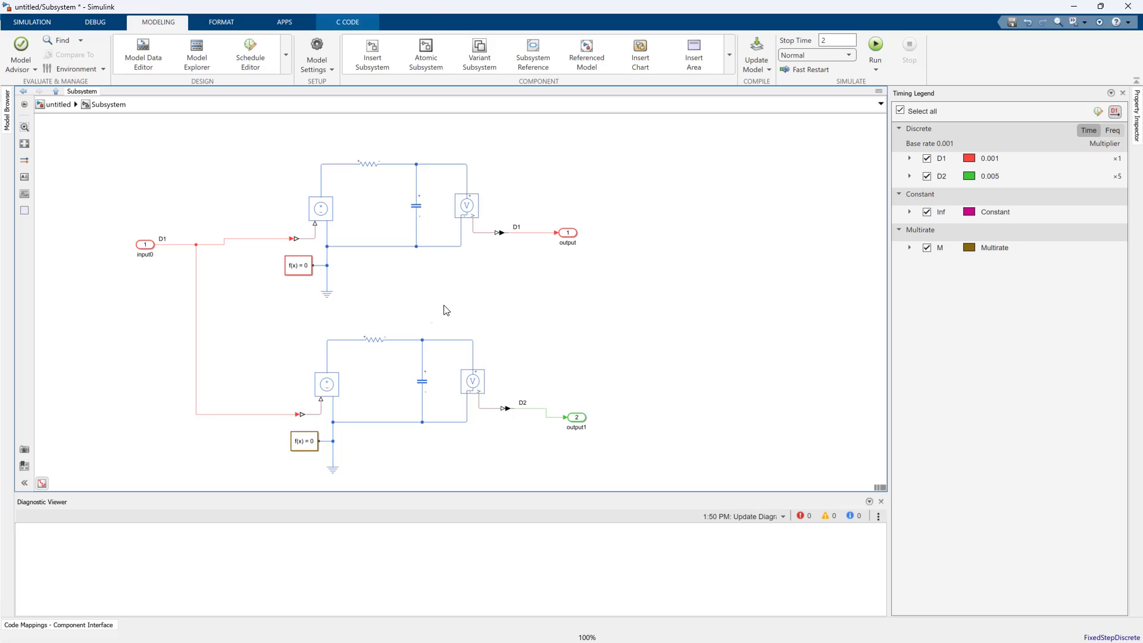
pyautogui.moveTo(183, 288)
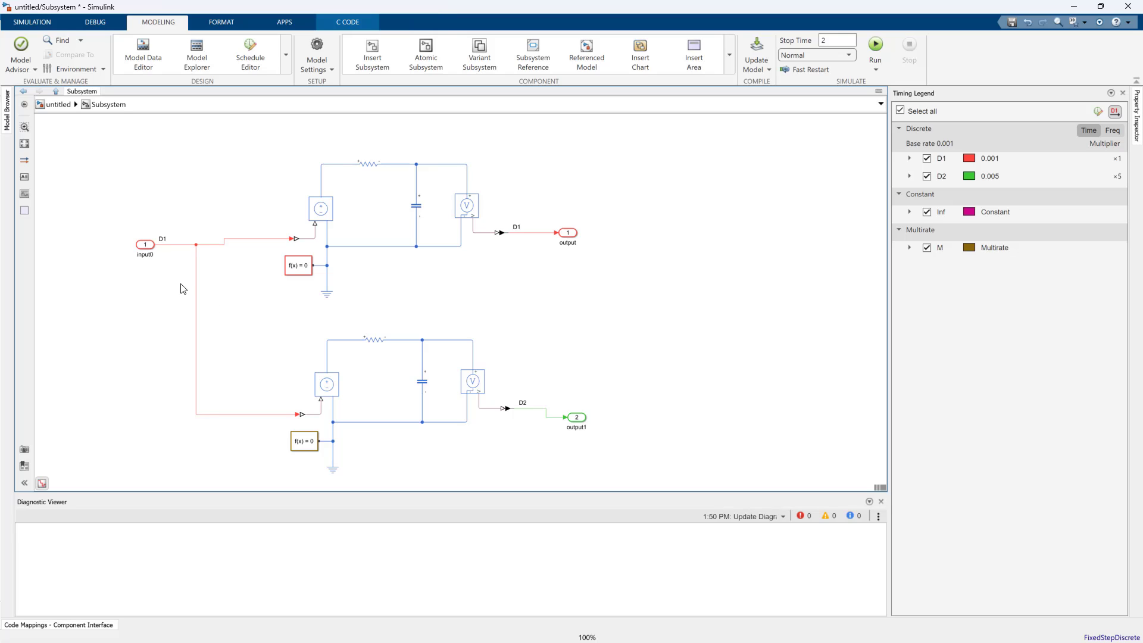
pyautogui.moveTo(229, 285)
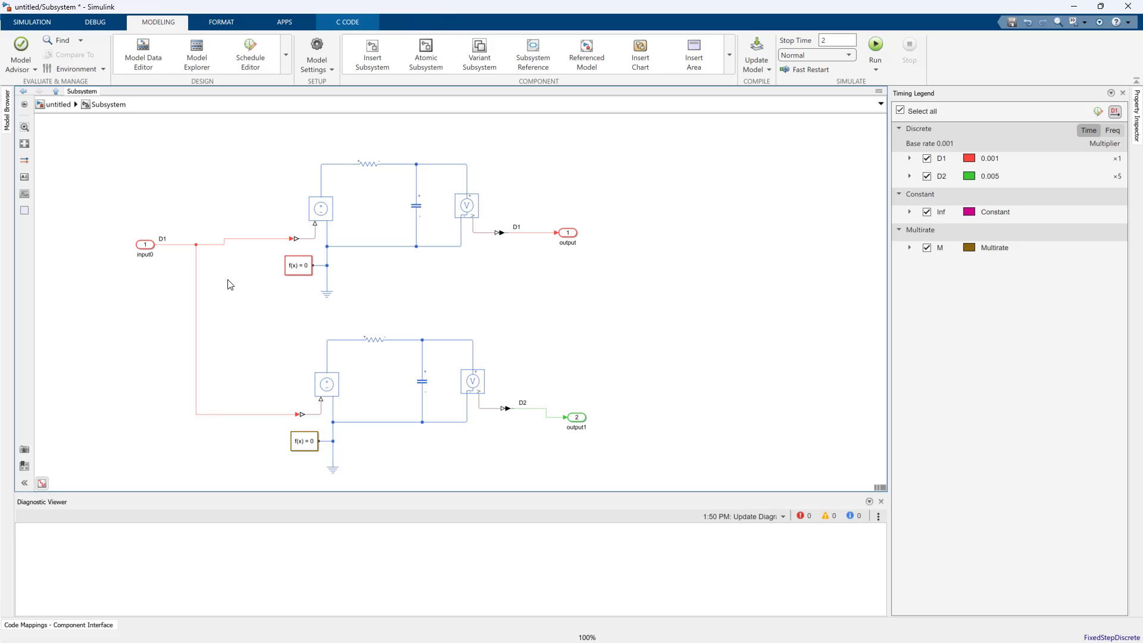
pyautogui.moveTo(257, 317)
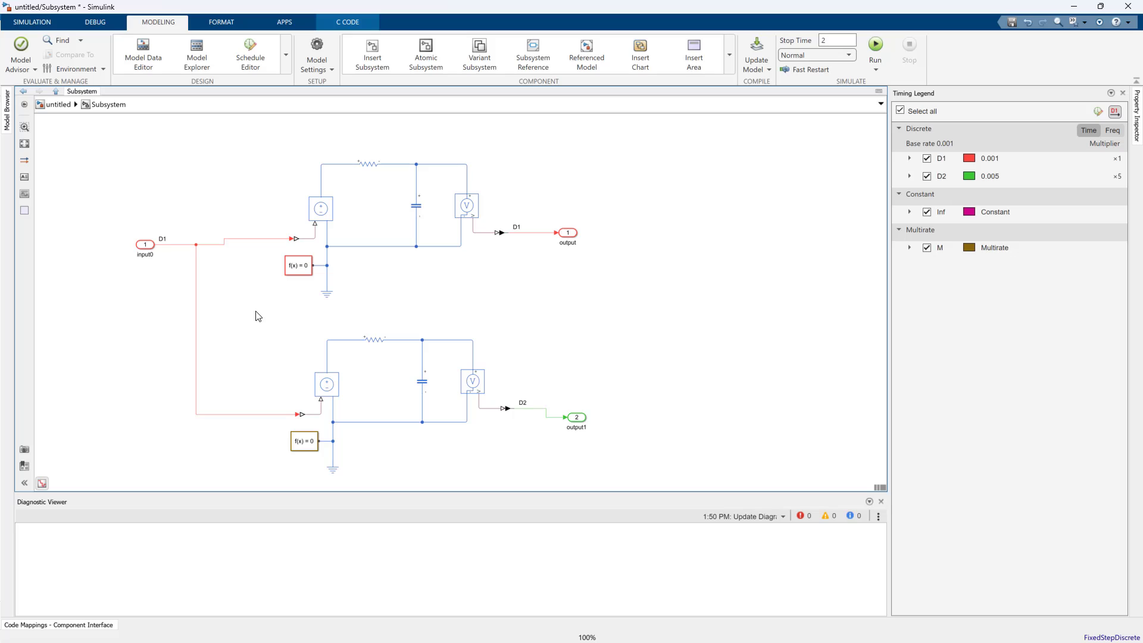
pyautogui.moveTo(537, 394)
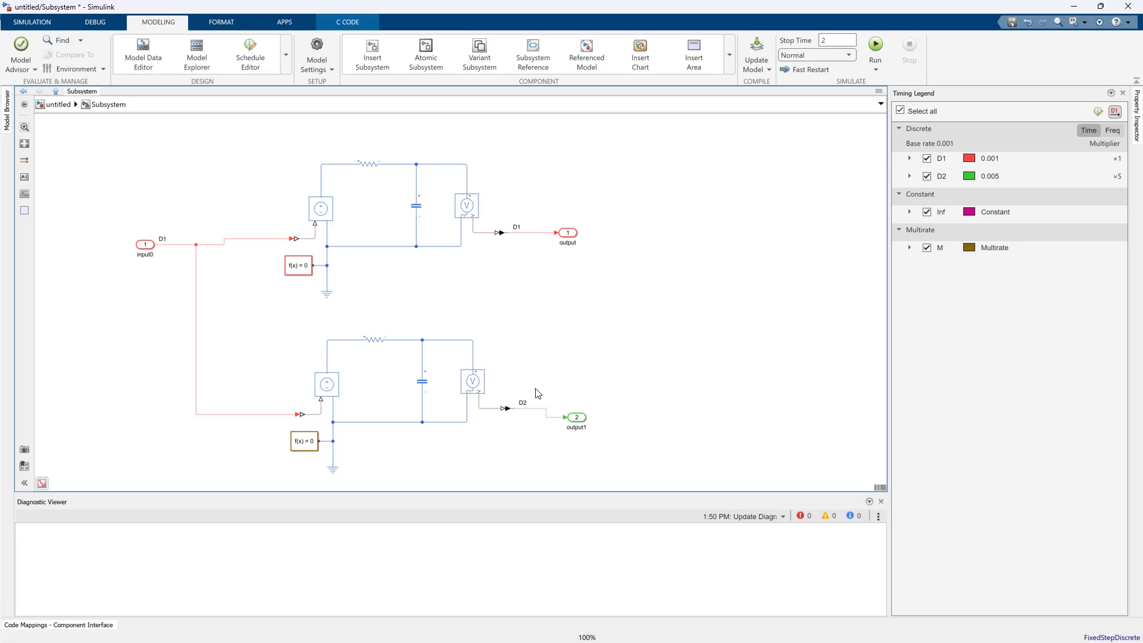
pyautogui.click(575, 409)
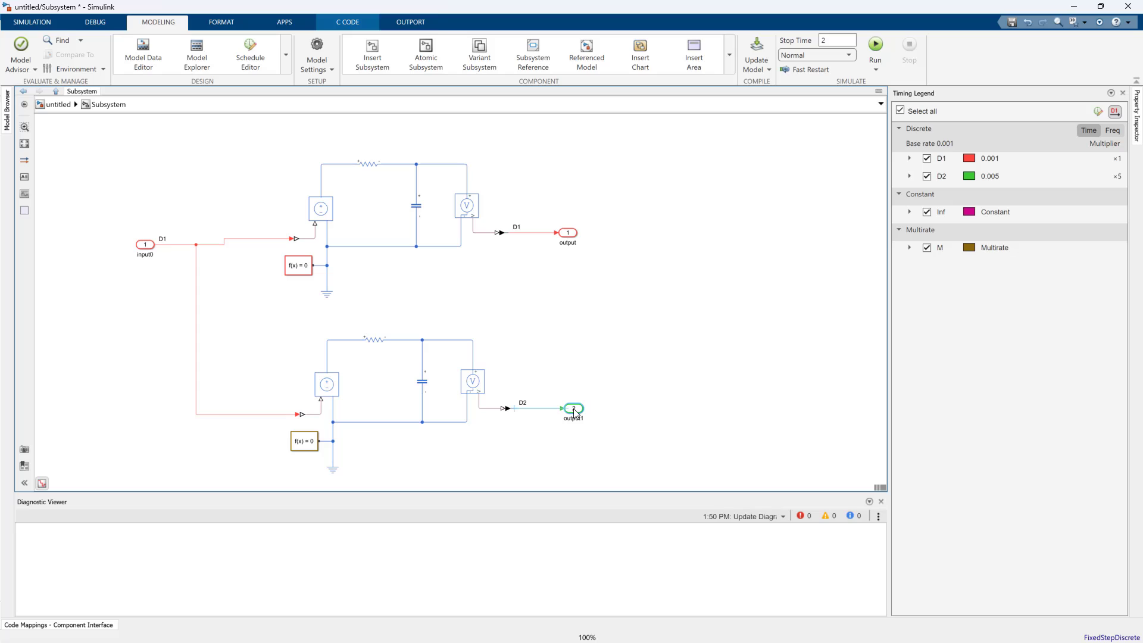
pyautogui.click(409, 21)
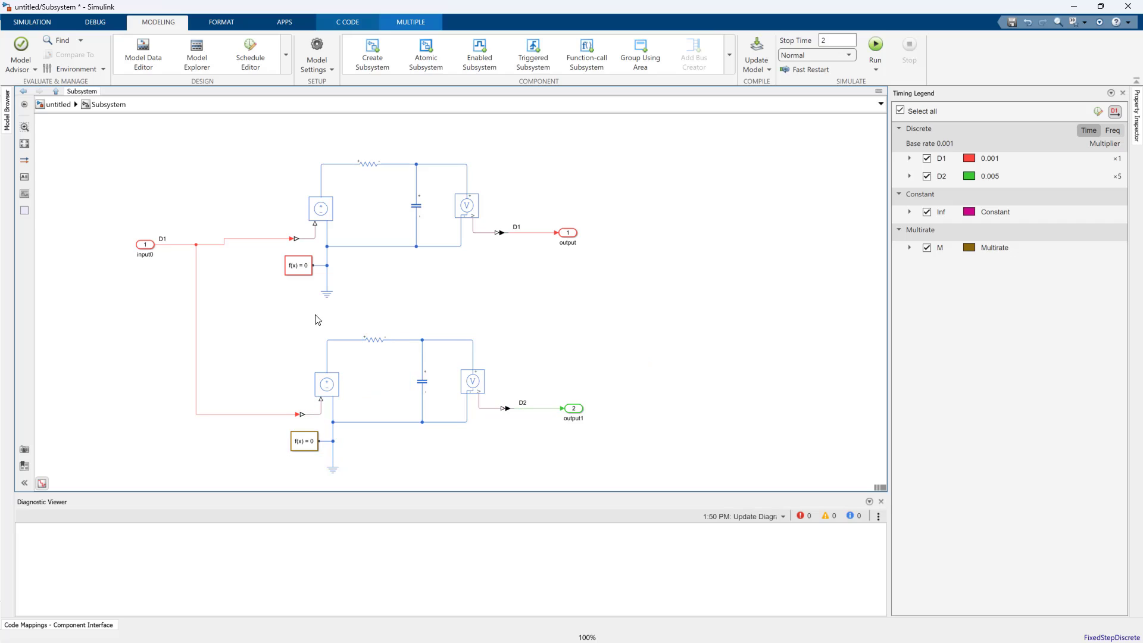
pyautogui.click(410, 21)
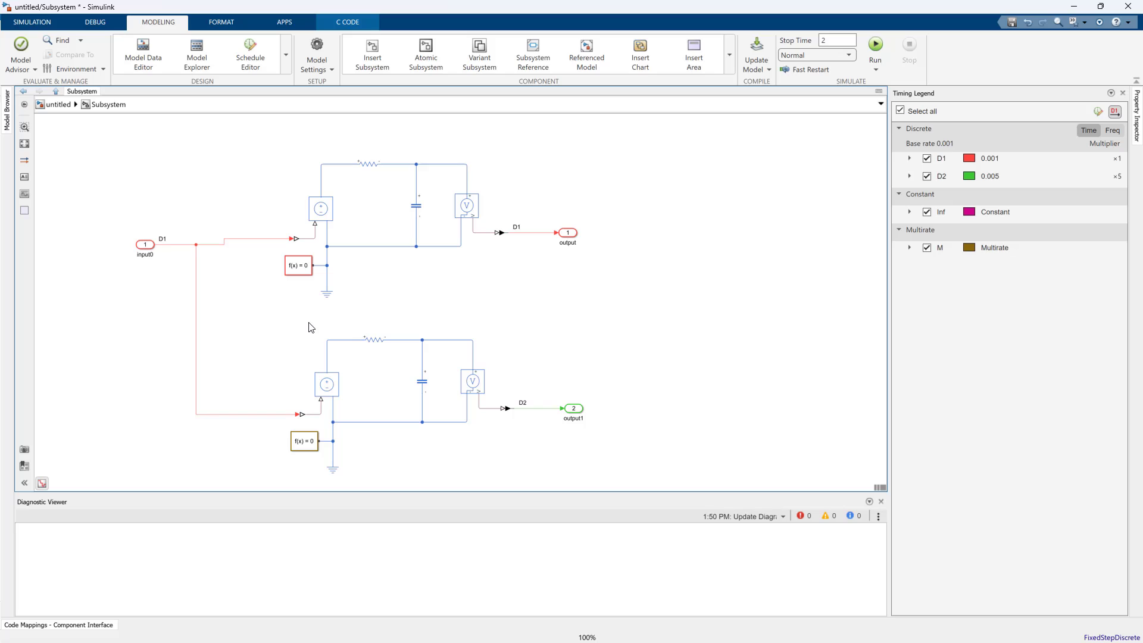
pyautogui.moveTo(290, 330)
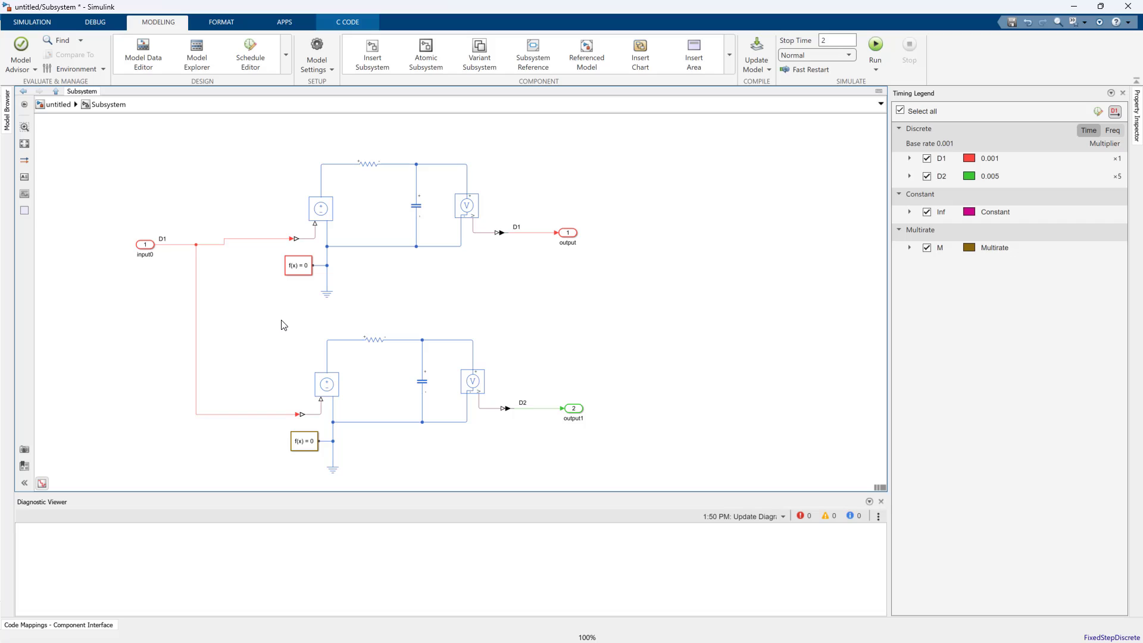
pyautogui.moveTo(281, 339)
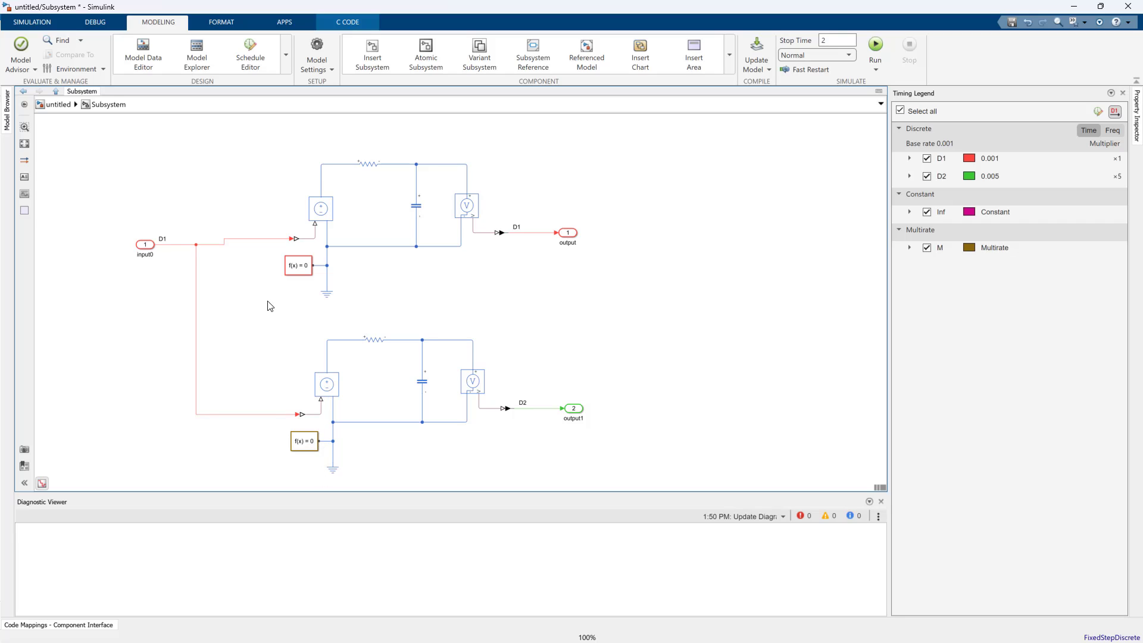
# Inspect Solver Configuration1, then navigate back up to the top-level untitled model
pyautogui.click(304, 440)
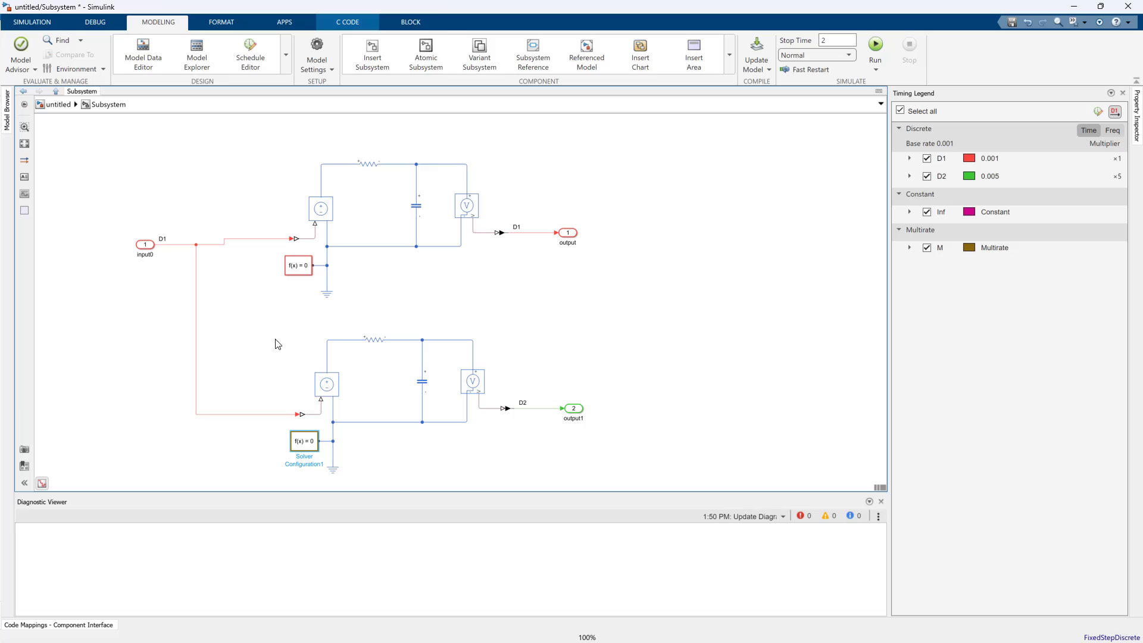
pyautogui.click(409, 21)
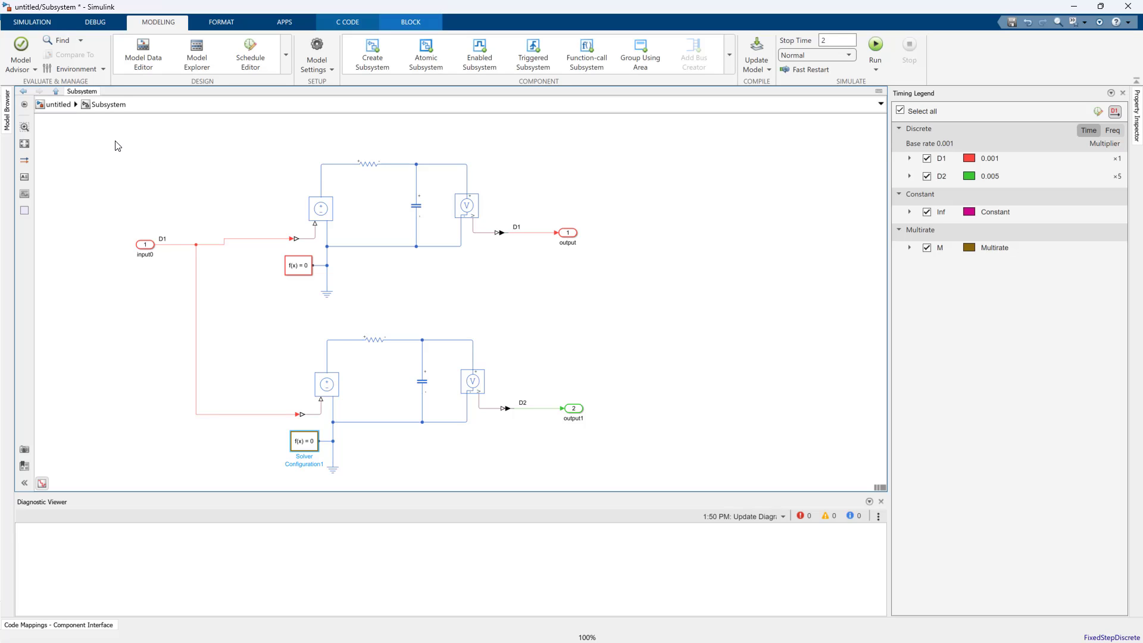
pyautogui.click(57, 105)
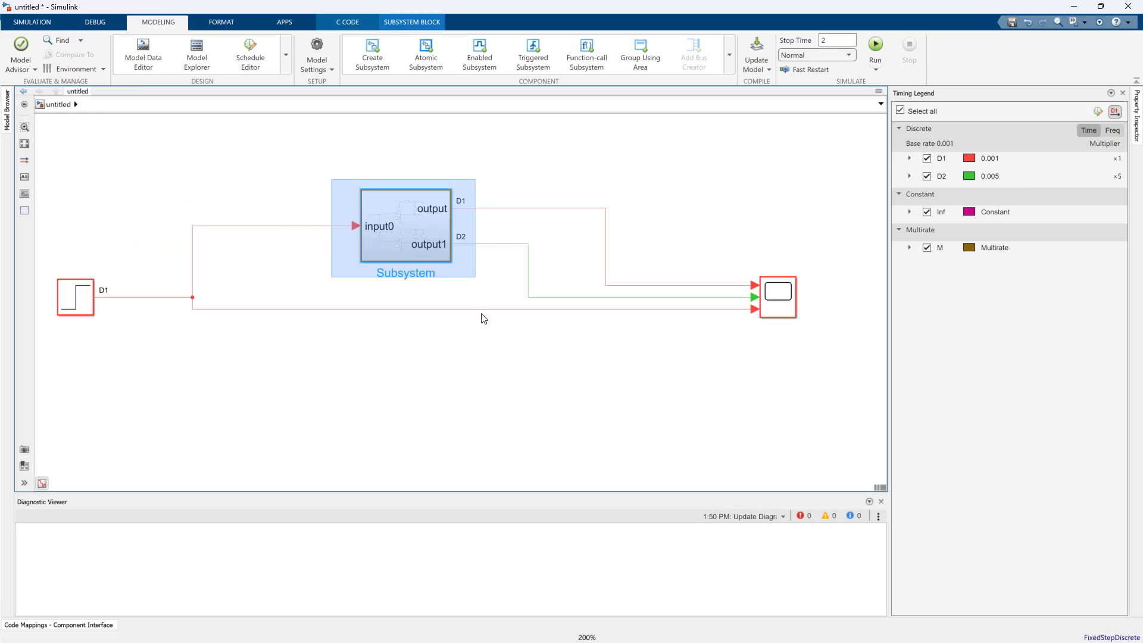
# Re-enter the Subsystem block to work on its two RC networks
pyautogui.click(512, 371)
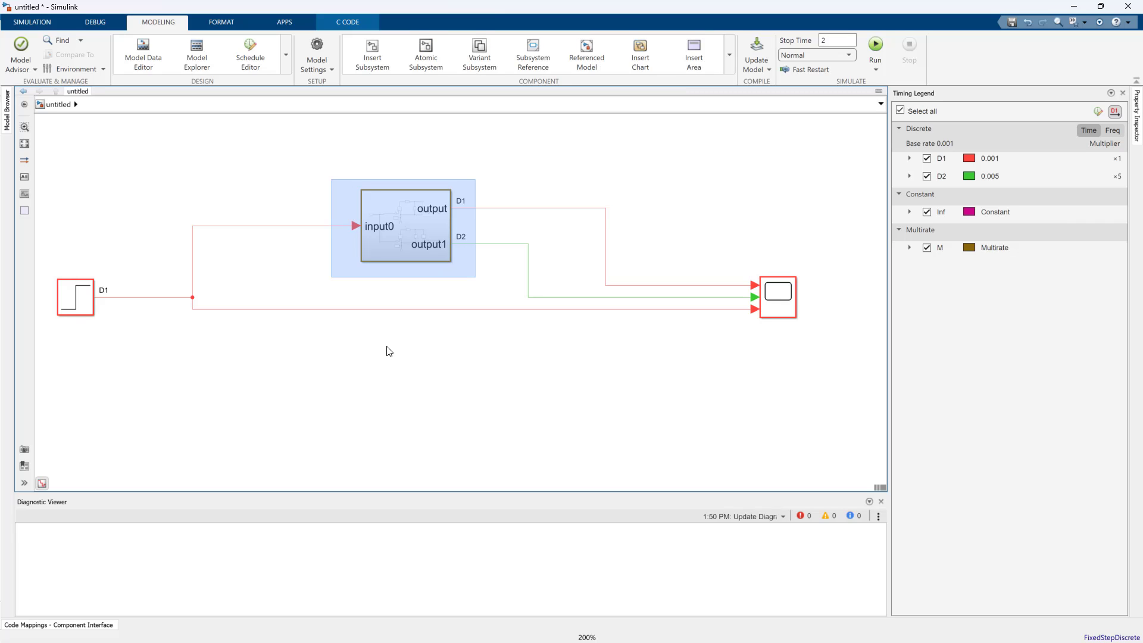
pyautogui.moveTo(431, 311)
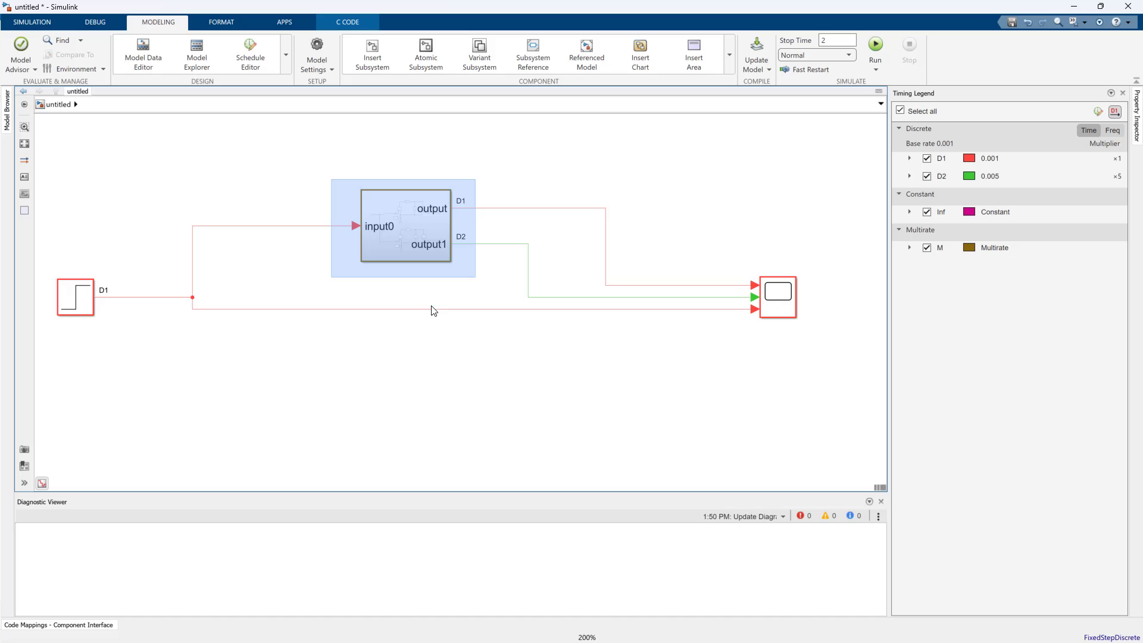
pyautogui.doubleClick(403, 227)
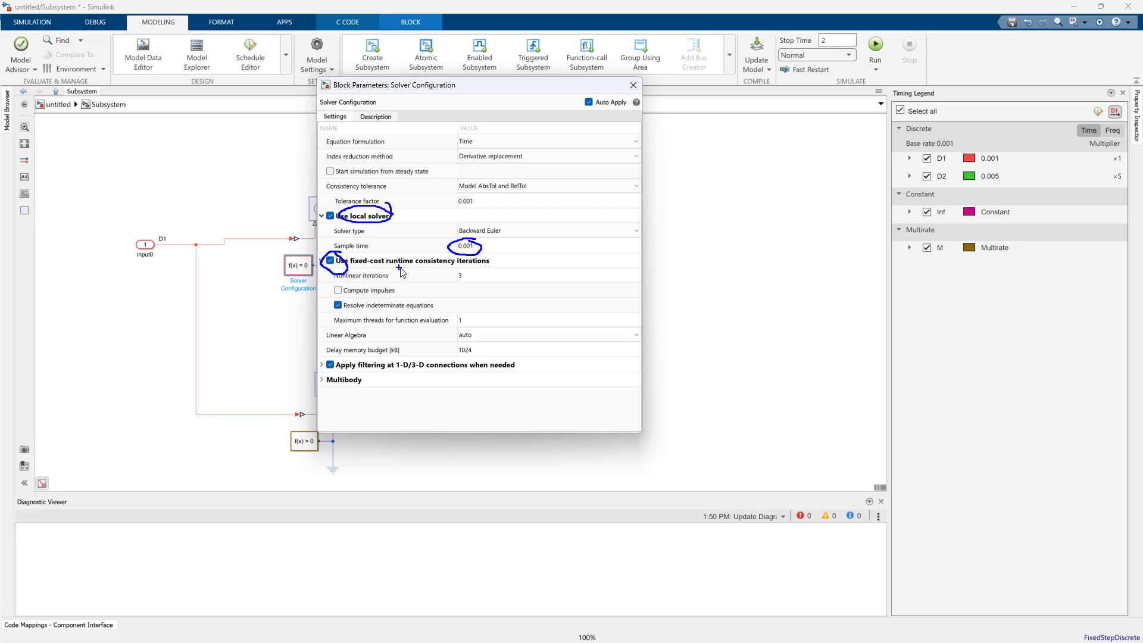
pyautogui.moveTo(469, 274)
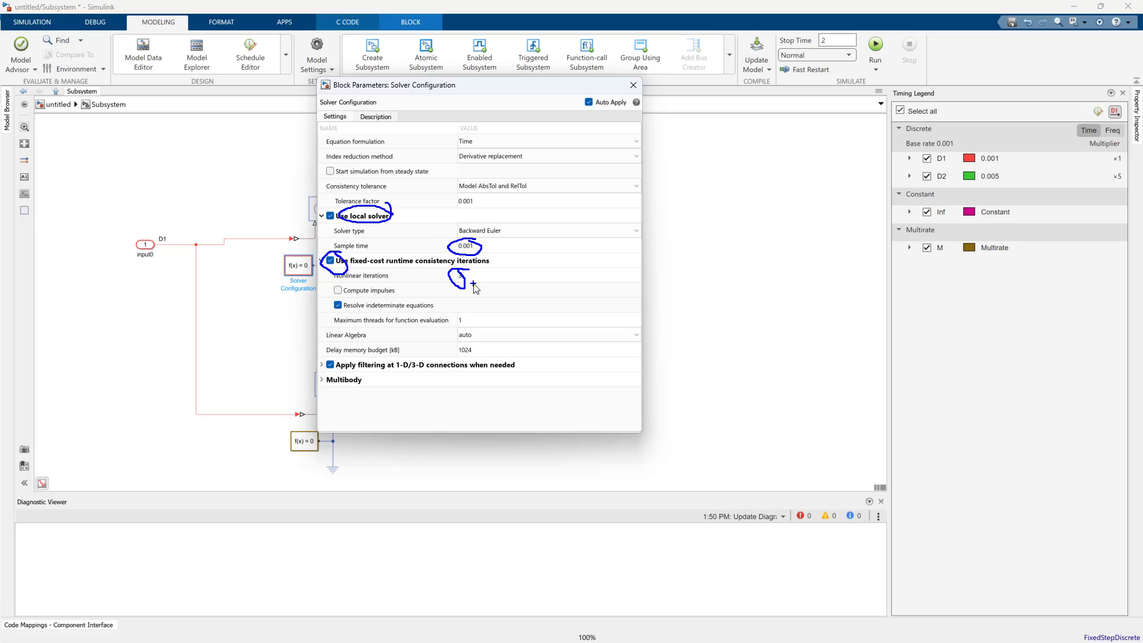
pyautogui.moveTo(473, 283)
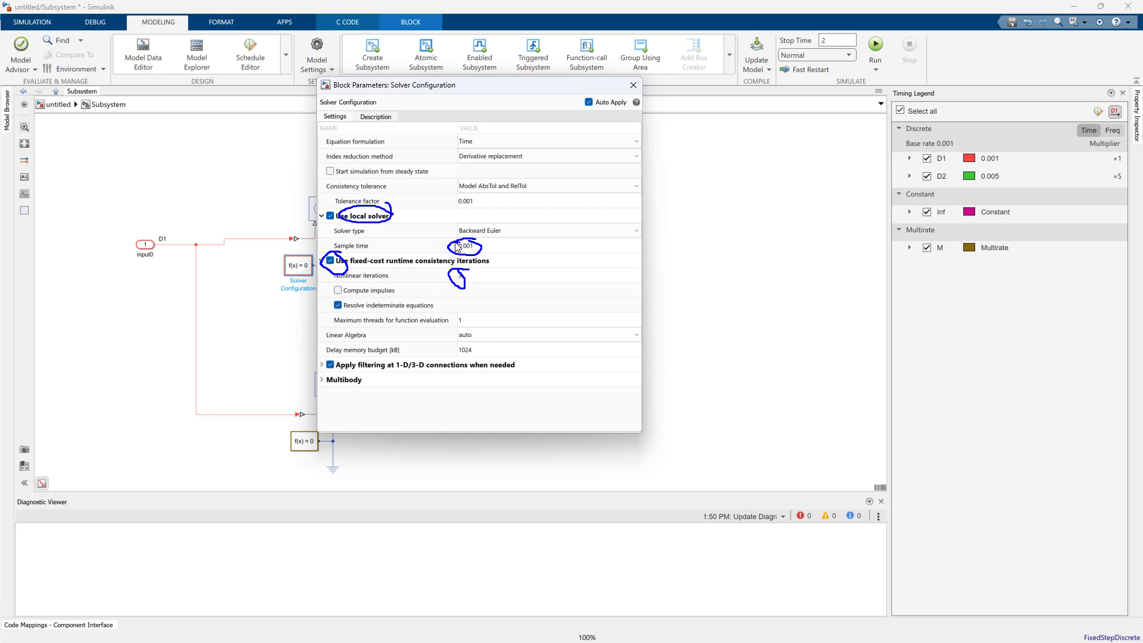
pyautogui.moveTo(414, 220)
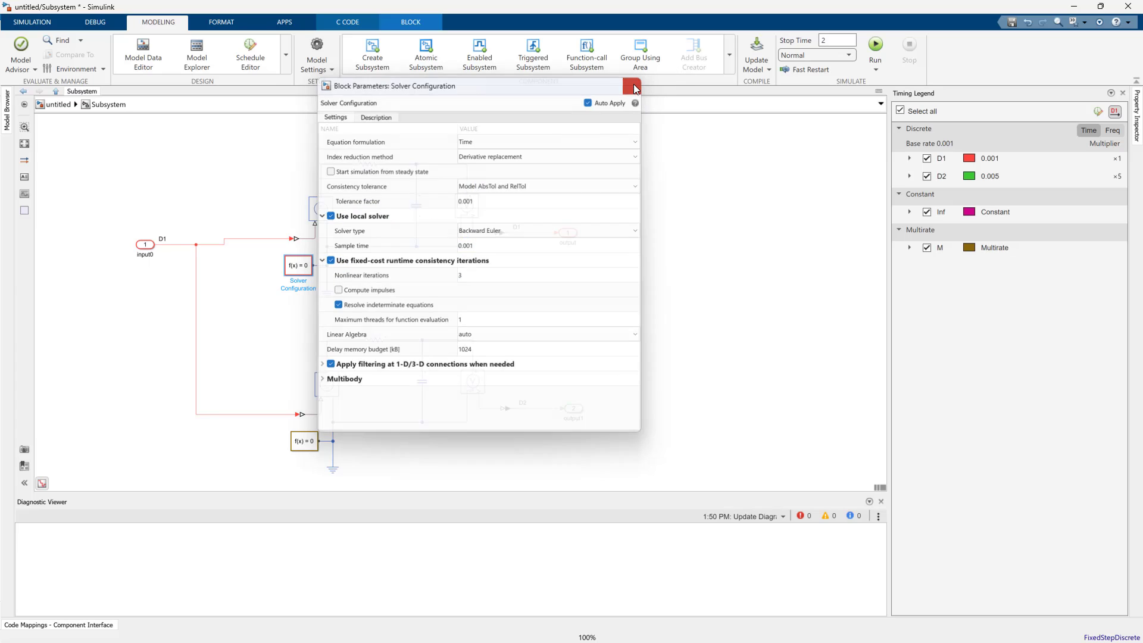
pyautogui.click(631, 86)
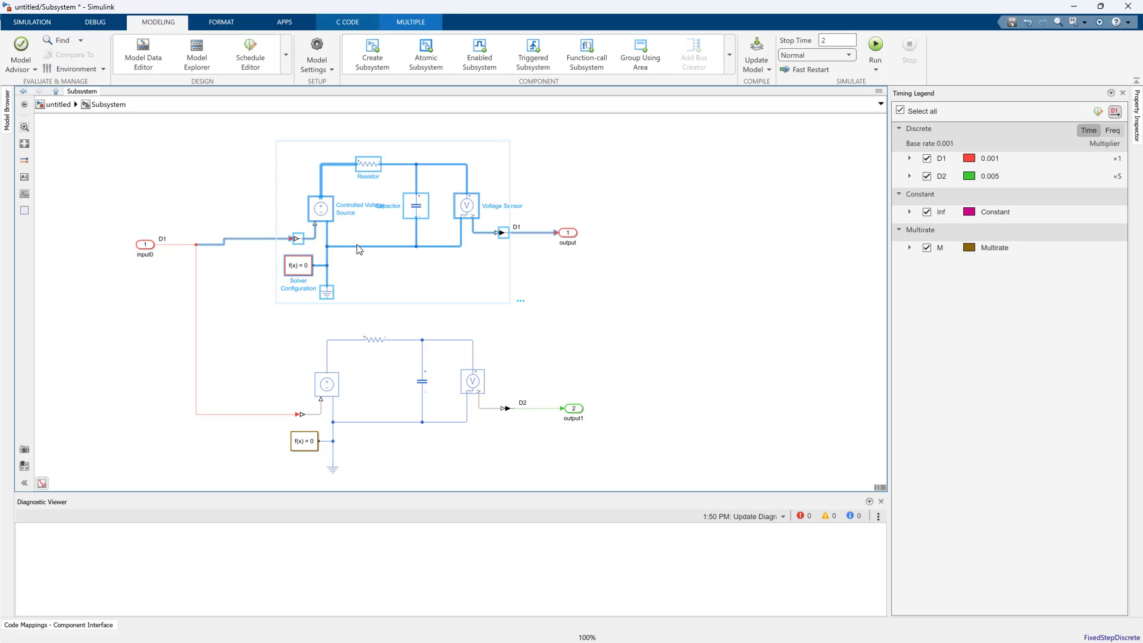
pyautogui.click(417, 206)
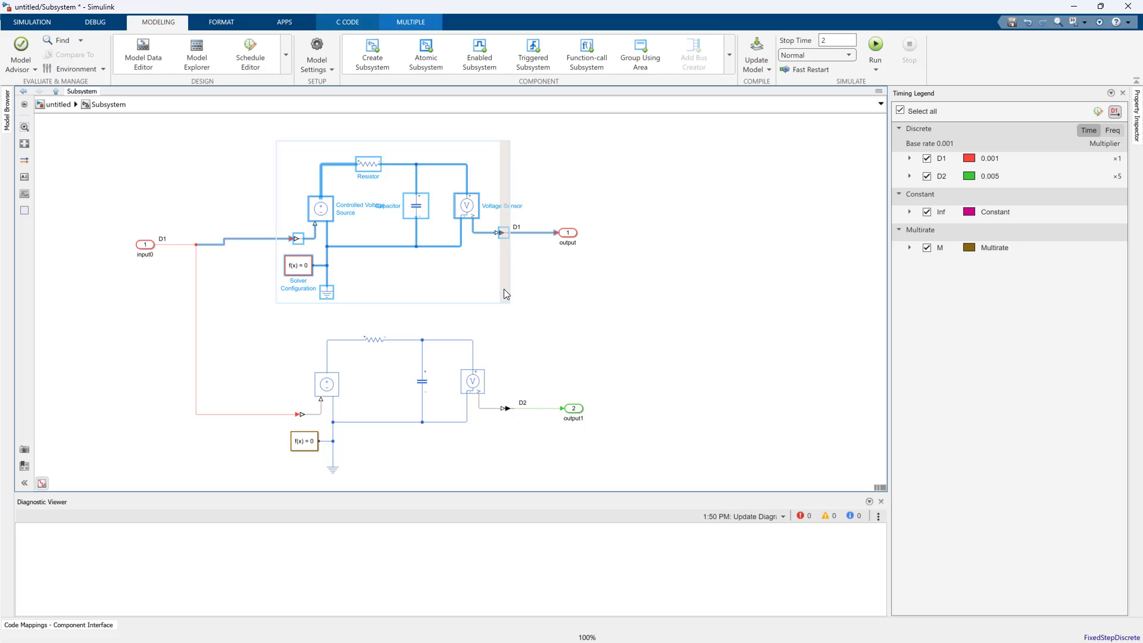
pyautogui.click(189, 162)
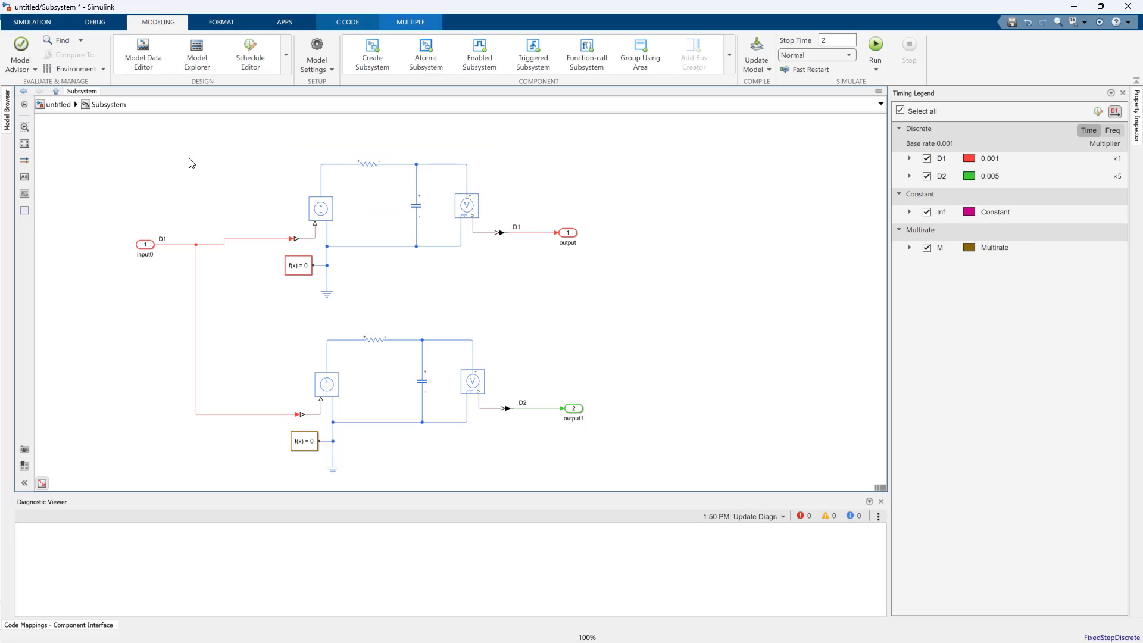